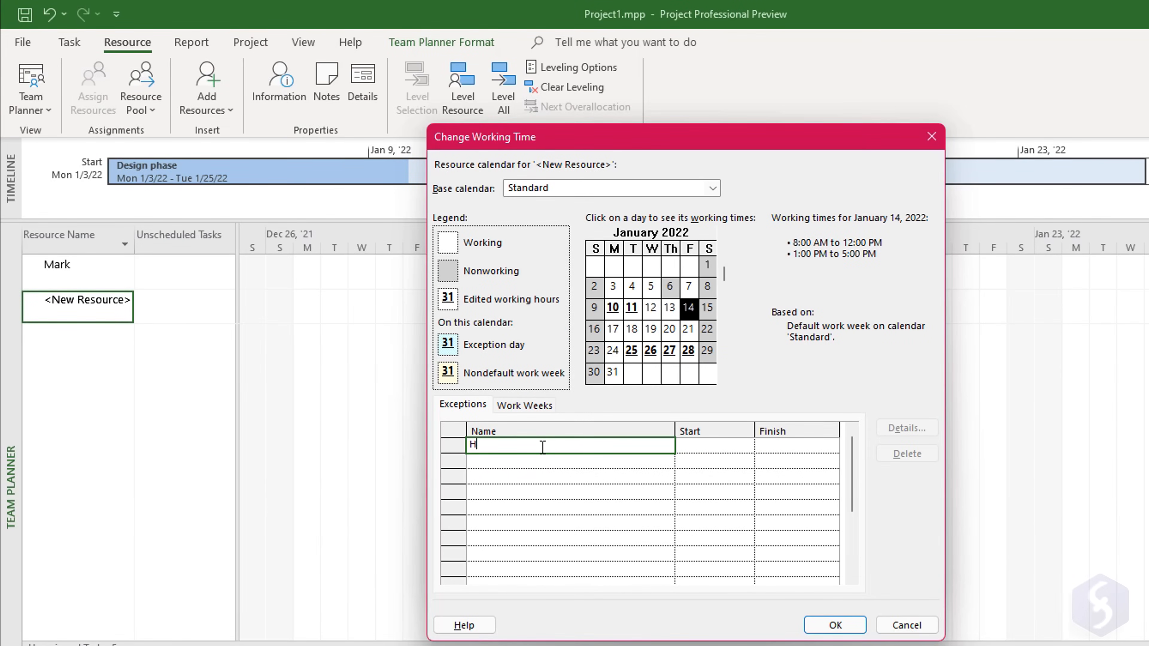
- Review the schedule in Task Usage and Team Planner views, then return to the Gantt Chart
{"action": "type", "text": "Holidays"}
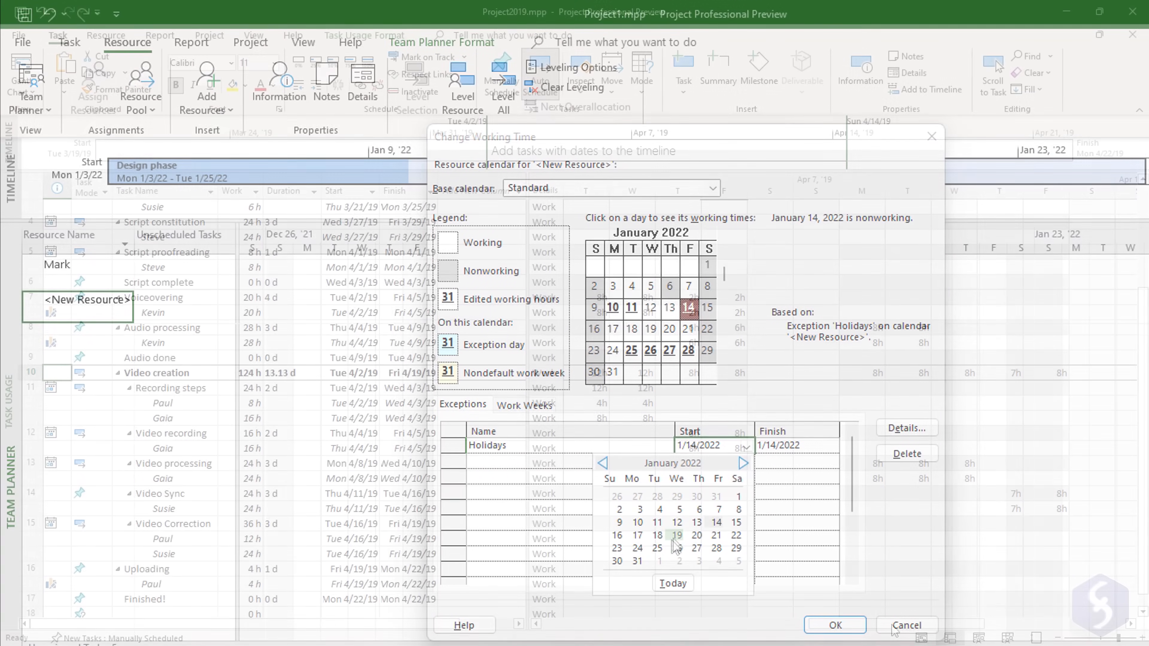
{"action": "left_click", "coordinate": [905, 625]}
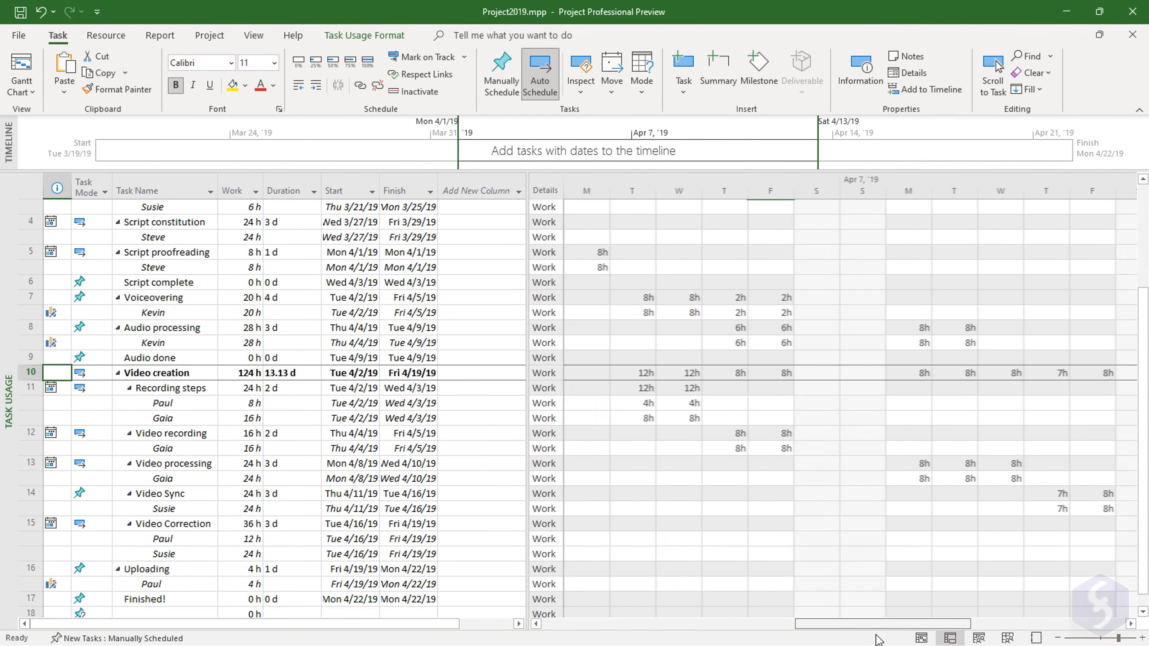
{"action": "mouse_move", "coordinate": [979, 639]}
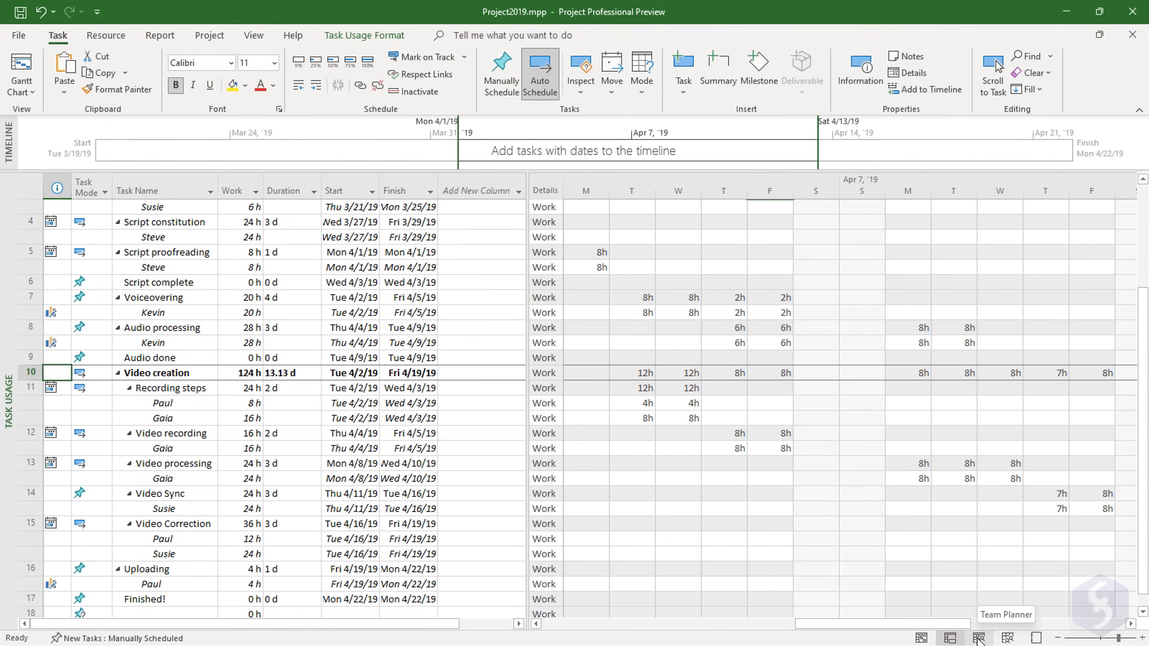
{"action": "left_click", "coordinate": [979, 637]}
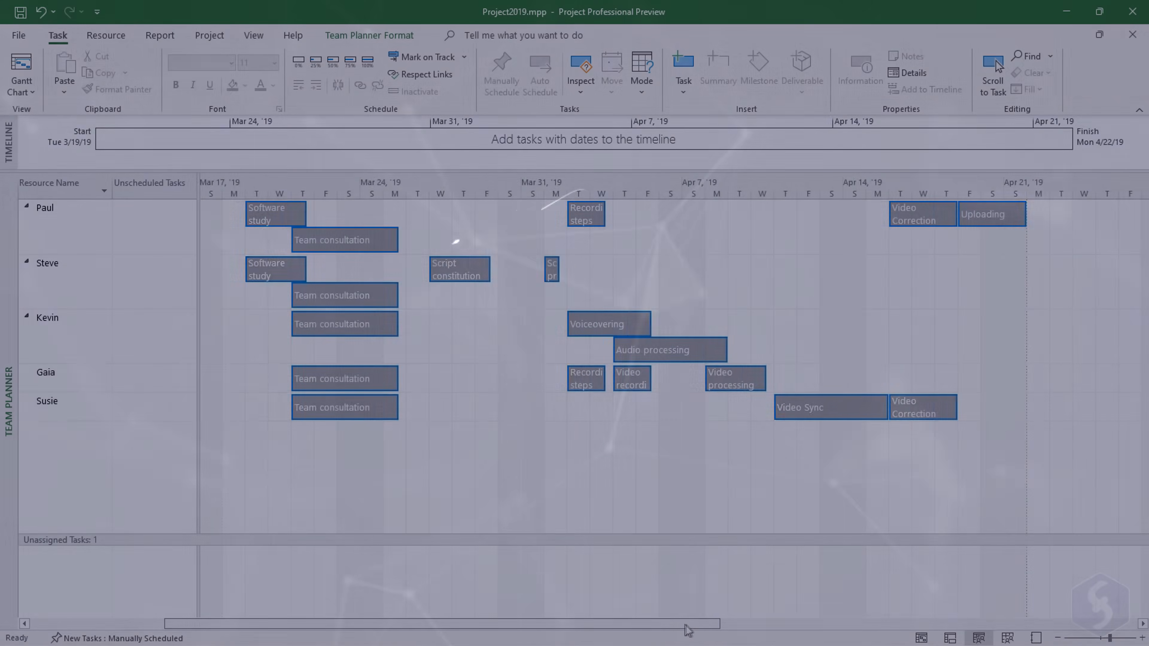
{"action": "left_click", "coordinate": [20, 71]}
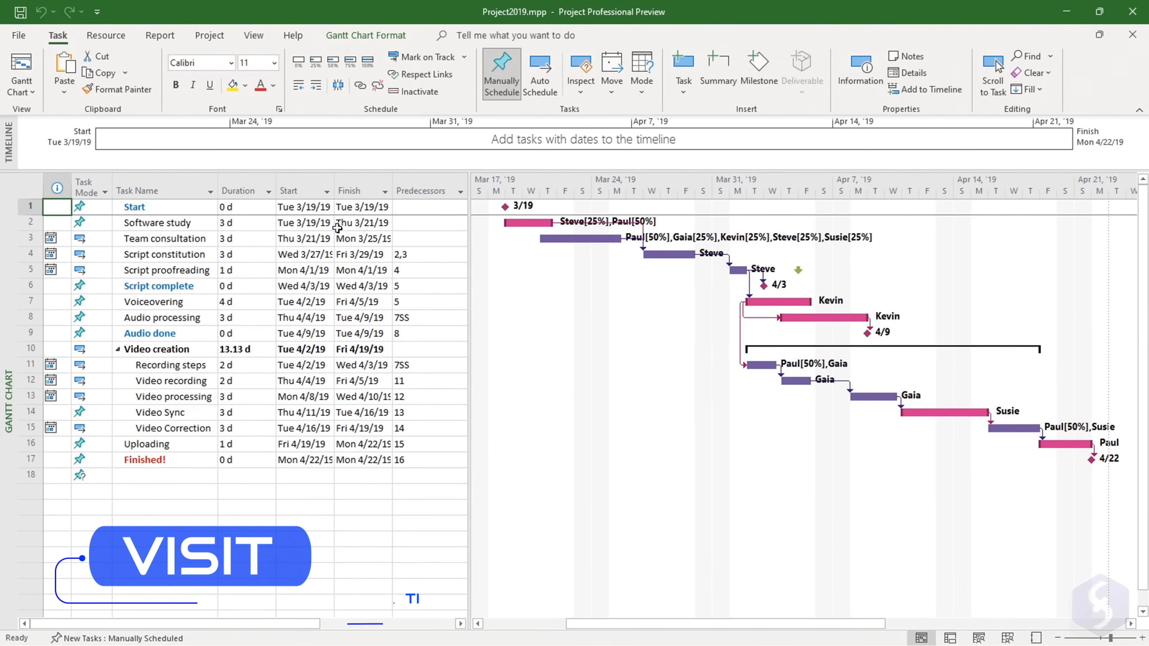
- Collapse and re-expand the Video creation summary task, then go to the Microsoft product page
{"action": "left_click", "coordinate": [118, 349]}
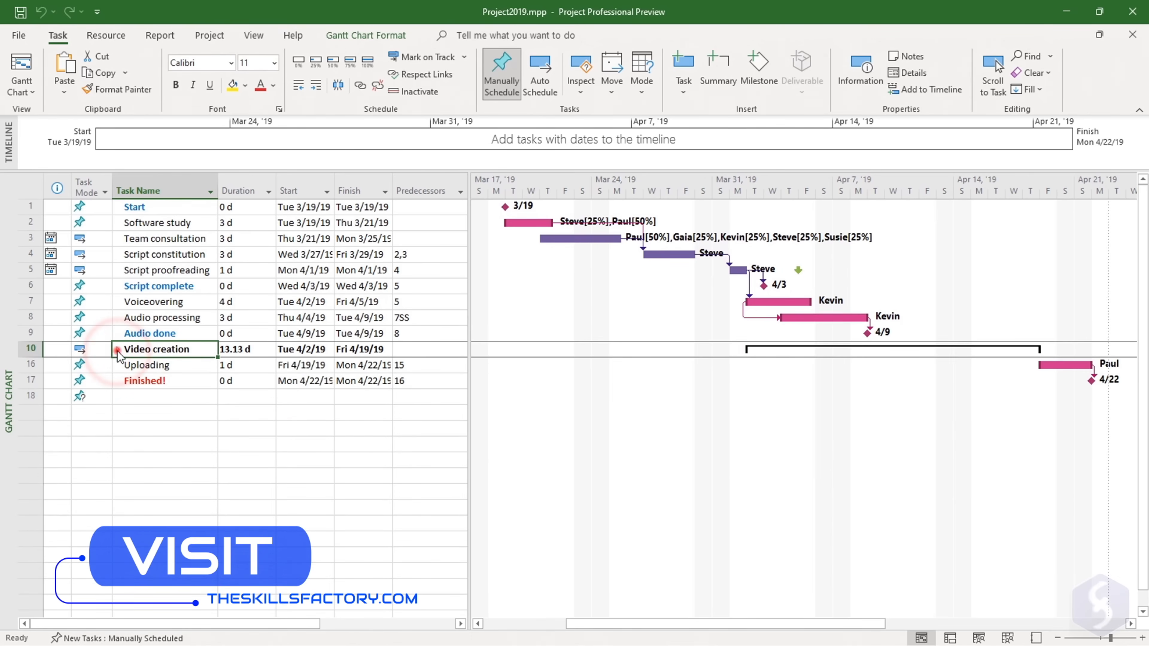
{"action": "left_click", "coordinate": [117, 349]}
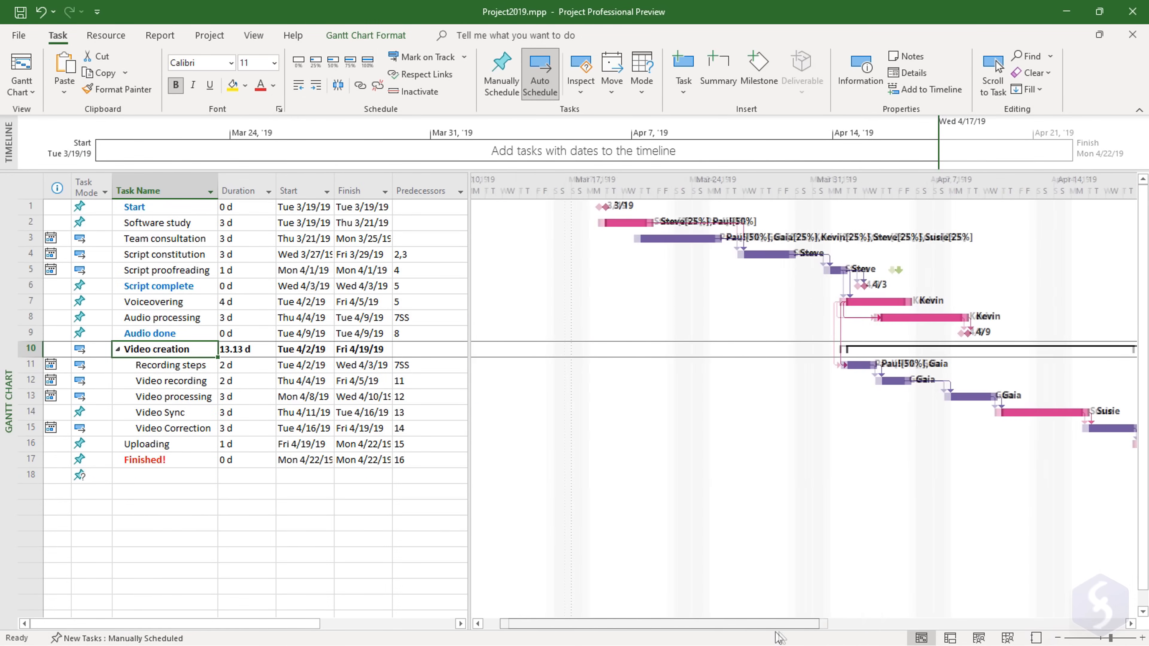
{"action": "scroll", "scroll_direction": "left", "scroll_amount": 3}
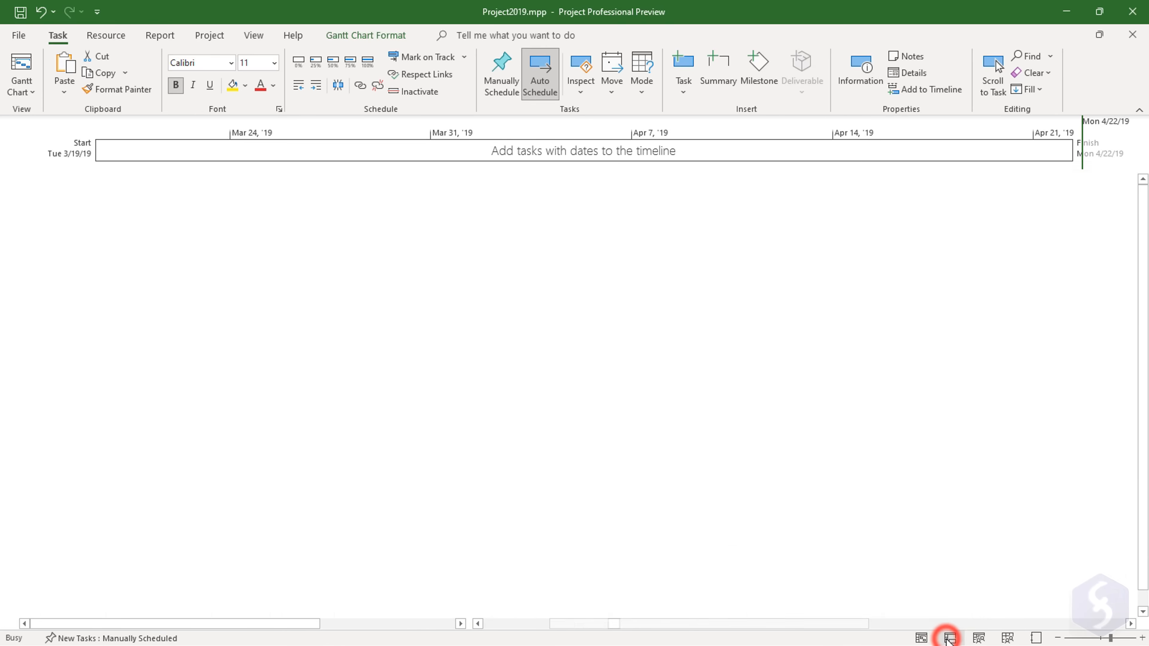
{"action": "left_click", "coordinate": [950, 638]}
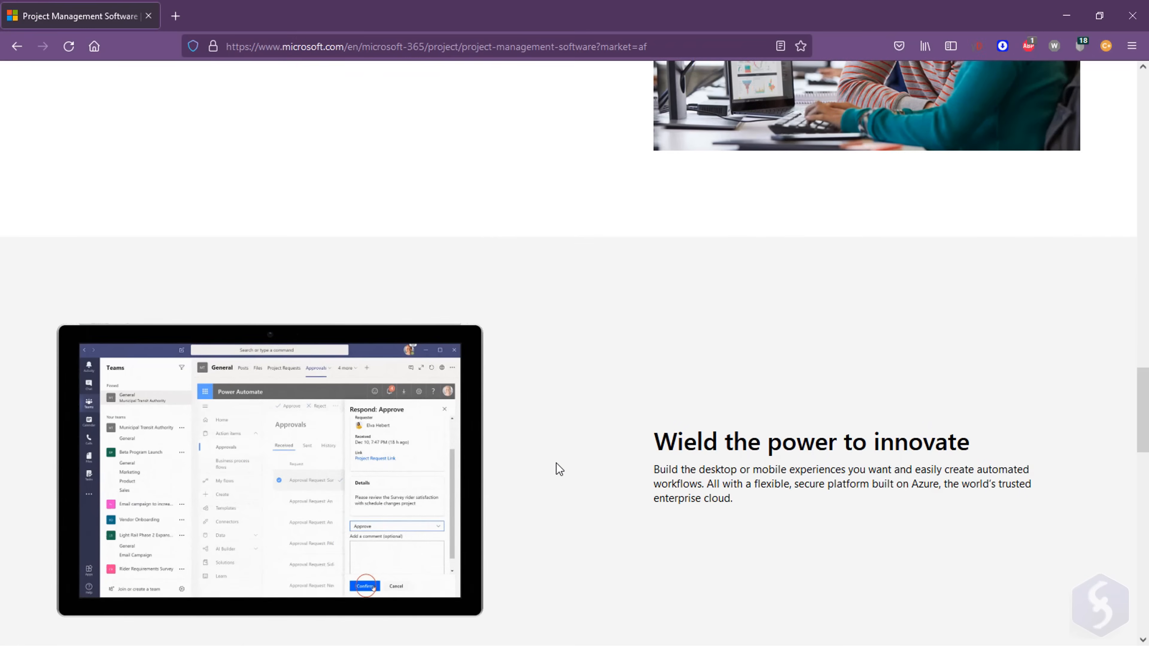
- Browse Microsoft's Project plans and pricing comparison table
{"action": "scroll", "scroll_direction": "down", "scroll_amount": 3}
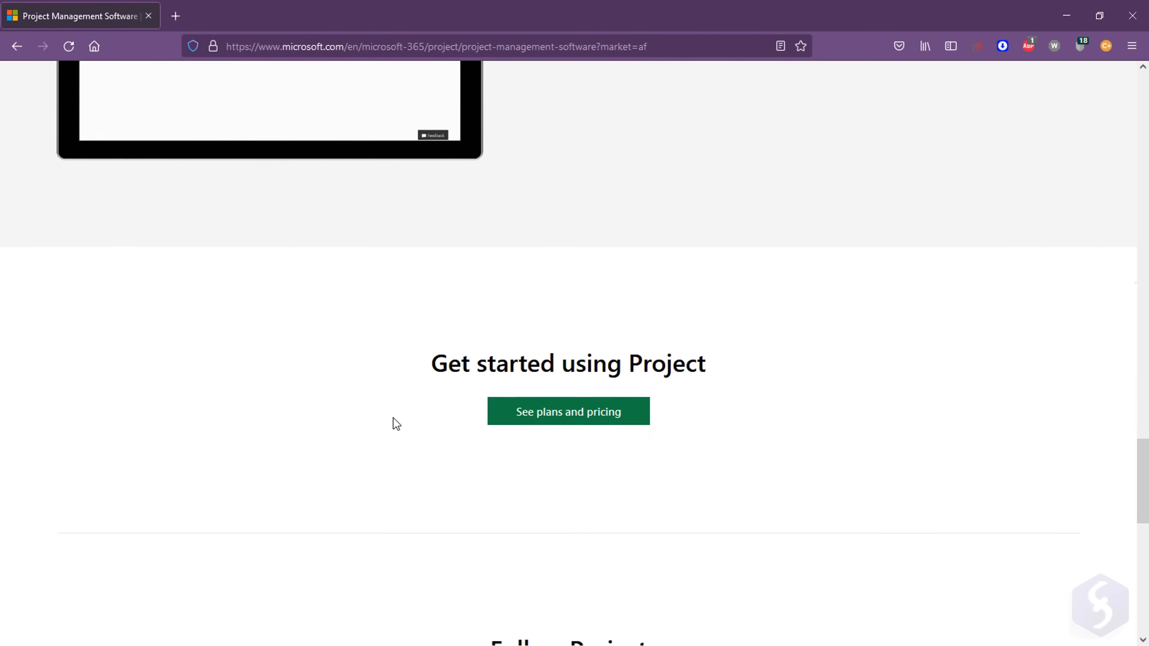
{"action": "left_click", "coordinate": [568, 412]}
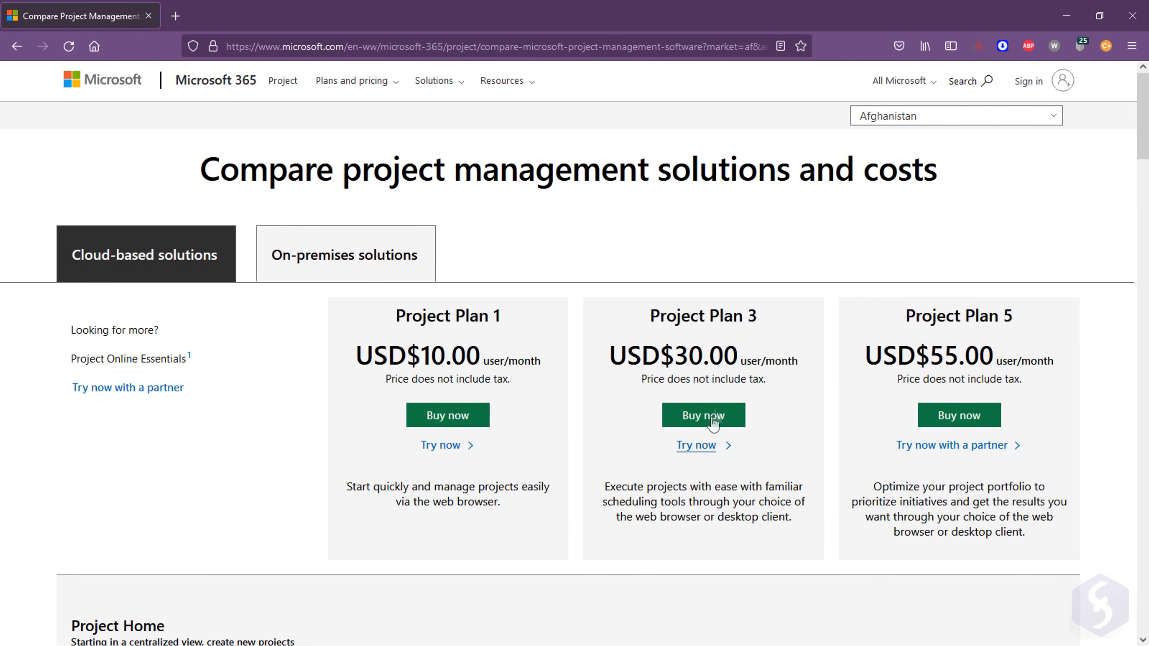
{"action": "scroll", "scroll_direction": "down", "scroll_amount": 3}
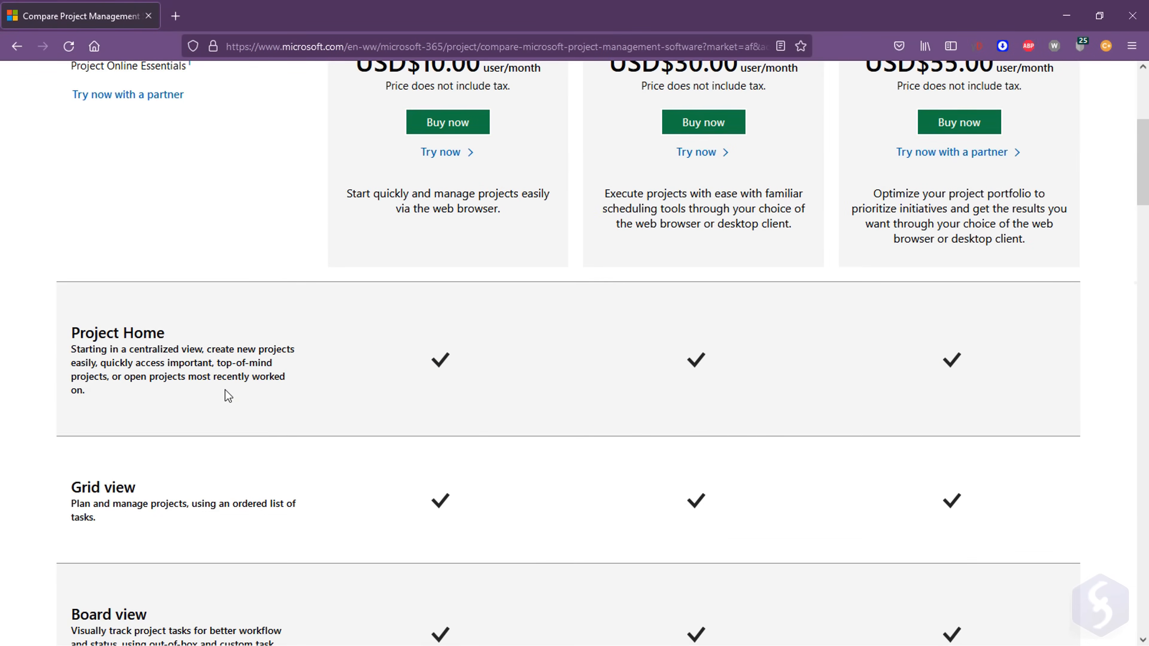
{"action": "left_click", "coordinate": [345, 254]}
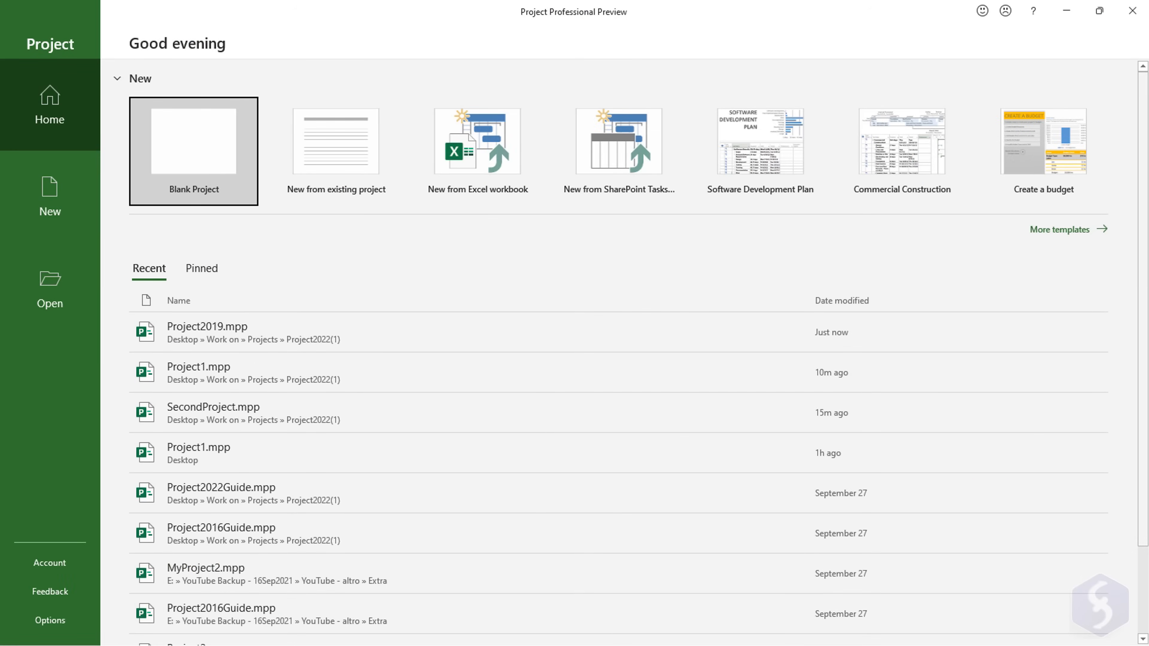
{"action": "mouse_move", "coordinate": [893, 269]}
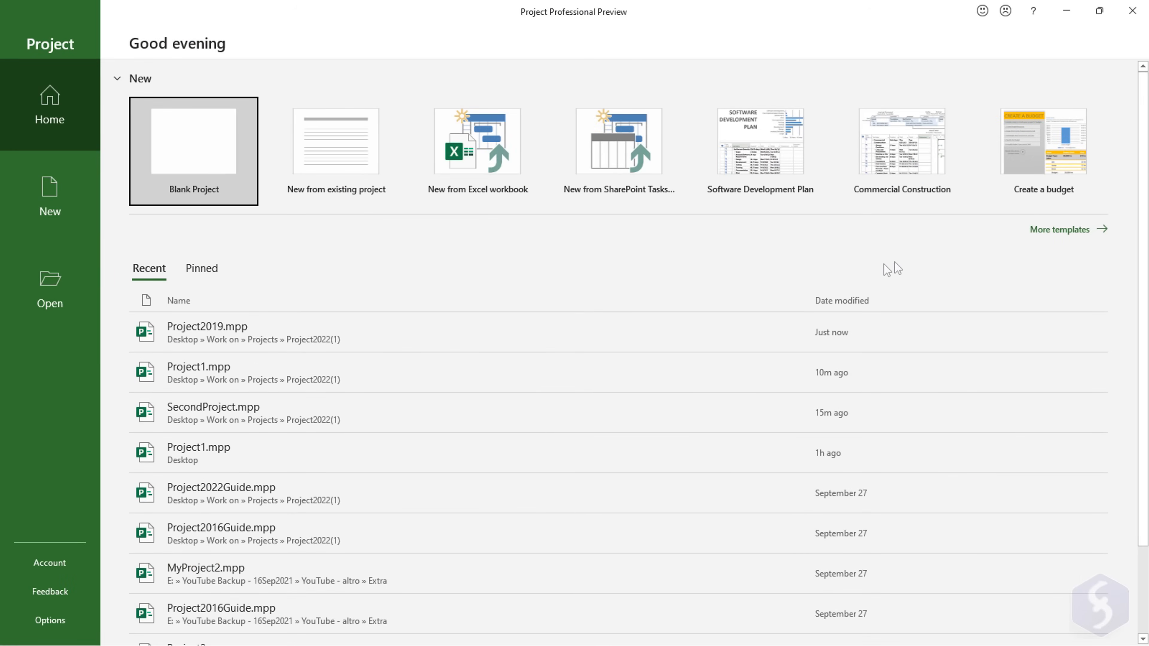
{"action": "mouse_move", "coordinate": [376, 345]}
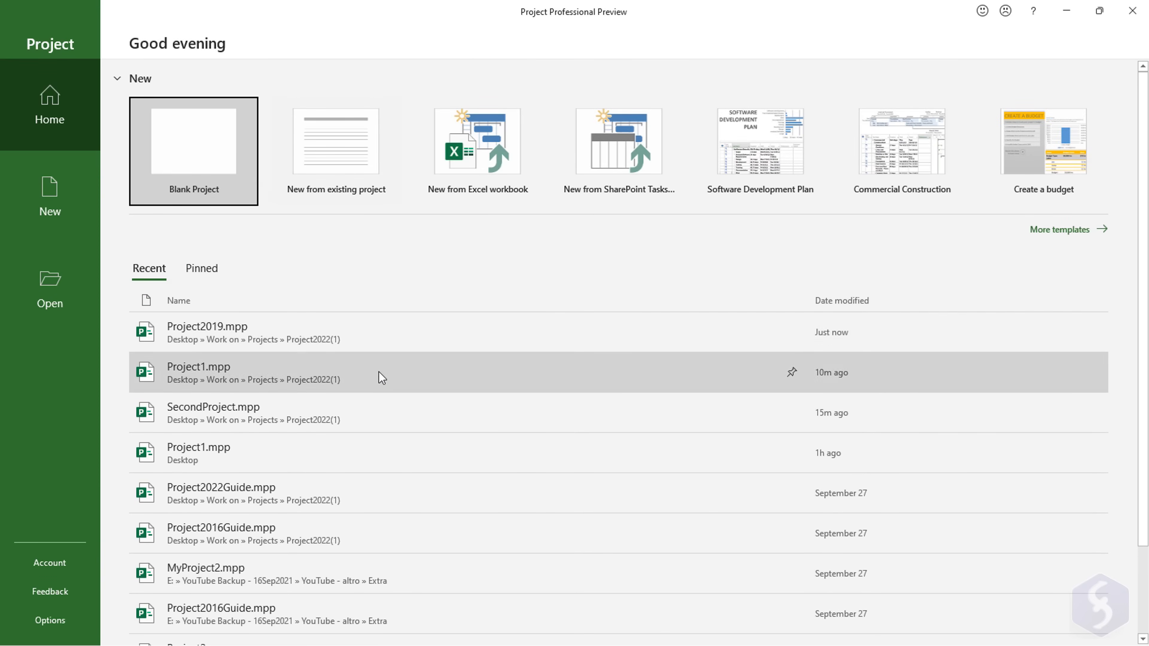
- Create a new Blank Project with an empty task sheet
{"action": "left_click", "coordinate": [49, 202]}
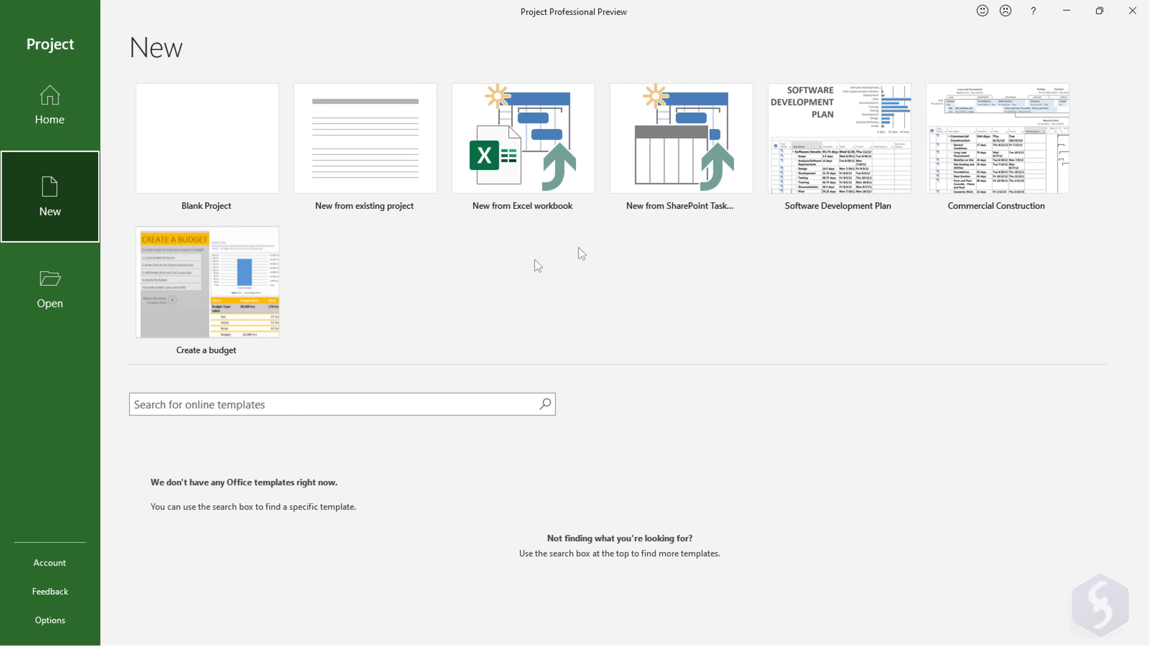
{"action": "mouse_move", "coordinate": [370, 457]}
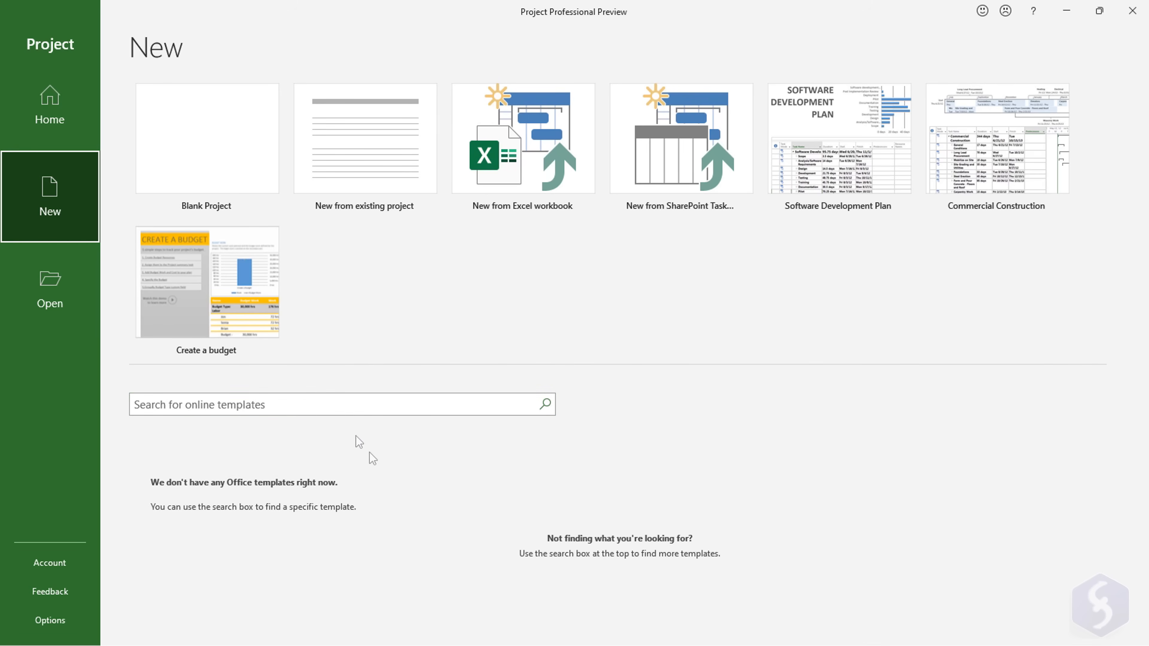
{"action": "mouse_move", "coordinate": [237, 144]}
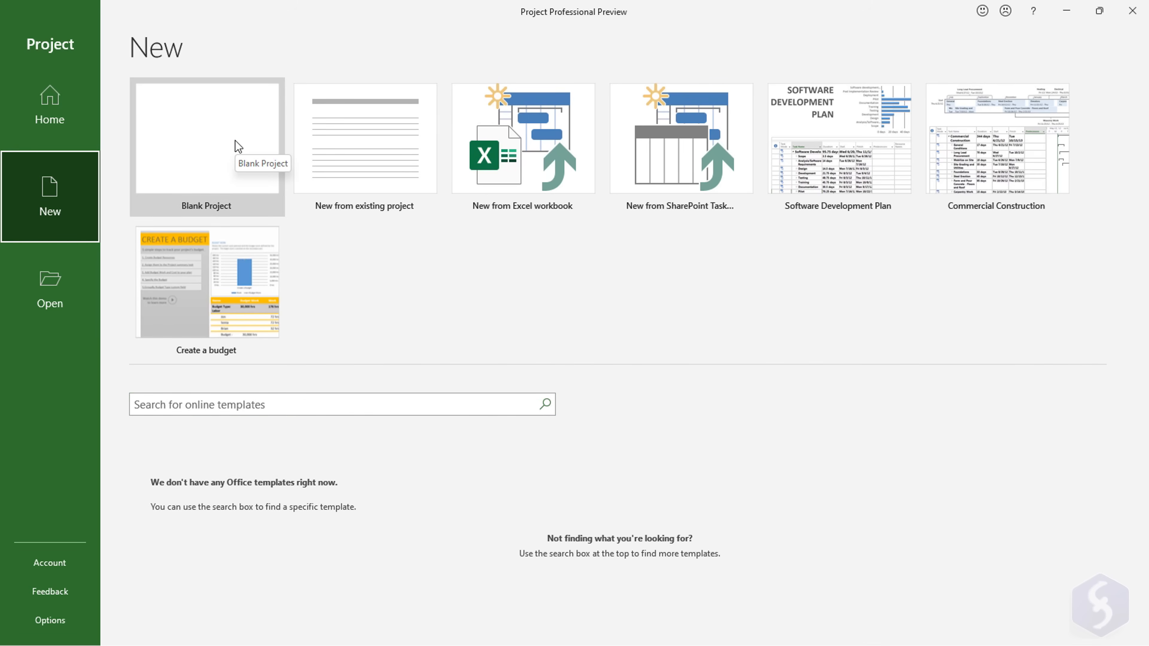
{"action": "left_click", "coordinate": [207, 140]}
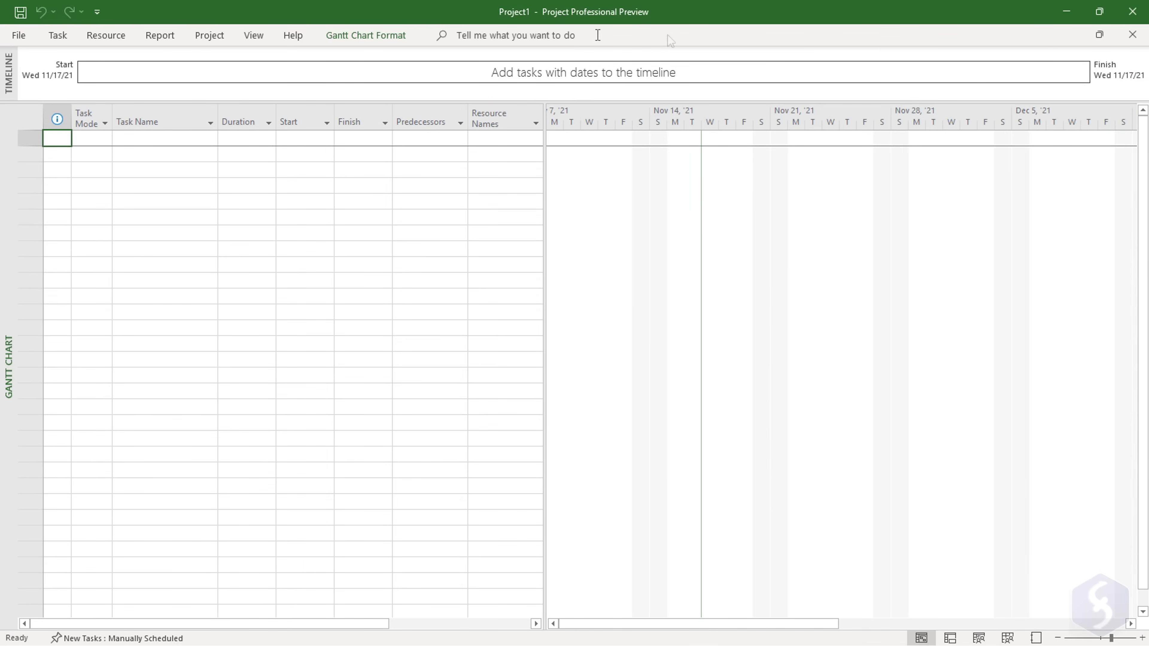
- Add a Design phase task starting January 3, 2022
{"action": "left_click", "coordinate": [254, 35]}
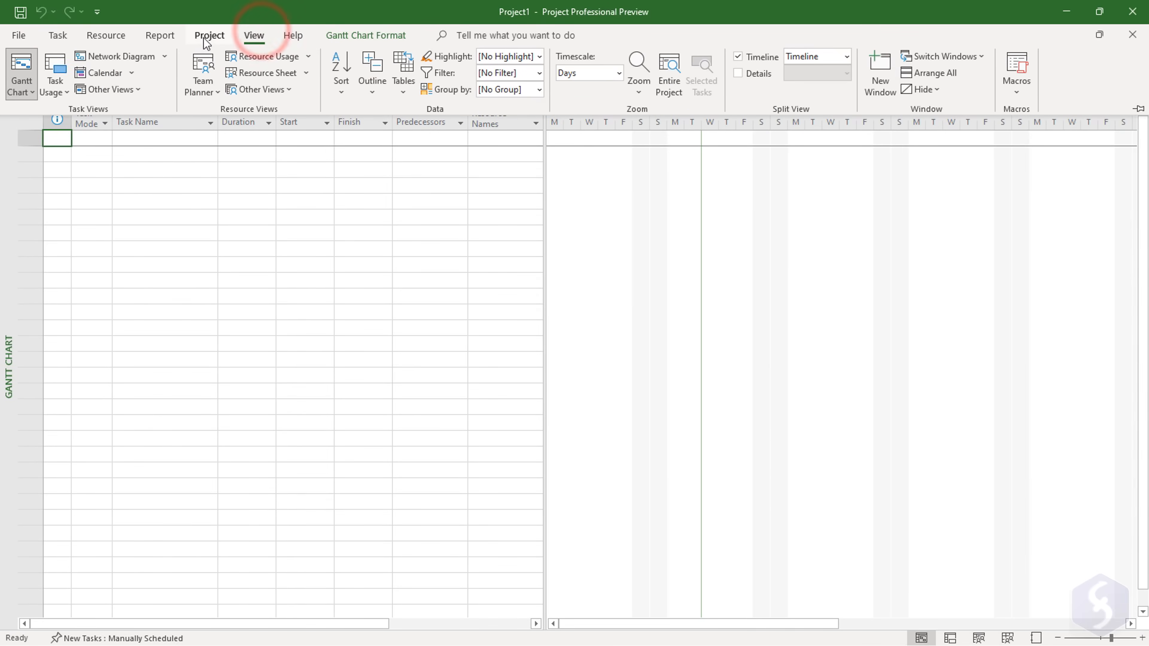
{"action": "left_click", "coordinate": [57, 36]}
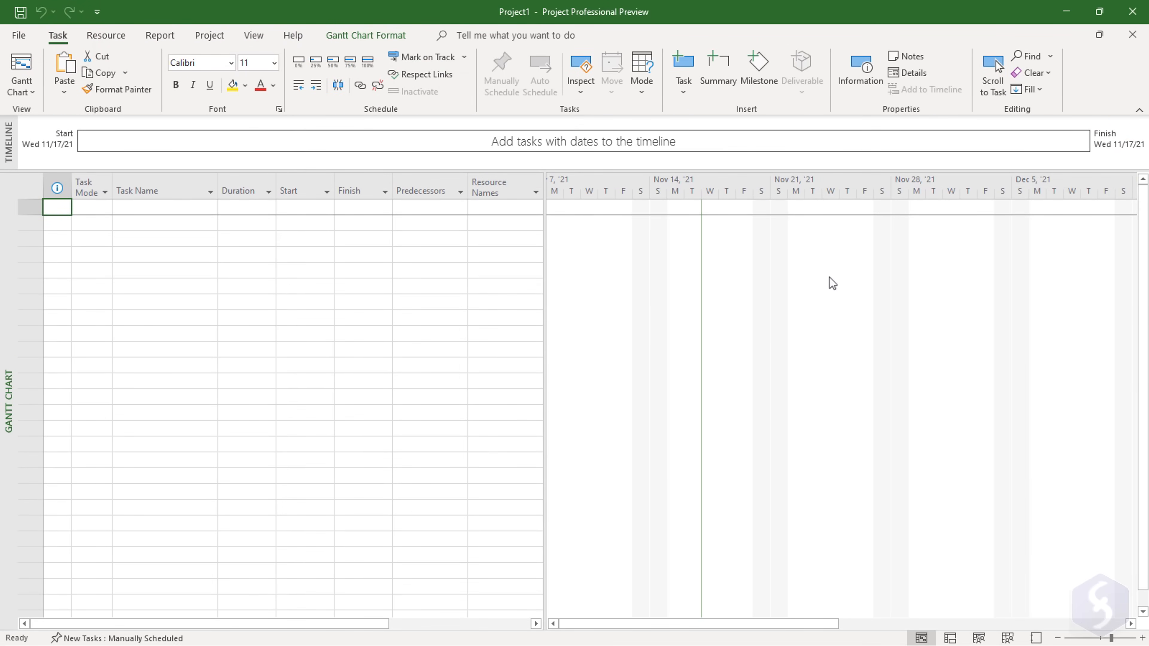
{"action": "mouse_move", "coordinate": [923, 450]}
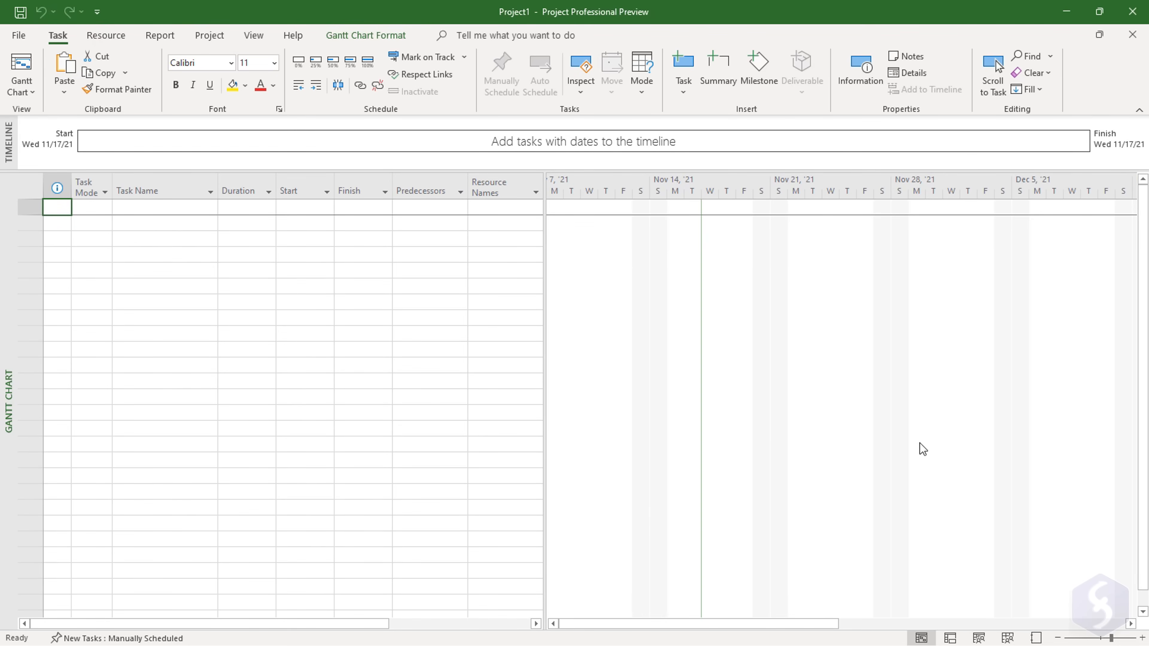
{"action": "mouse_move", "coordinate": [895, 242]}
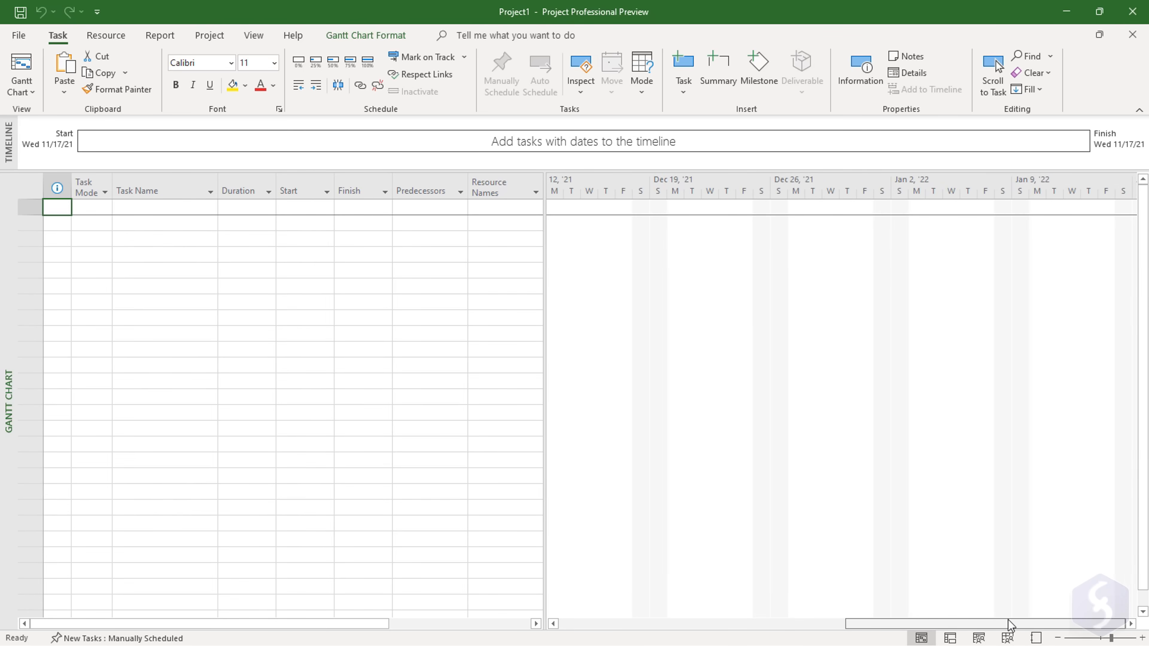
{"action": "left_click", "coordinate": [163, 208]}
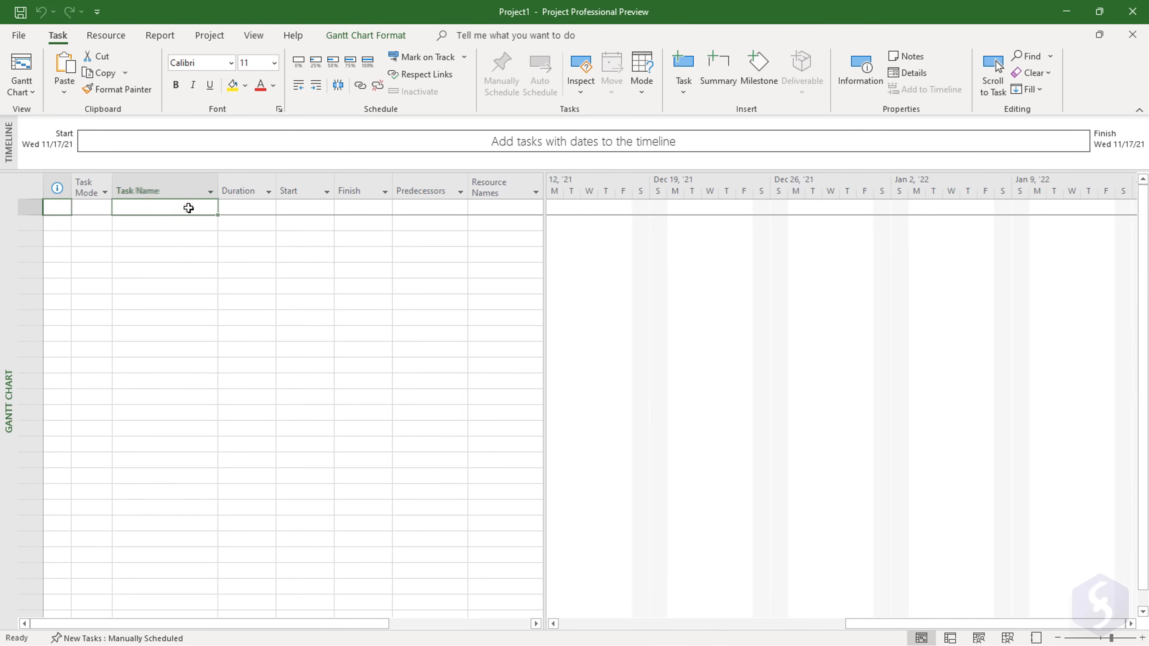
{"action": "type", "text": "Design phase"}
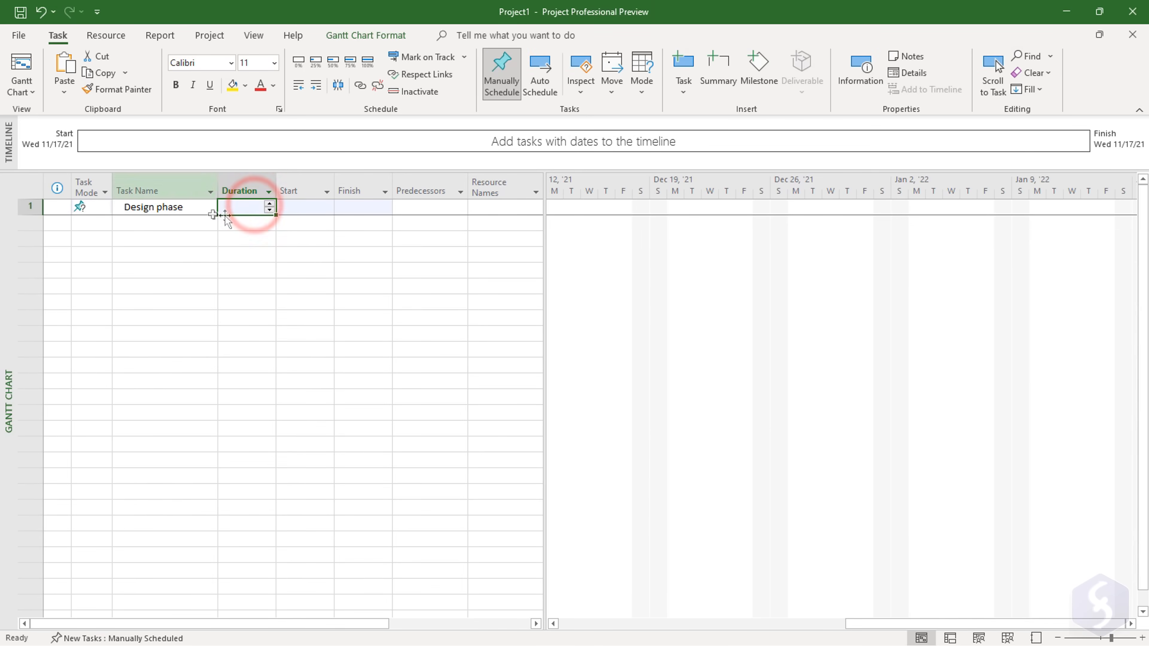
{"action": "left_click", "coordinate": [326, 209]}
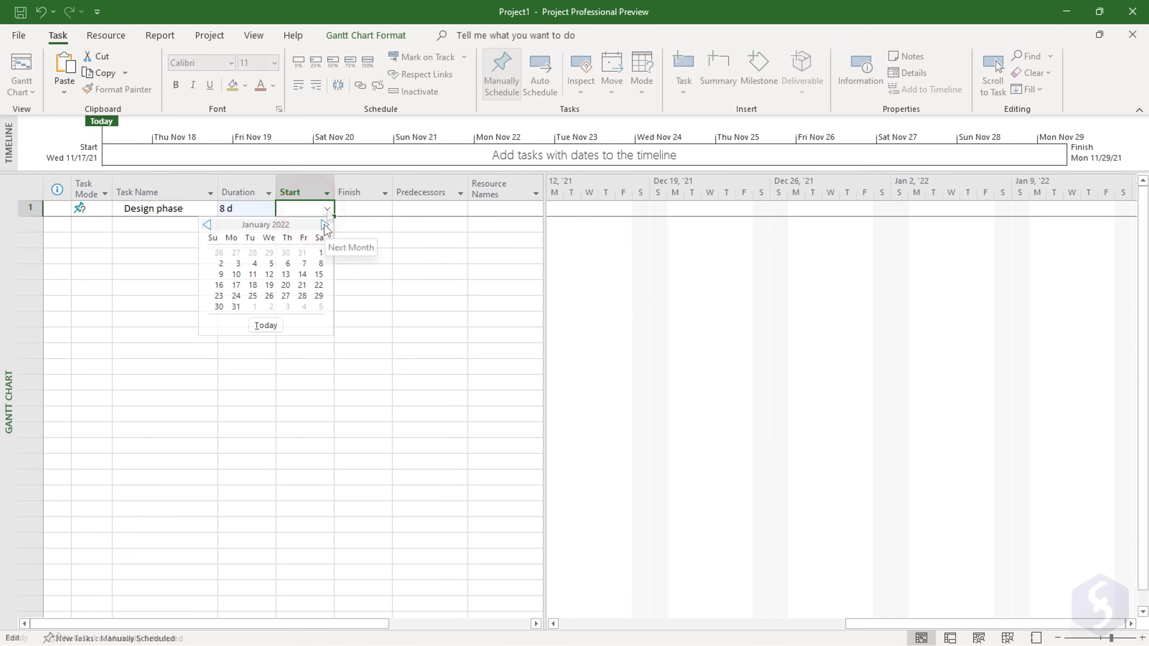
{"action": "left_click", "coordinate": [237, 263]}
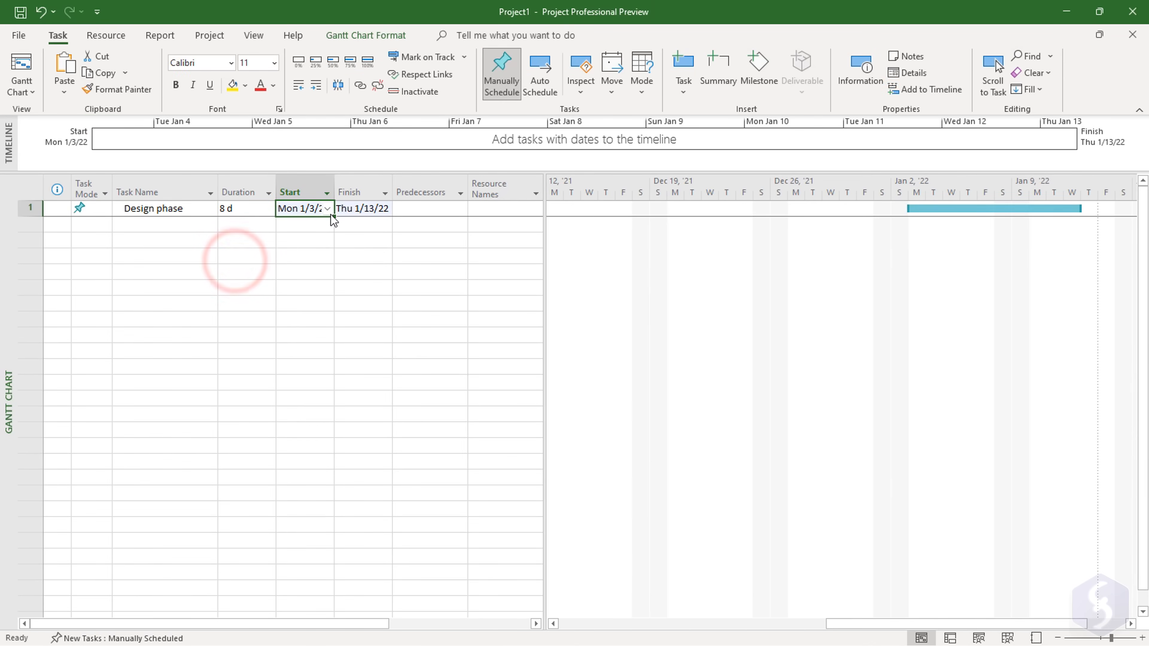
- Add a Marketing task starting Wed 1/5/22 and pick its finish date
{"action": "type", "text": "Marketing"}
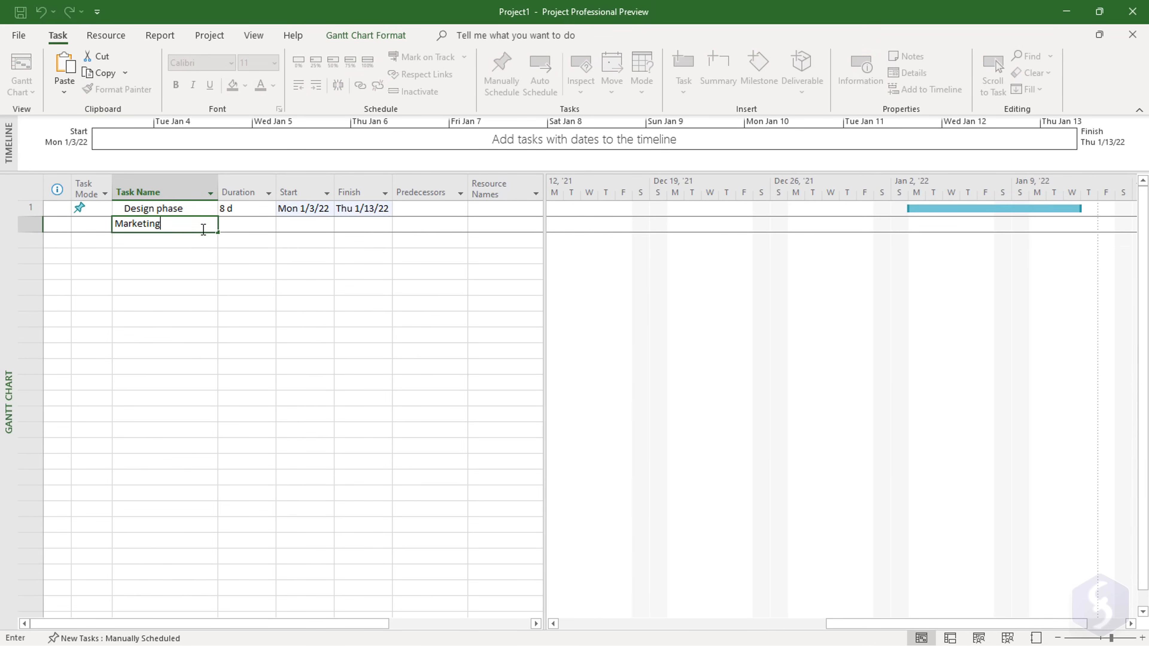
{"action": "left_click", "coordinate": [329, 225]}
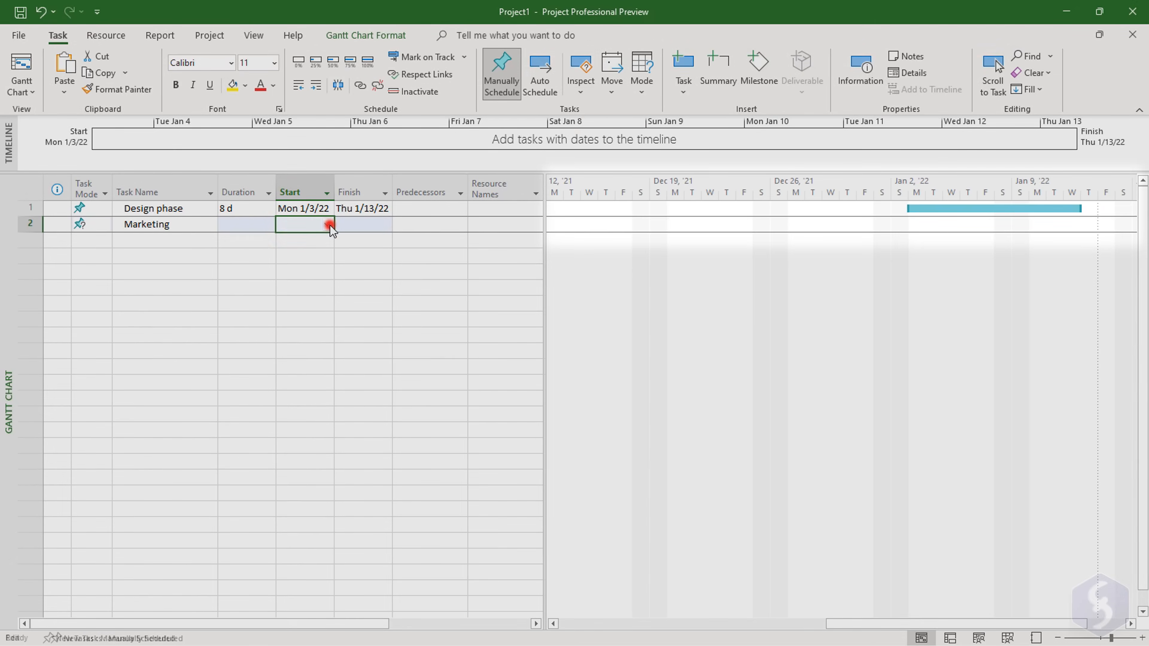
{"action": "type", "text": "Wed 1/5/22"}
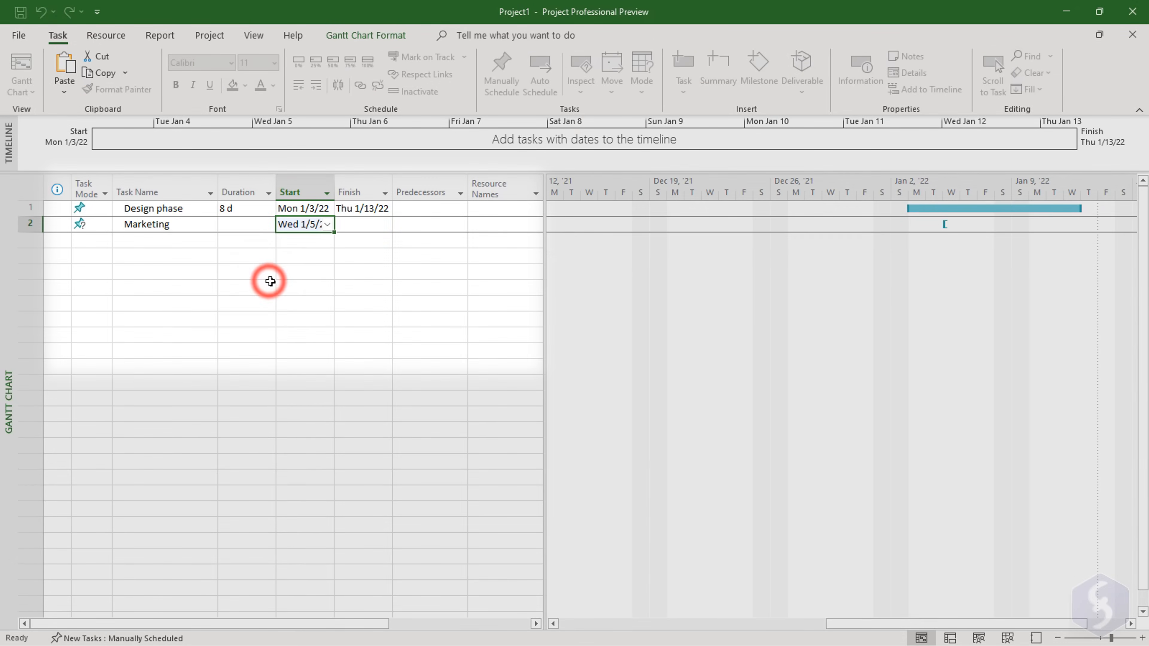
{"action": "left_click", "coordinate": [383, 225]}
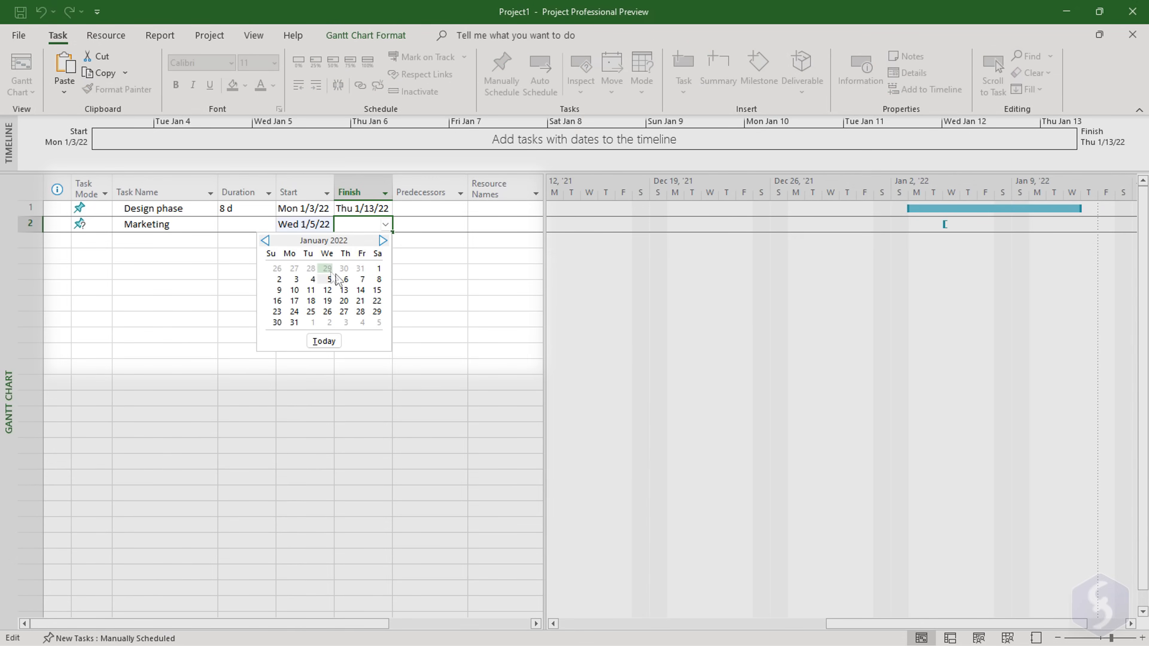
{"action": "left_click", "coordinate": [362, 280]}
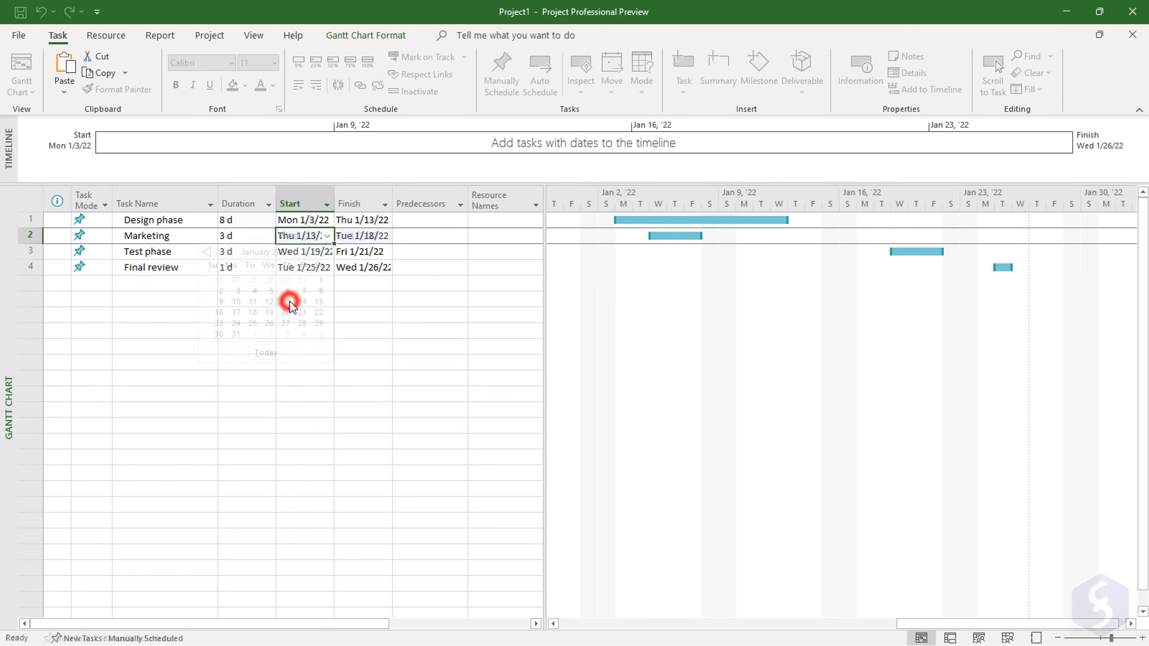
- Move Marketing to start Mon 1/10/22 and finish Thu 1/13/22
{"action": "left_click", "coordinate": [287, 301]}
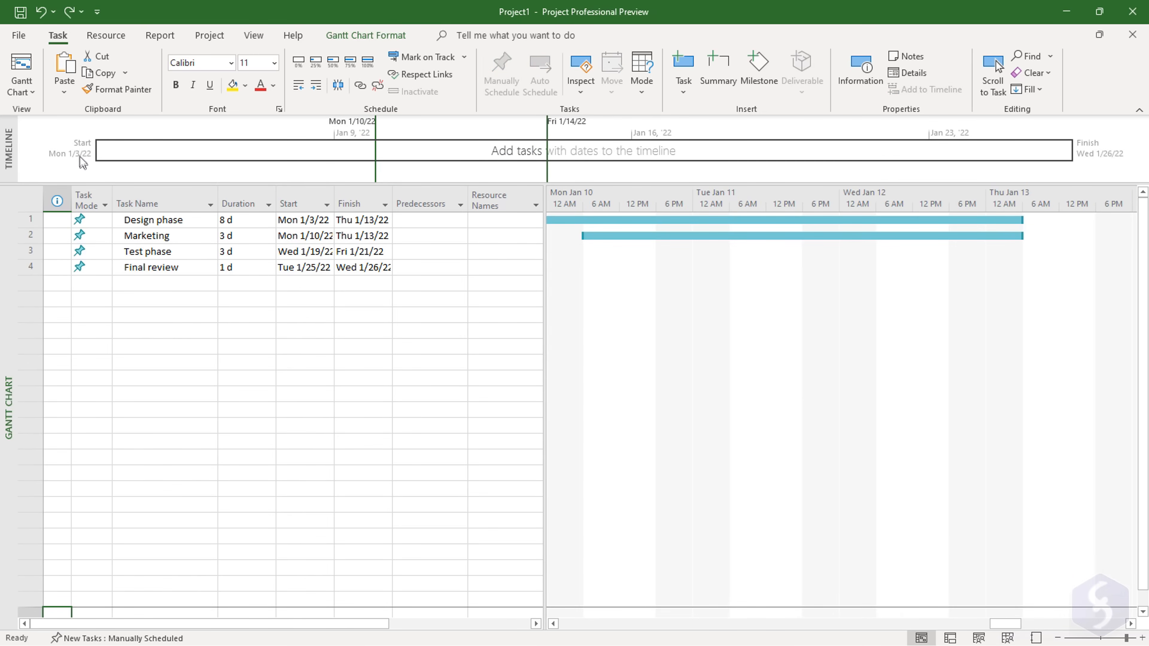
{"action": "left_click", "coordinate": [303, 219]}
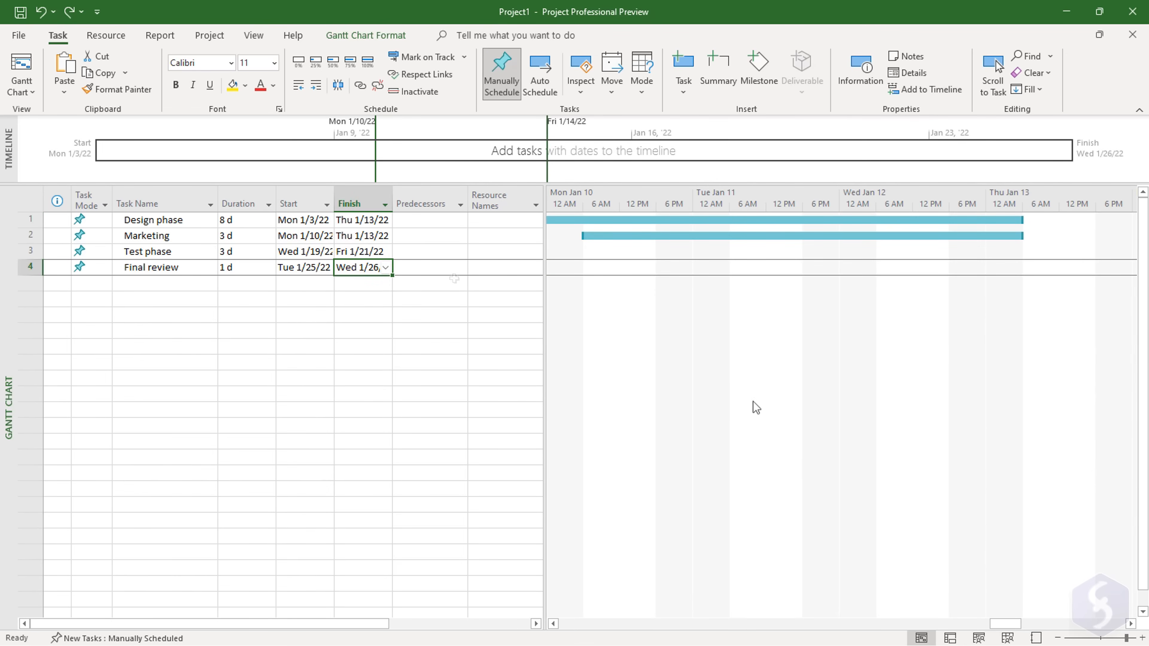
- Show the timeline pane and set the chart timescale to whole days
{"action": "left_click", "coordinate": [254, 35]}
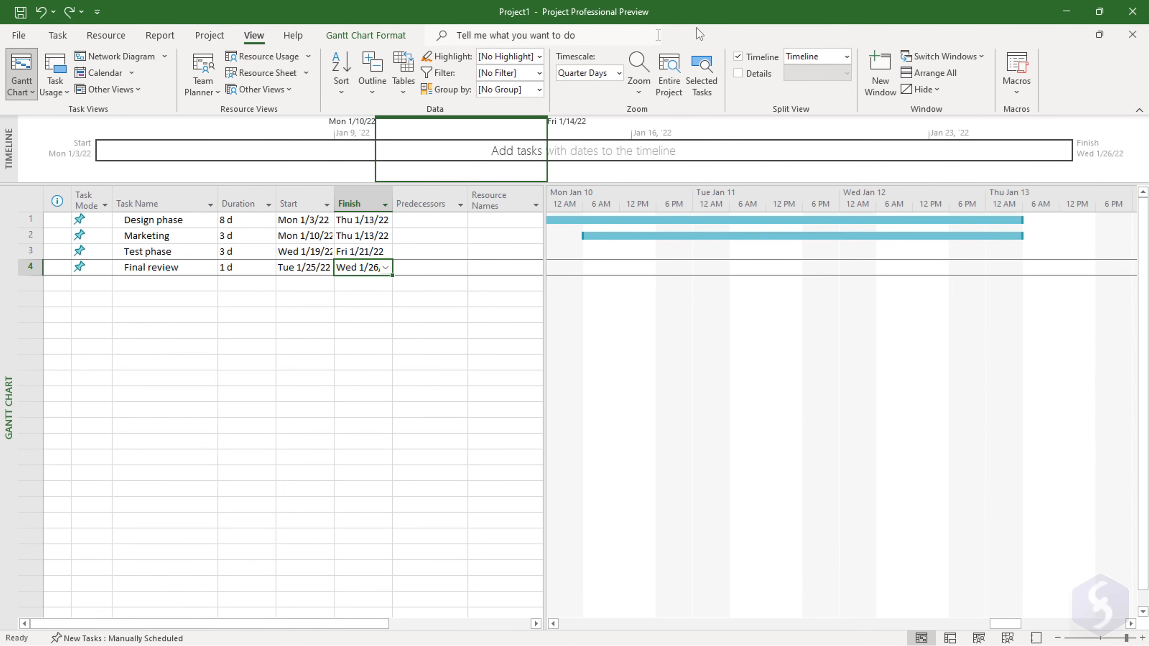
{"action": "left_click", "coordinate": [738, 56]}
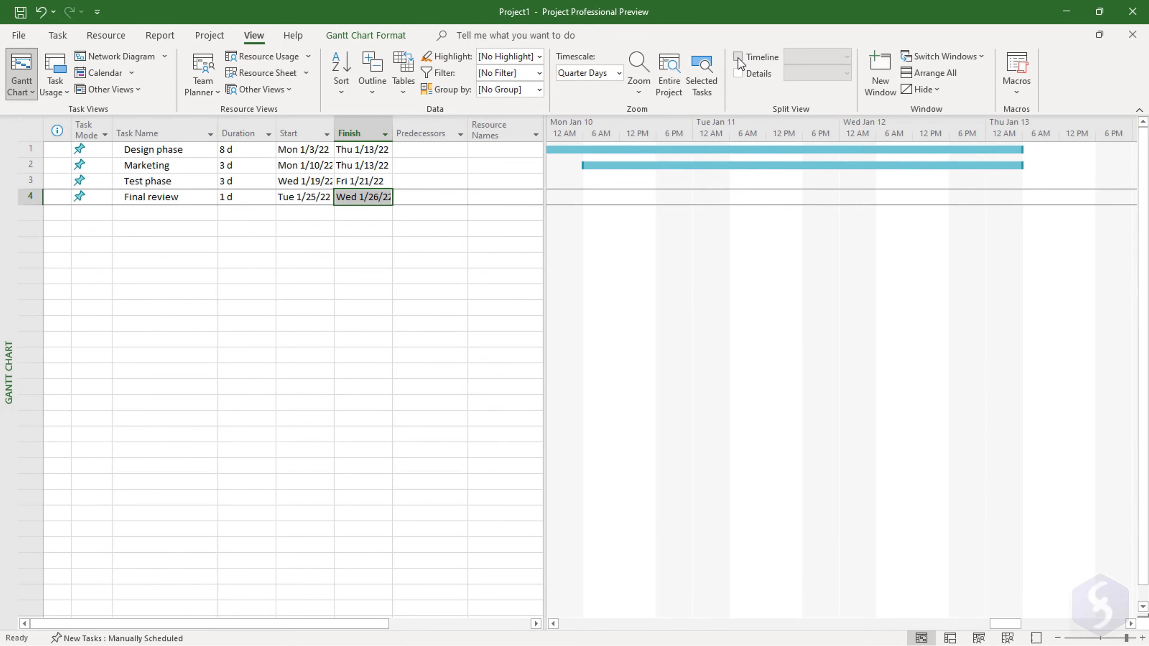
{"action": "left_click", "coordinate": [740, 57]}
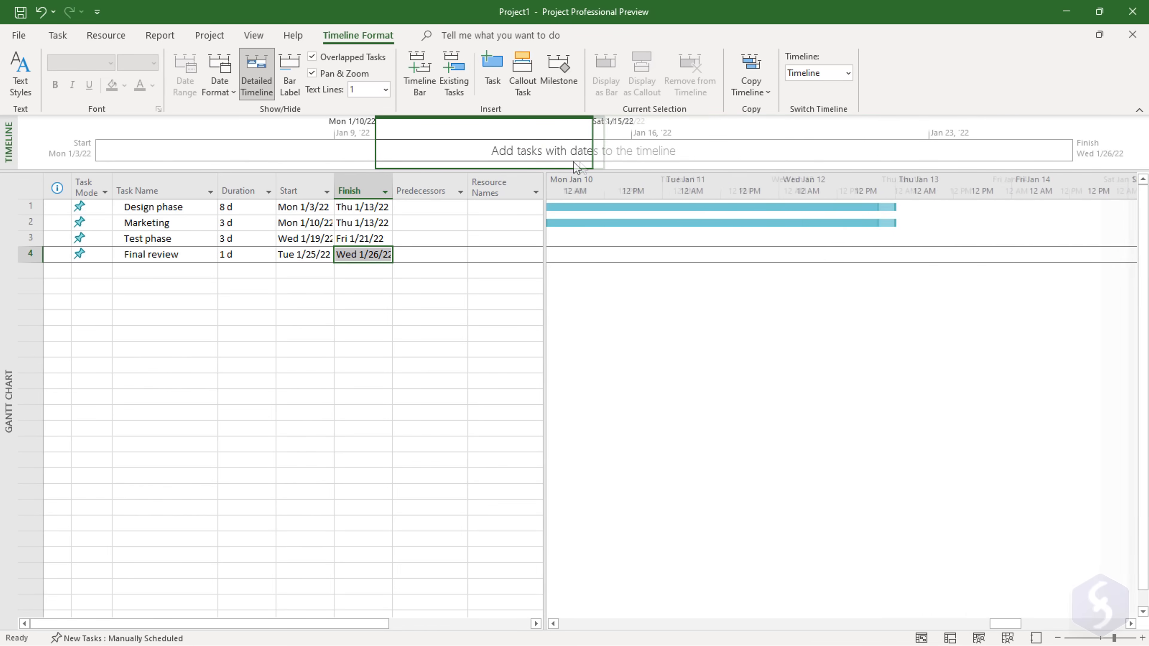
{"action": "left_click", "coordinate": [254, 35]}
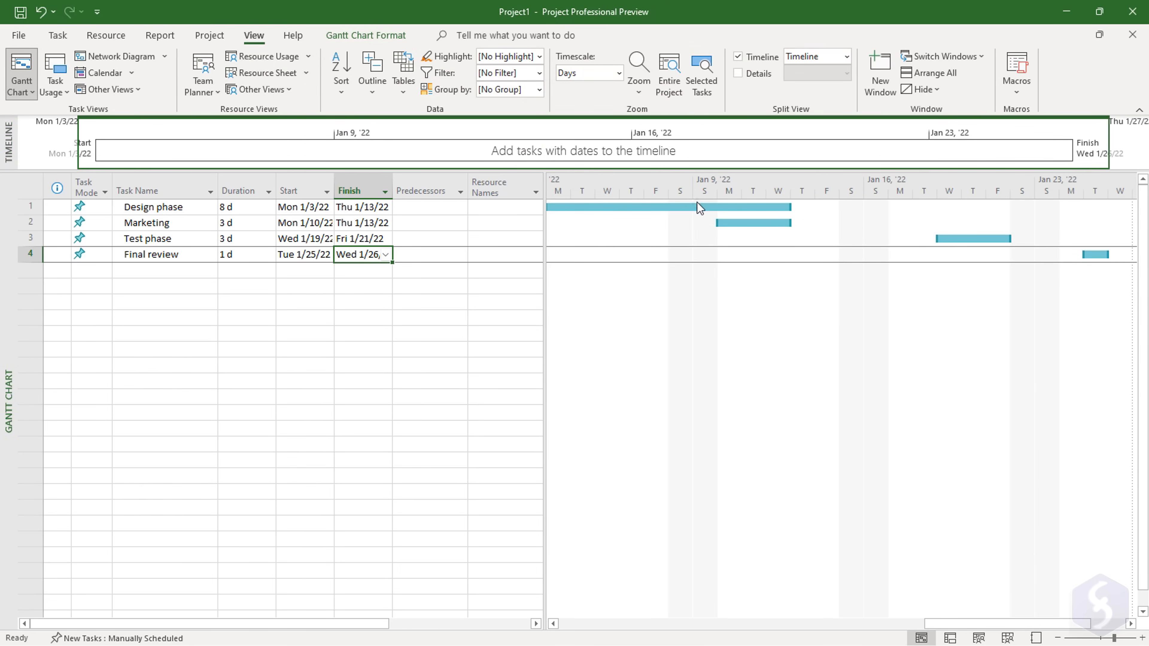
- Add Test phase to the timeline, then remove it again, leaving Design phase on the timeline
{"action": "right_click", "coordinate": [663, 206]}
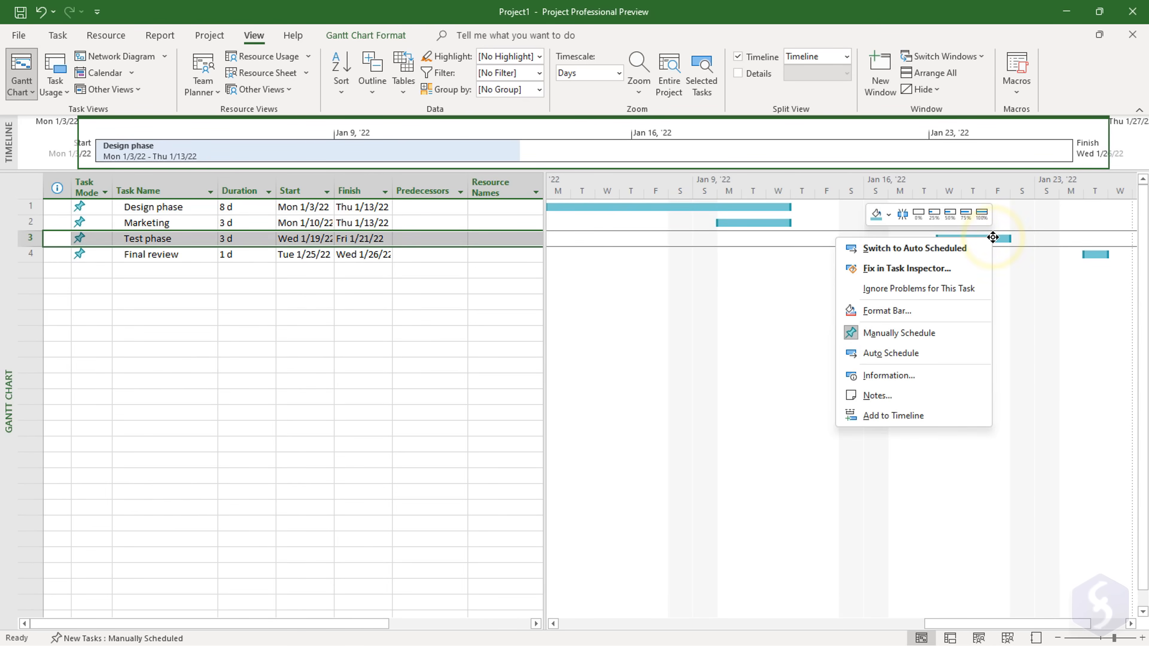
{"action": "left_click", "coordinate": [893, 415]}
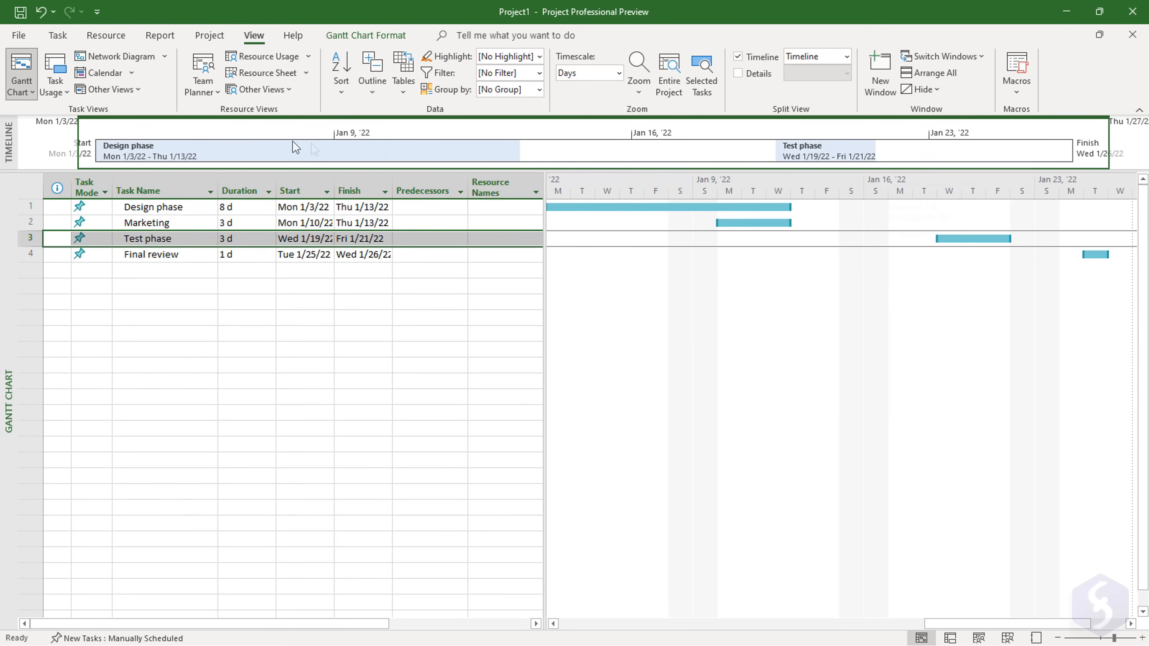
{"action": "right_click", "coordinate": [827, 150]}
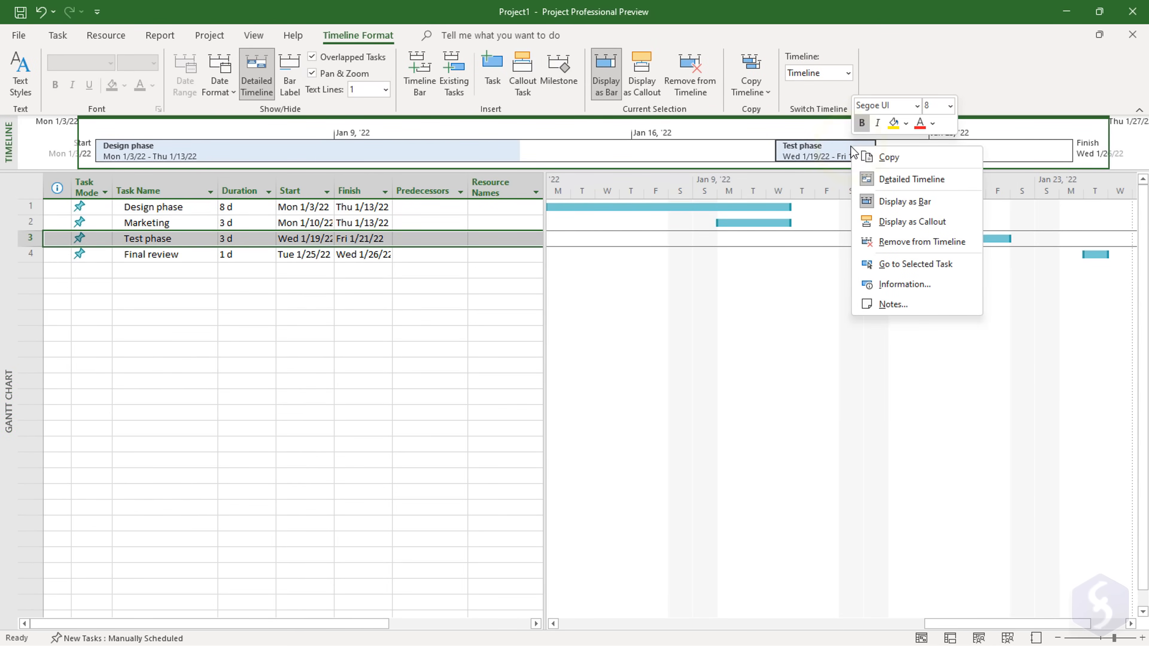
{"action": "mouse_move", "coordinate": [922, 242]}
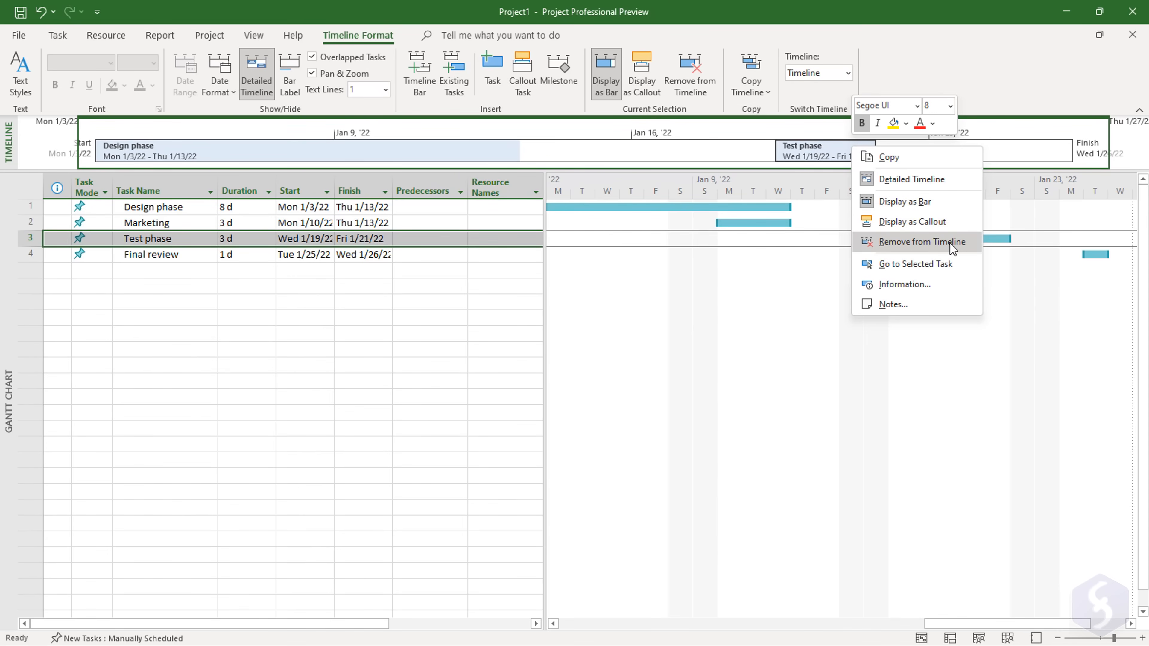
{"action": "left_click", "coordinate": [931, 242]}
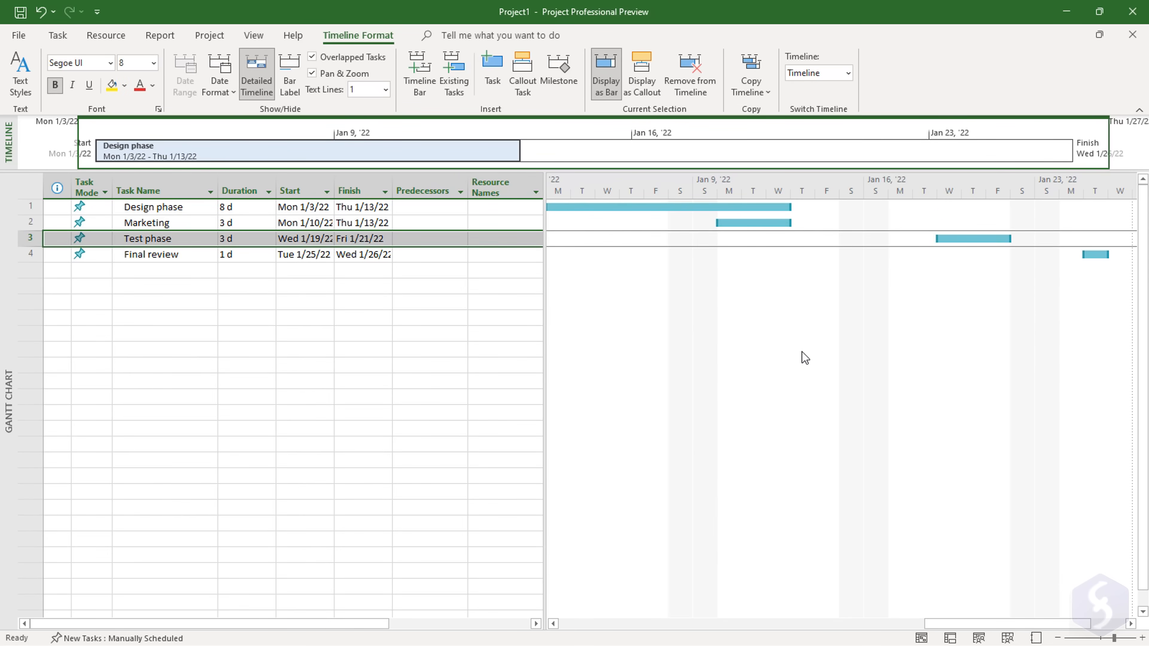
{"action": "mouse_move", "coordinate": [1007, 630]}
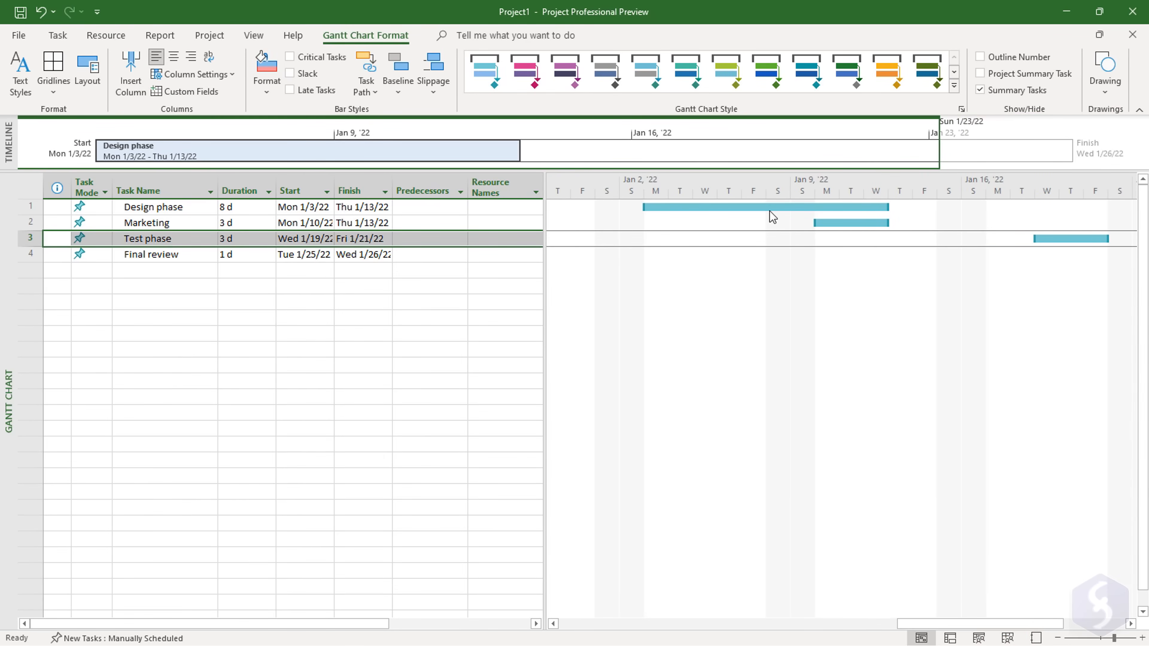
{"action": "left_click", "coordinate": [767, 207]}
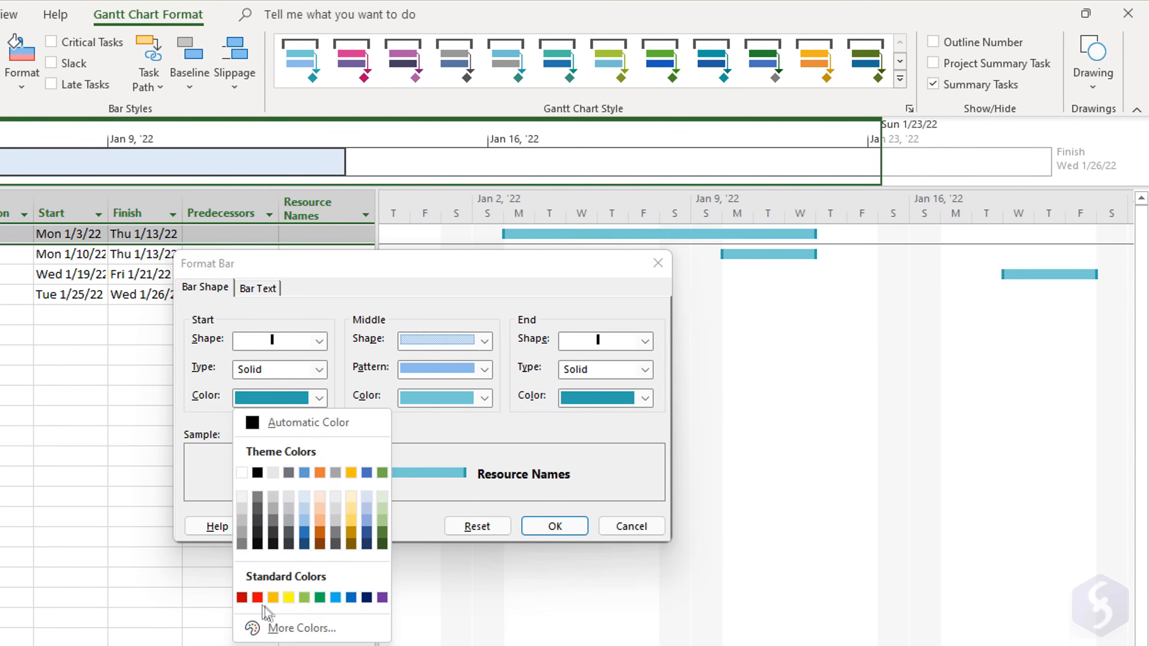
- Give the Design phase bar a red start mark and keep the teal Gantt bar style after previewing purple
{"action": "left_click", "coordinate": [483, 399]}
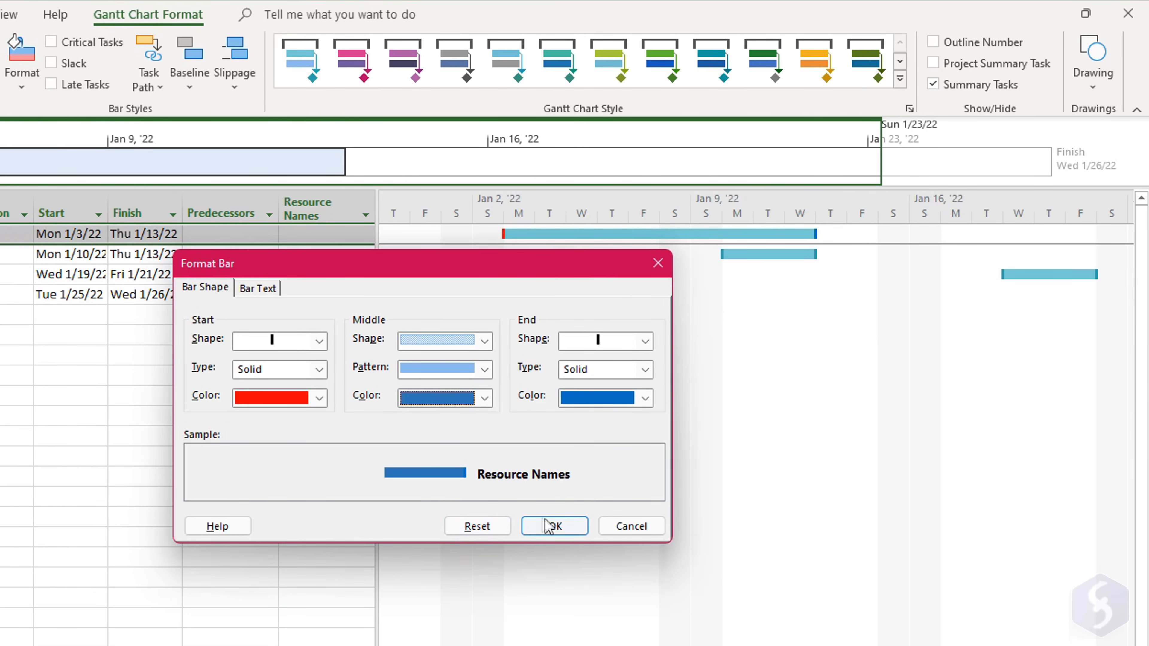
{"action": "left_click", "coordinate": [553, 526]}
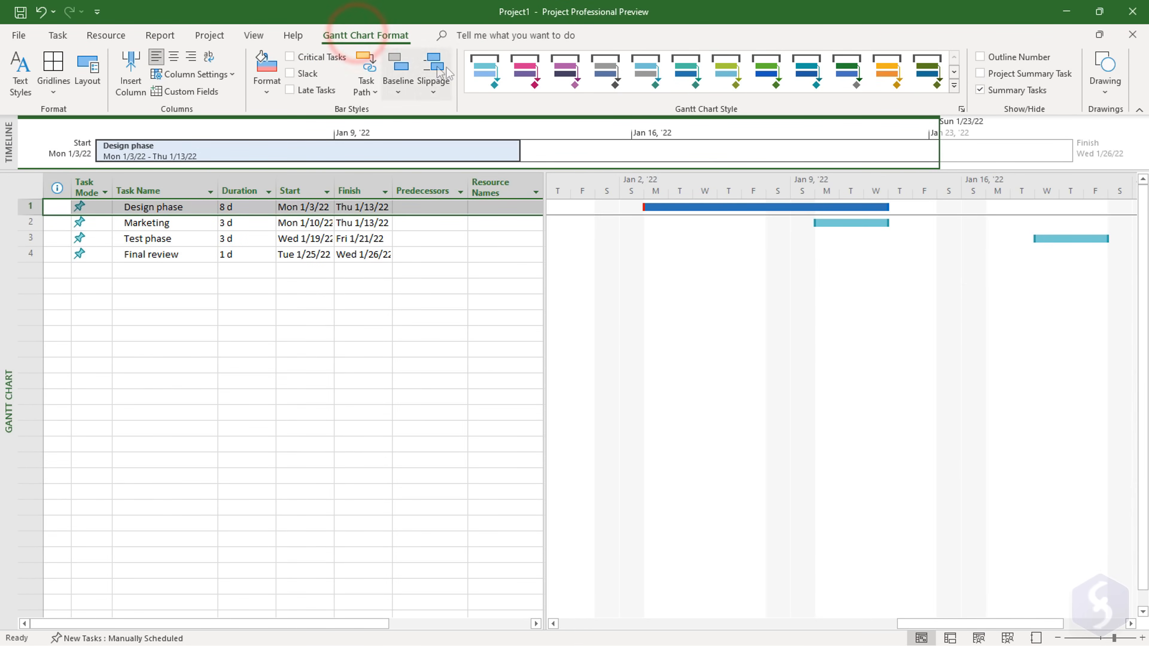
{"action": "left_click", "coordinate": [564, 71]}
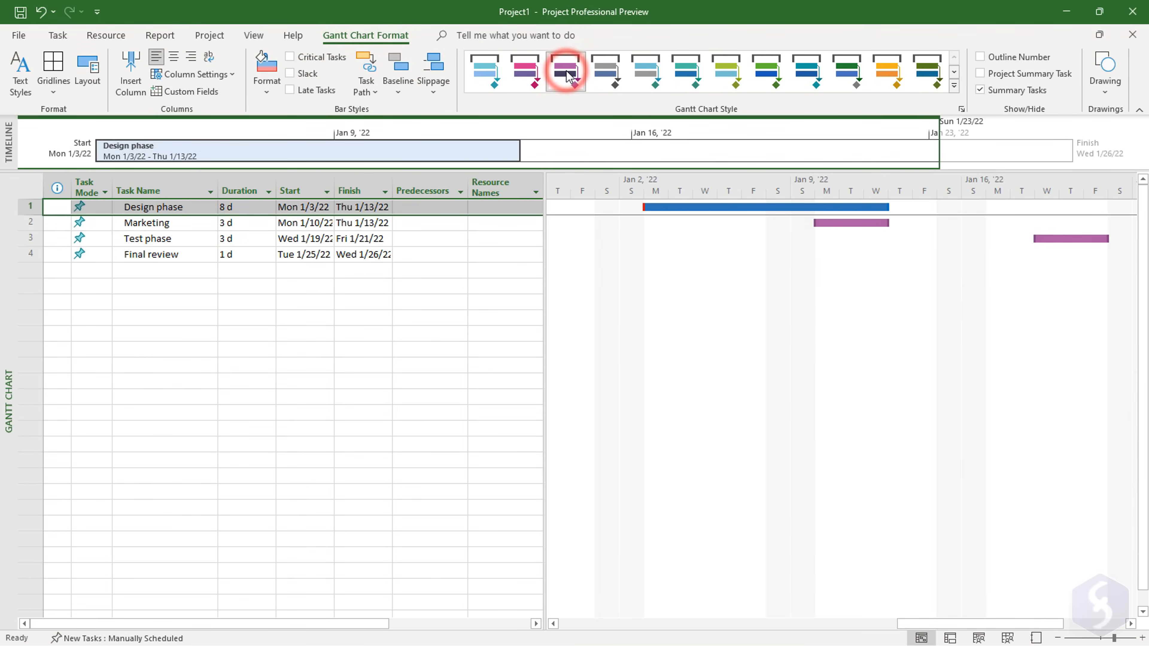
{"action": "left_click", "coordinate": [685, 71]}
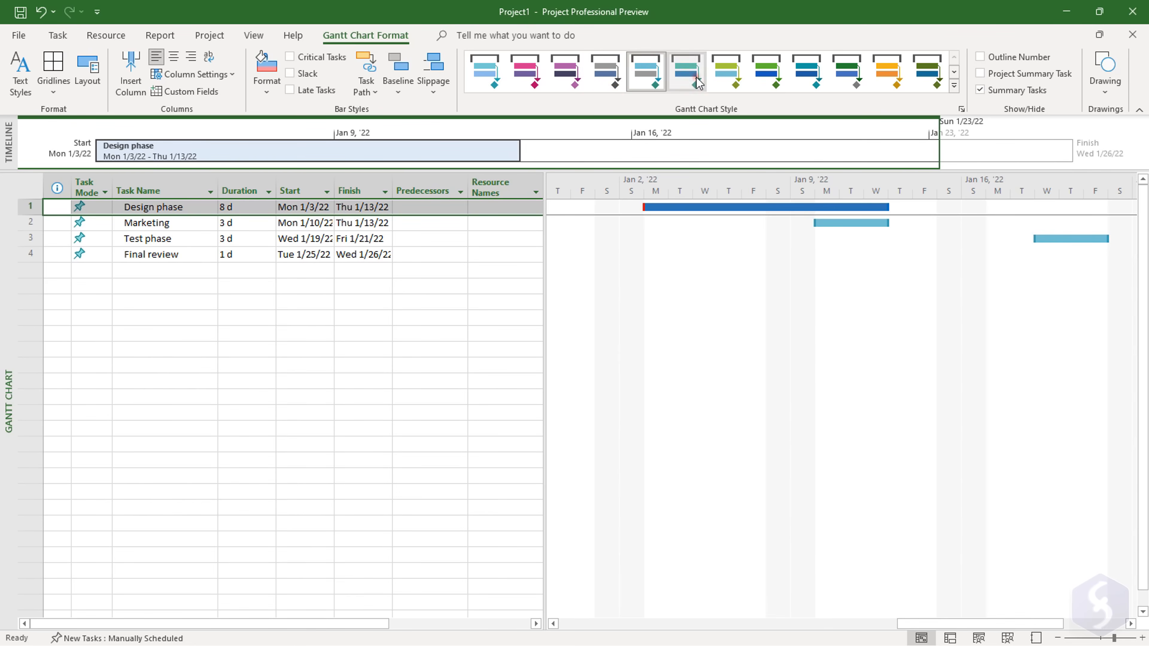
{"action": "left_click", "coordinate": [484, 71]}
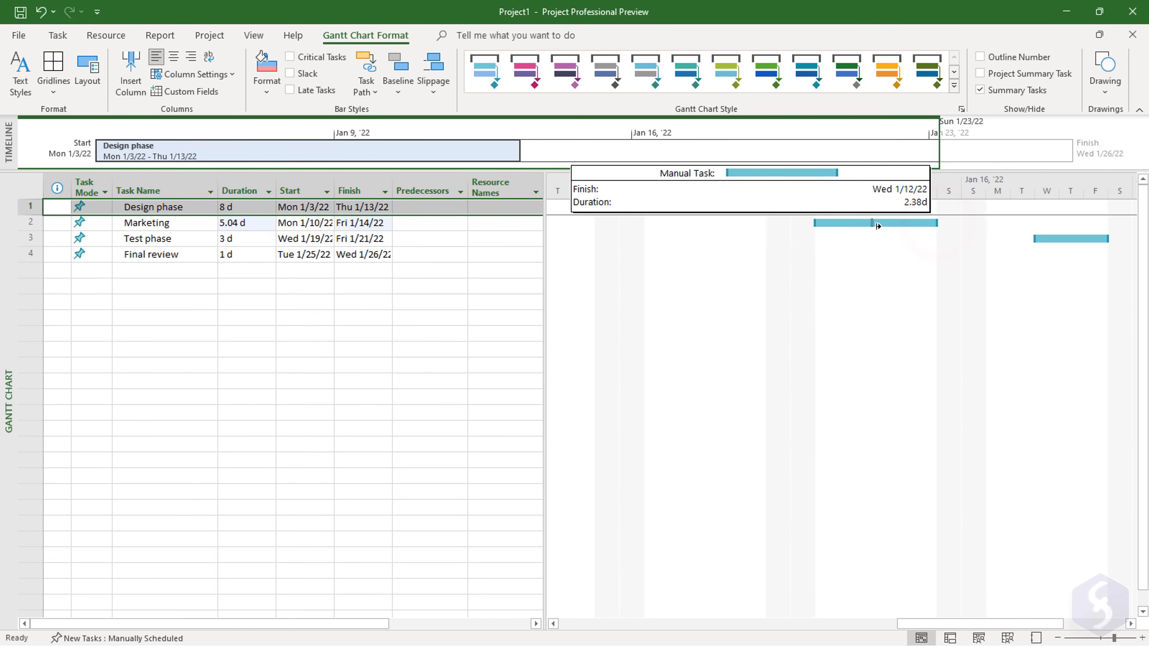
- Resize and drag the Marketing bar to a 2-day task starting January 10
{"action": "left_click_drag", "start_coordinate": [935, 222], "coordinate": [875, 223]}
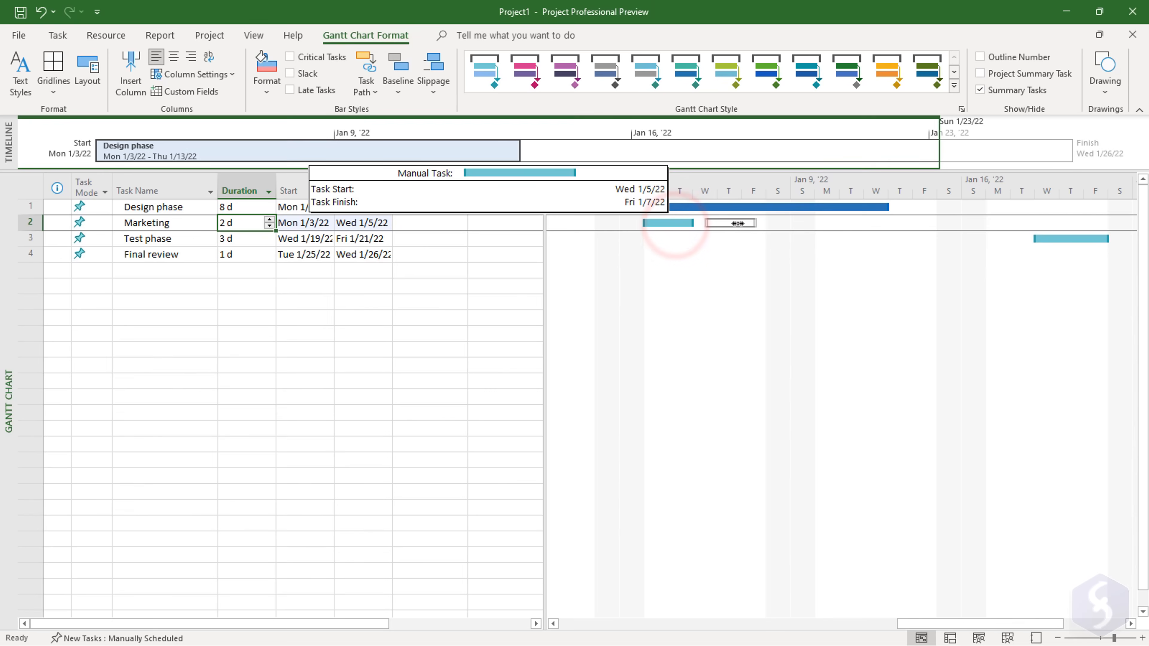
{"action": "left_click_drag", "start_coordinate": [666, 222], "coordinate": [732, 222]}
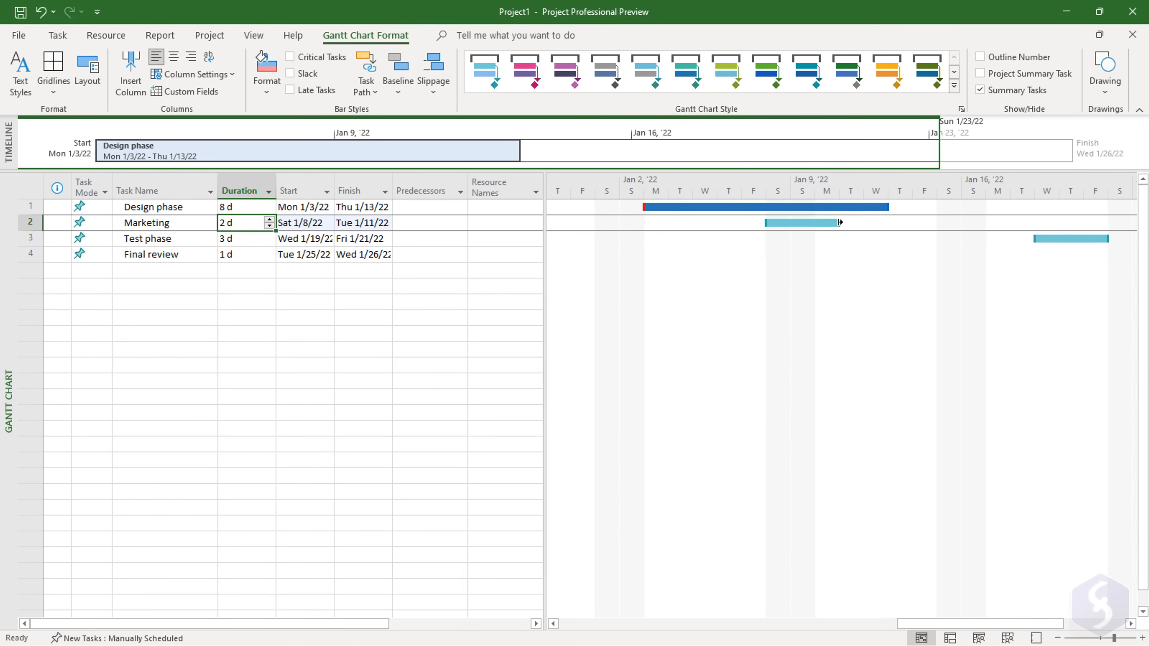
{"action": "mouse_move", "coordinate": [833, 243]}
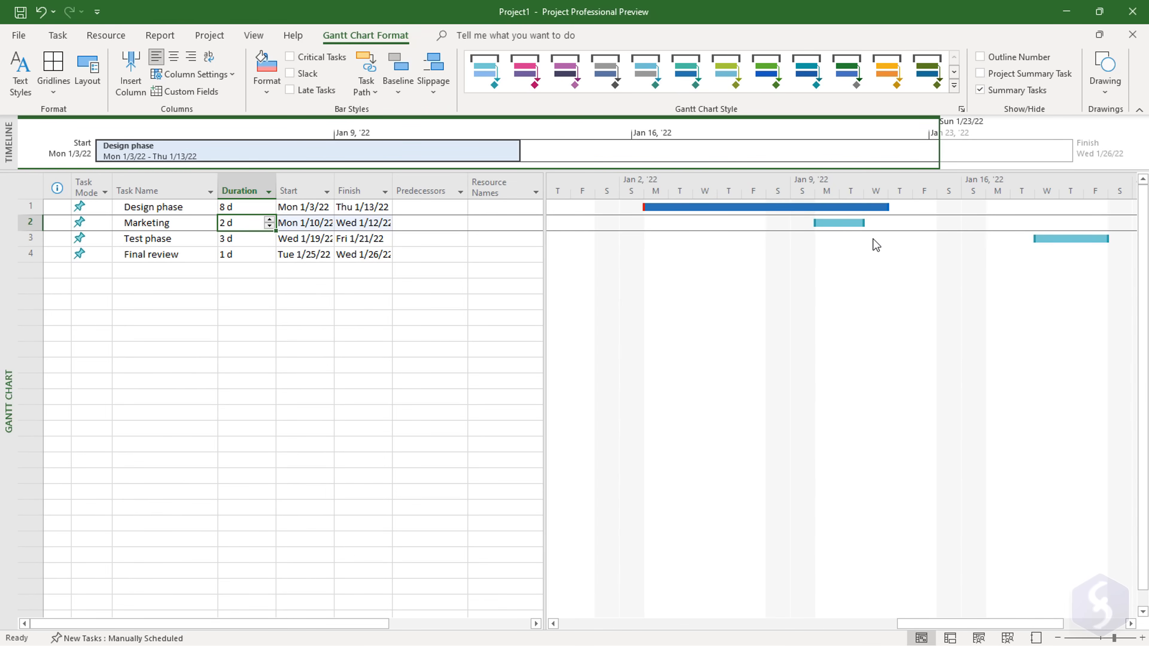
{"action": "mouse_move", "coordinate": [855, 273]}
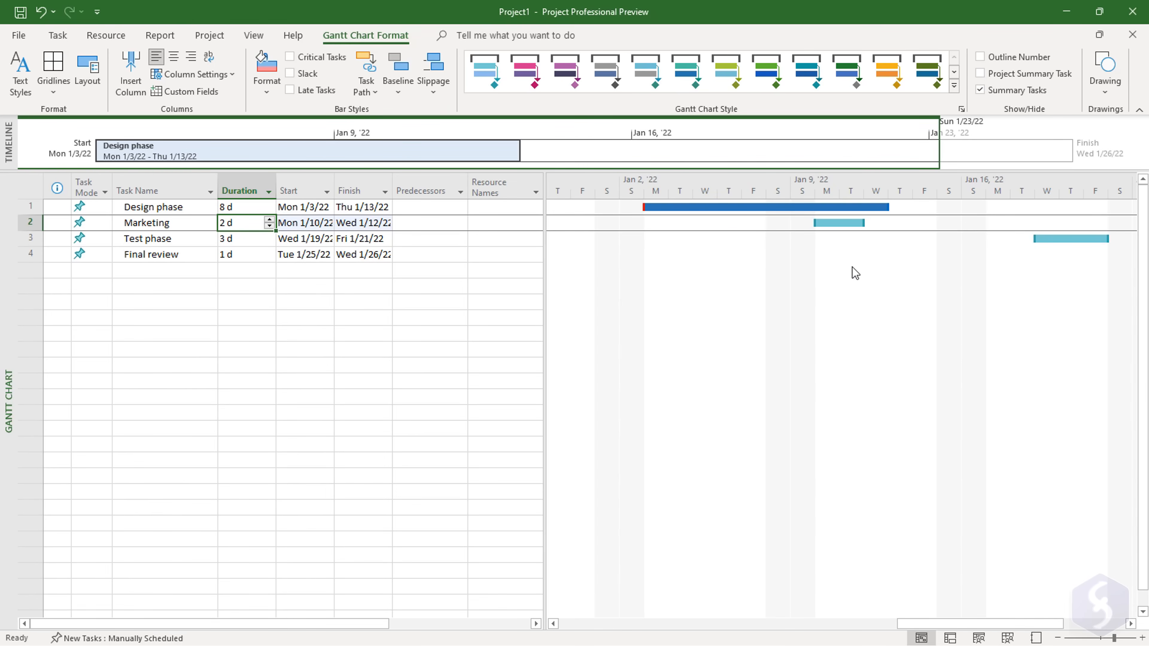
- Open the Standard calendar's working times and check January 11 and January 20
{"action": "left_click", "coordinate": [208, 36]}
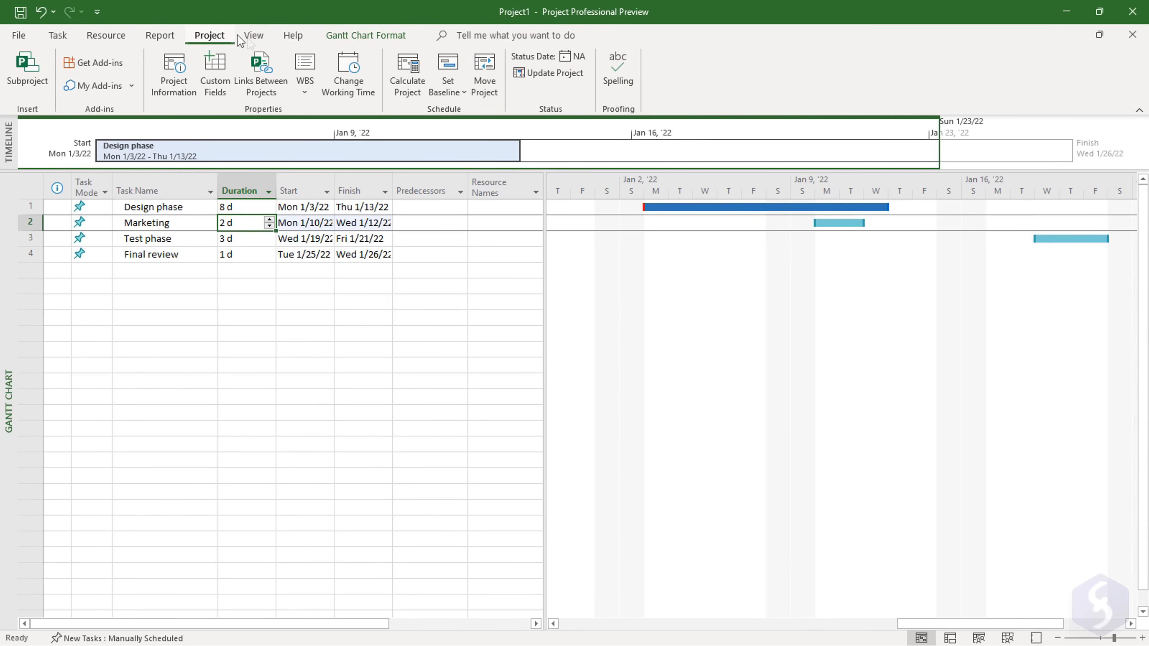
{"action": "mouse_move", "coordinate": [348, 73]}
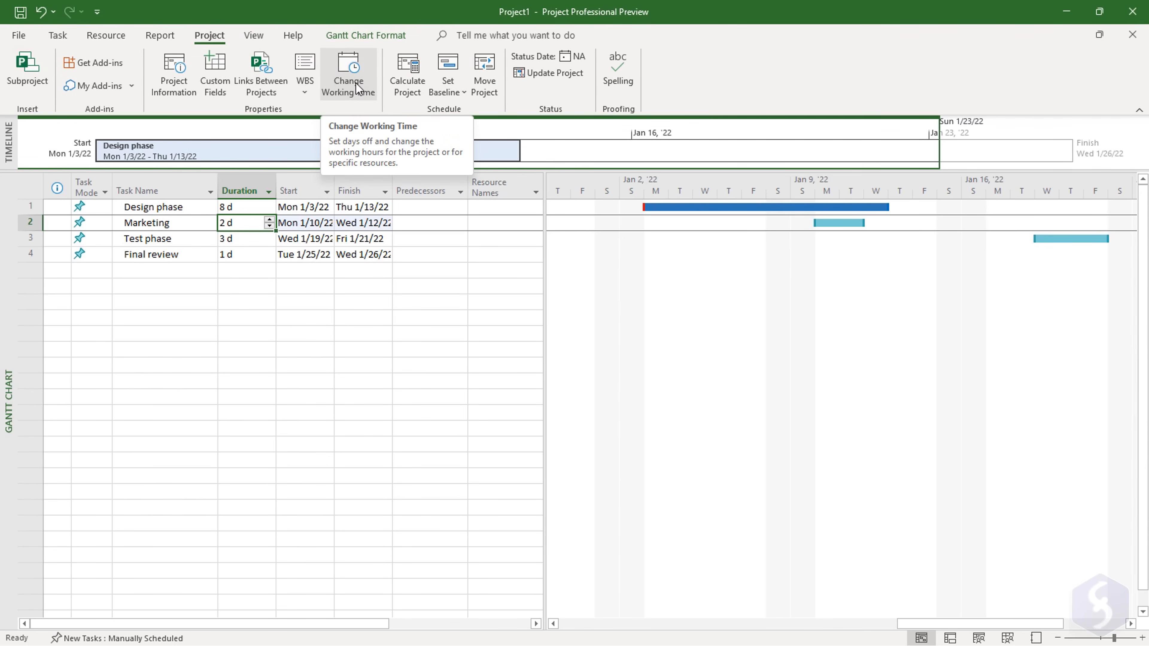
{"action": "left_click", "coordinate": [348, 76]}
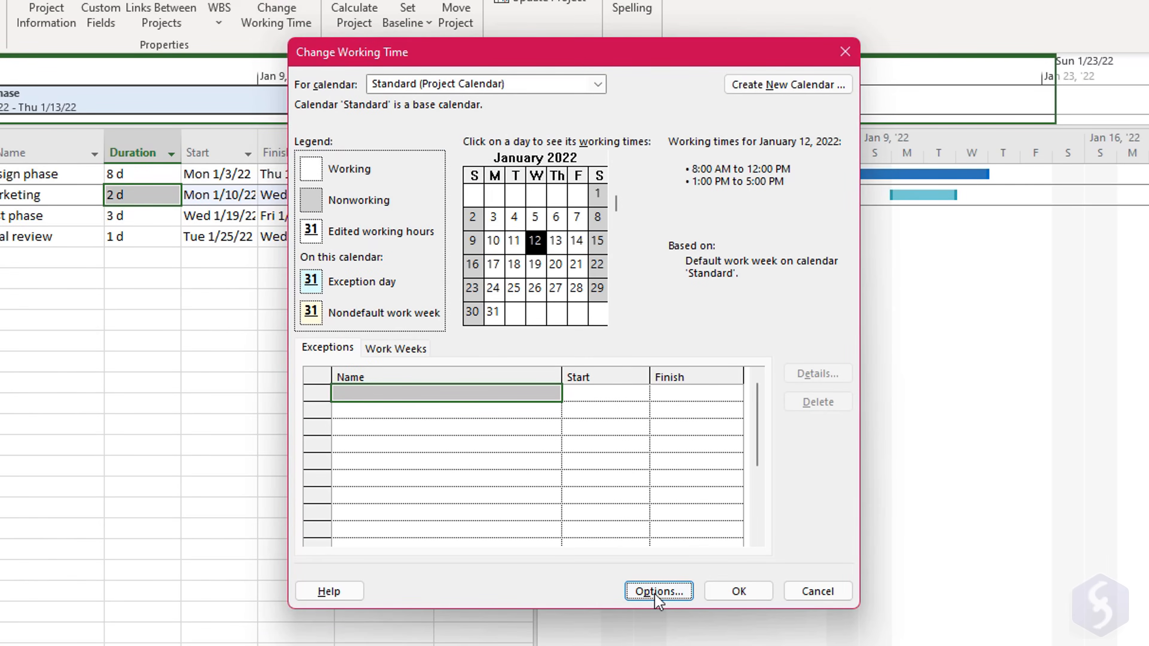
{"action": "left_click", "coordinate": [657, 592]}
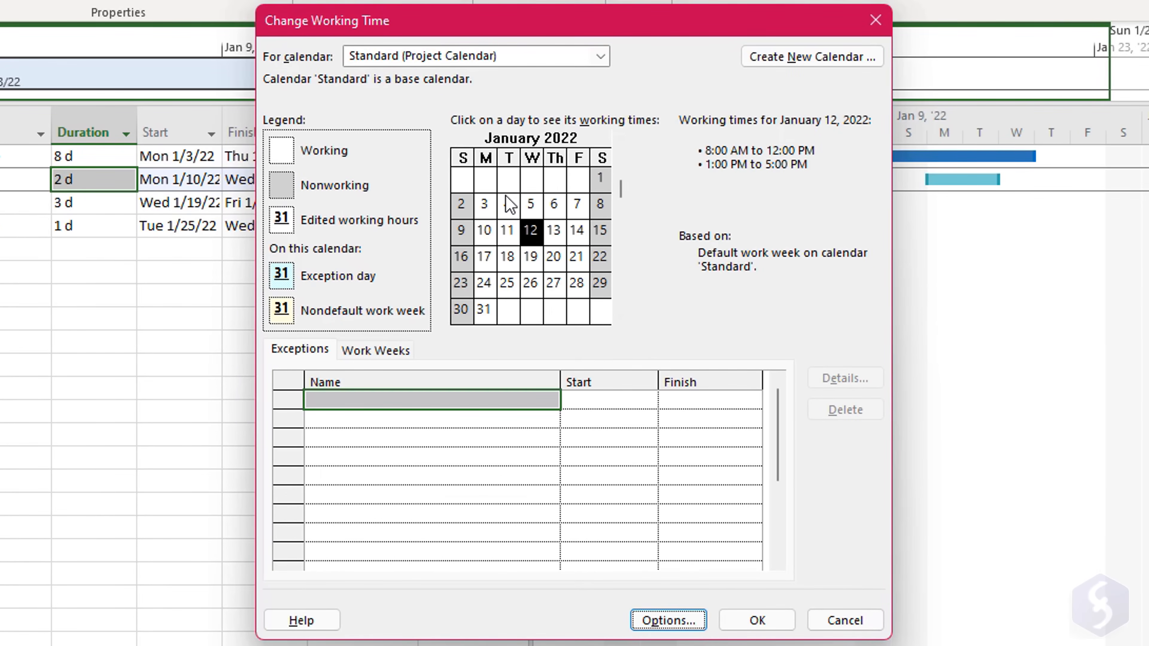
{"action": "left_click", "coordinate": [507, 230]}
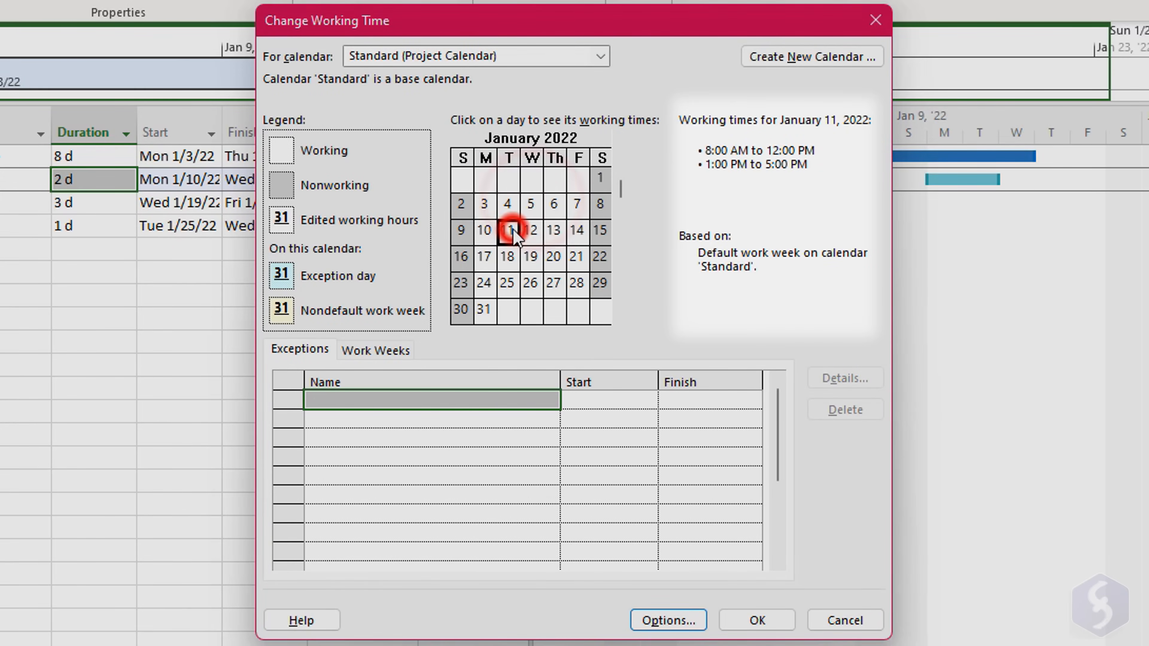
{"action": "left_click", "coordinate": [554, 258]}
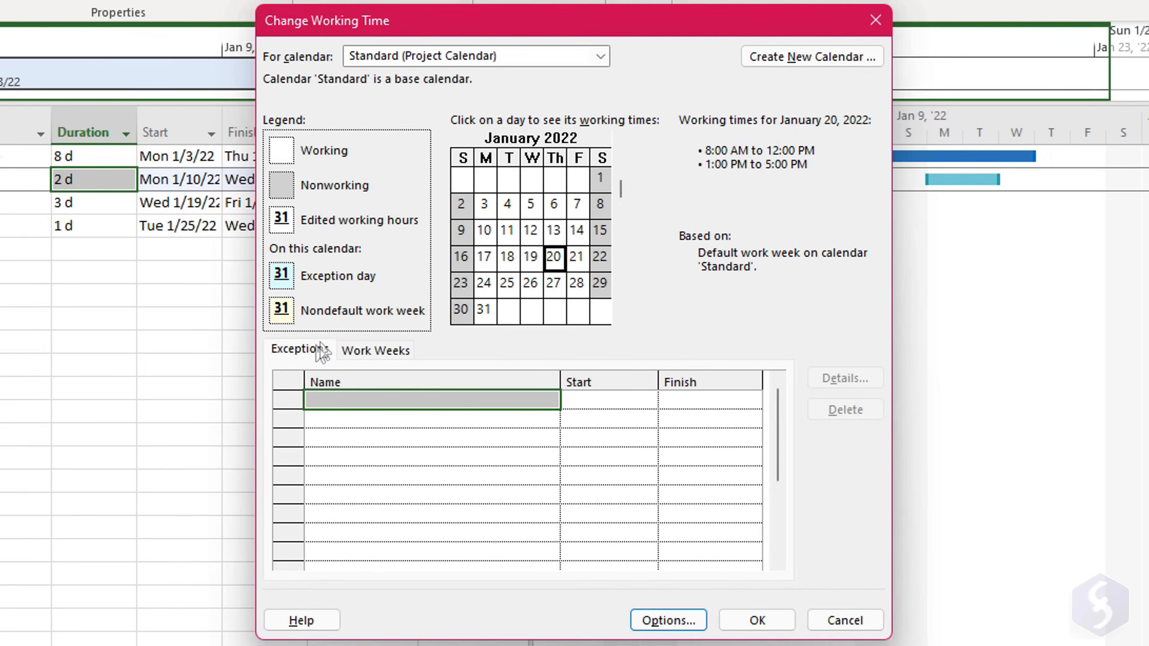
- Add a Business trip exception for 1/10–1/11/2022 with 8:00 AM–12:00 PM working hours
{"action": "left_click", "coordinate": [396, 400]}
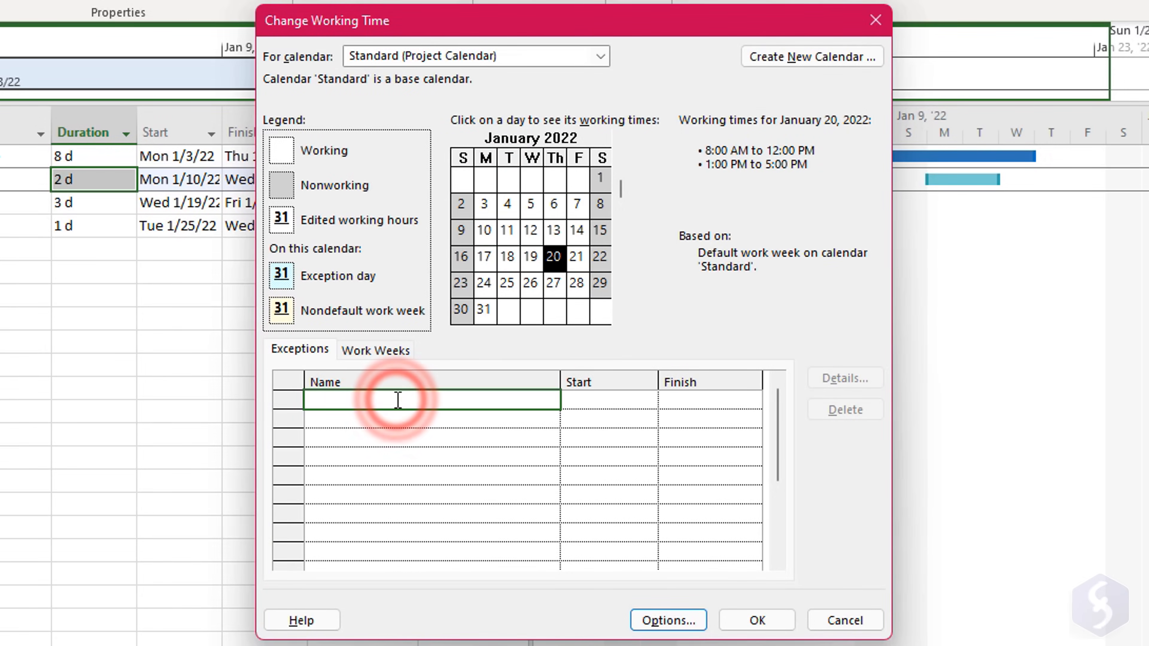
{"action": "left_click", "coordinate": [760, 418]}
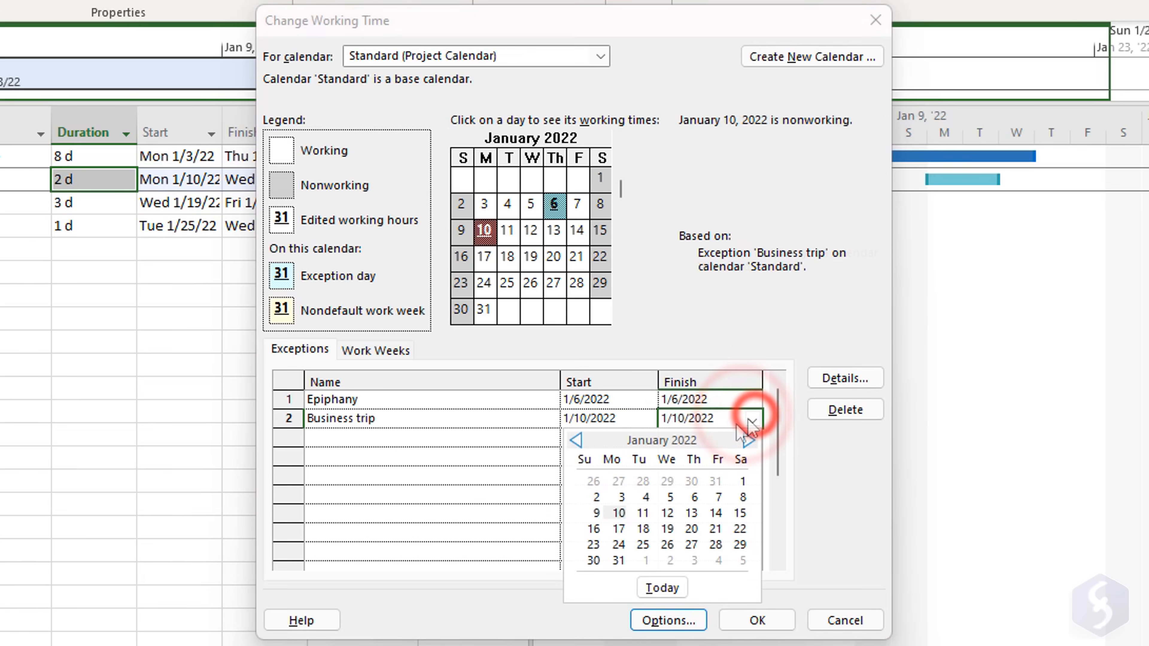
{"action": "left_click", "coordinate": [642, 512]}
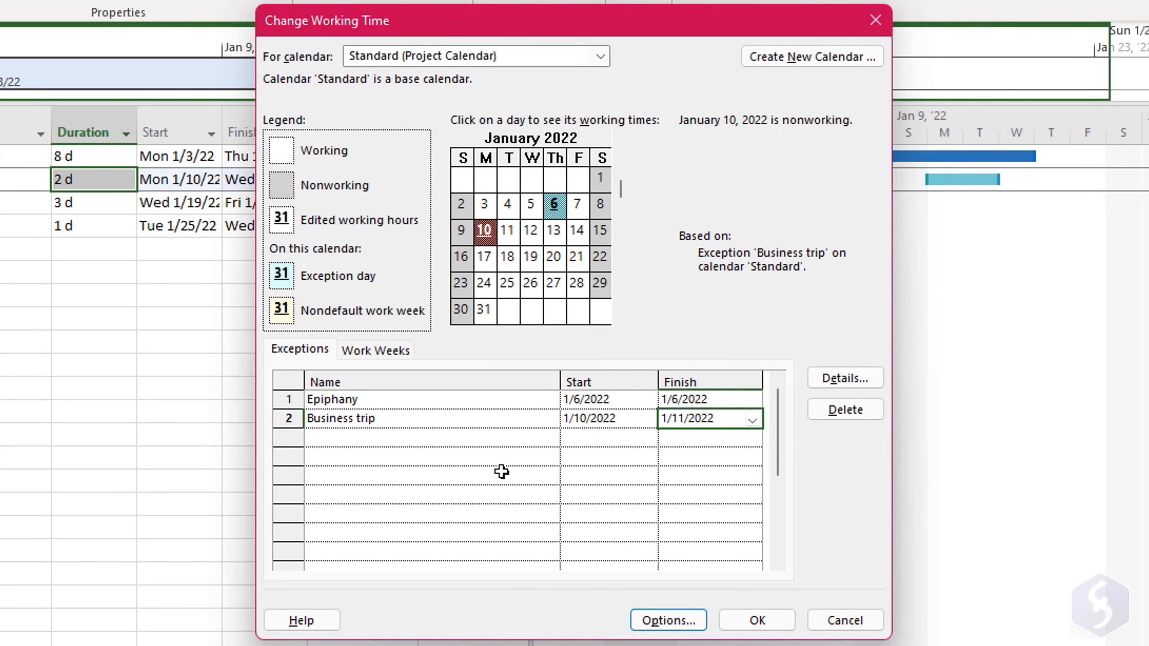
{"action": "left_click", "coordinate": [845, 378]}
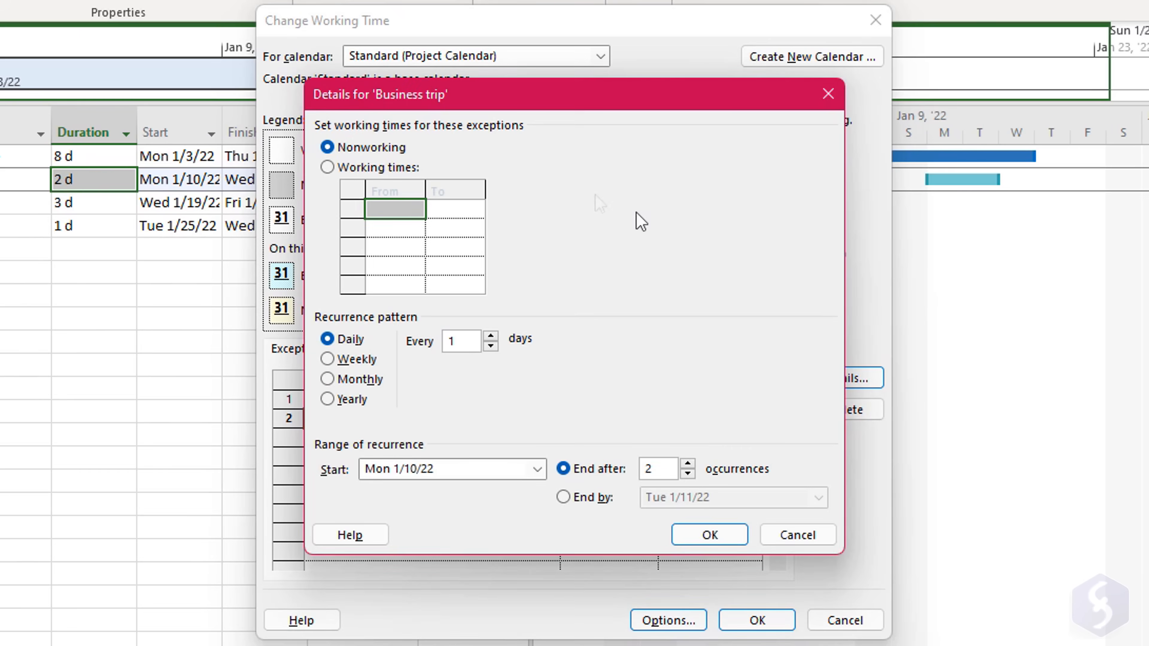
{"action": "left_click", "coordinate": [327, 167]}
{"action": "type", "text": "12:00 PM"}
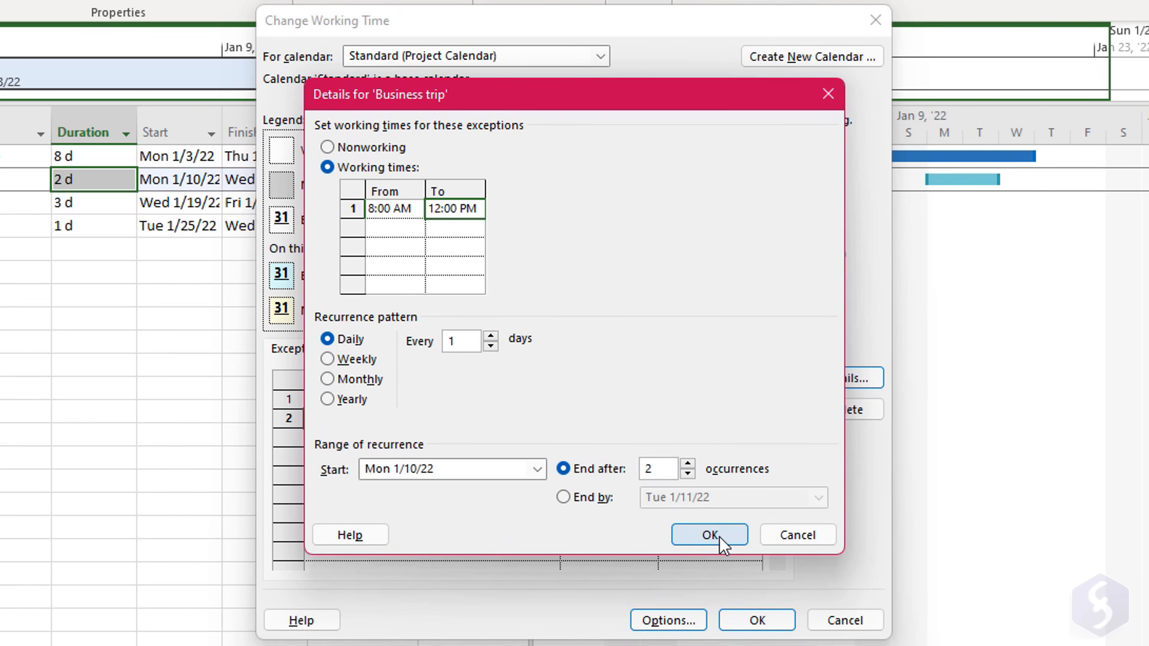
{"action": "left_click", "coordinate": [708, 534]}
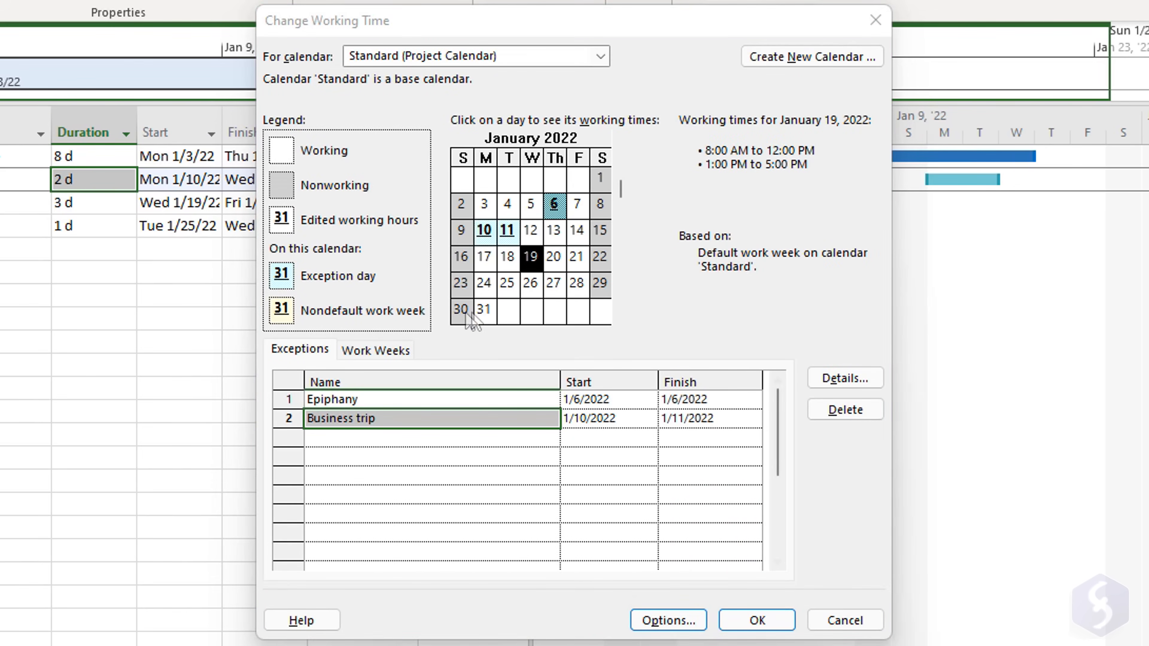
- Review the [Default] work week's Tuesday–Friday working hours
{"action": "left_click", "coordinate": [375, 349]}
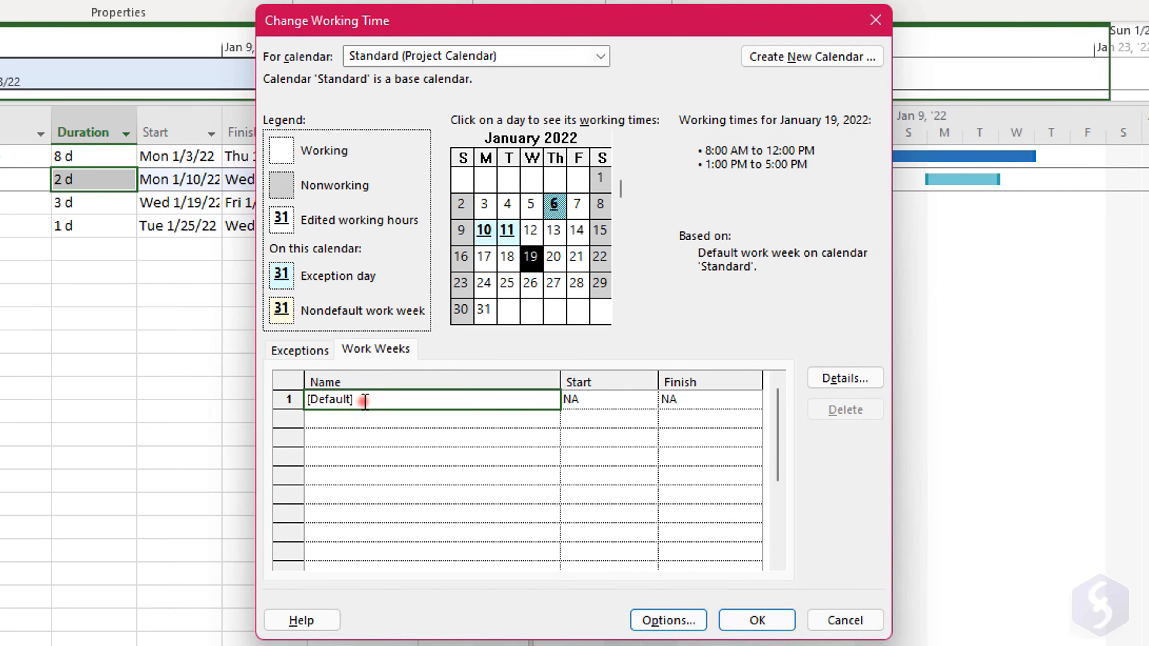
{"action": "left_click", "coordinate": [844, 378]}
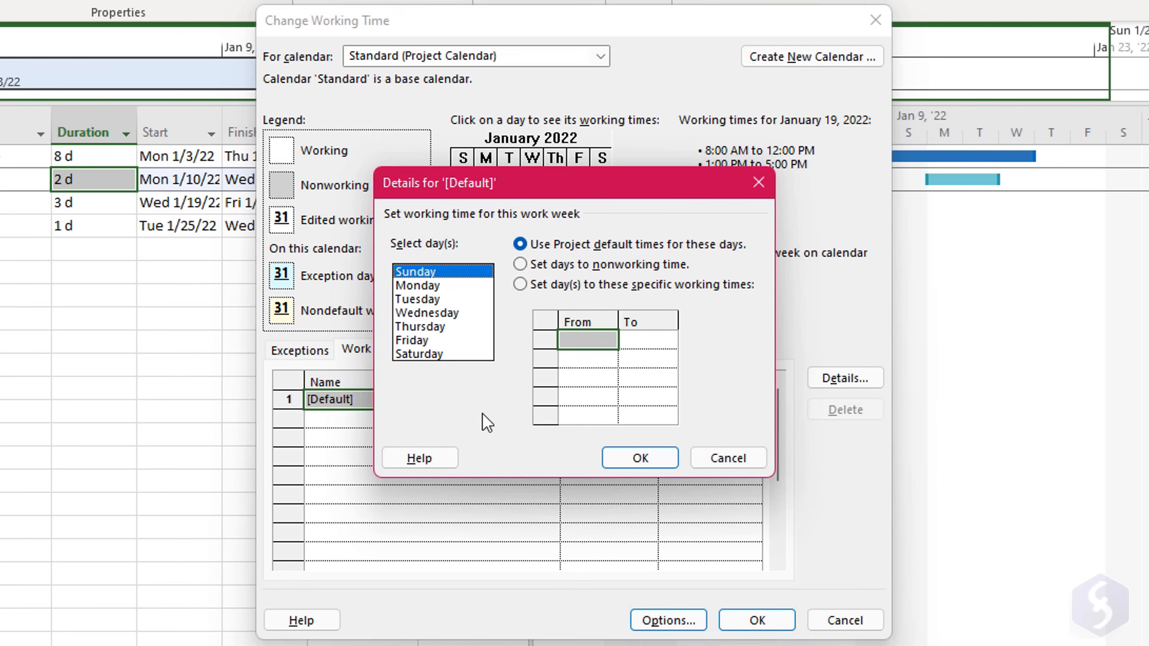
{"action": "mouse_move", "coordinate": [440, 294]}
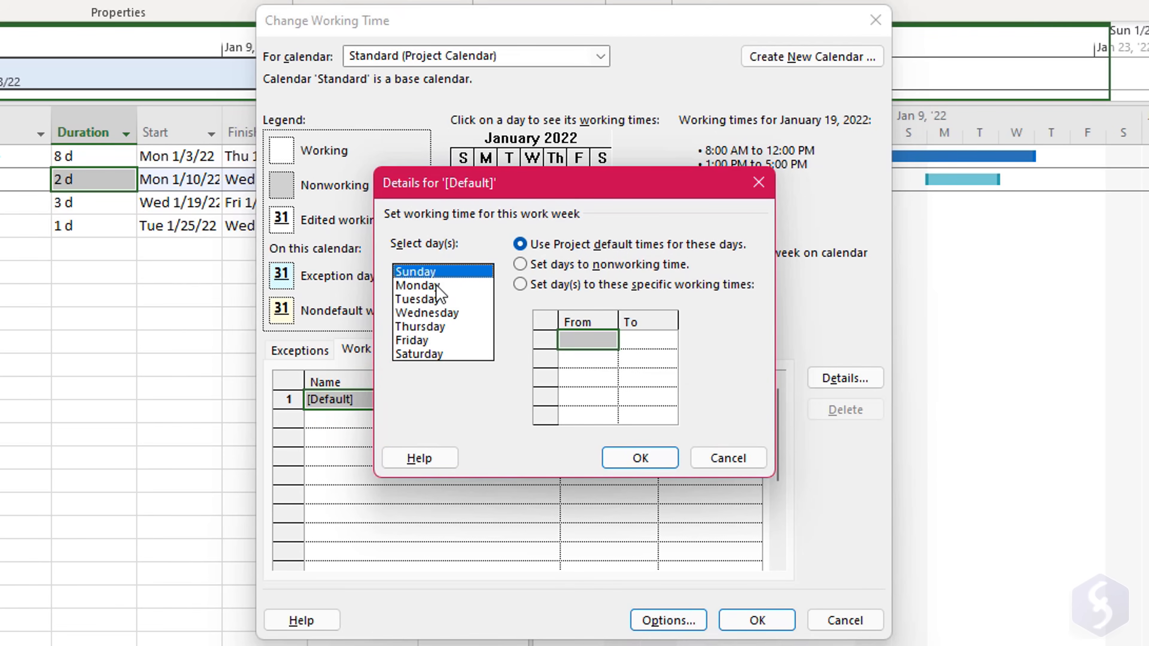
{"action": "left_click", "coordinate": [422, 300]}
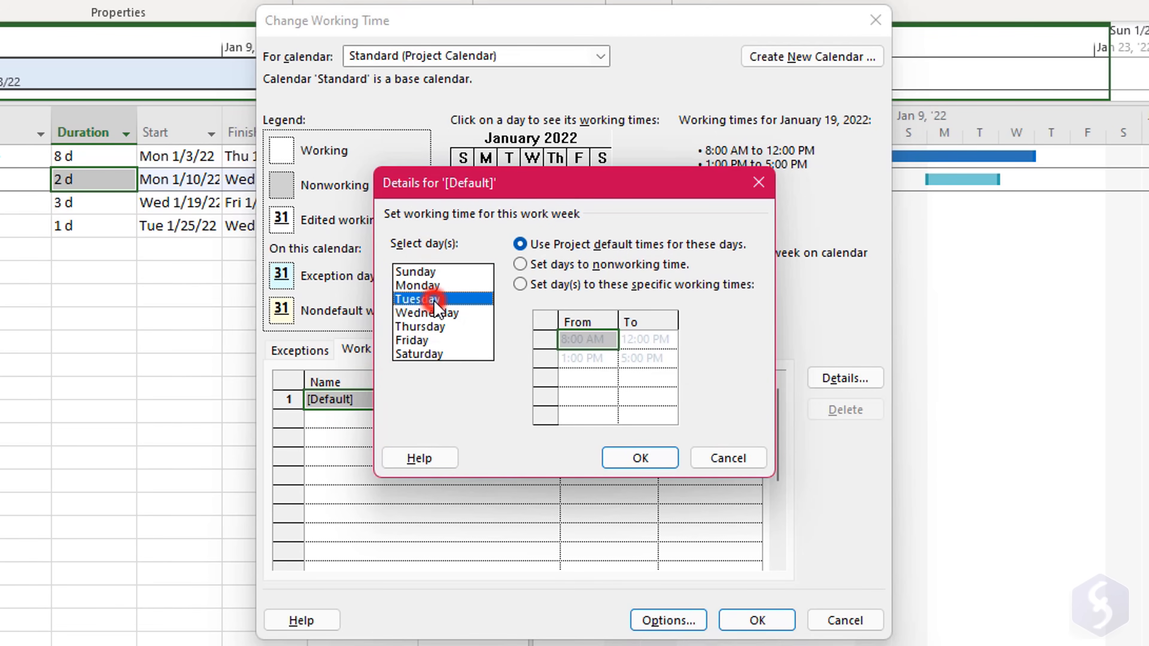
{"action": "left_click", "coordinate": [427, 313]}
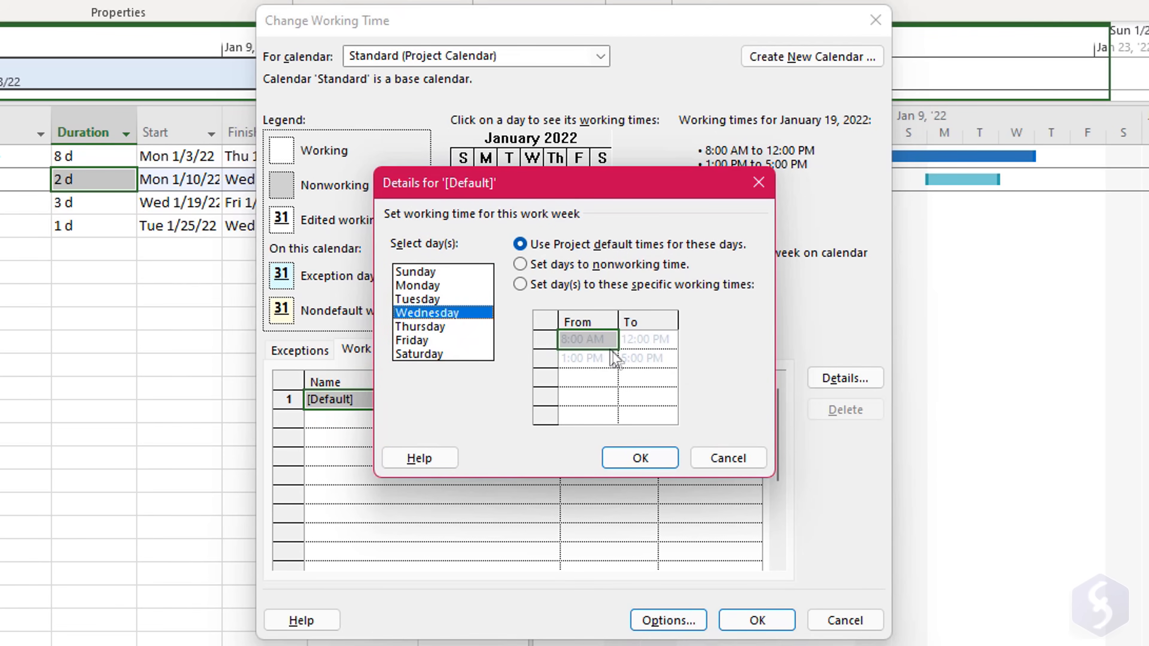
{"action": "left_click", "coordinate": [422, 326]}
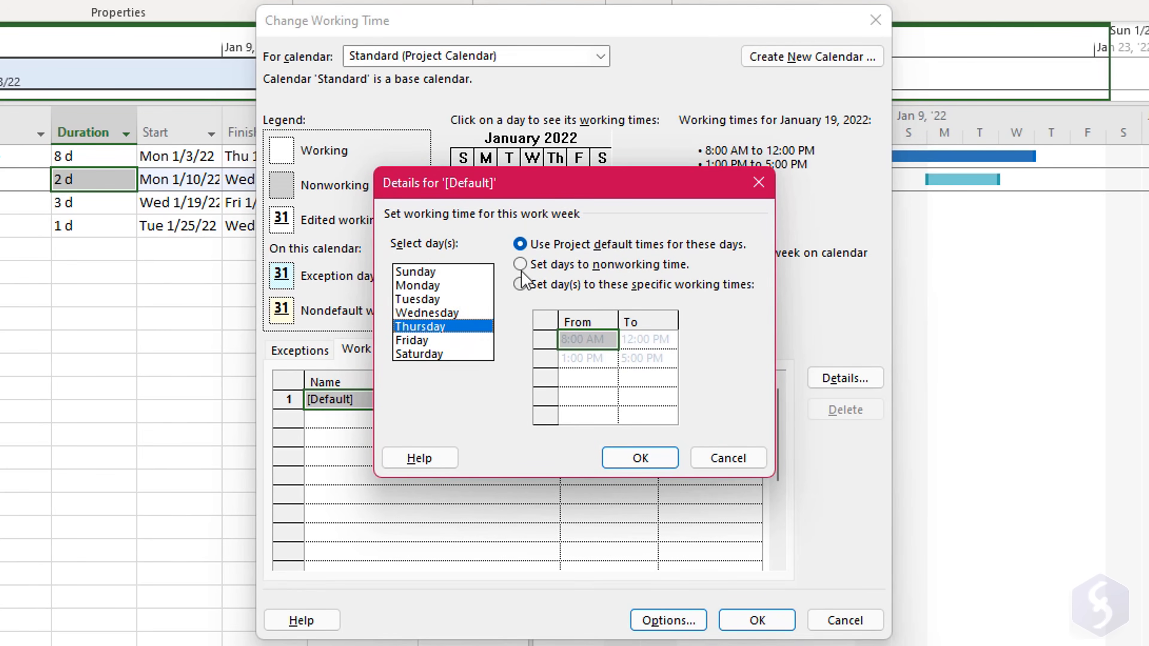
{"action": "left_click", "coordinate": [520, 265]}
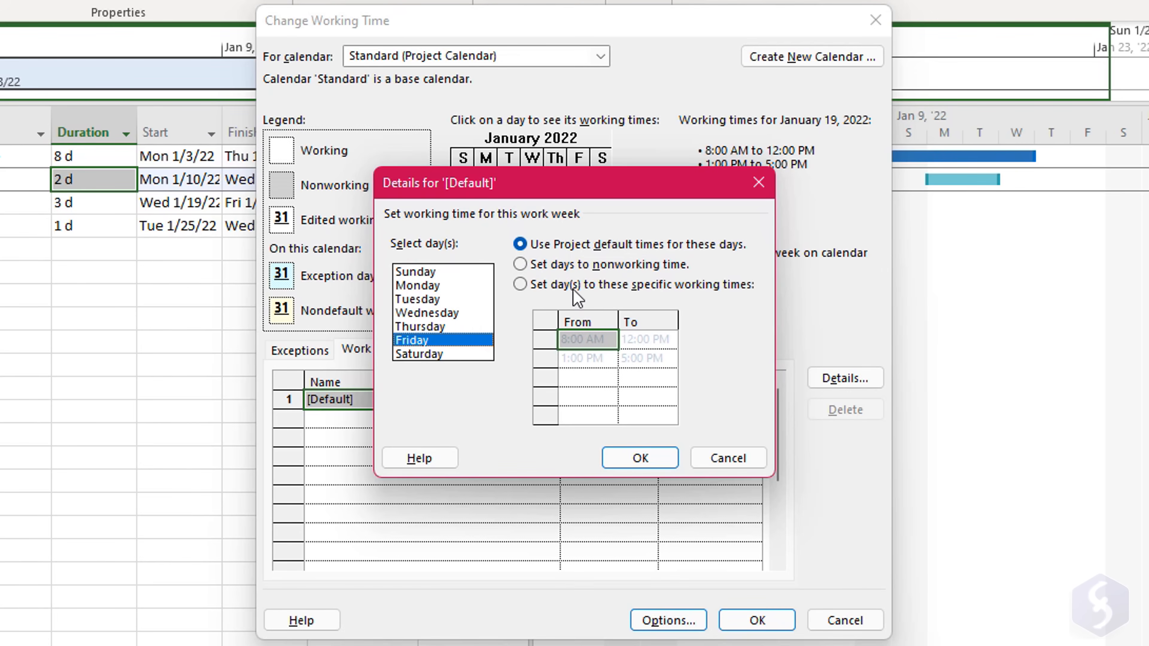
{"action": "left_click", "coordinate": [520, 284]}
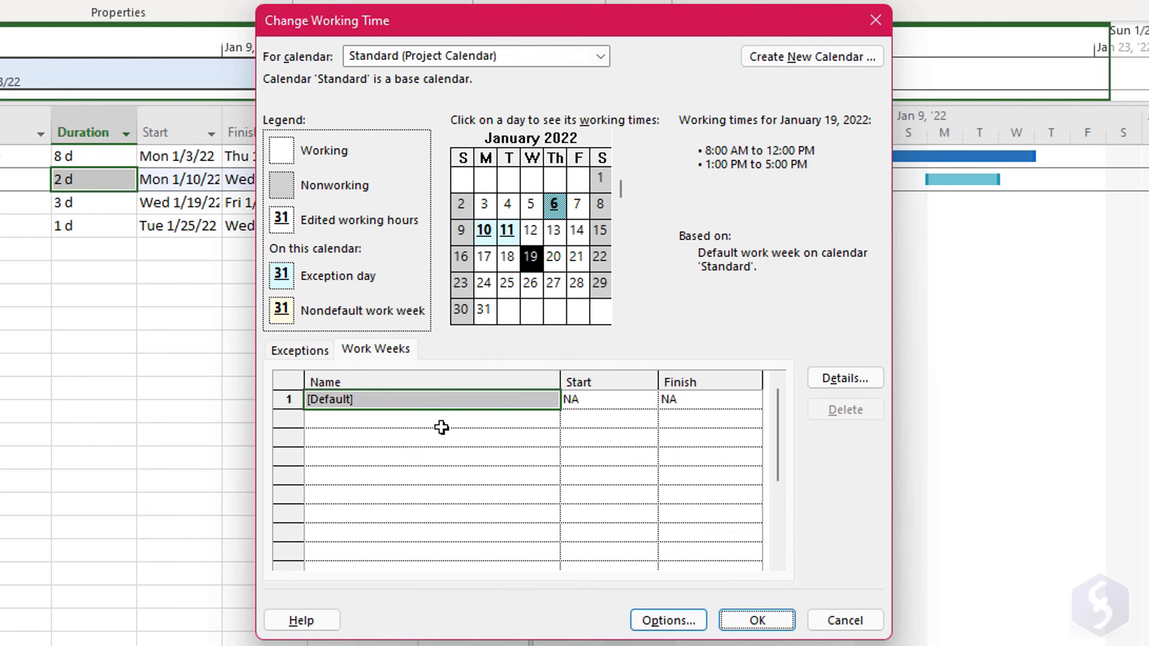
- Add a Special week work week for 1/25–1/28/2022 with 8–12 and 1–3 PM hours and apply the calendar
{"action": "type", "text": "Special week"}
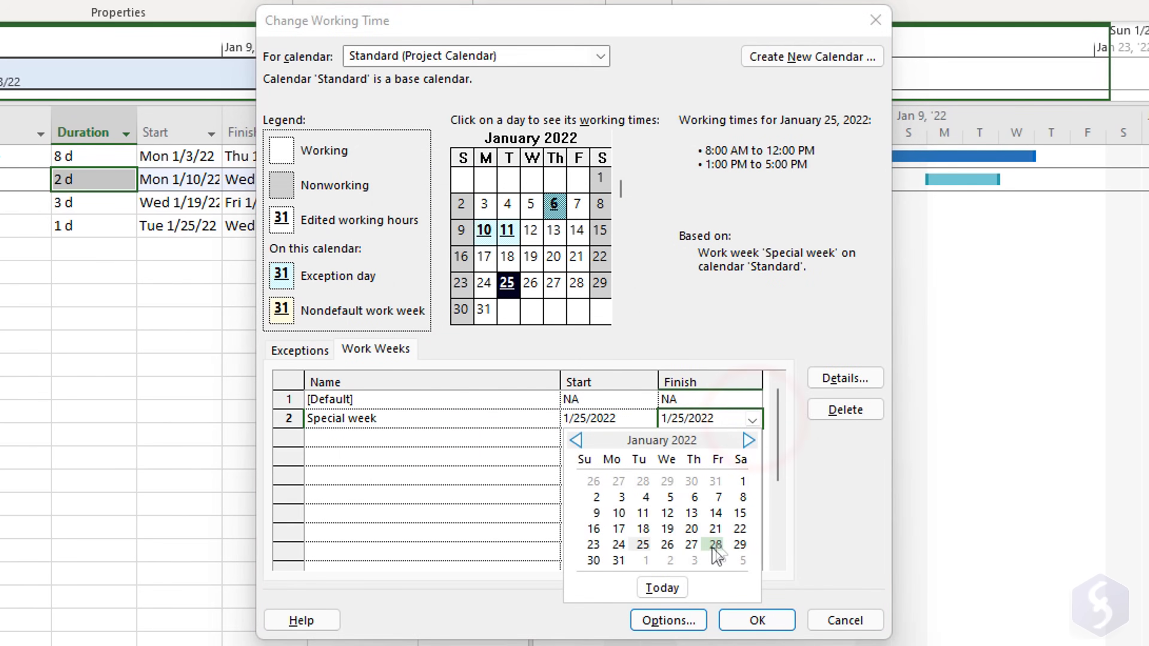
{"action": "left_click", "coordinate": [716, 545]}
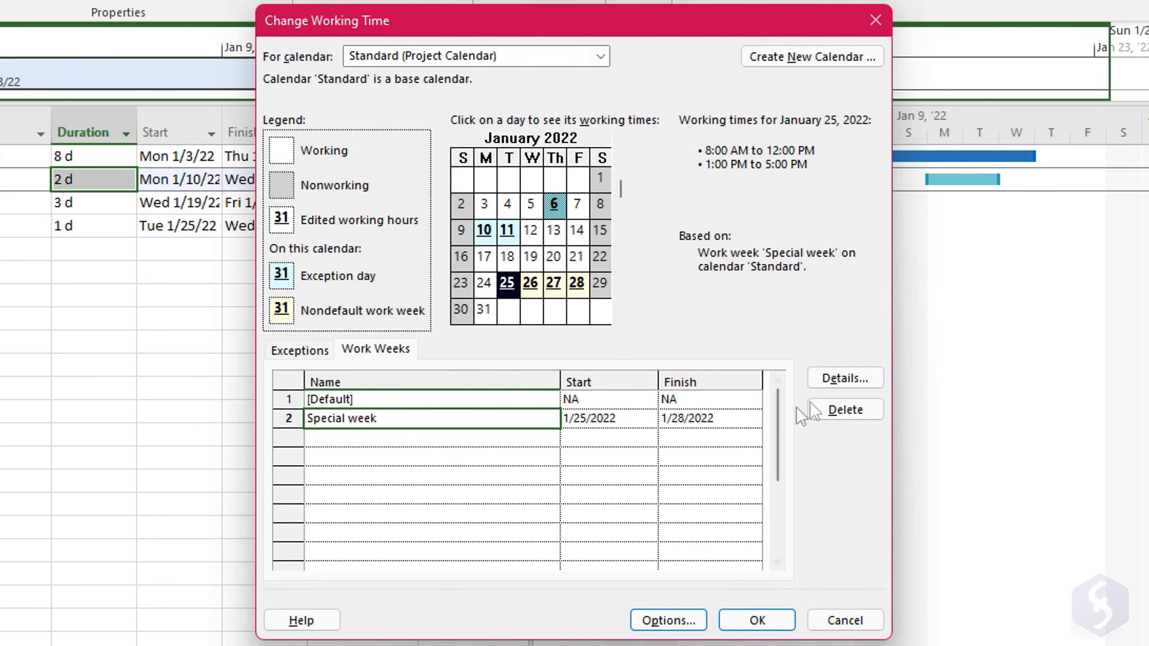
{"action": "left_click", "coordinate": [843, 378]}
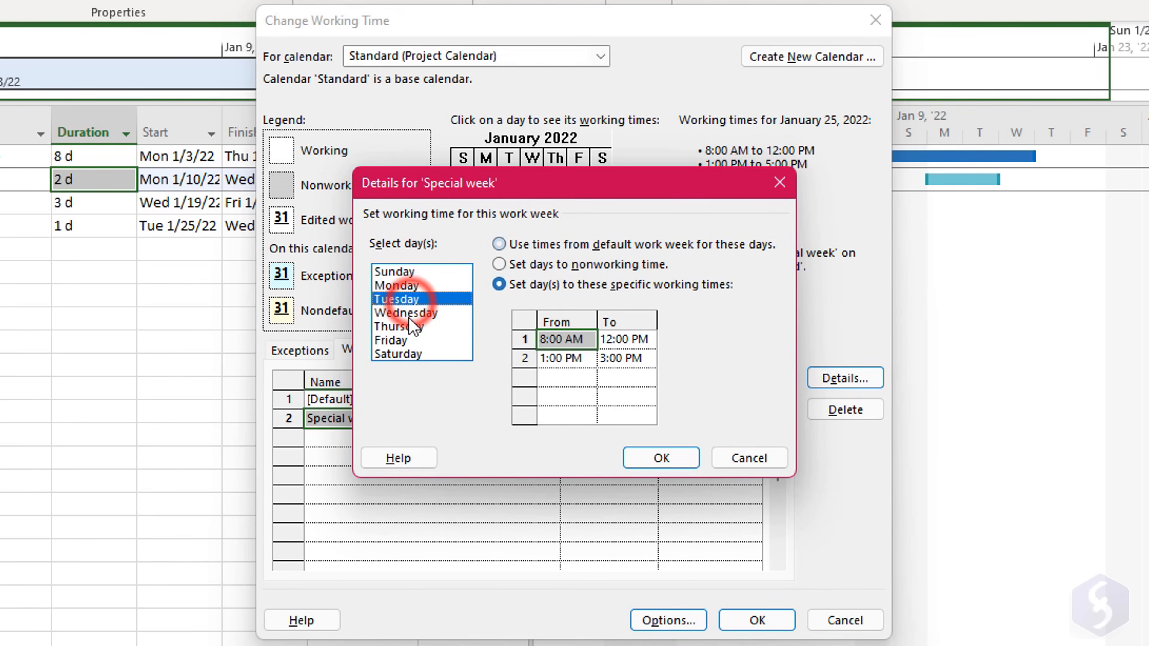
{"action": "left_click", "coordinate": [659, 457]}
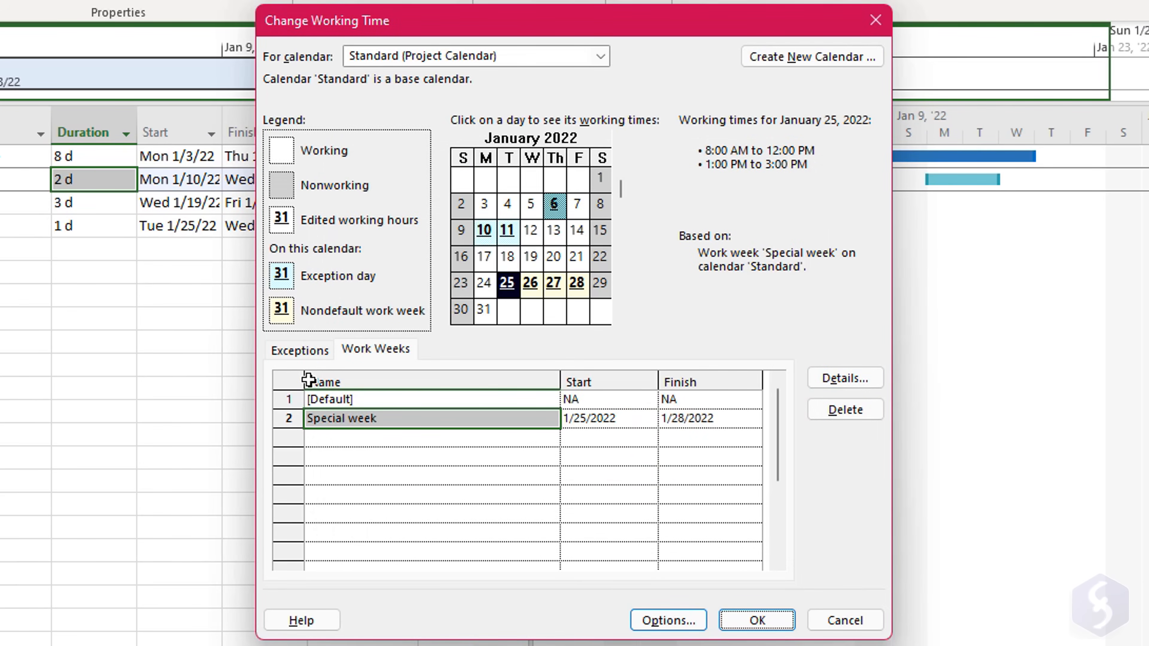
{"action": "left_click", "coordinate": [755, 620]}
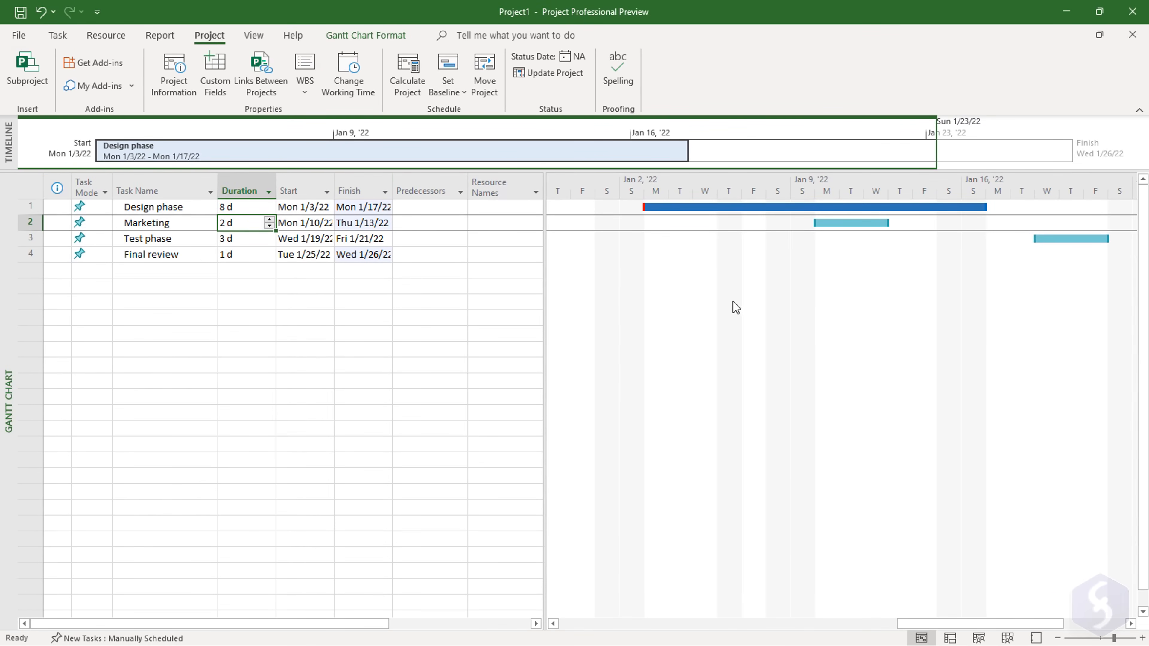
- Split the Marketing bar at Tue 1/11, then drag the second piece back to rejoin it
{"action": "scroll", "scroll_direction": "down", "scroll_amount": 3}
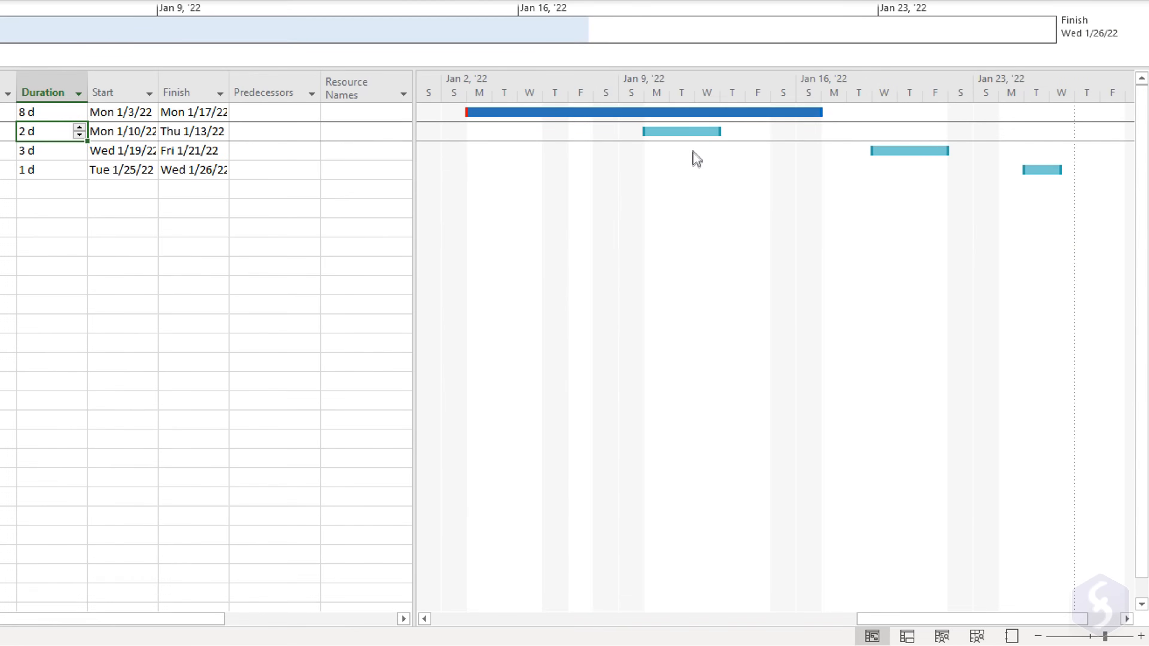
{"action": "right_click", "coordinate": [682, 131]}
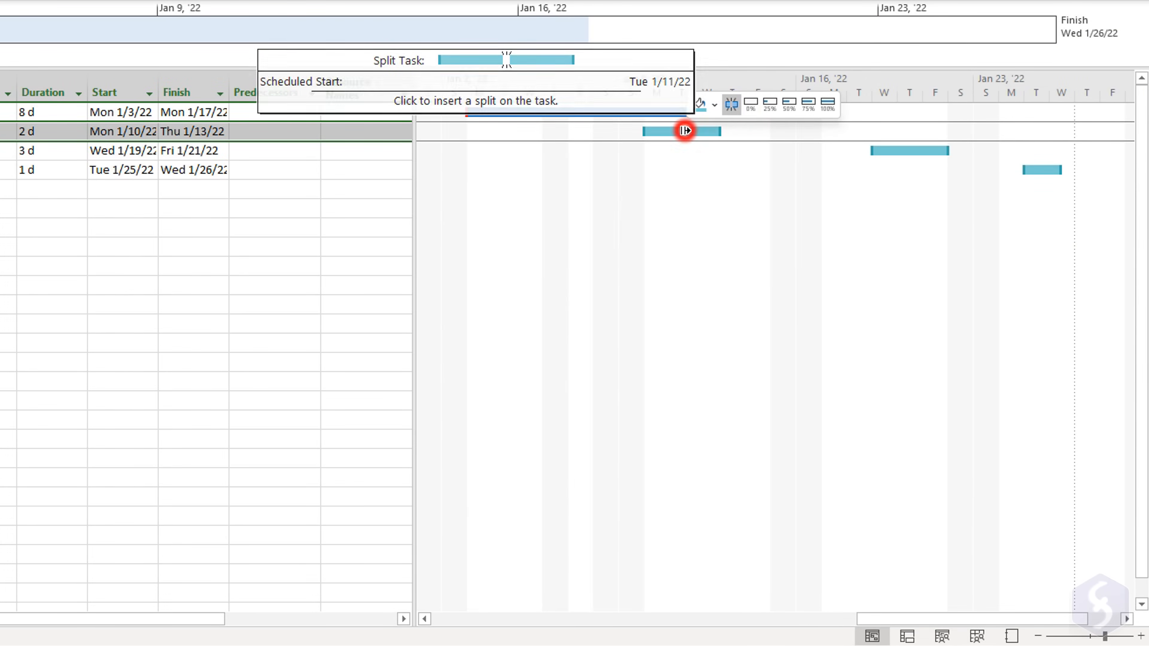
{"action": "left_click", "coordinate": [686, 131]}
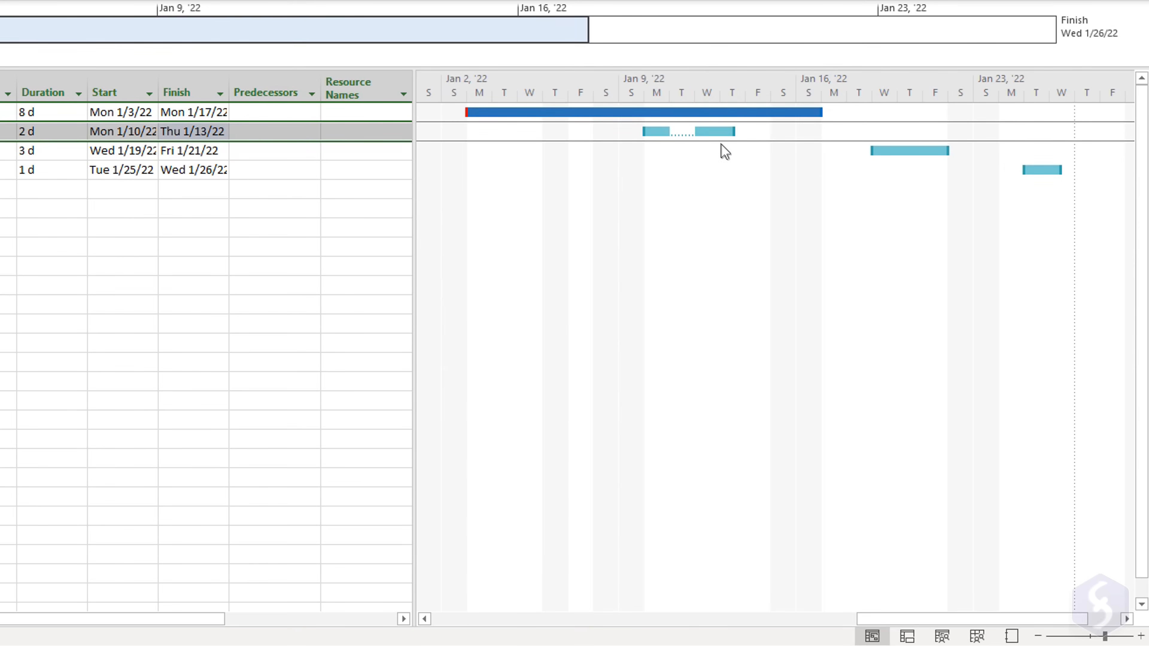
{"action": "left_click_drag", "start_coordinate": [704, 131], "coordinate": [717, 131]}
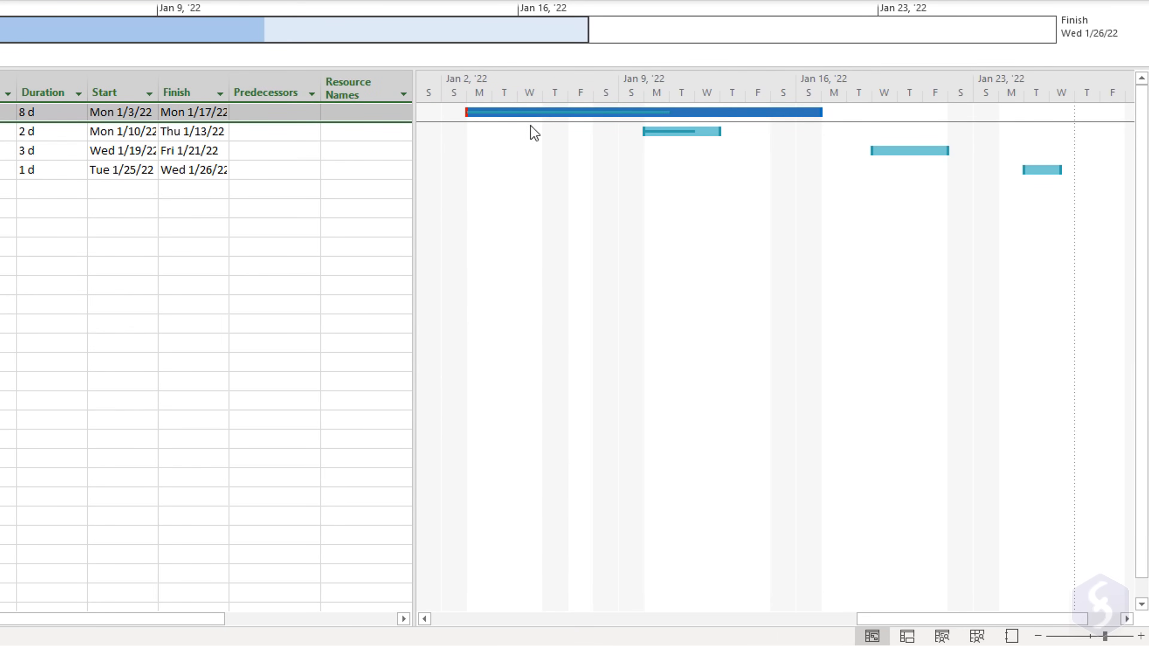
- Set Design phase to 55% complete and add the note 'Most important project task!'
{"action": "double_click", "coordinate": [220, 131]}
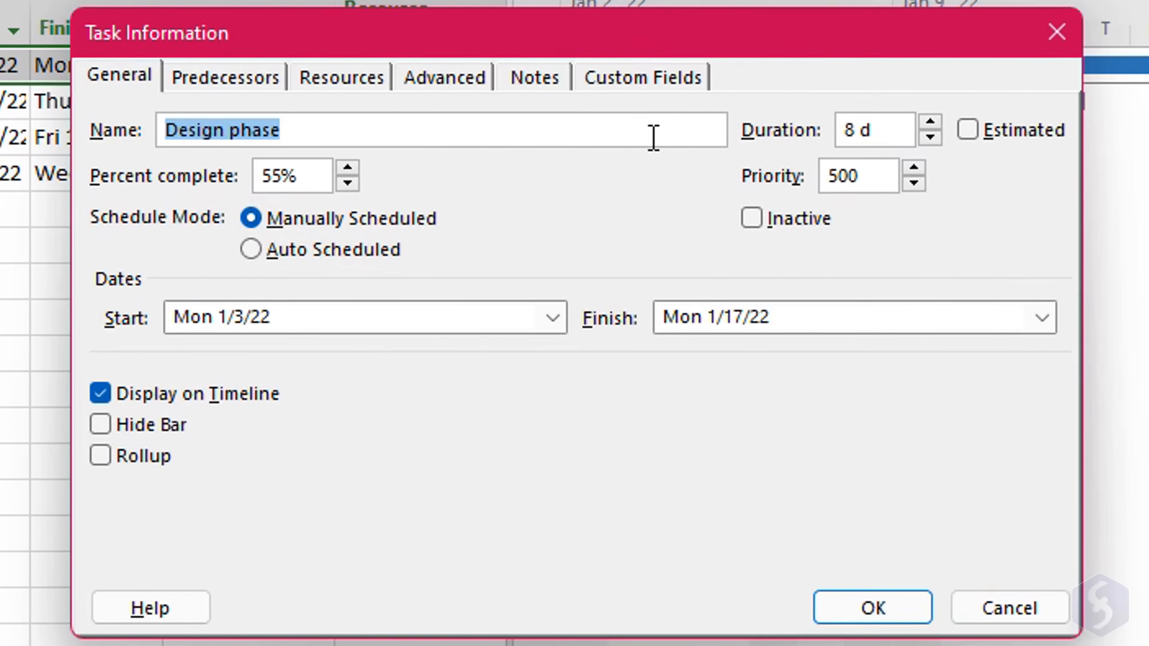
{"action": "left_click", "coordinate": [347, 182]}
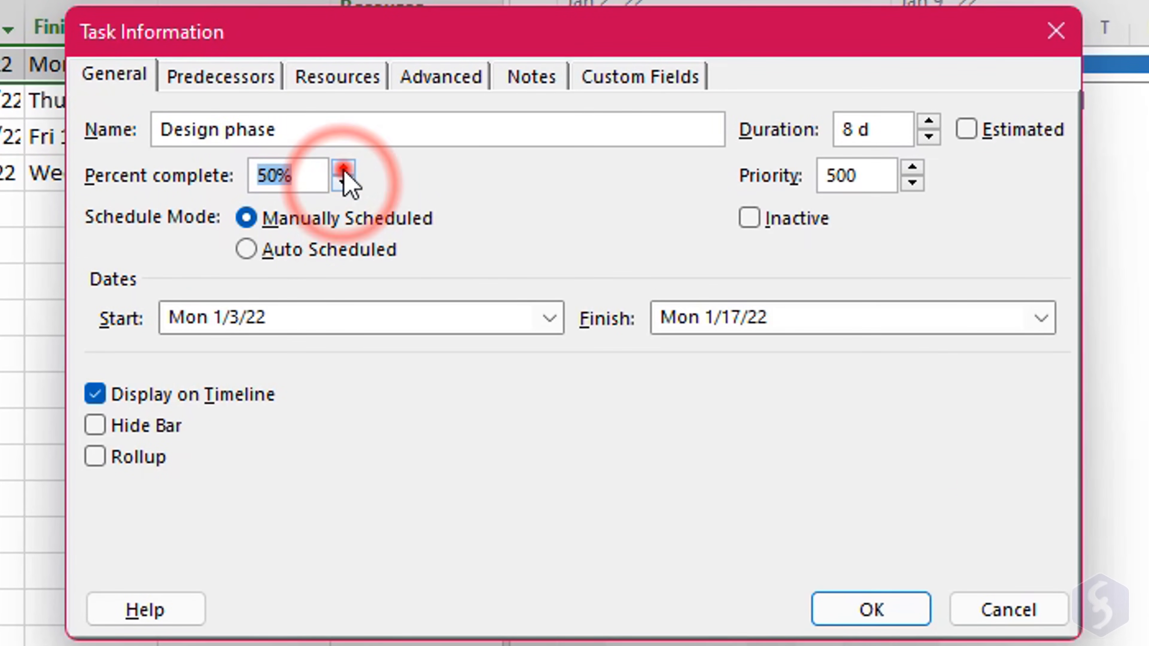
{"action": "left_click", "coordinate": [341, 169]}
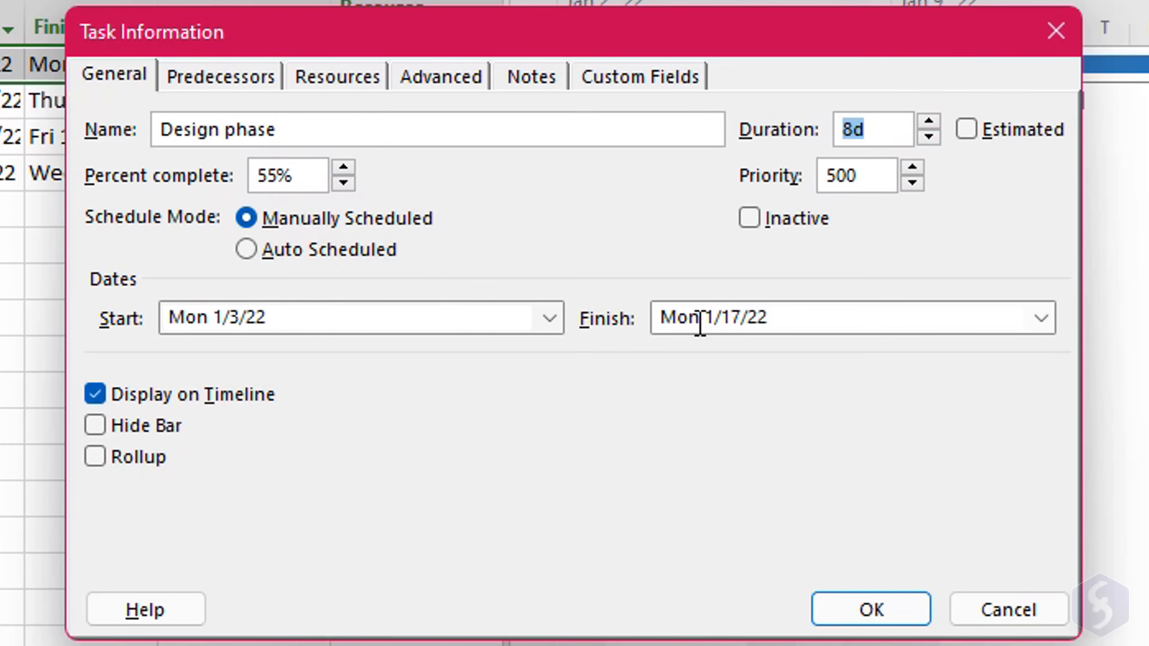
{"action": "mouse_move", "coordinate": [1095, 562]}
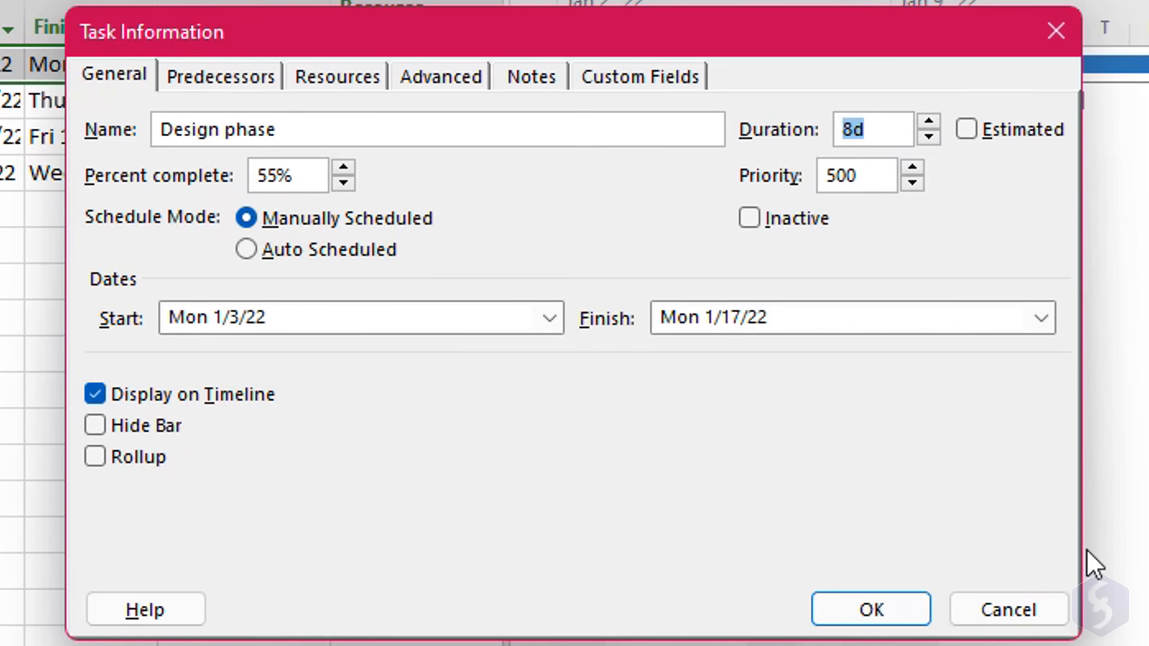
{"action": "left_click", "coordinate": [529, 75]}
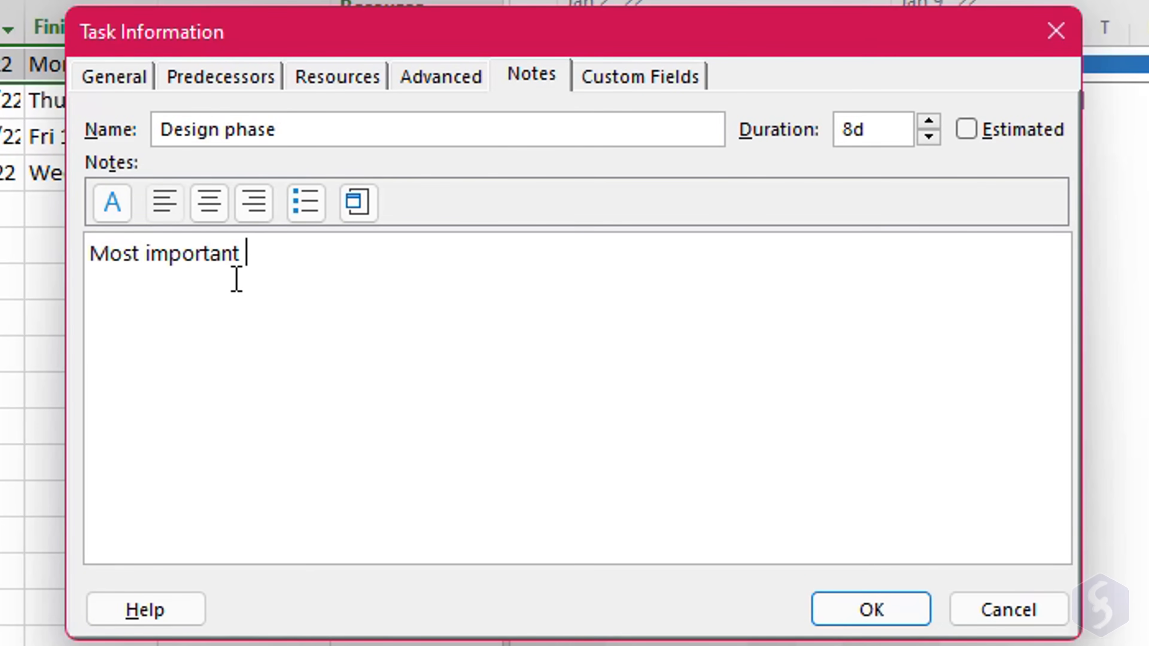
{"action": "type", "text": "project task!"}
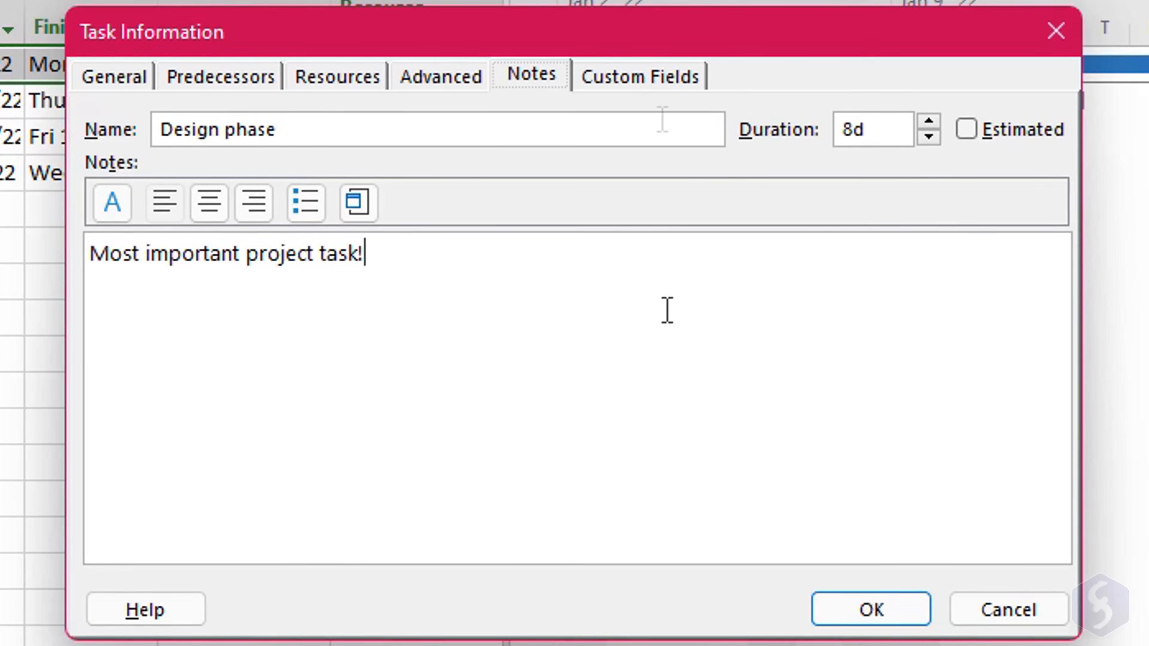
- Give Design phase a Sun 1/23/2022 deadline in Advanced settings and confirm
{"action": "left_click", "coordinate": [439, 75]}
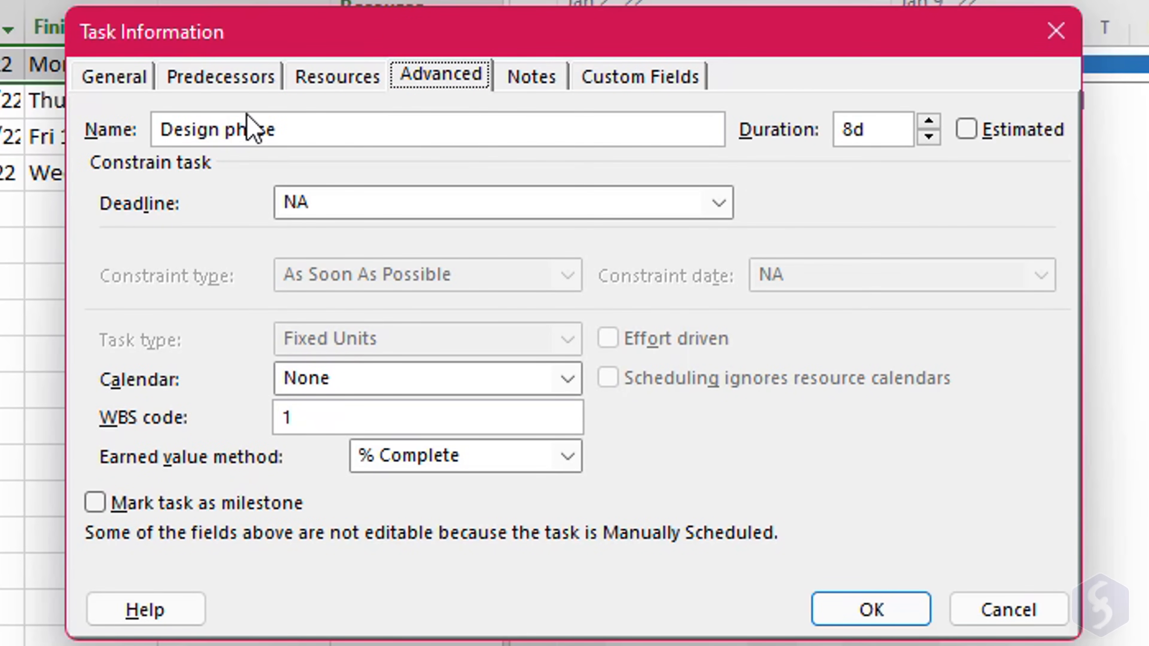
{"action": "left_click", "coordinate": [719, 203]}
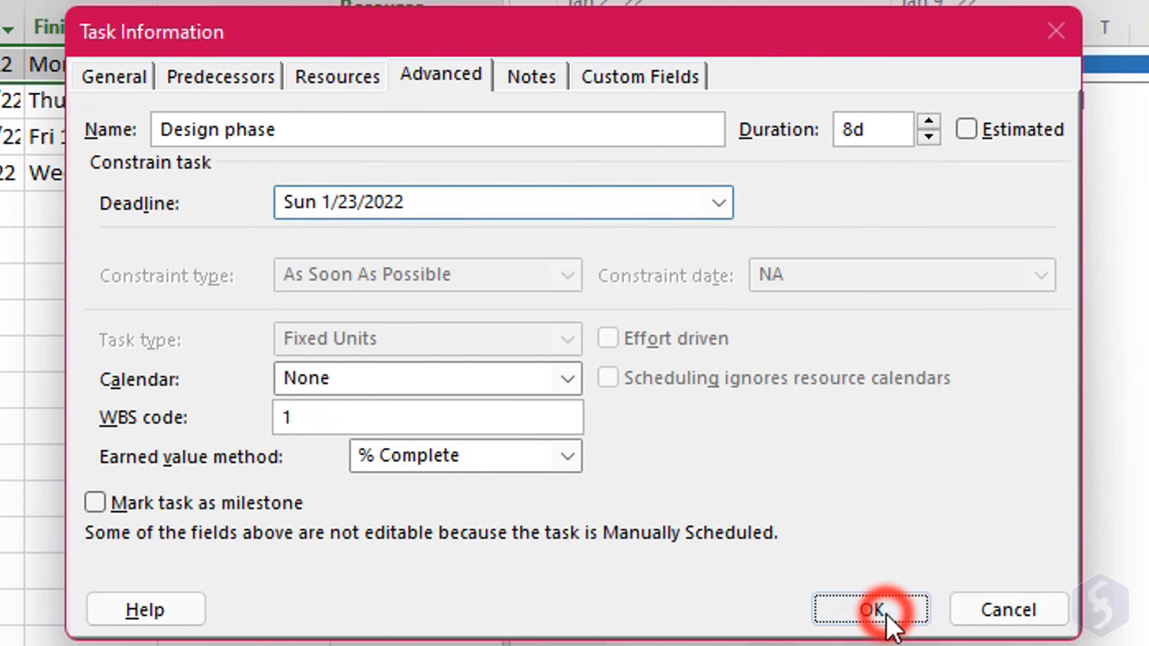
{"action": "left_click", "coordinate": [871, 610]}
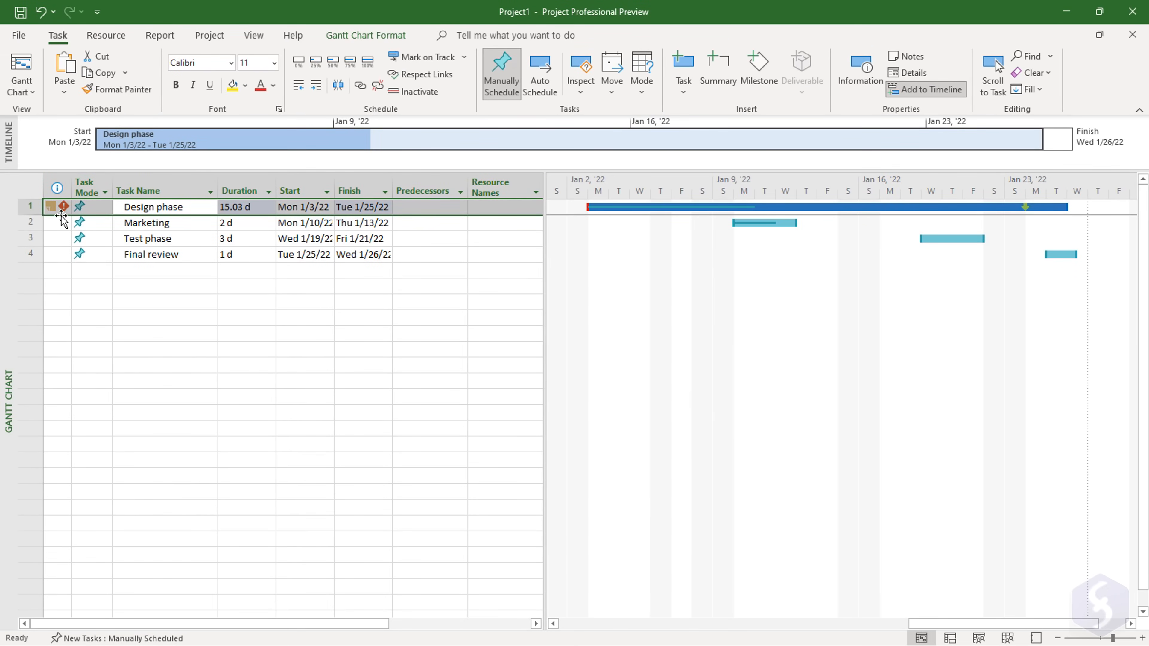
{"action": "mouse_move", "coordinate": [64, 207]}
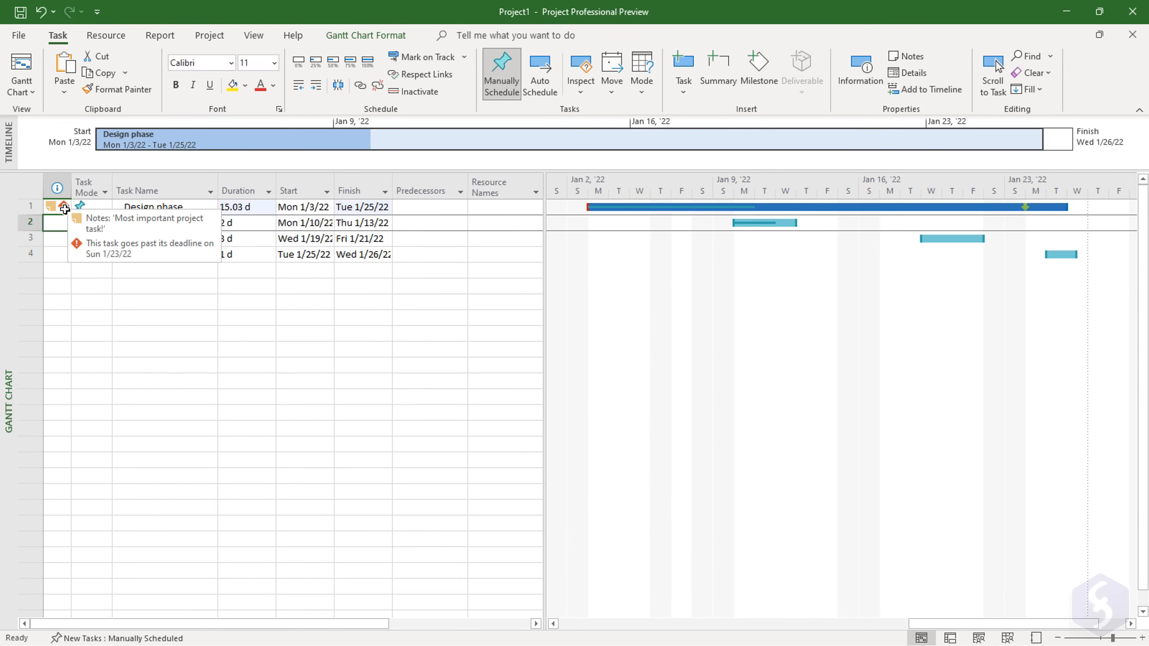
- Delete the extra Marketing row and make Test phase an inactive task
{"action": "right_click", "coordinate": [147, 223]}
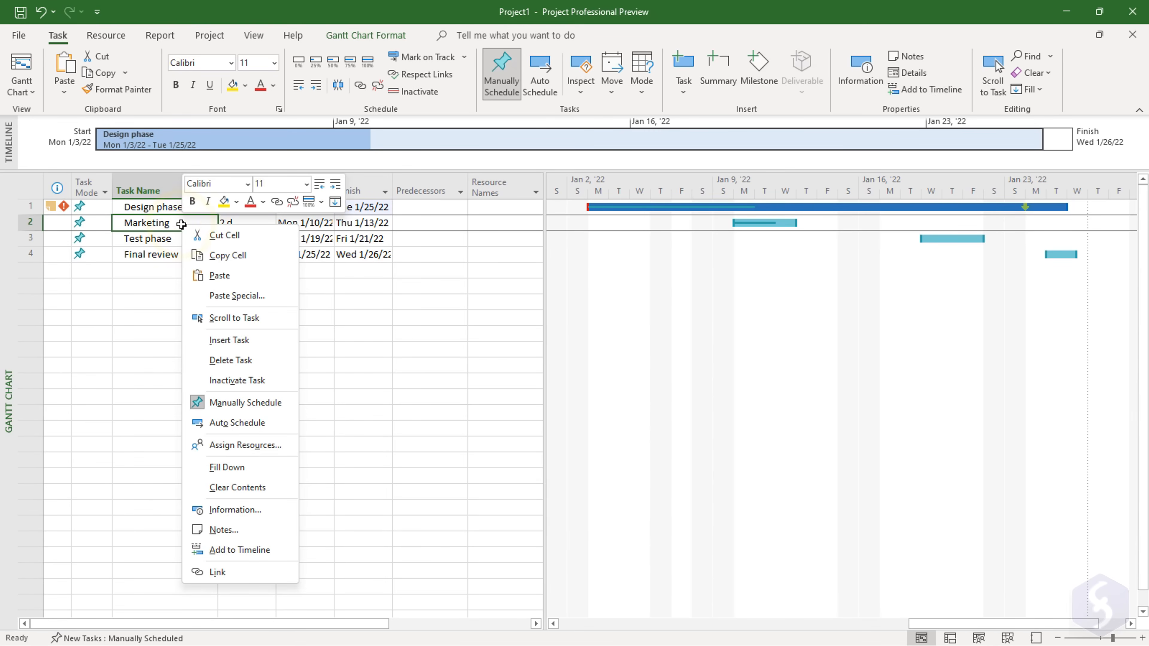
{"action": "left_click", "coordinate": [230, 360]}
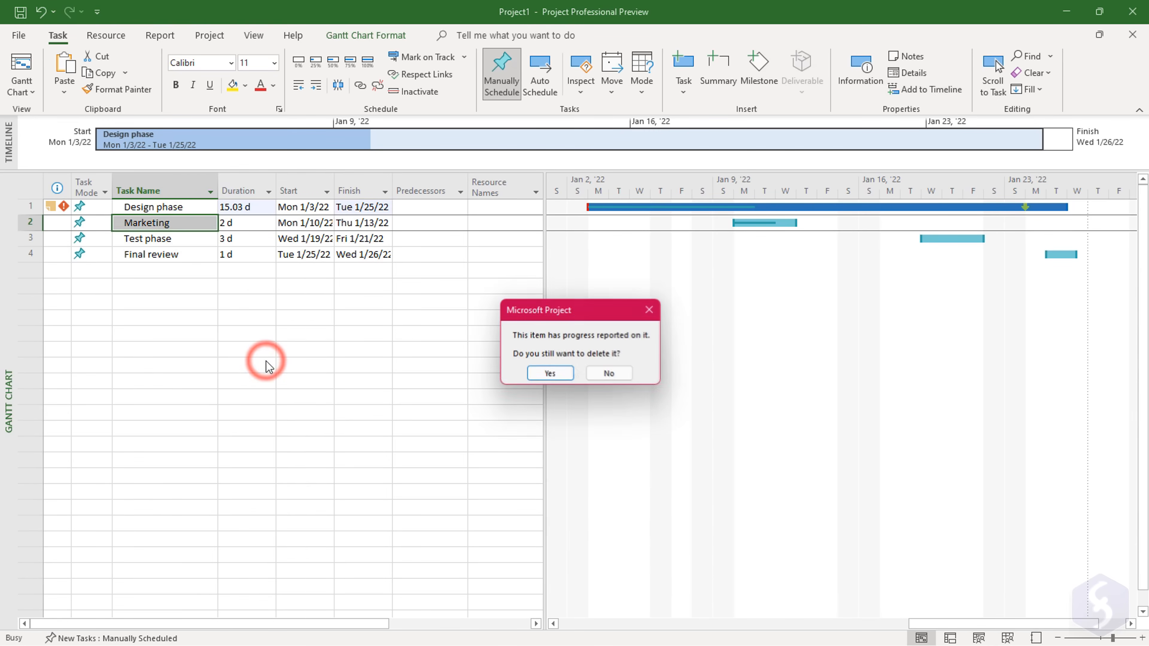
{"action": "left_click", "coordinate": [549, 373]}
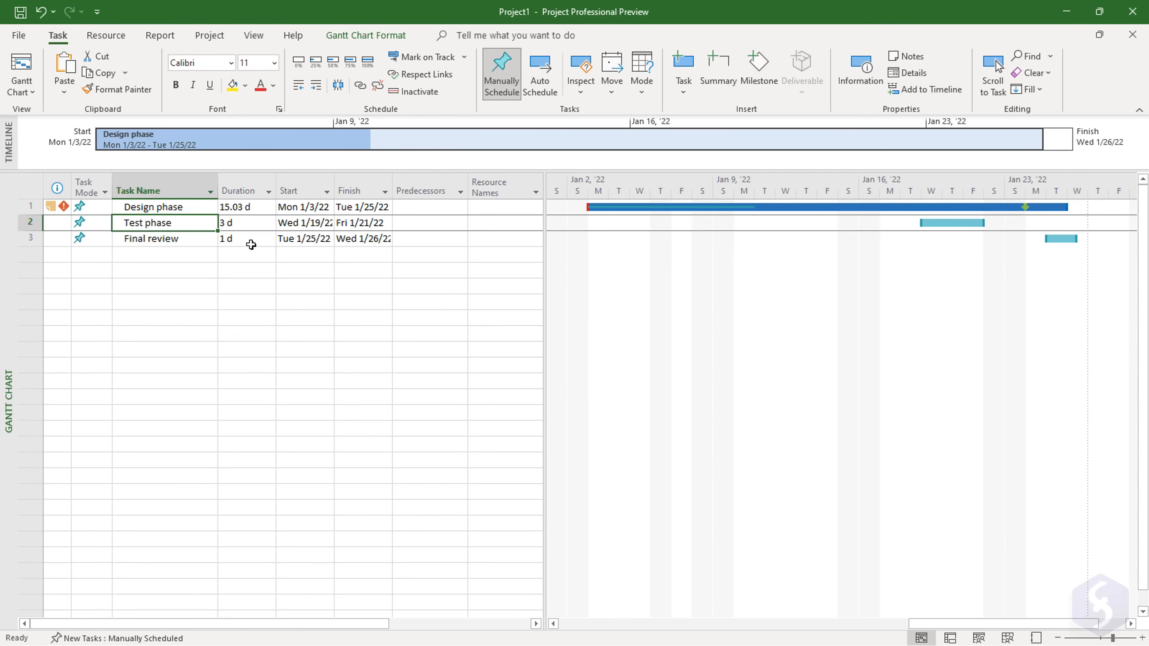
{"action": "right_click", "coordinate": [152, 222]}
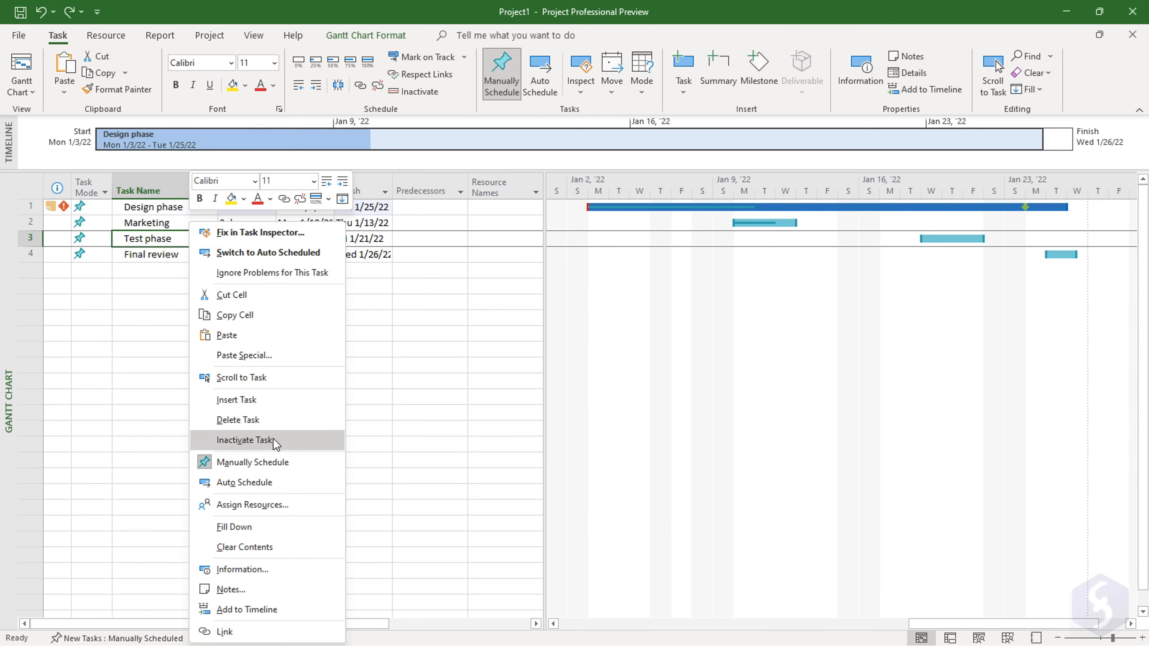
{"action": "left_click", "coordinate": [247, 440]}
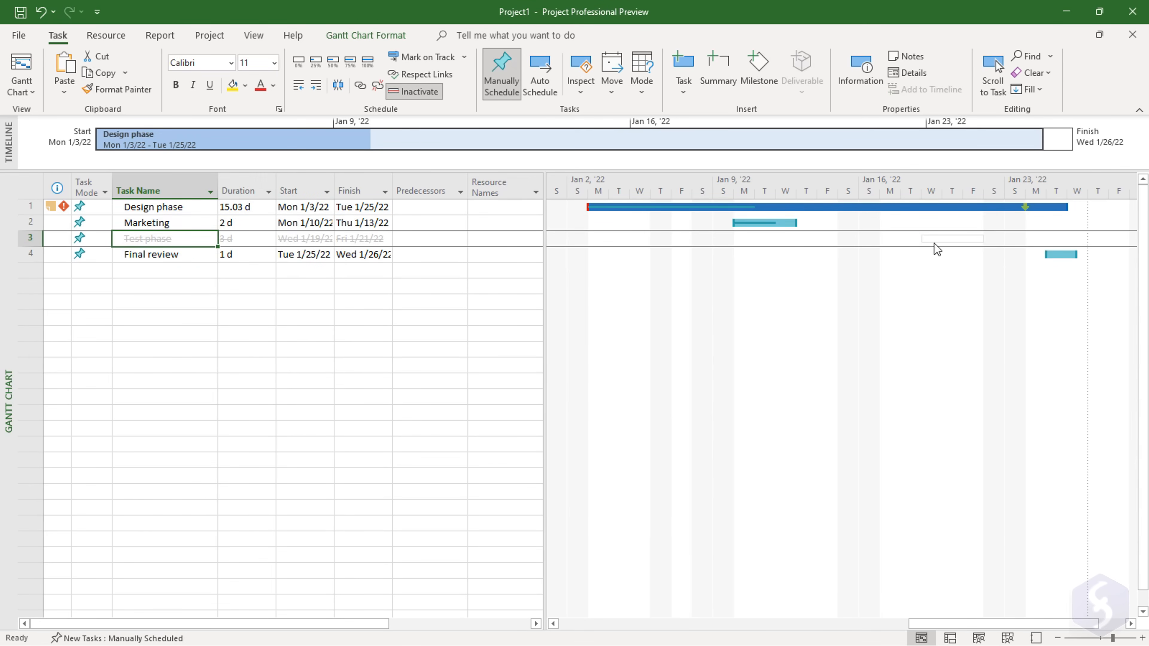
{"action": "mouse_move", "coordinate": [983, 281]}
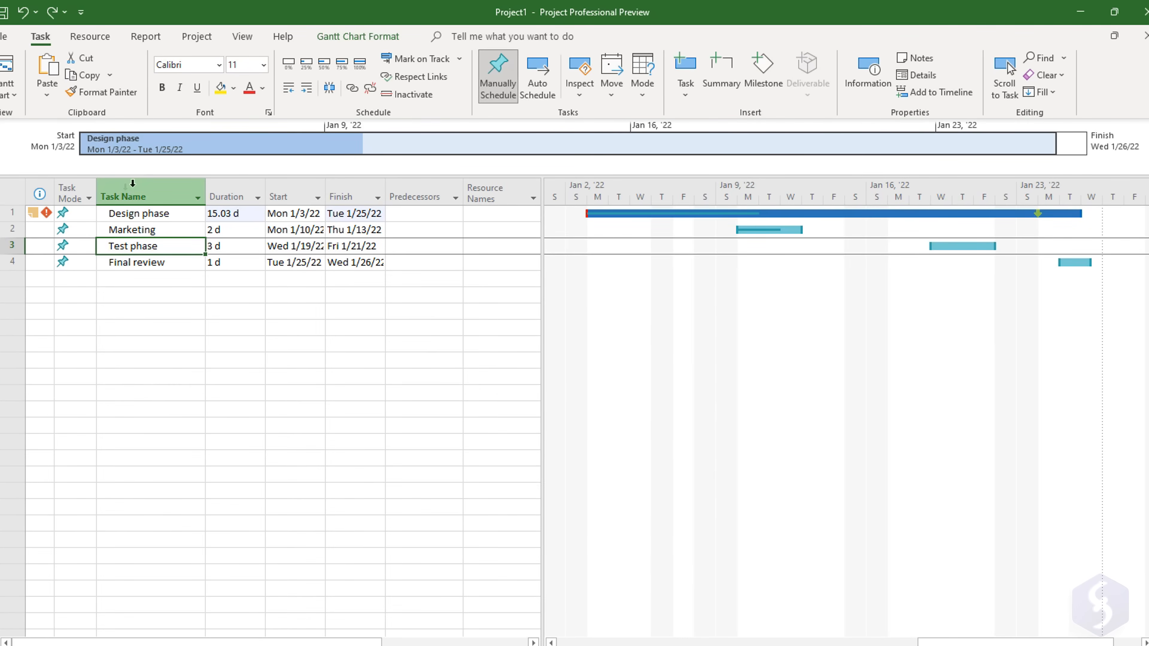
- Name the new row Marketing and lengthen Test phase to finish Wed 1/26/22
{"action": "left_click", "coordinate": [80, 246]}
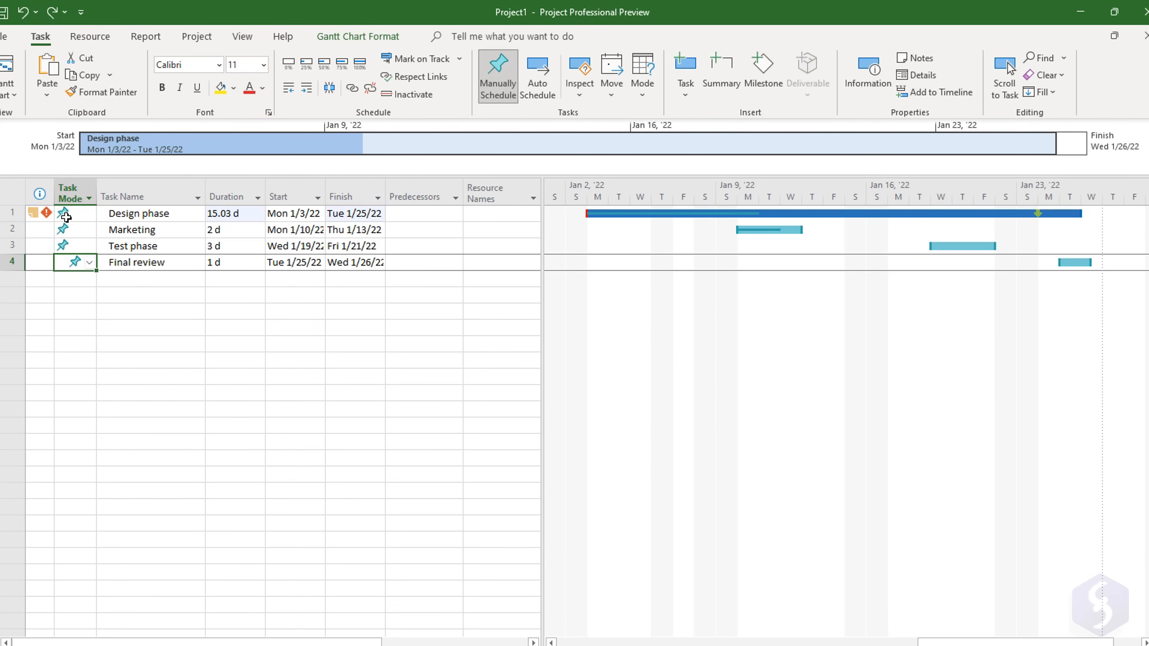
{"action": "mouse_move", "coordinate": [65, 215]}
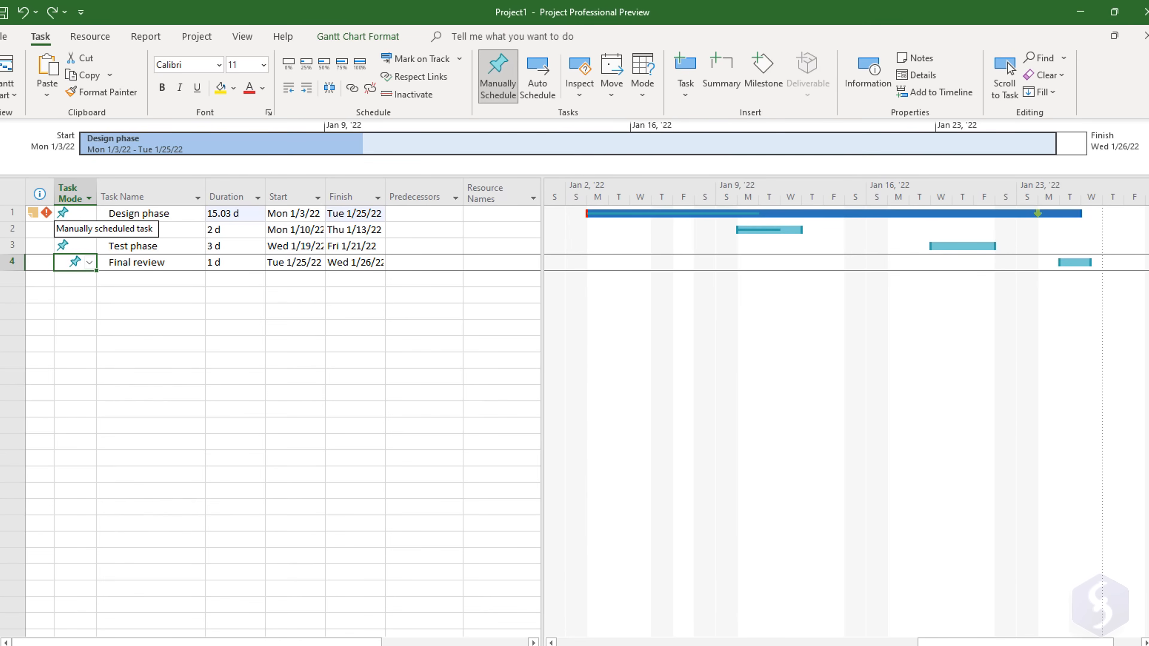
{"action": "type", "text": "Marketing"}
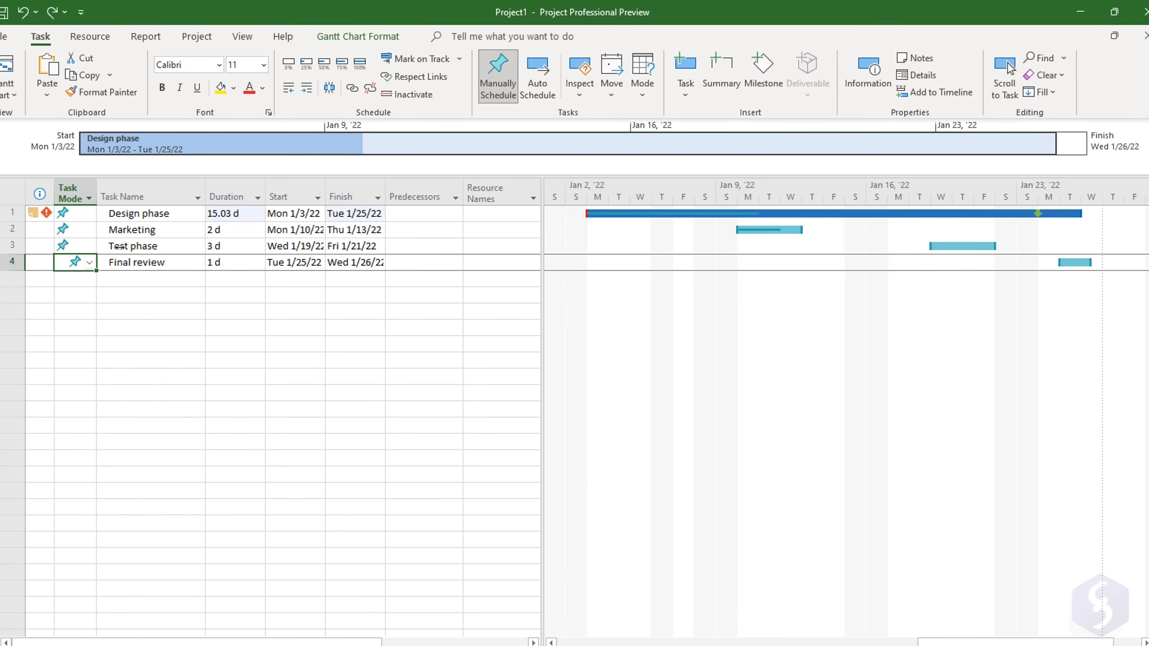
{"action": "left_click", "coordinate": [219, 246]}
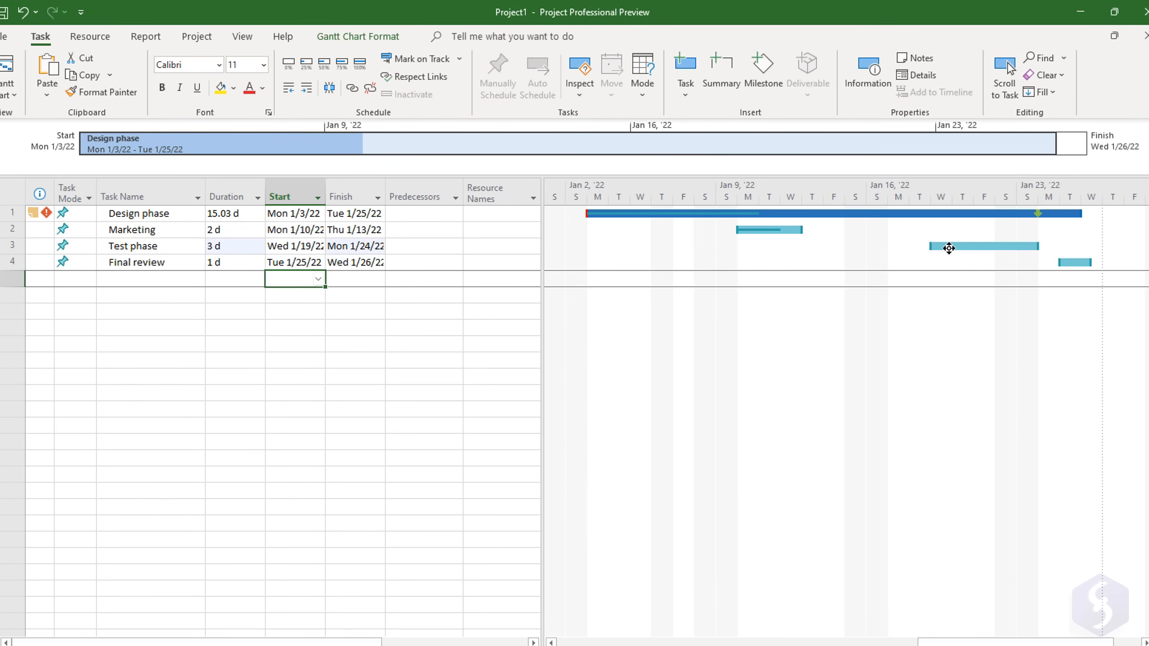
{"action": "left_click_drag", "start_coordinate": [983, 246], "coordinate": [931, 245]}
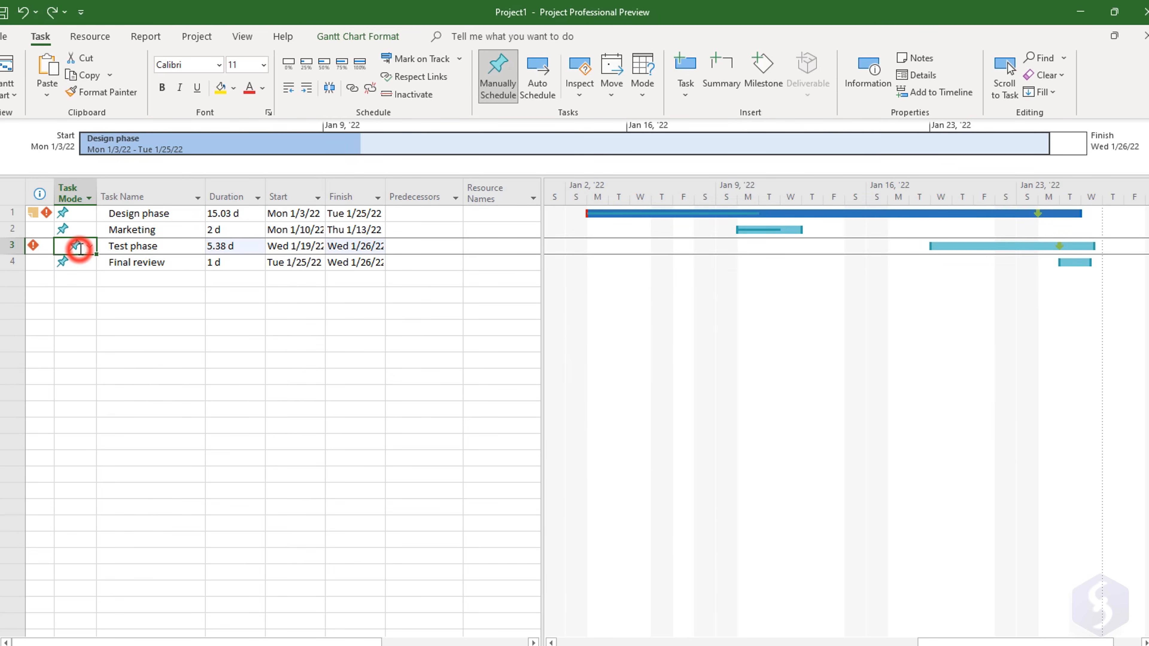
- Set Test phase's Task Mode to Auto Scheduled
{"action": "left_click", "coordinate": [88, 246]}
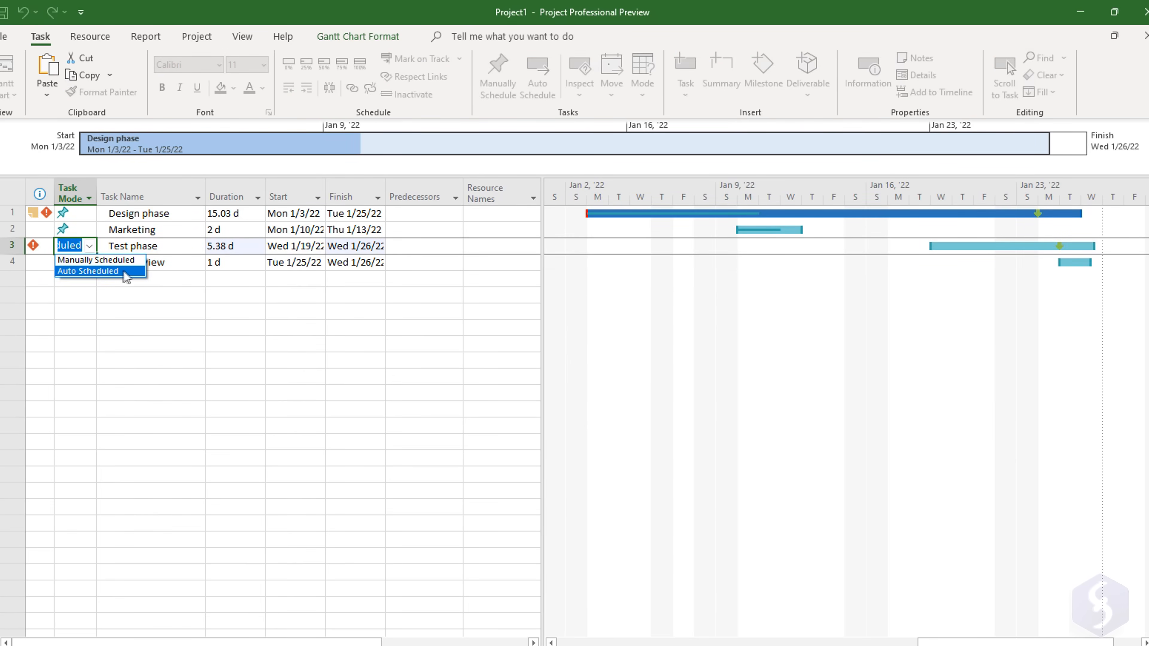
{"action": "left_click", "coordinate": [88, 271]}
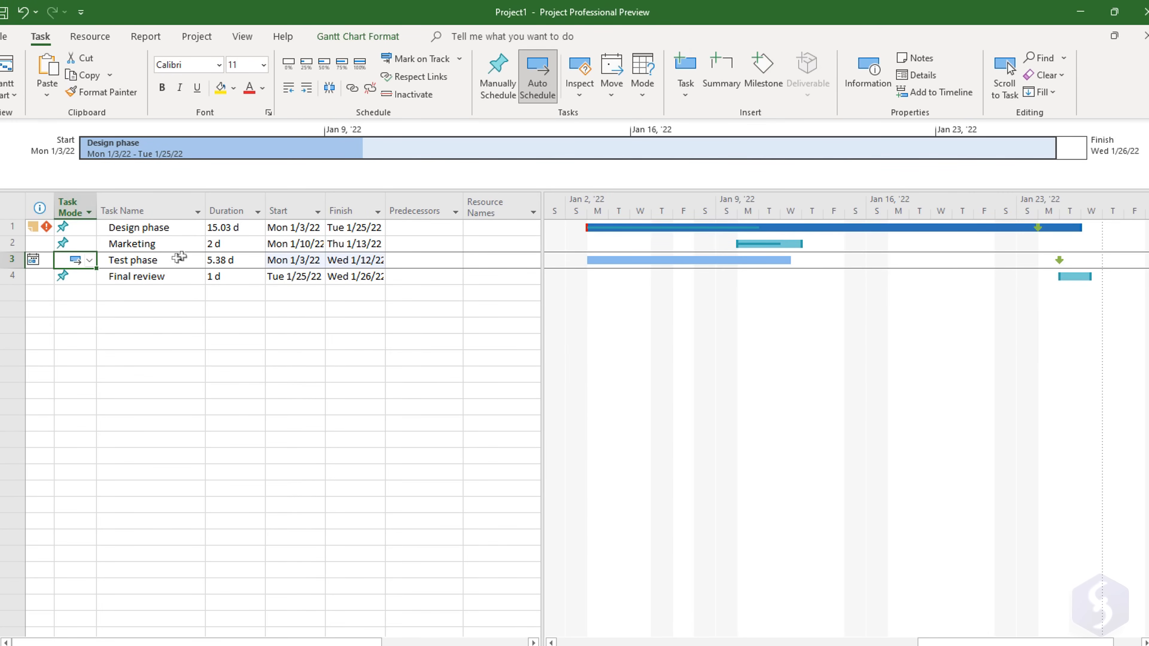
{"action": "double_click", "coordinate": [133, 259]}
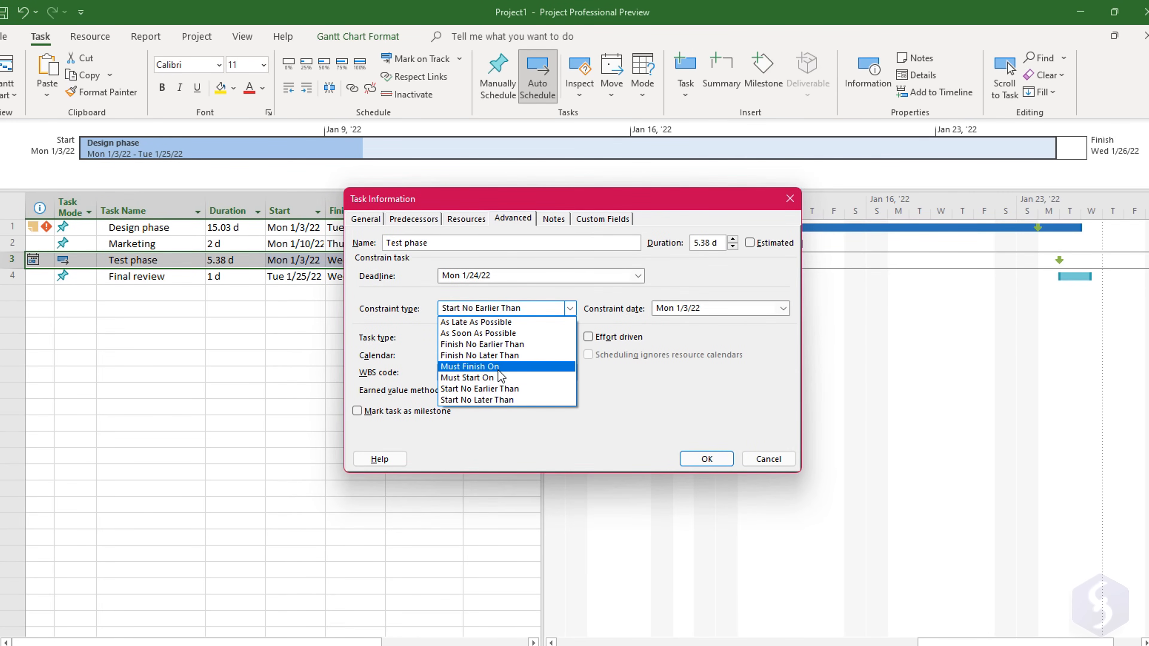
- Give Test phase a Must Finish On constraint dated Mon 1/24/2022
{"action": "left_click", "coordinate": [470, 366]}
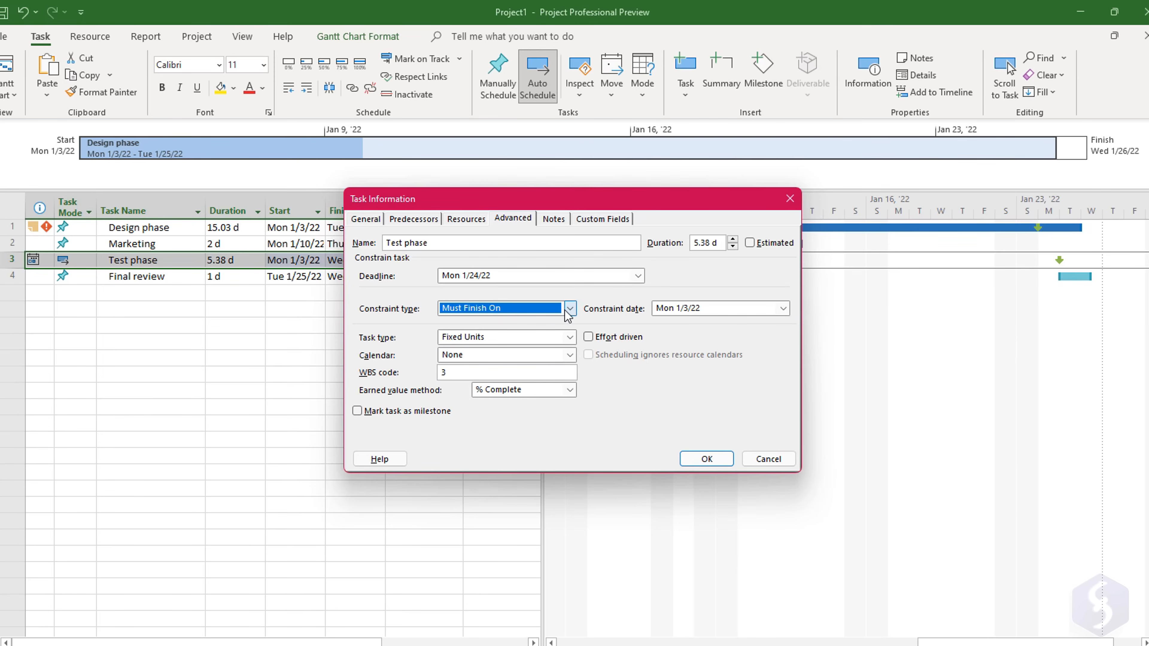
{"action": "left_click", "coordinate": [783, 308]}
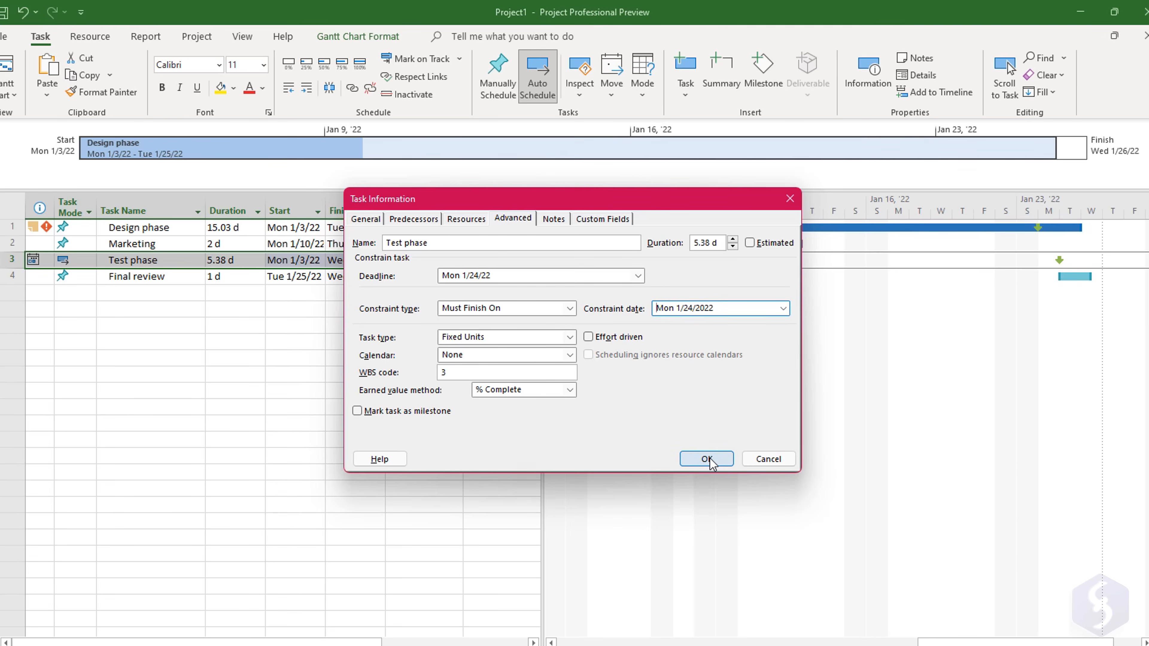
{"action": "left_click", "coordinate": [705, 459]}
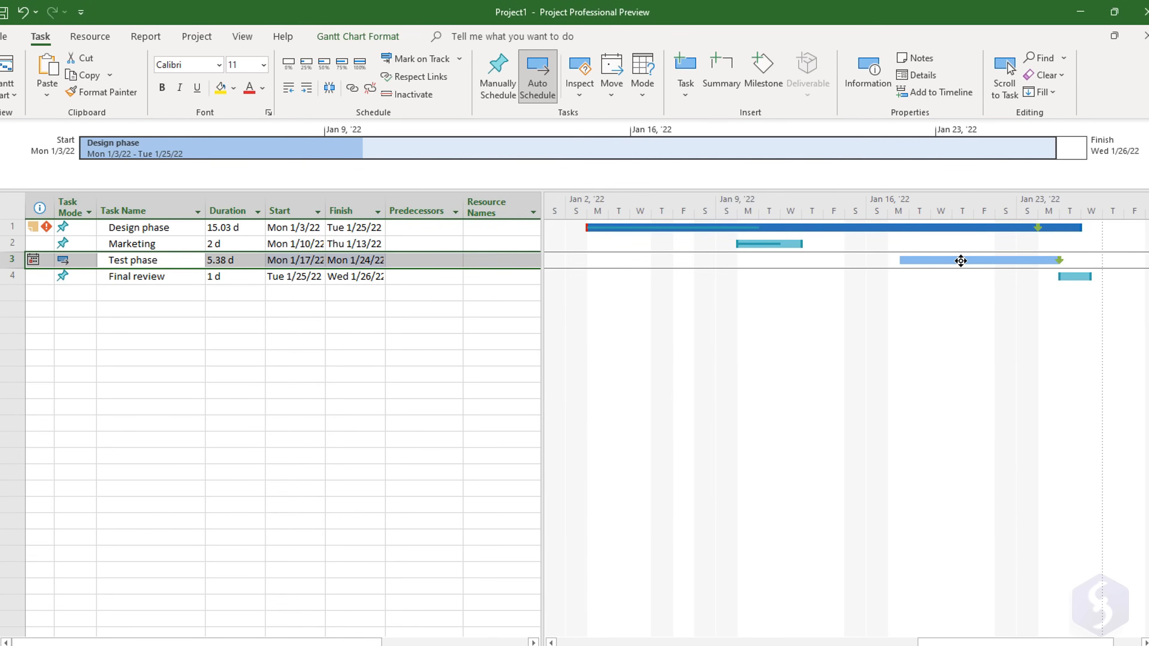
- Drag the Test phase bar and keep the finish constraint in the Planning Wizard
{"action": "left_click_drag", "start_coordinate": [963, 261], "coordinate": [898, 261]}
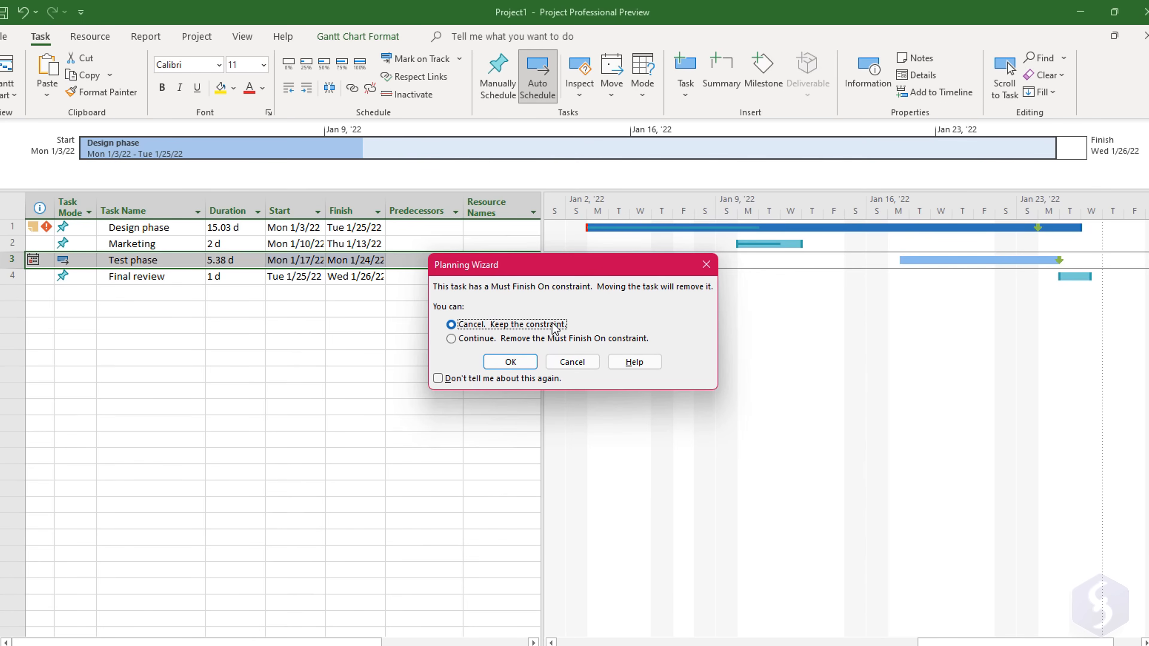
{"action": "mouse_move", "coordinate": [591, 346]}
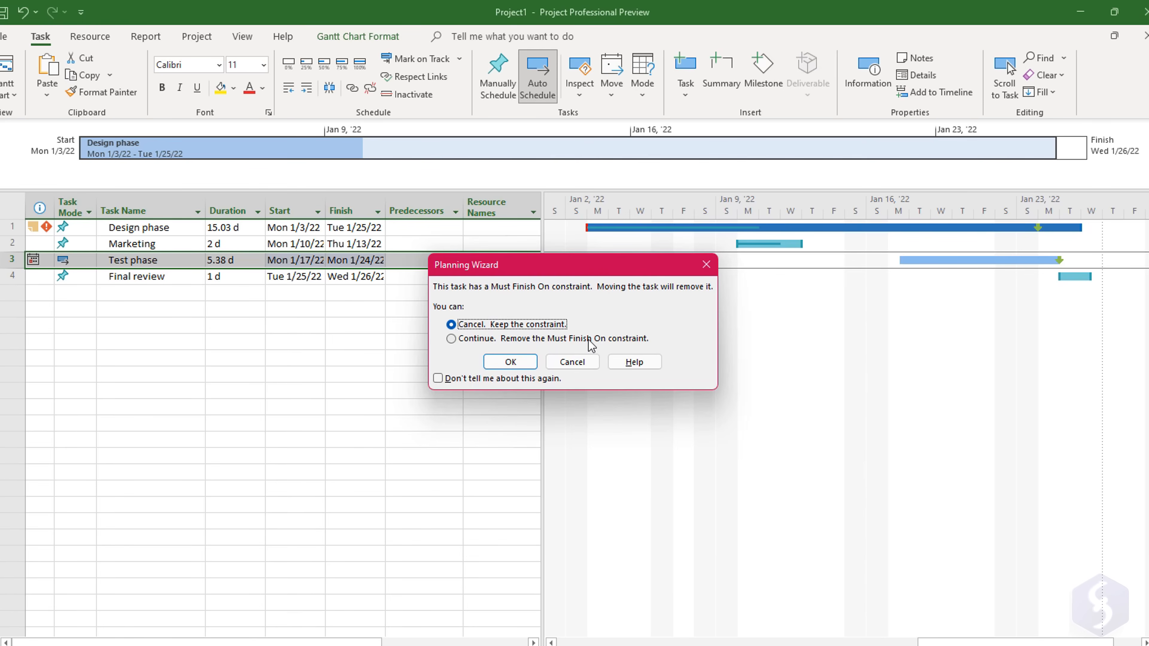
{"action": "left_click", "coordinate": [509, 362]}
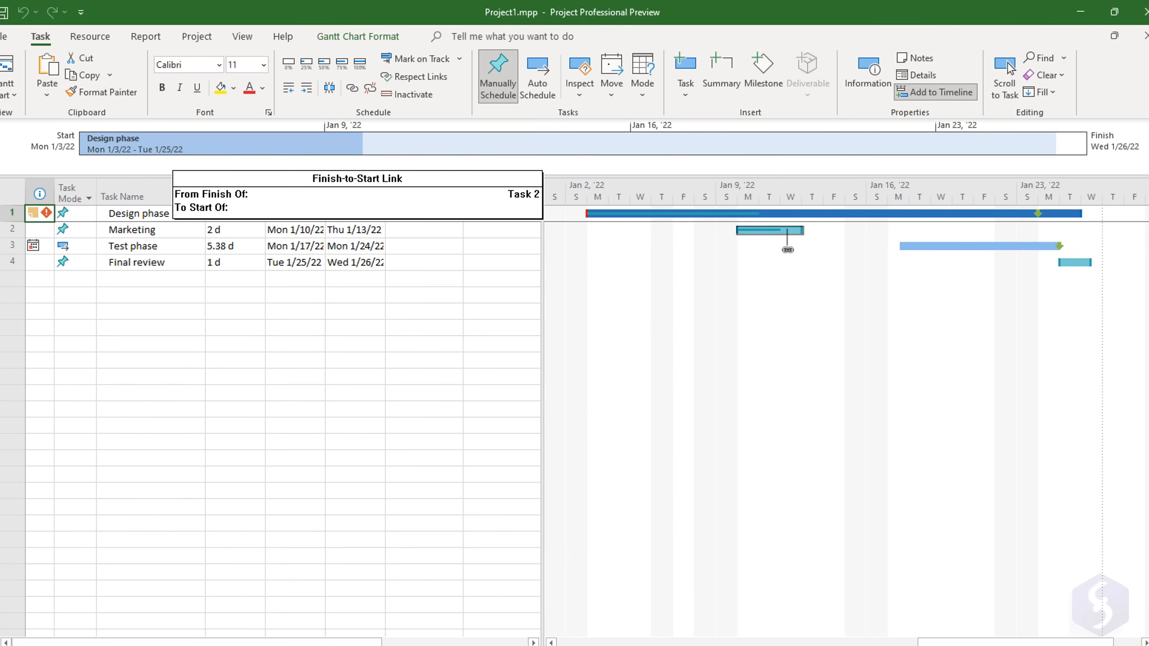
- Link Marketing's finish to Test phase's start and check the Predecessors values
{"action": "left_click_drag", "start_coordinate": [788, 249], "coordinate": [917, 249]}
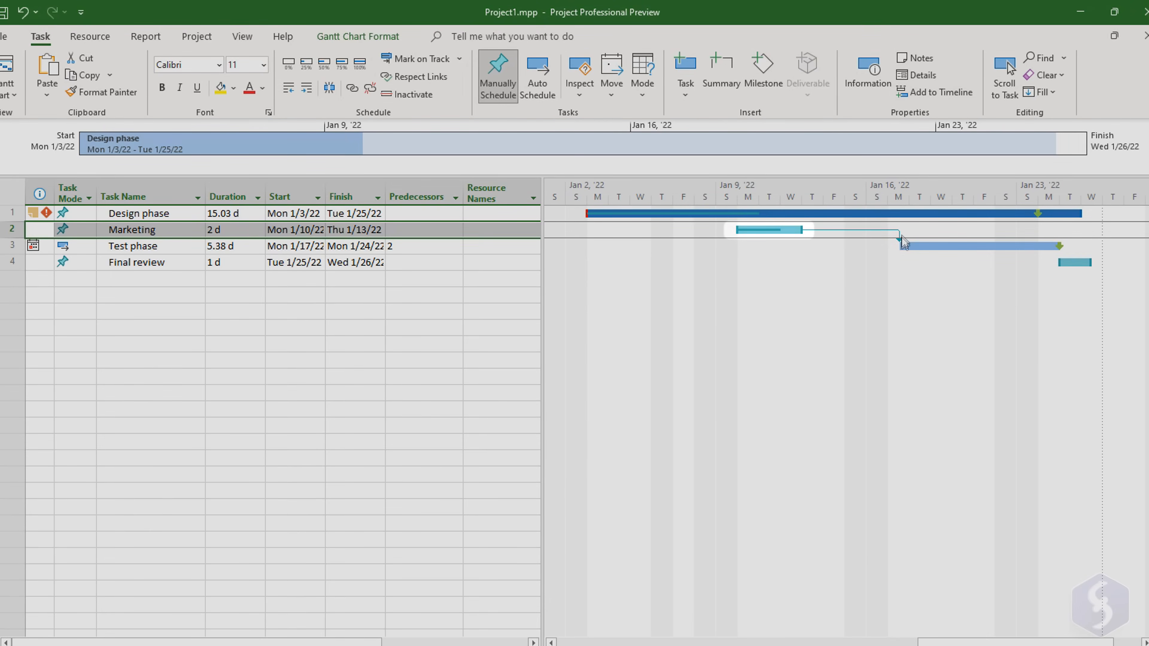
{"action": "mouse_move", "coordinate": [939, 268]}
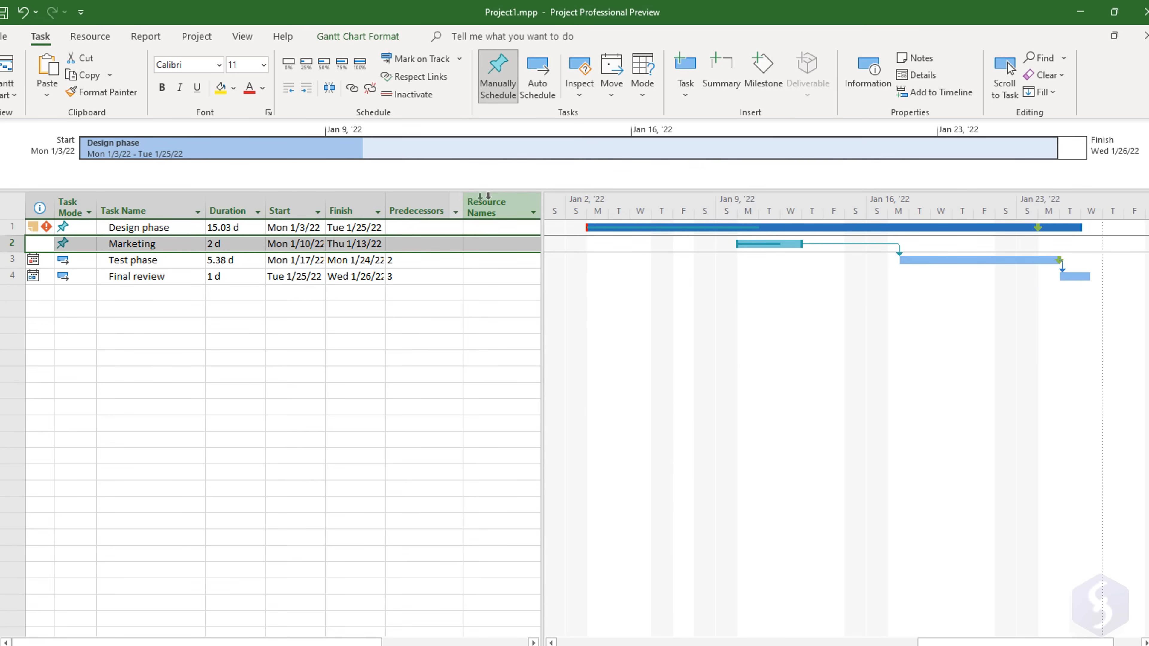
{"action": "left_click", "coordinate": [422, 259]}
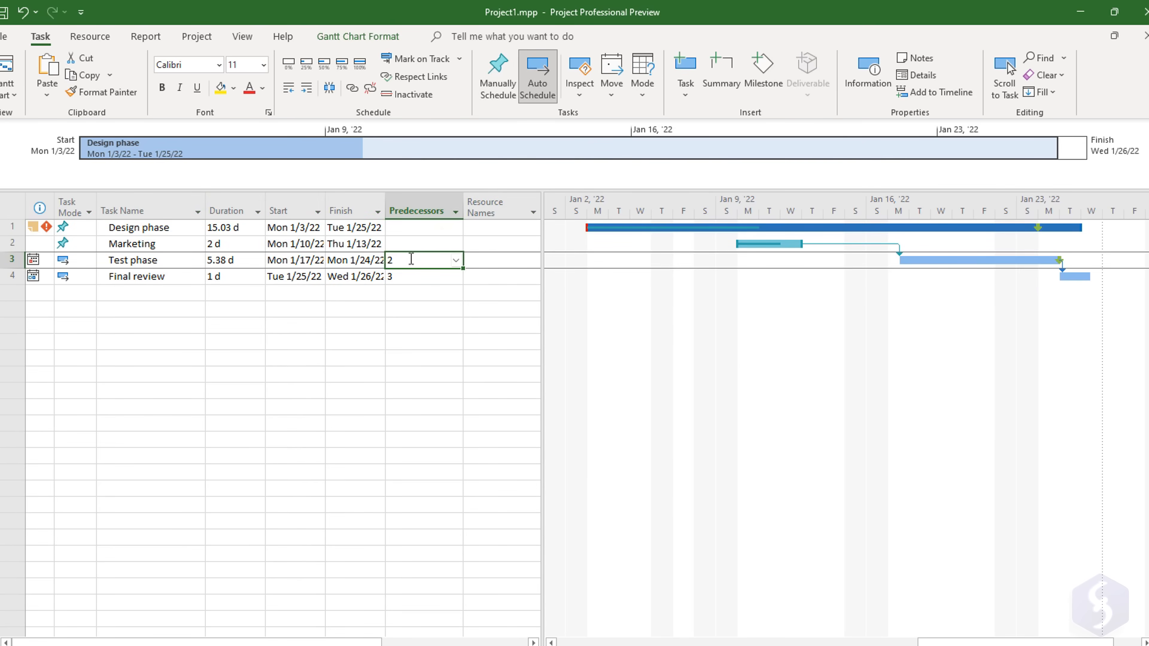
{"action": "mouse_move", "coordinate": [846, 260]}
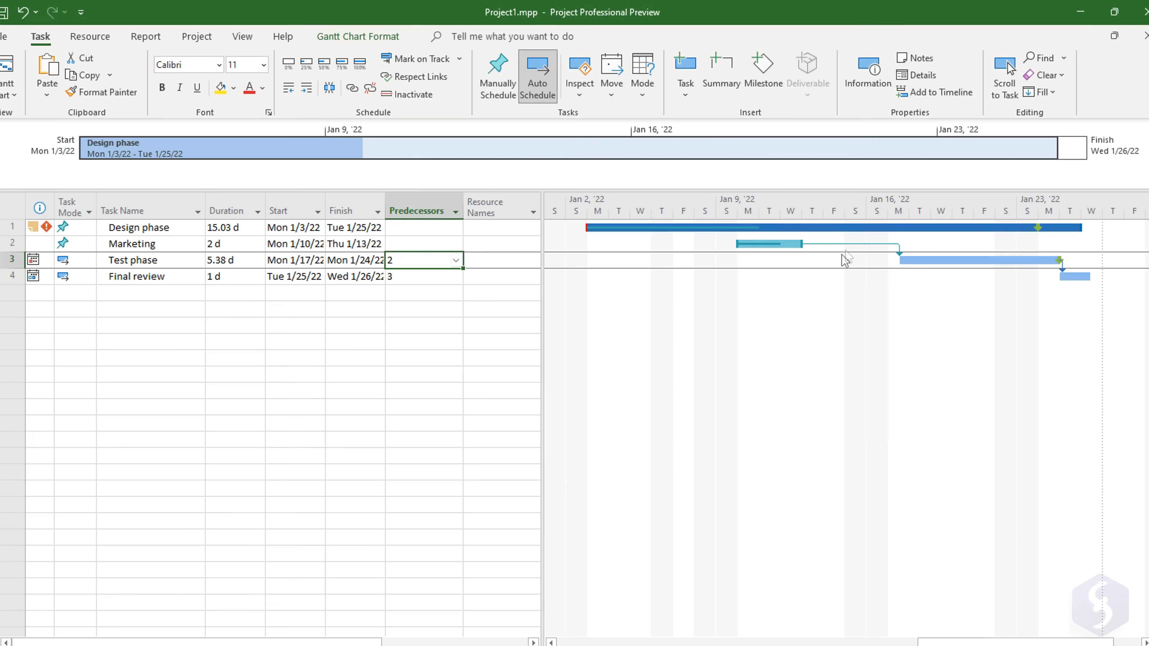
{"action": "left_click", "coordinate": [410, 276]}
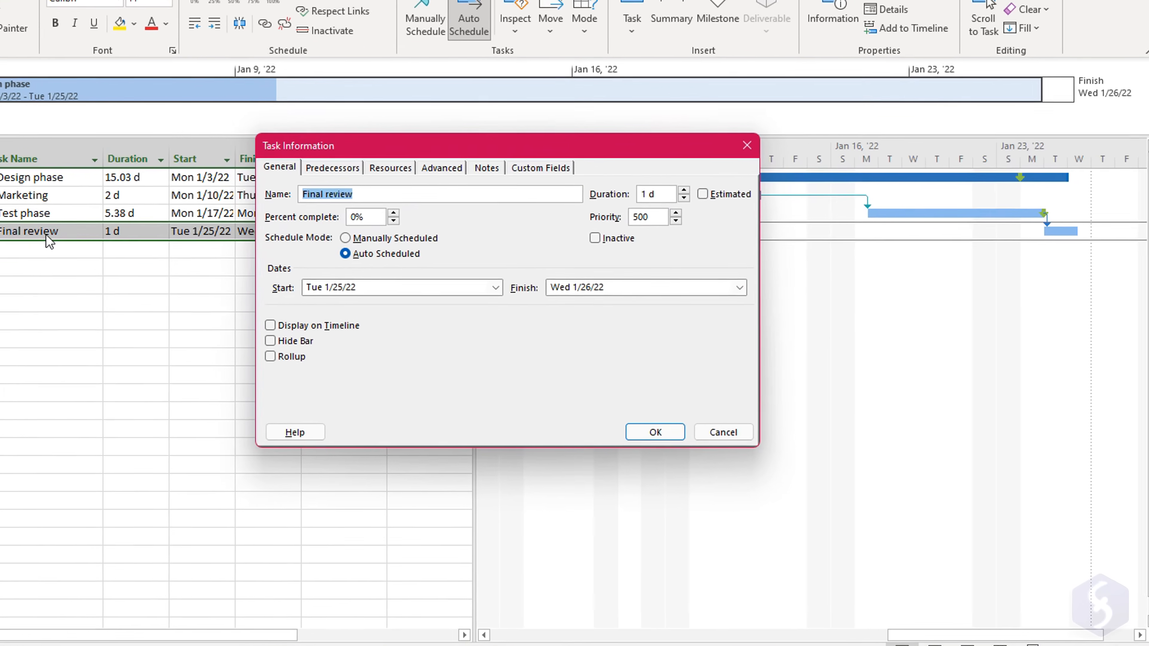
- Try 2-day and 6-hour lags on Final review's link to Test phase, ending at 0d
{"action": "left_click", "coordinate": [147, 50]}
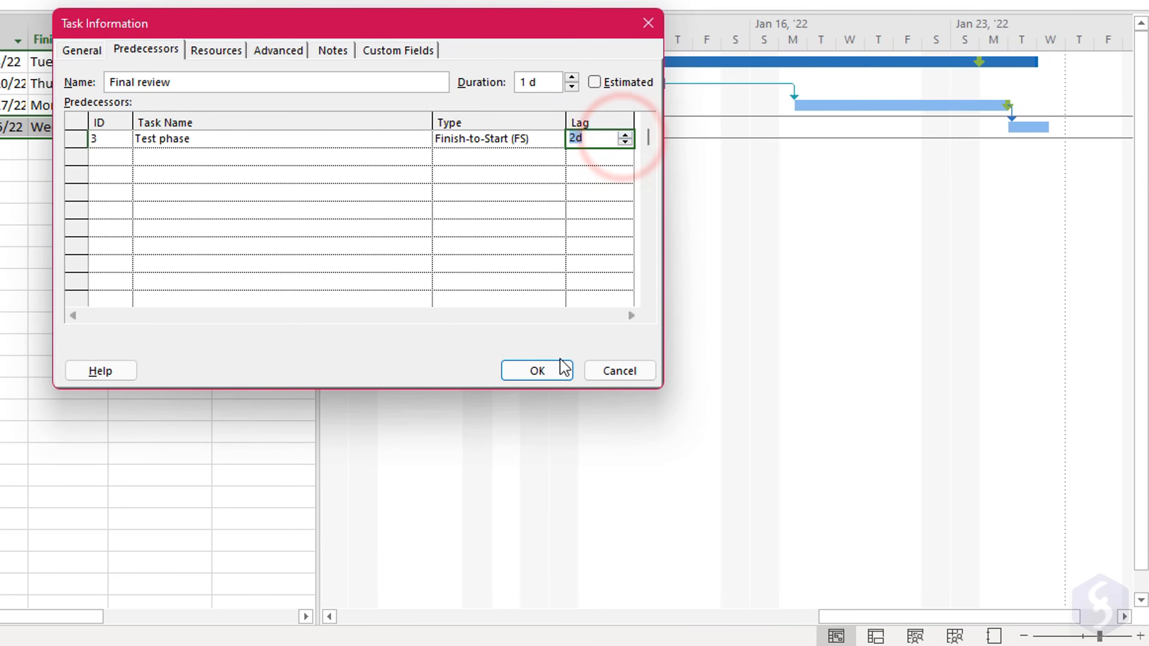
{"action": "left_click", "coordinate": [538, 370]}
{"action": "type", "text": "6h"}
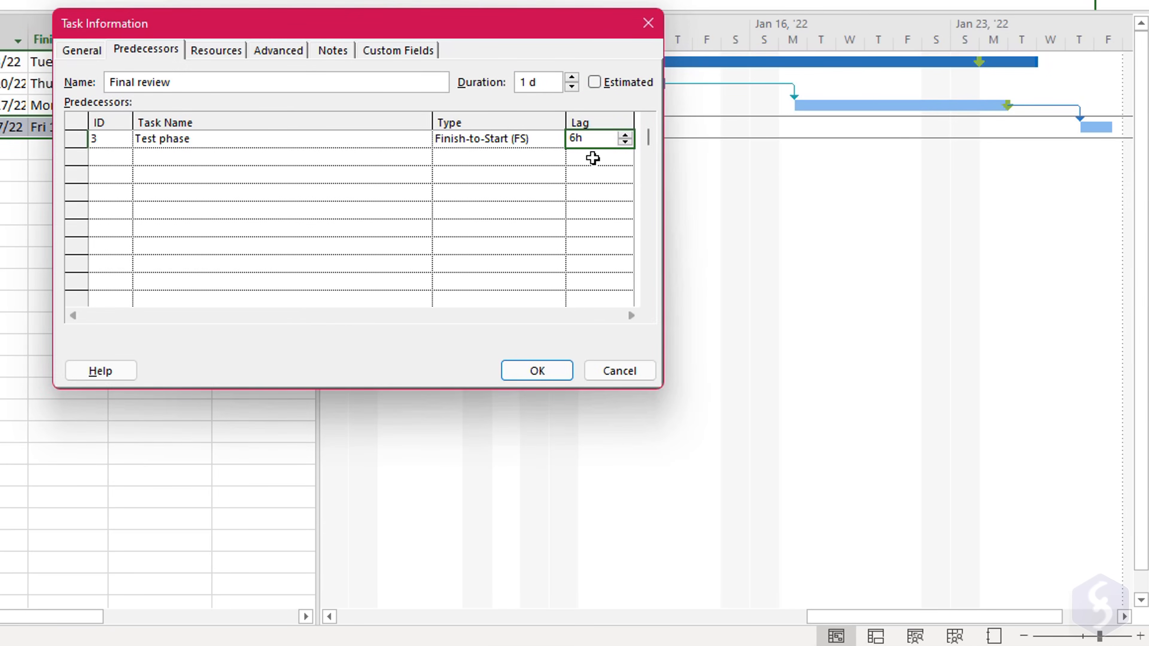
{"action": "left_click", "coordinate": [536, 370]}
{"action": "type", "text": "1"}
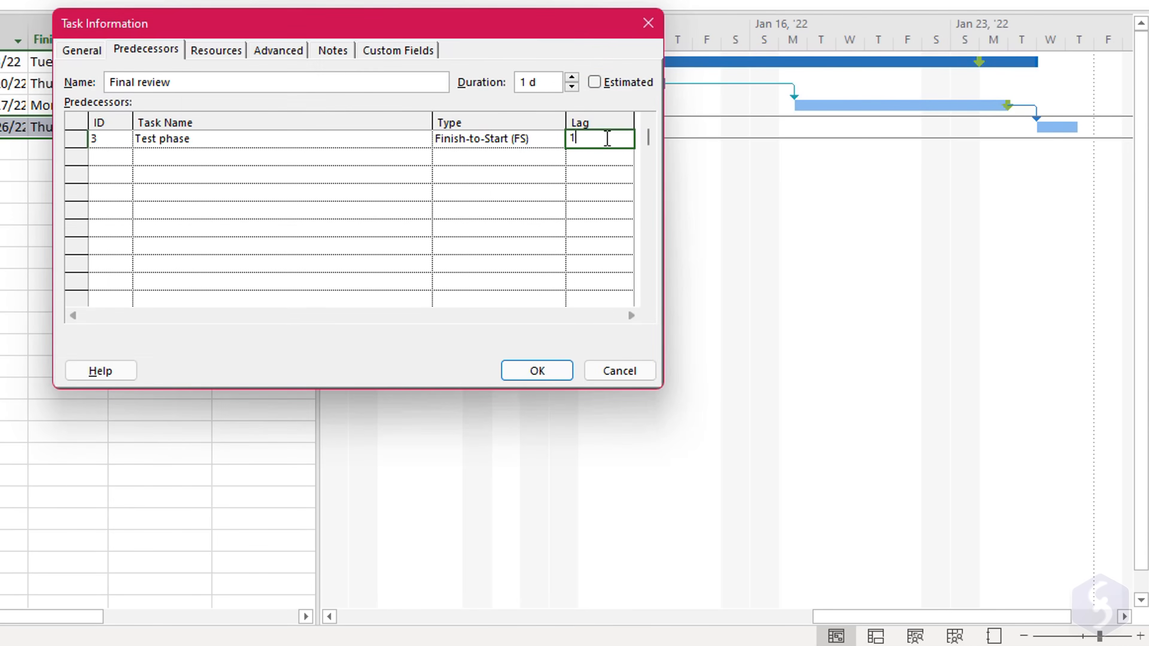
{"action": "left_click", "coordinate": [536, 370]}
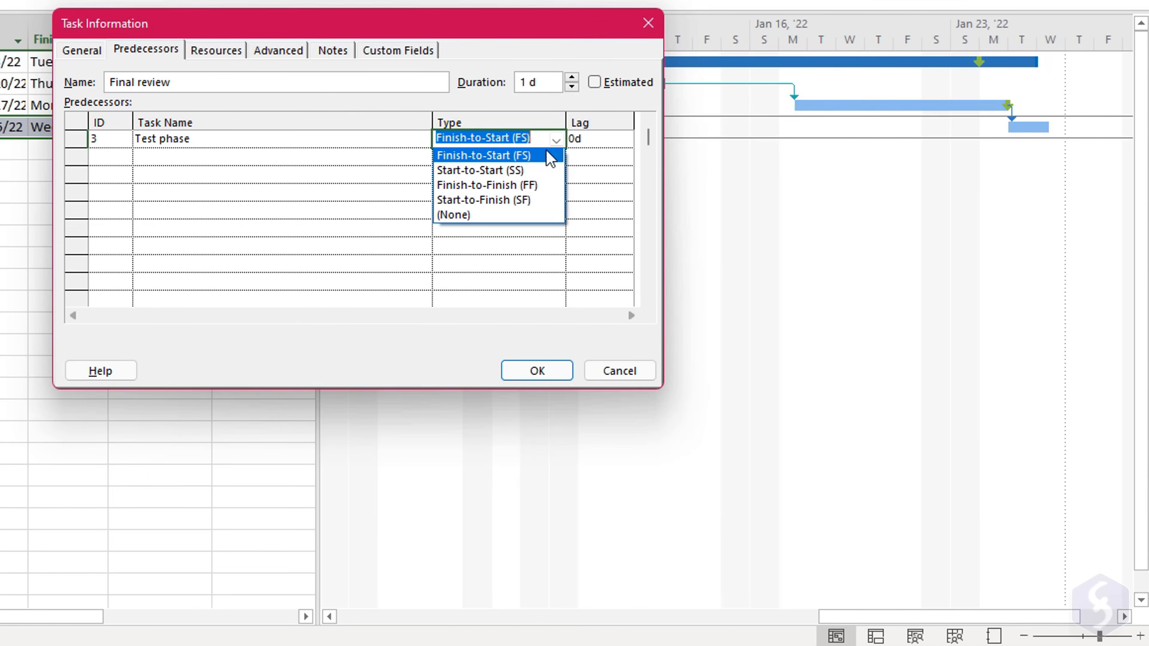
- Switch the link type to start-to-start, then to Start-to-Finish (SF), and confirm
{"action": "left_click", "coordinate": [486, 170]}
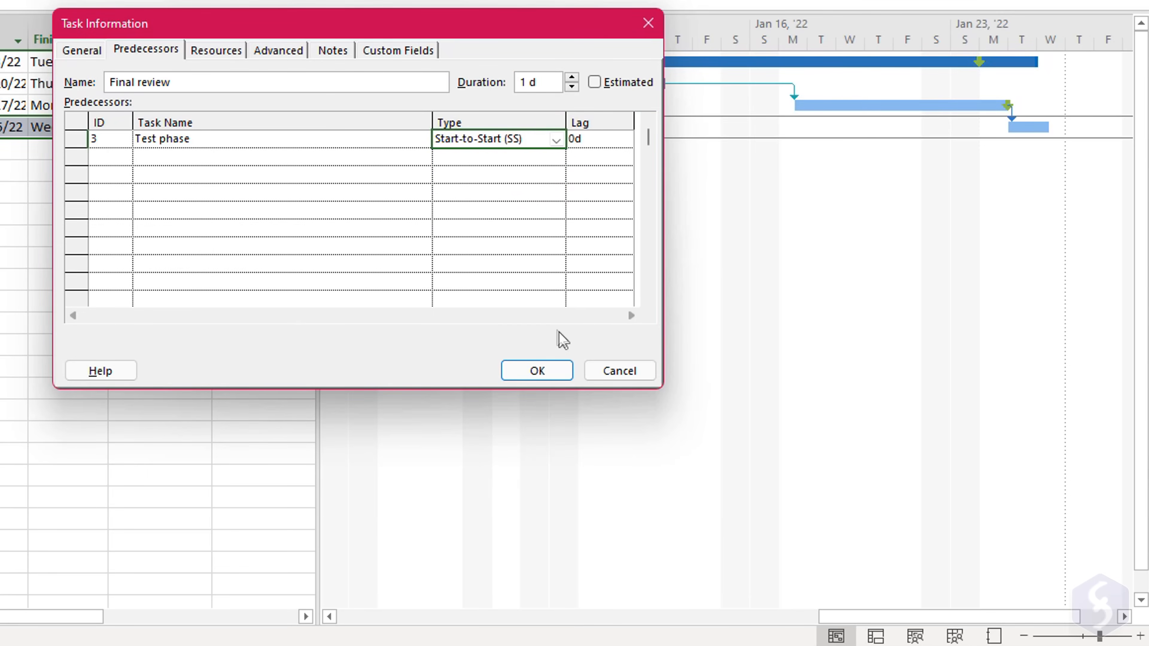
{"action": "left_click", "coordinate": [536, 370]}
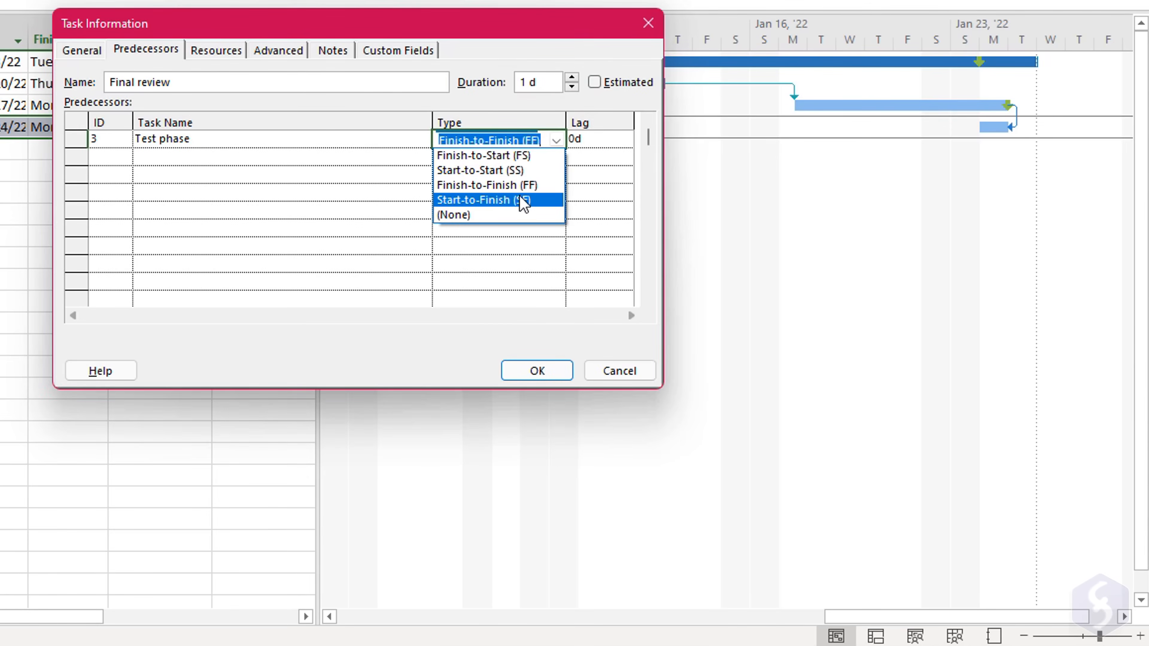
{"action": "left_click", "coordinate": [480, 199]}
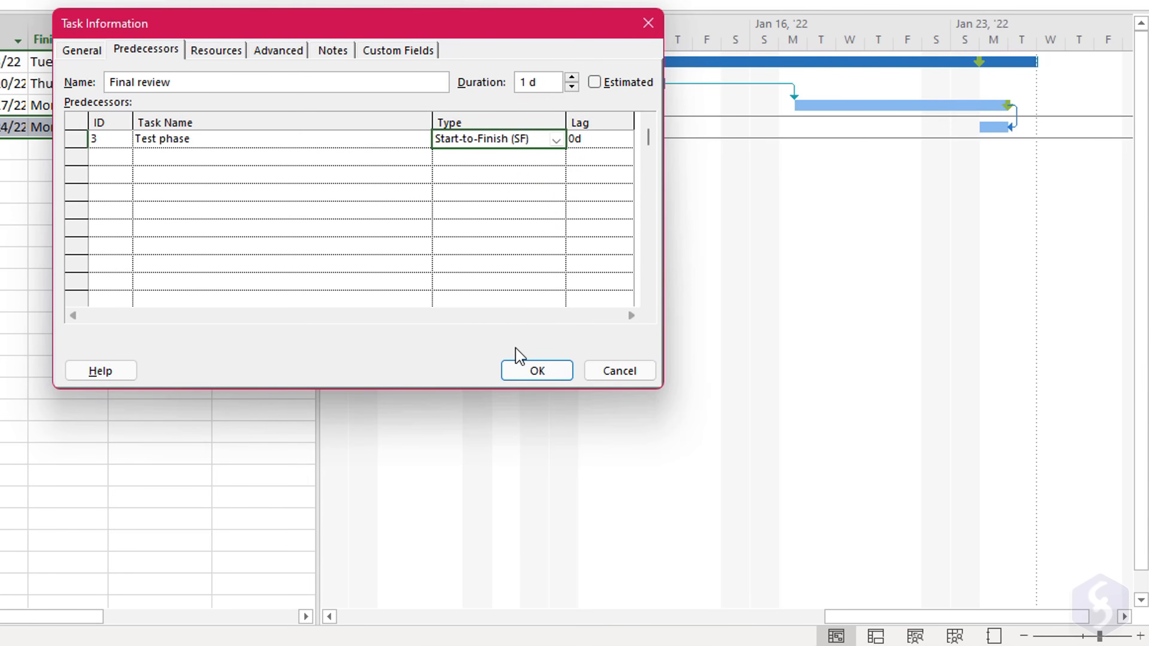
{"action": "left_click", "coordinate": [536, 370]}
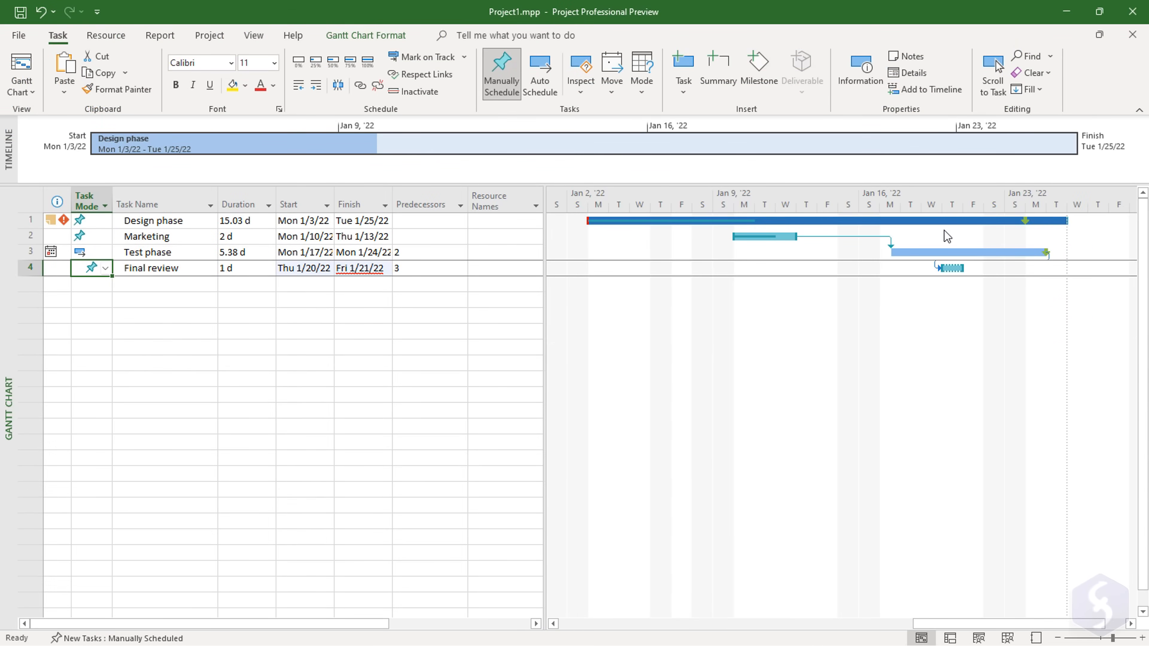
- Apply Respect Links to Final review and let Task Inspector calculate its dates automatically
{"action": "left_click", "coordinate": [146, 236]}
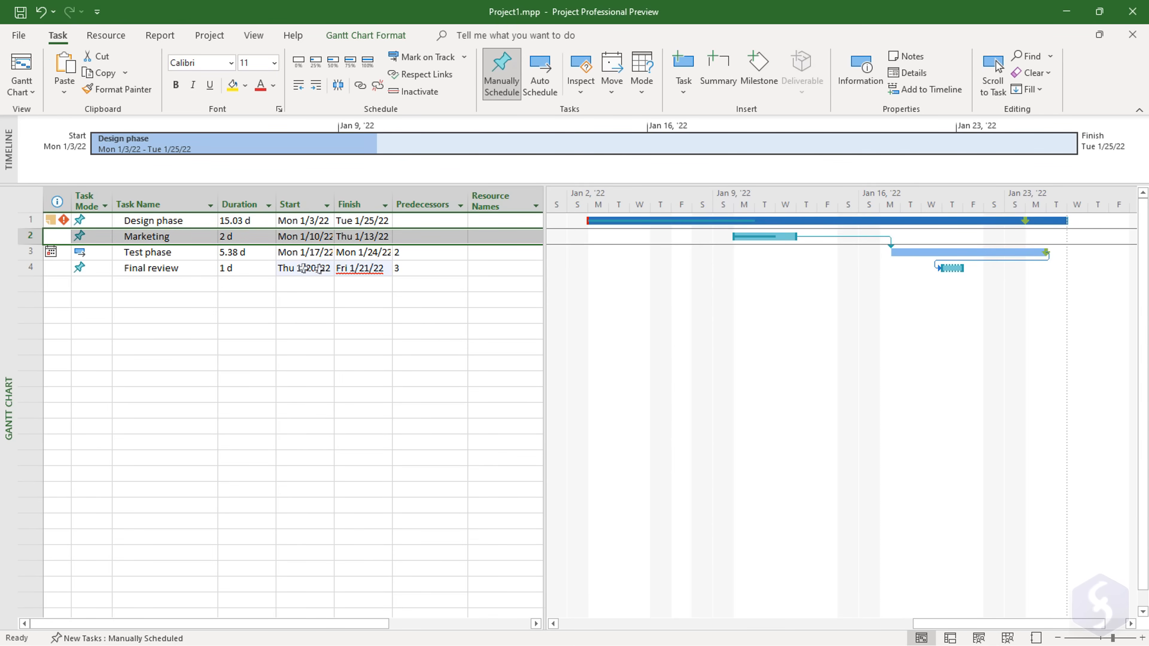
{"action": "mouse_move", "coordinate": [914, 293]}
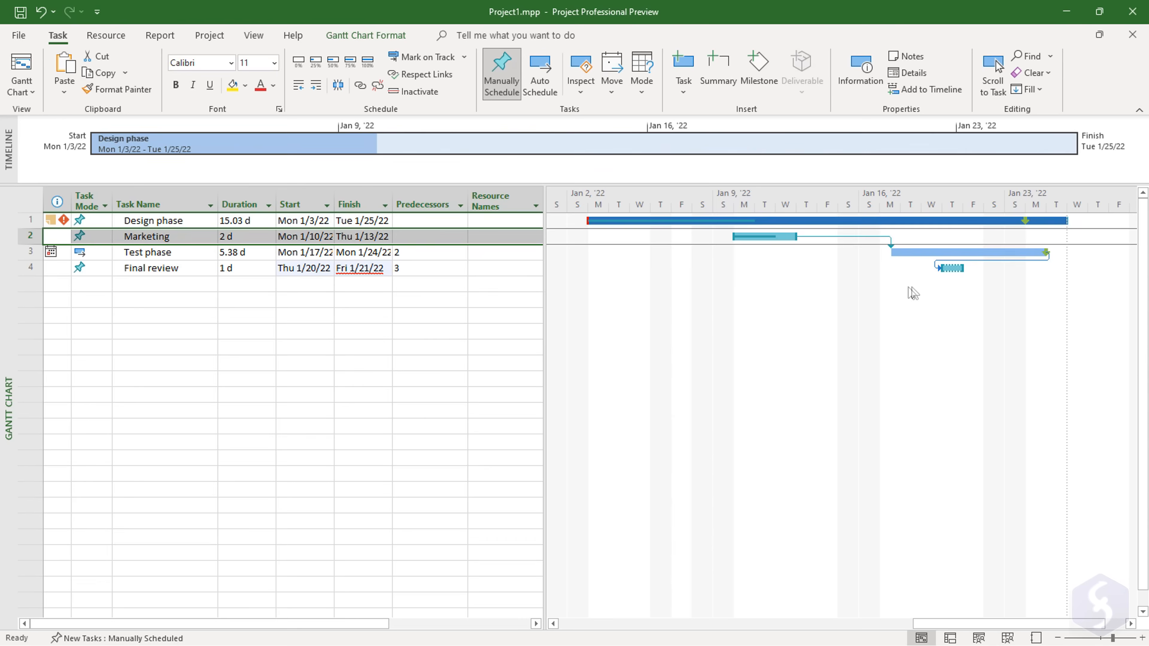
{"action": "mouse_move", "coordinate": [964, 286]}
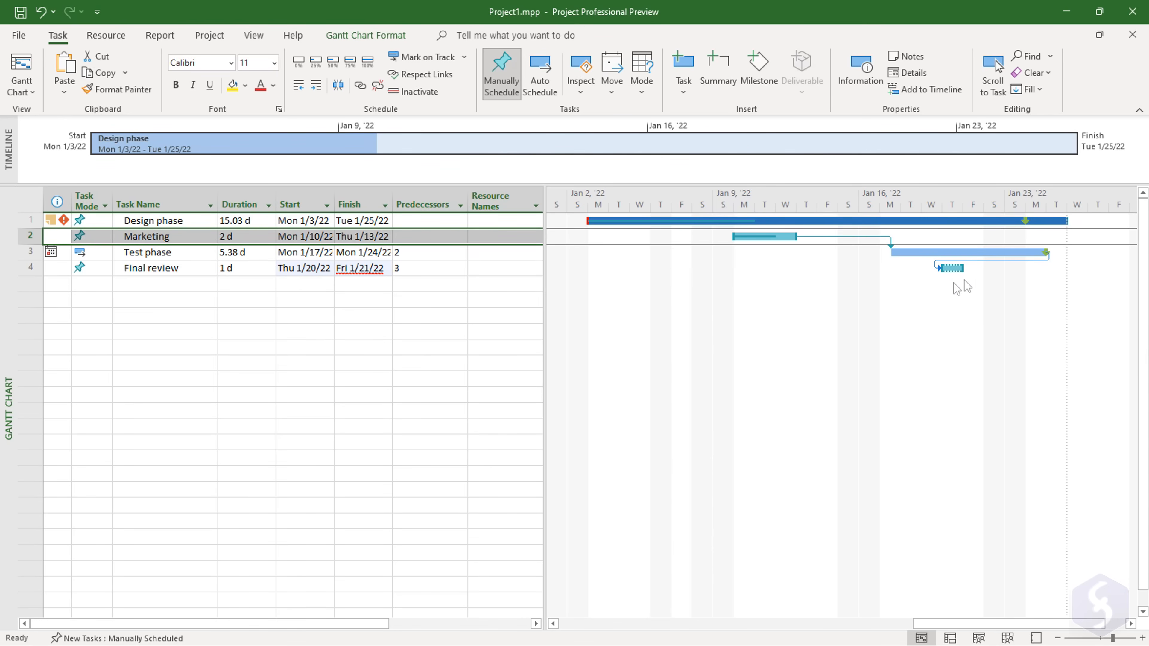
{"action": "right_click", "coordinate": [948, 268]}
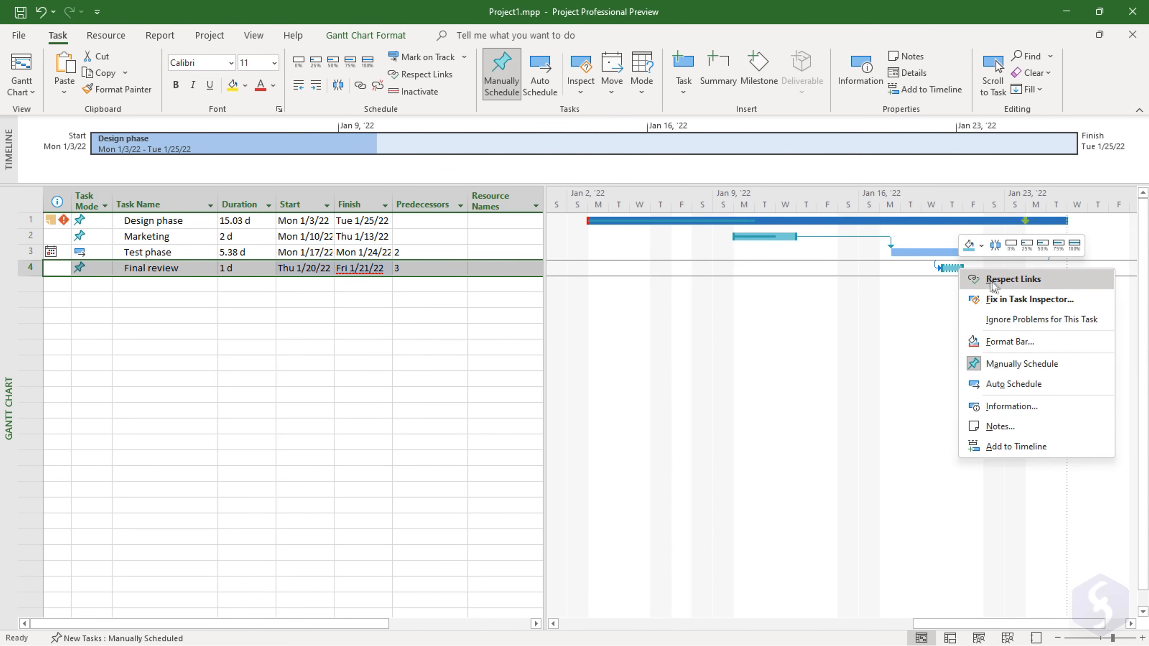
{"action": "left_click", "coordinate": [1014, 279]}
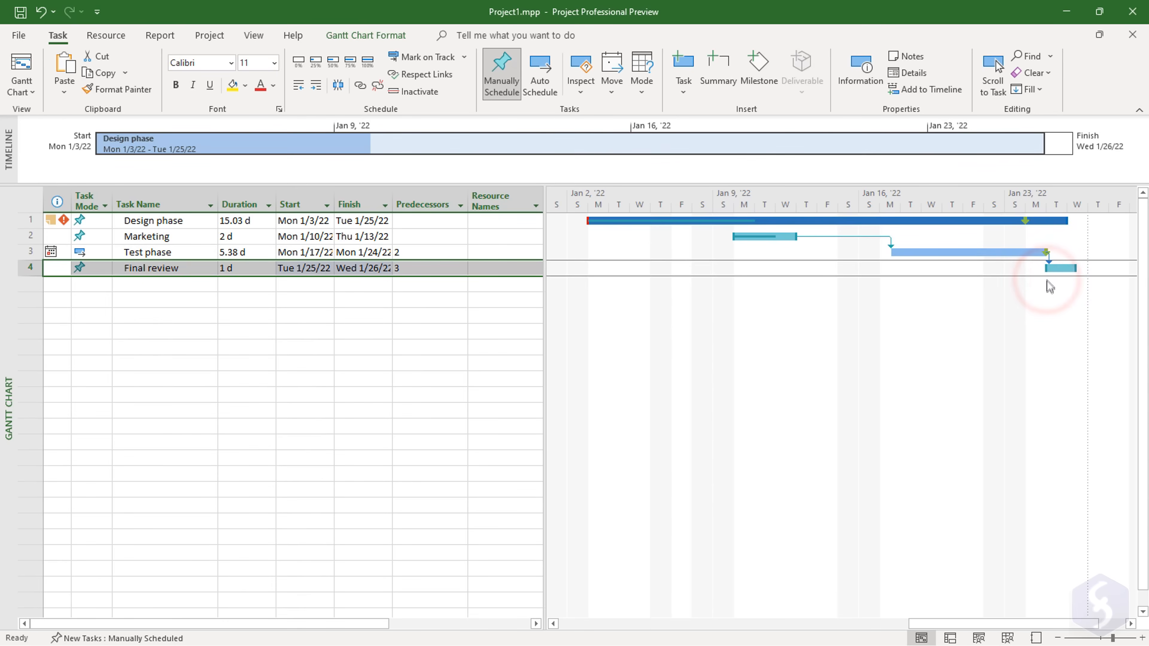
{"action": "right_click", "coordinate": [1061, 268]}
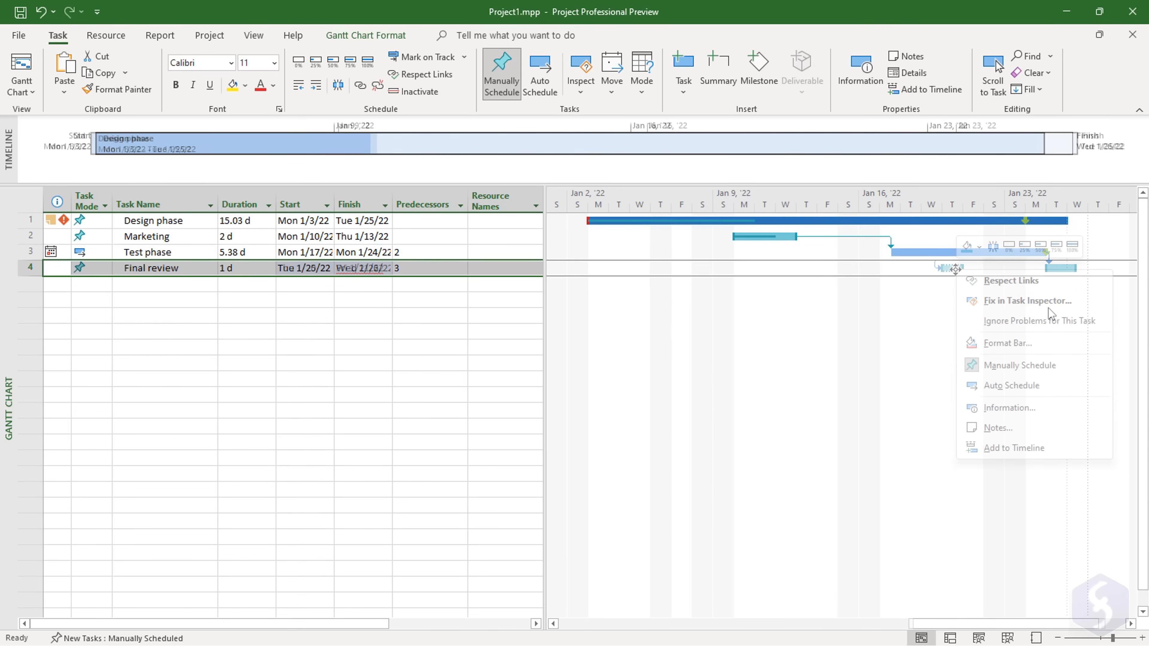
{"action": "left_click", "coordinate": [1030, 300]}
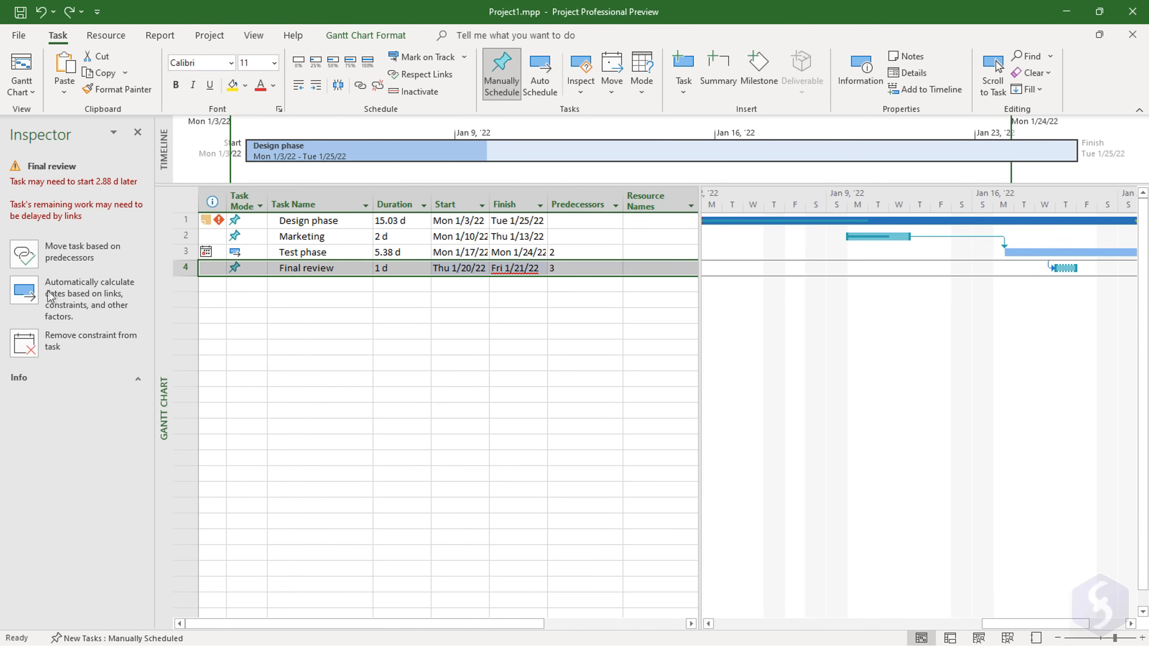
{"action": "left_click", "coordinate": [540, 73]}
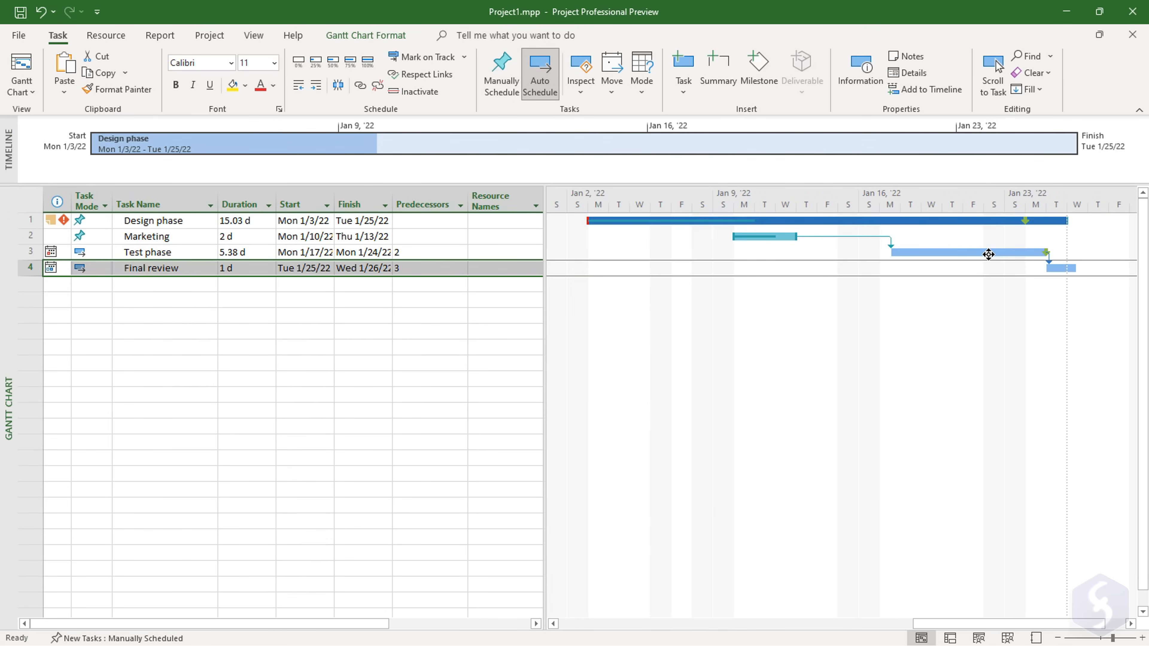
{"action": "left_click", "coordinate": [147, 251]}
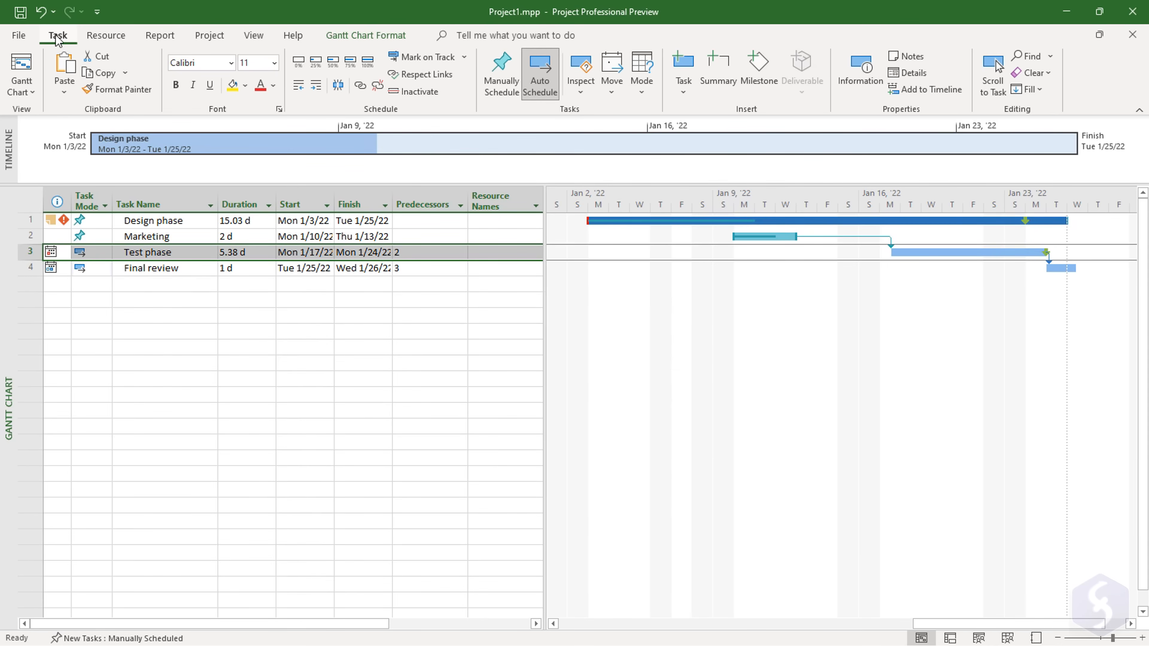
{"action": "mouse_move", "coordinate": [378, 86]}
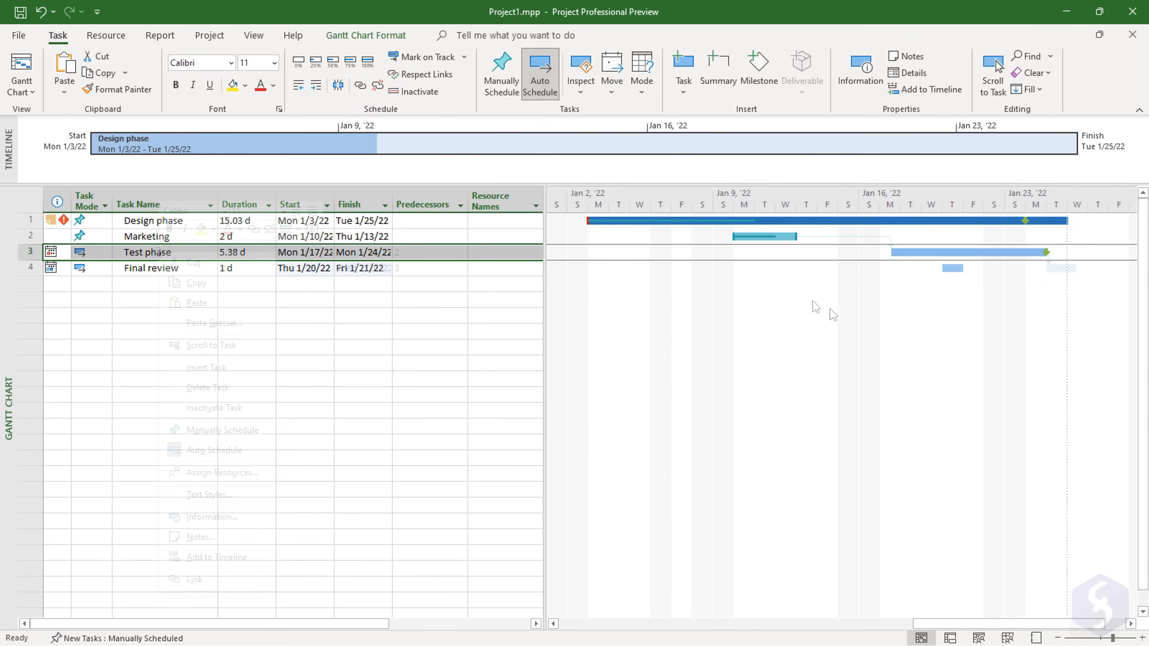
{"action": "right_click", "coordinate": [147, 252]}
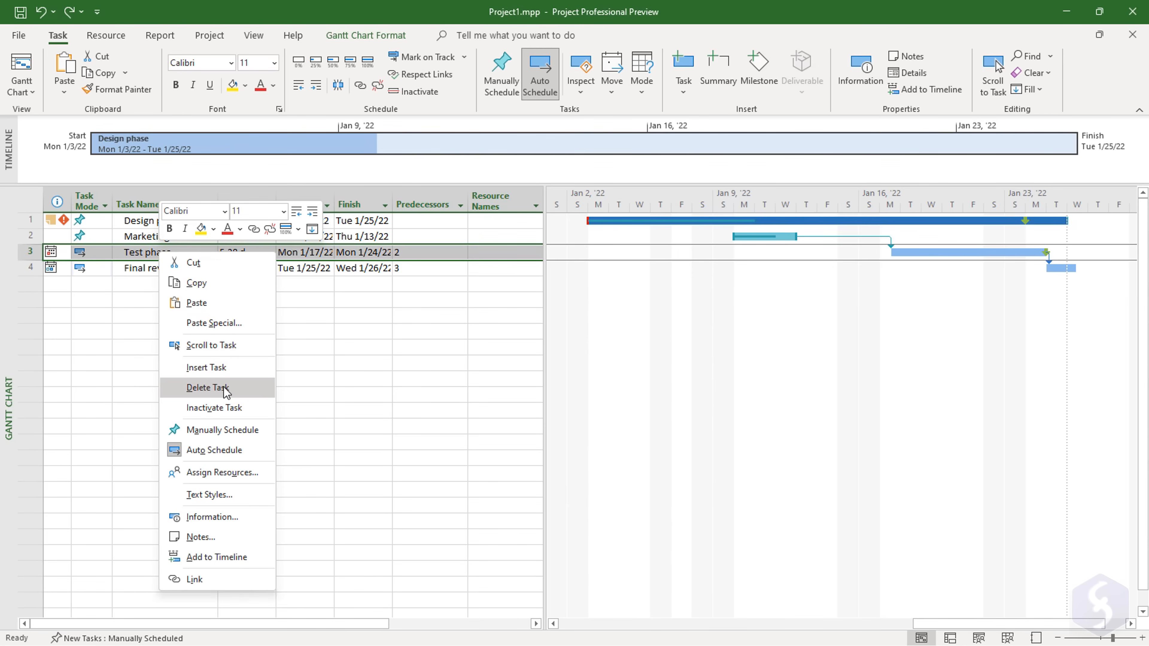
{"action": "left_click", "coordinate": [208, 388]}
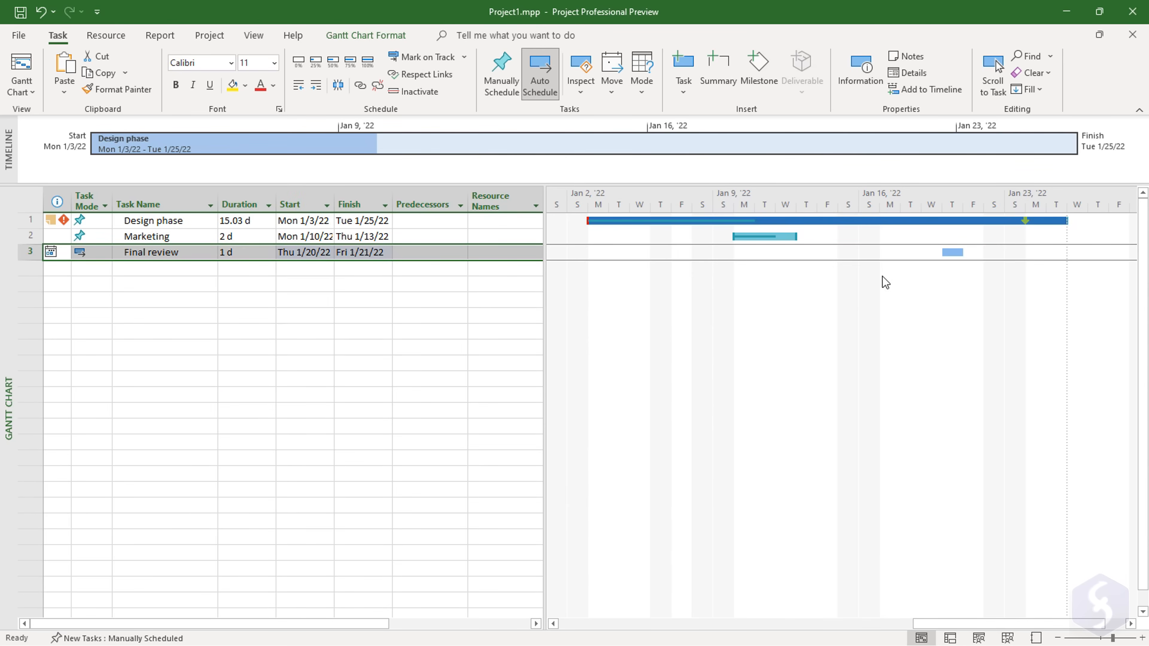
{"action": "right_click", "coordinate": [150, 252]}
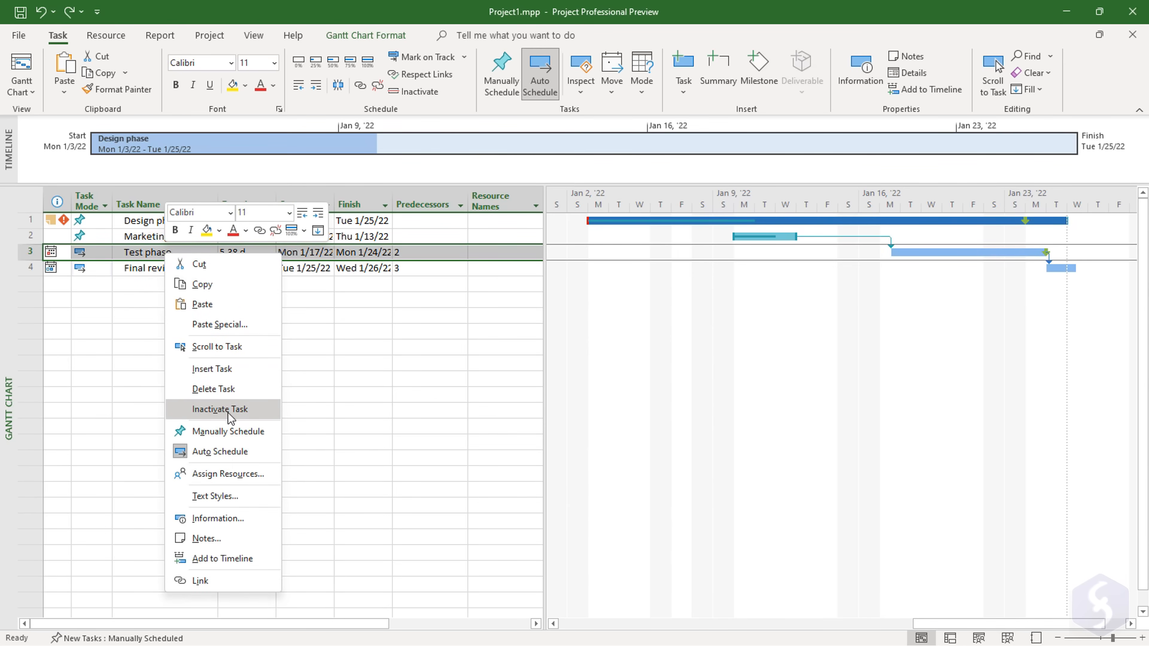
{"action": "left_click", "coordinate": [219, 409]}
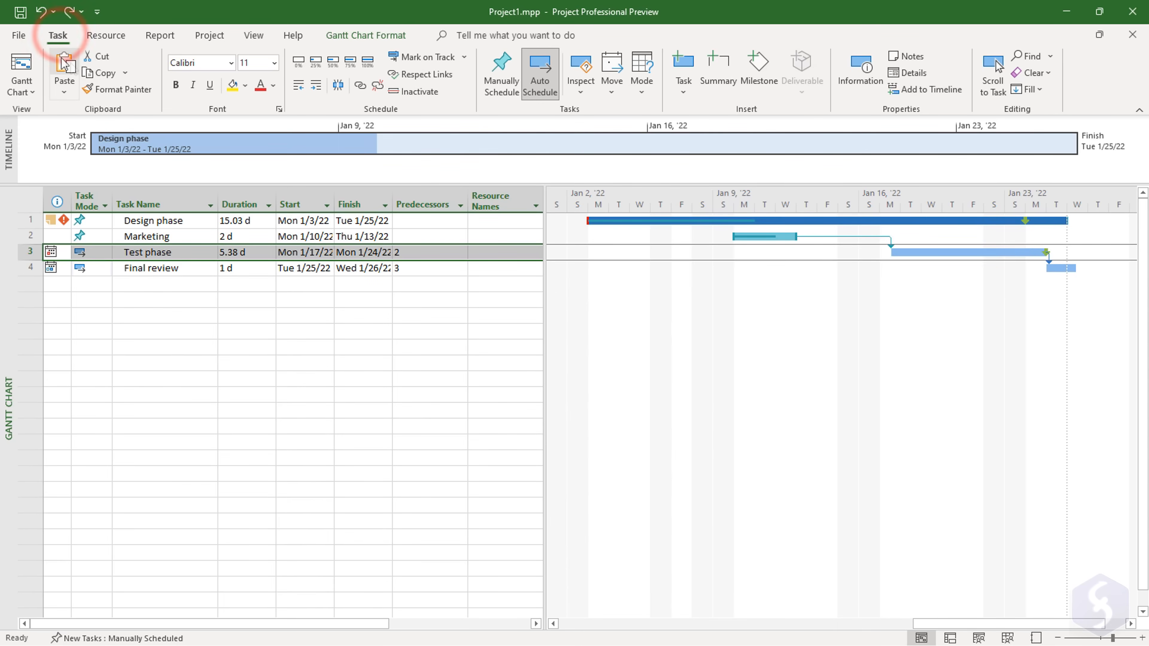
{"action": "mouse_move", "coordinate": [718, 71]}
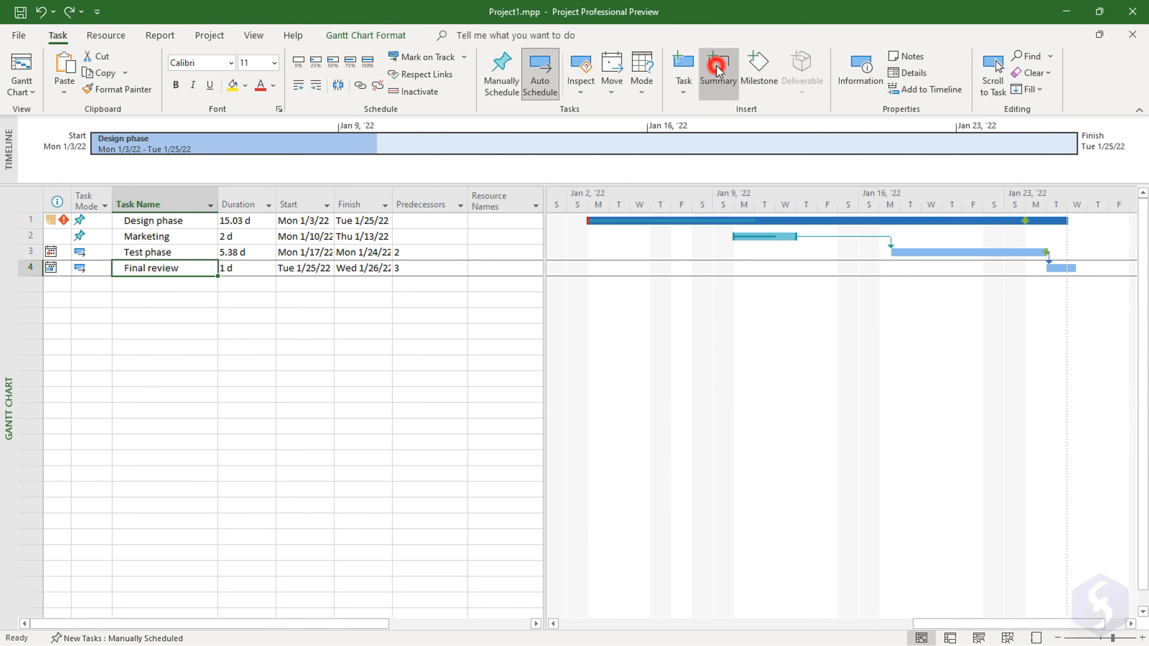
- Create a Project summary task over Final review, indent Test phase and lengthen Final Release
{"action": "left_click", "coordinate": [717, 71]}
{"action": "type", "text": "Final Release"}
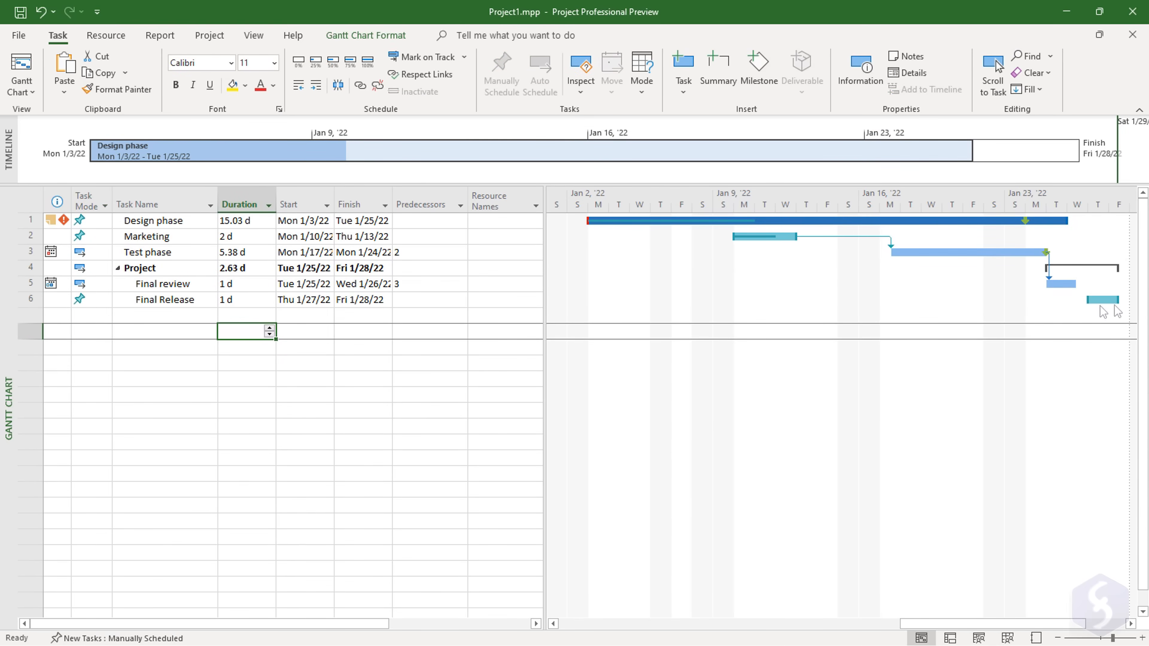
{"action": "left_click", "coordinate": [31, 252]}
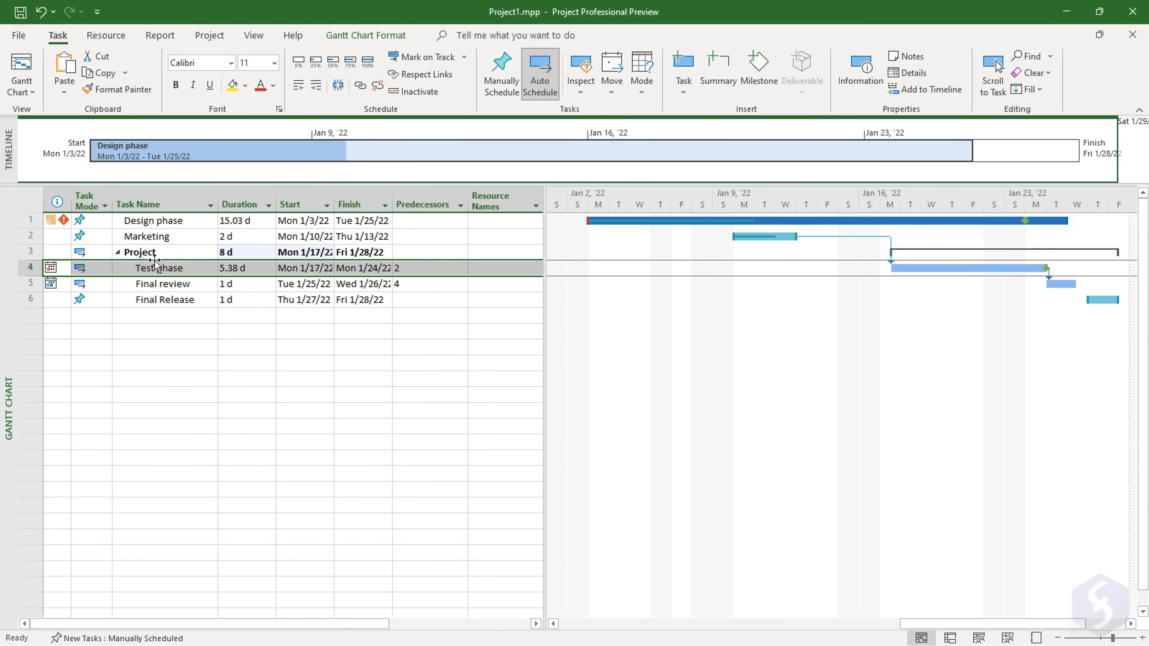
{"action": "left_click", "coordinate": [140, 252]}
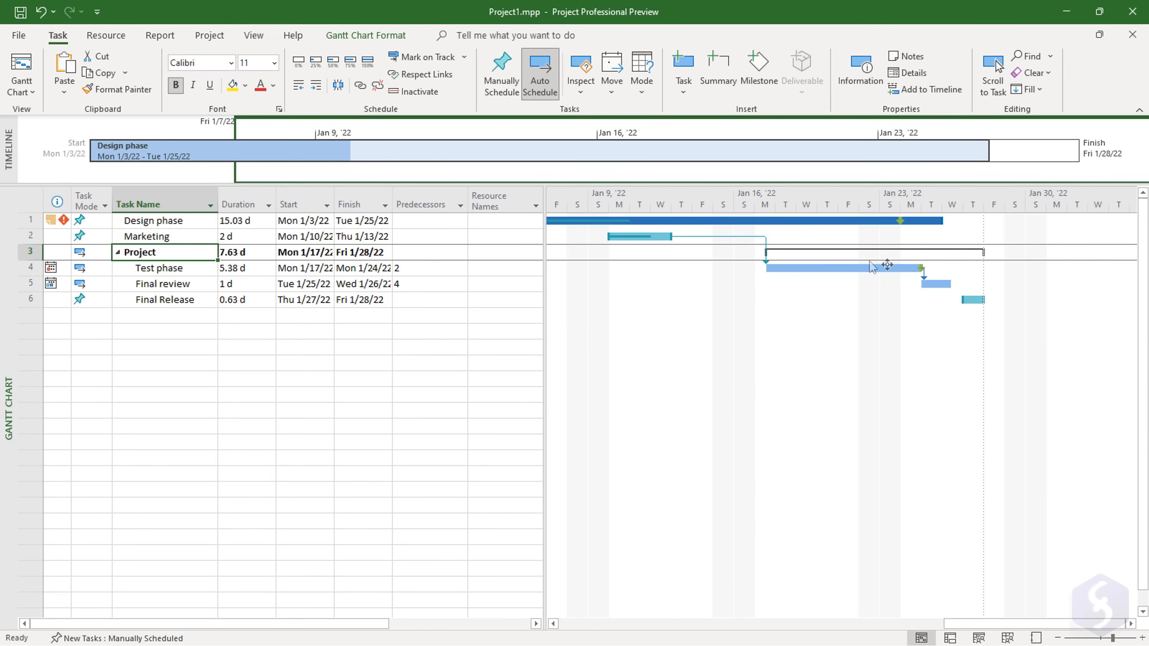
{"action": "left_click", "coordinate": [986, 300]}
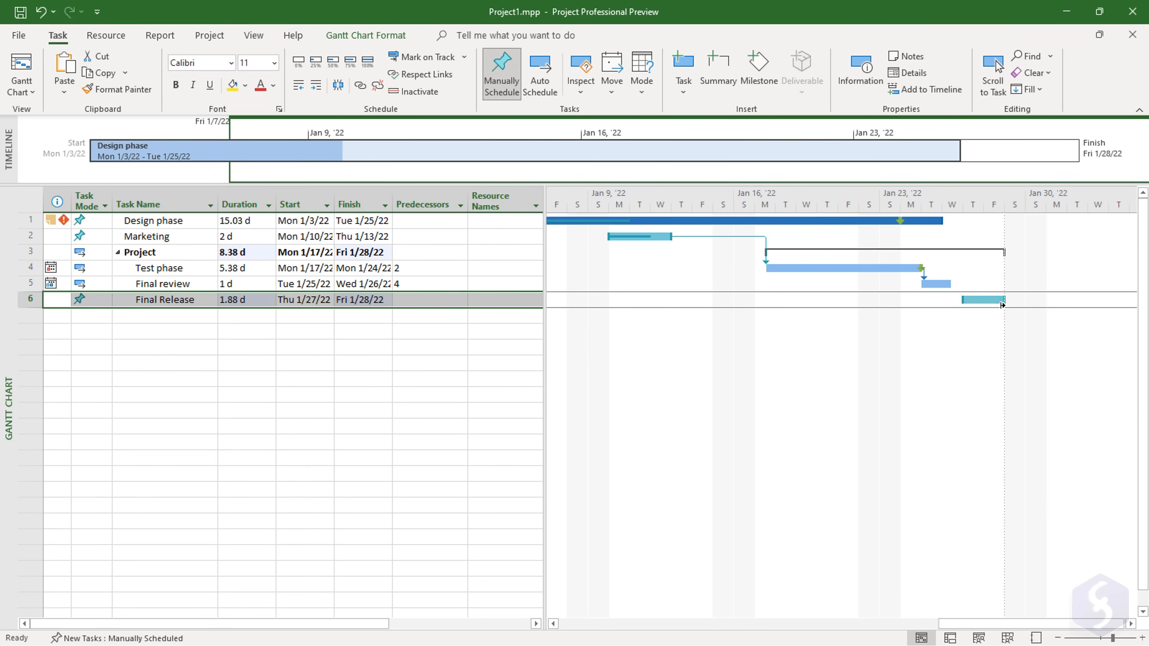
- Schedule the Project summary manually and drag its finish out to Fri 1/28
{"action": "left_click", "coordinate": [91, 252]}
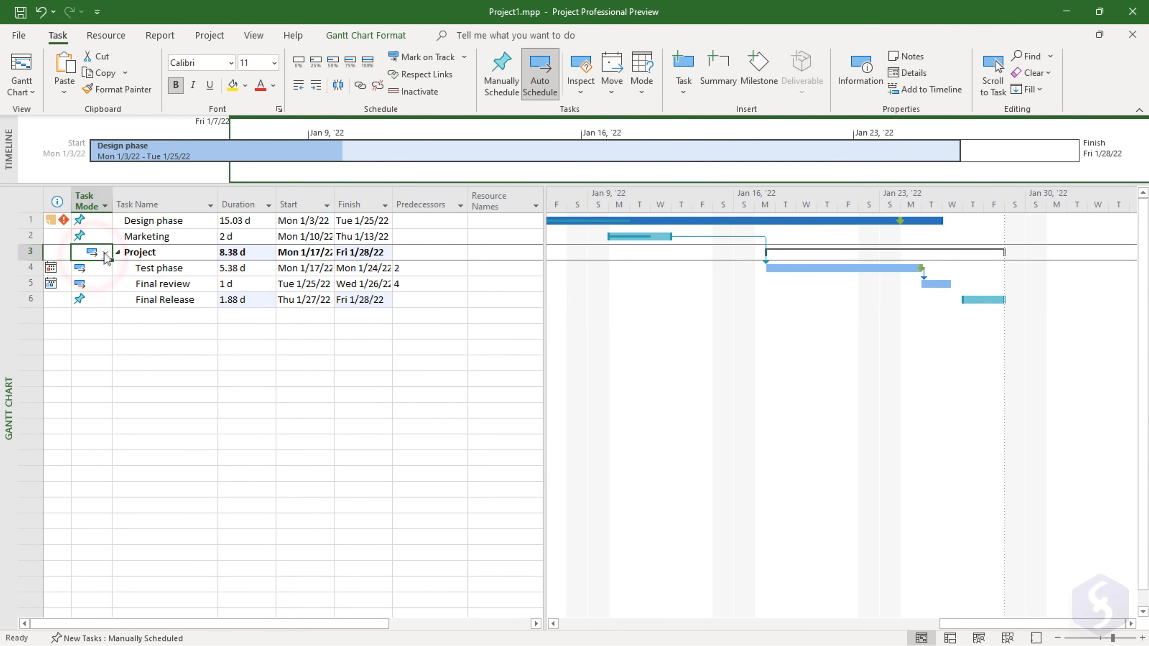
{"action": "left_click", "coordinate": [500, 73]}
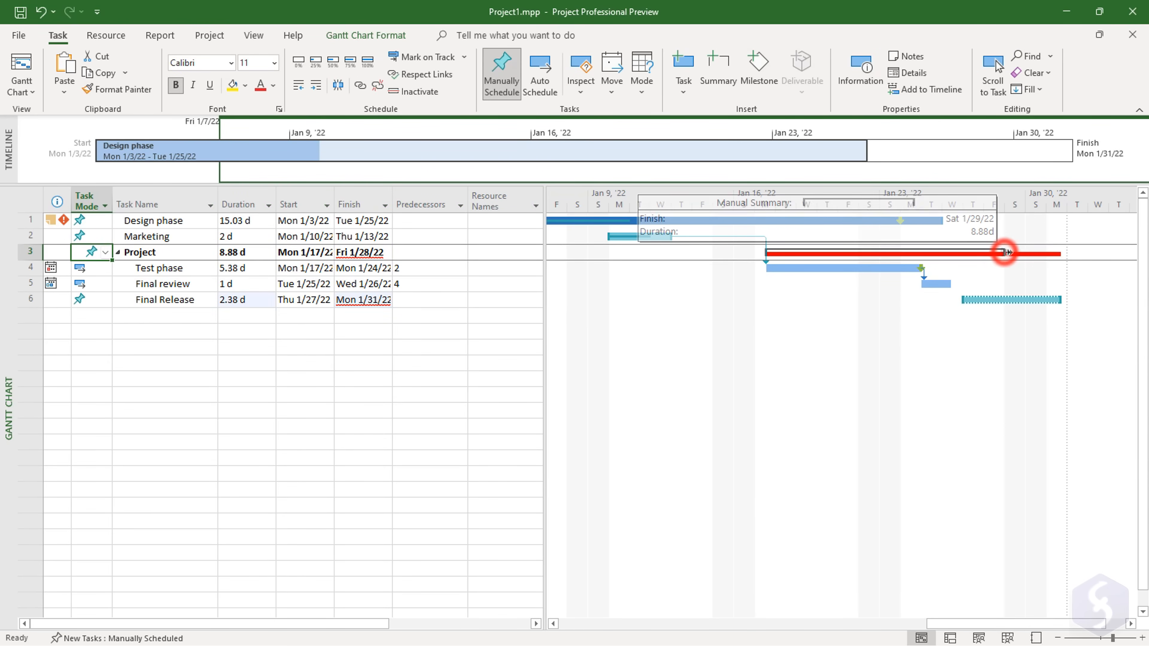
{"action": "left_click_drag", "start_coordinate": [1004, 252], "coordinate": [1078, 252]}
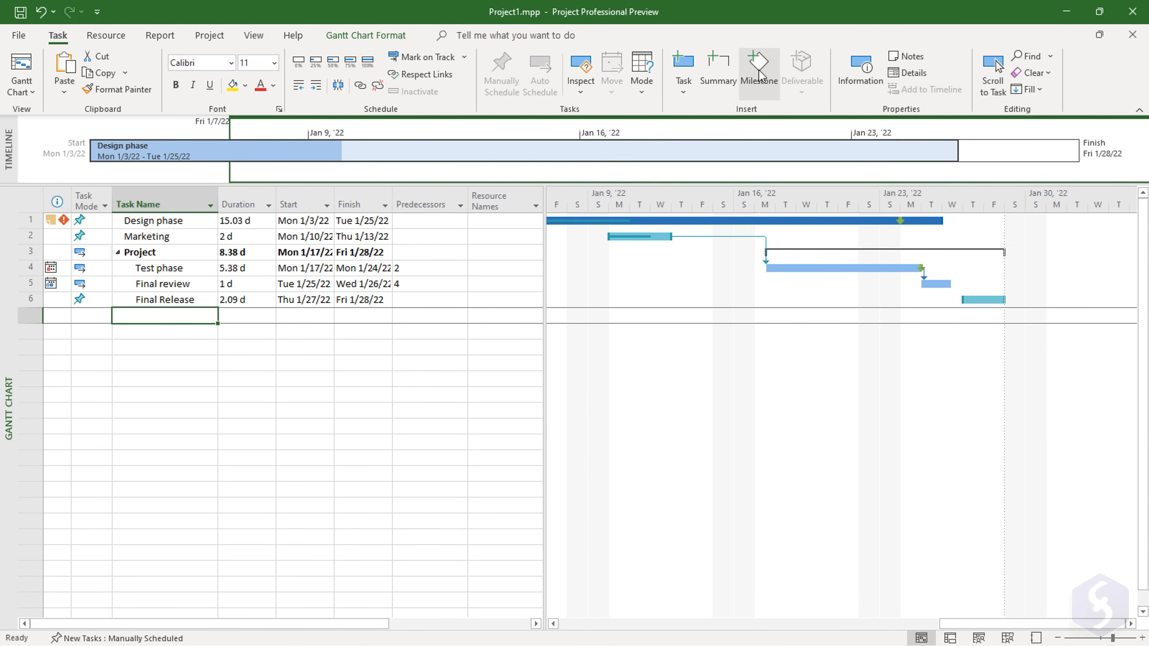
- Insert a milestone named FINISH! and pick Fri 1/28 as its date
{"action": "left_click", "coordinate": [760, 71]}
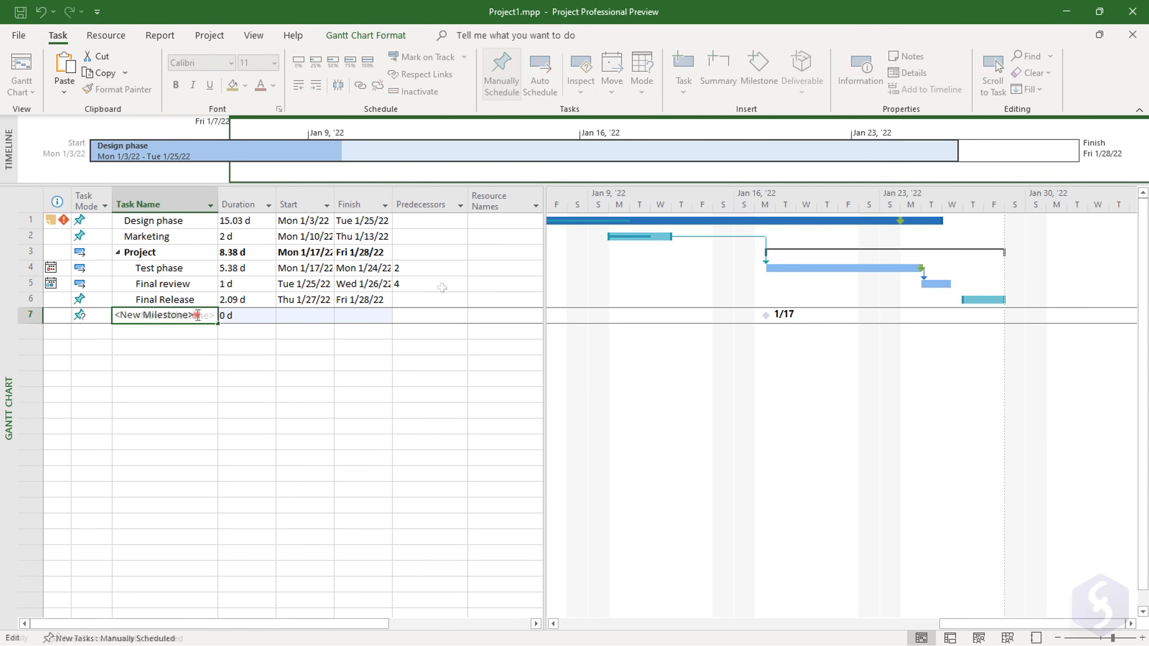
{"action": "type", "text": "FINISH!"}
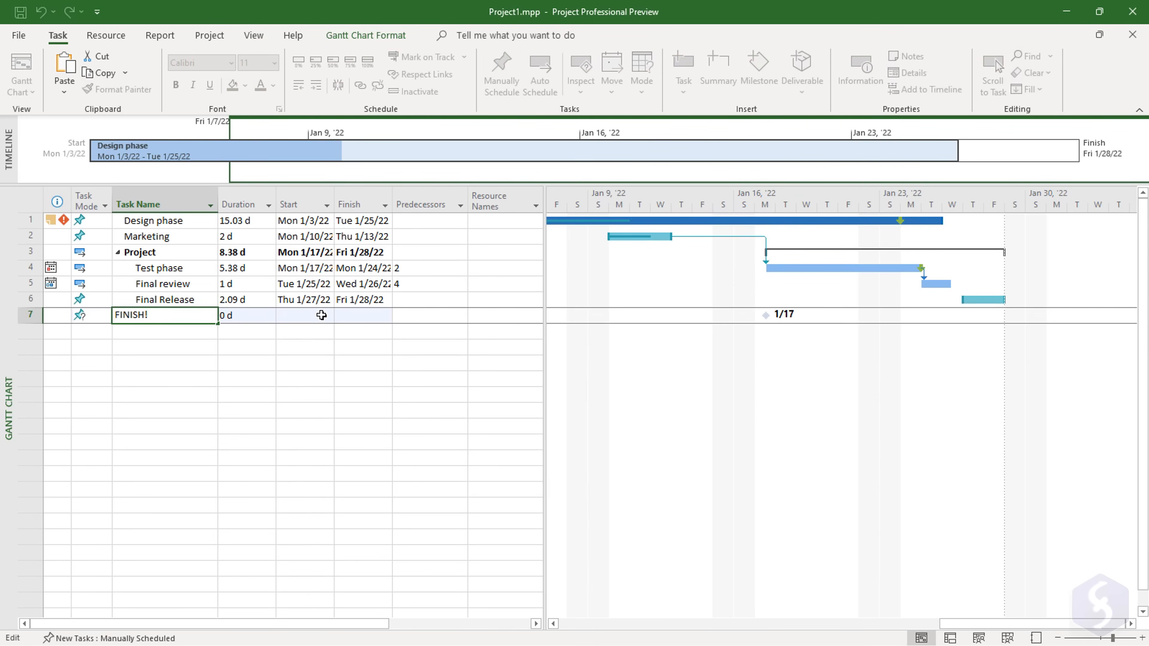
{"action": "left_click", "coordinate": [327, 316]}
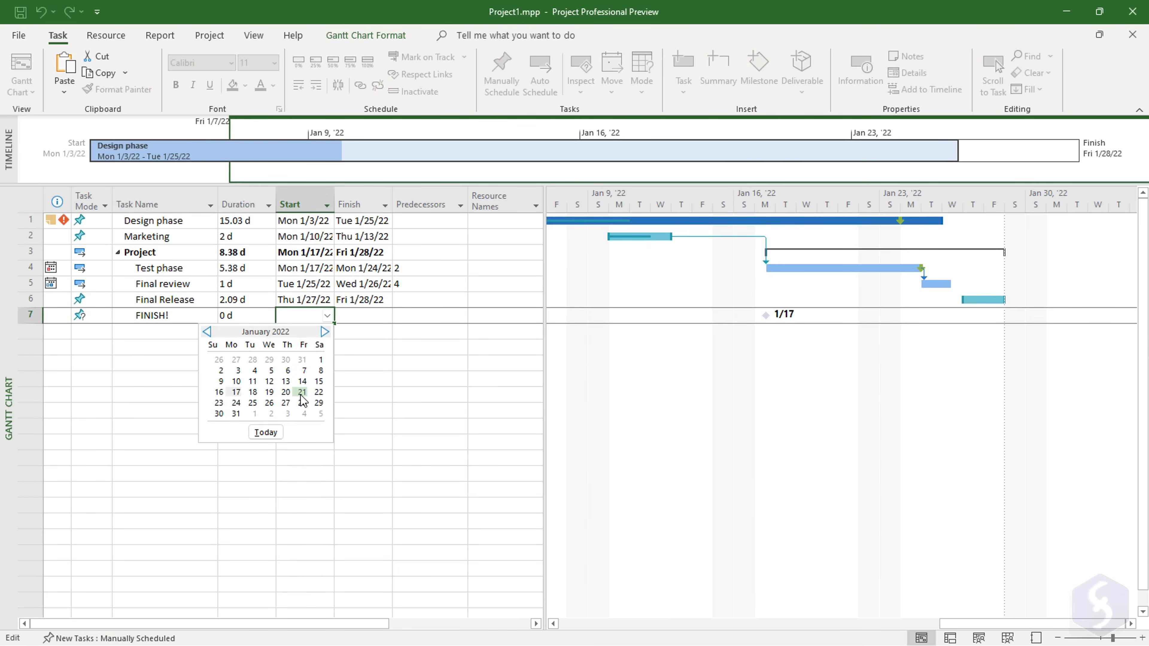
{"action": "left_click", "coordinate": [319, 403]}
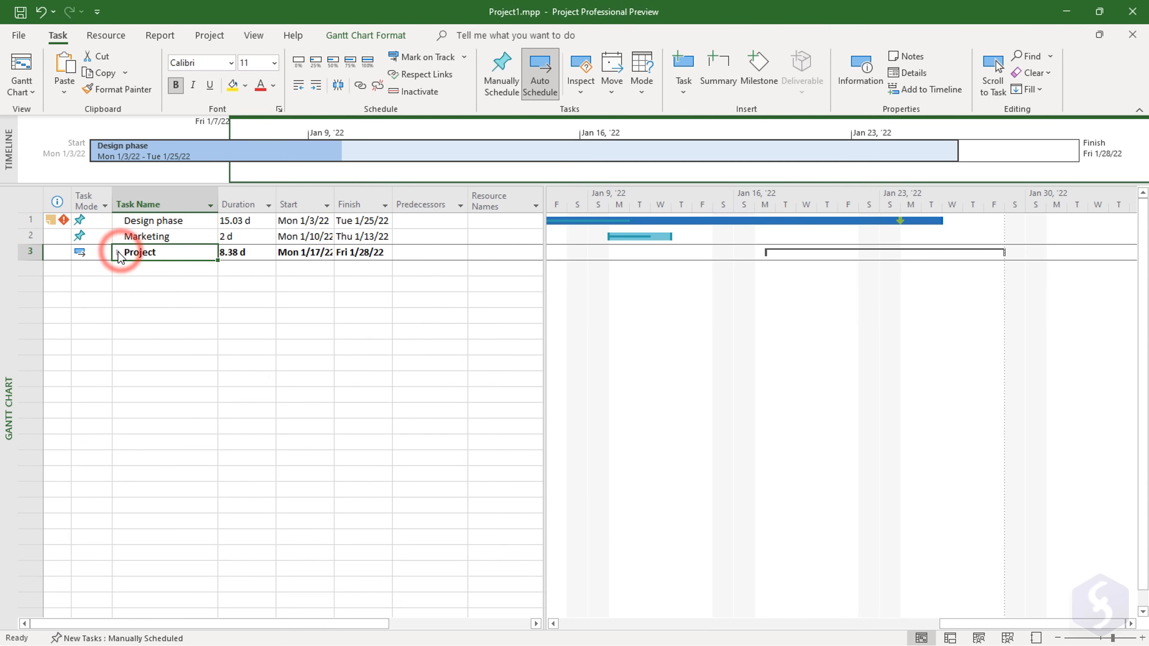
- Review the Project summary's task information and close it
{"action": "double_click", "coordinate": [140, 252]}
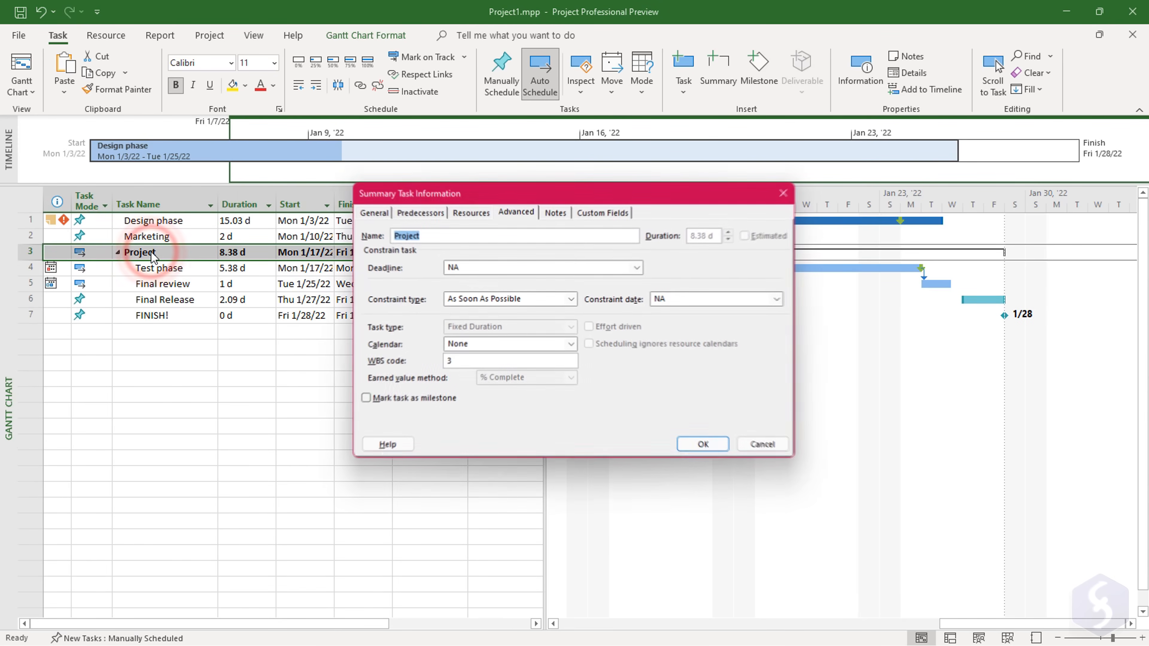
{"action": "left_click", "coordinate": [701, 443]}
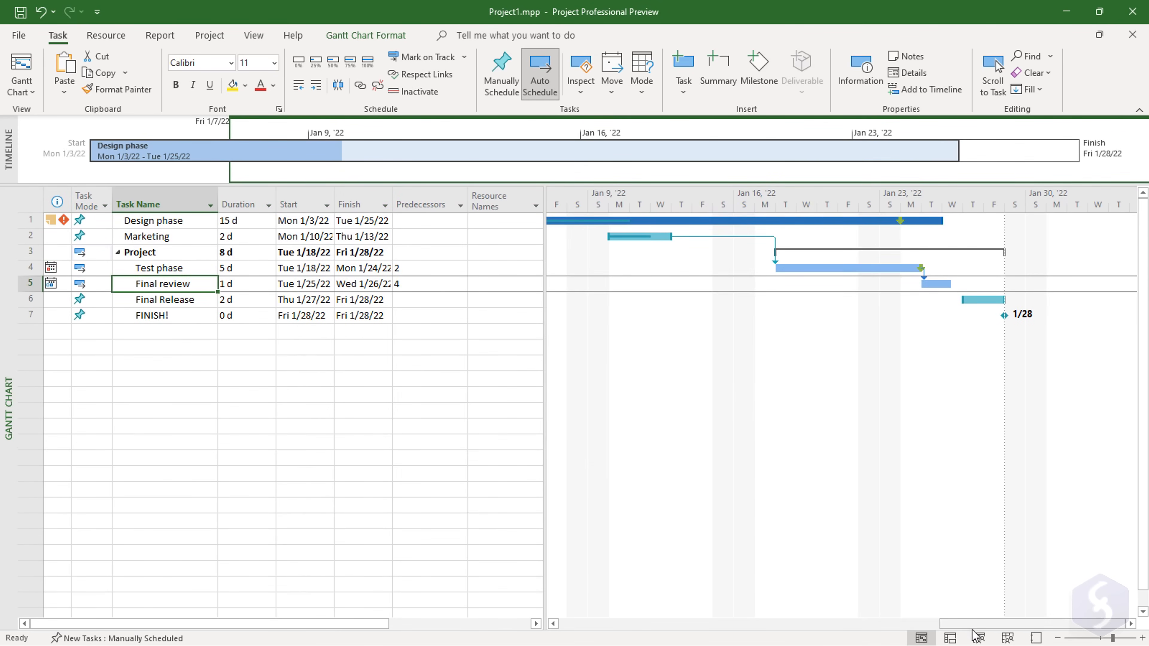
- Switch to the Team Planner view listing resources and unassigned tasks
{"action": "left_click", "coordinate": [977, 637]}
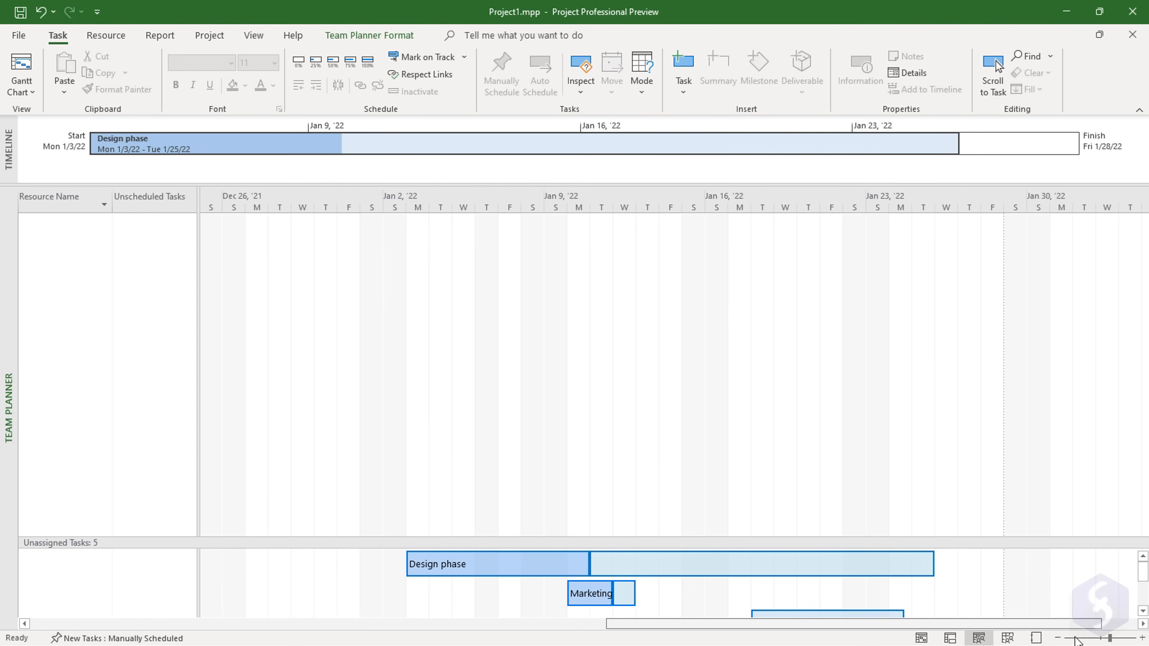
{"action": "mouse_move", "coordinate": [753, 610]}
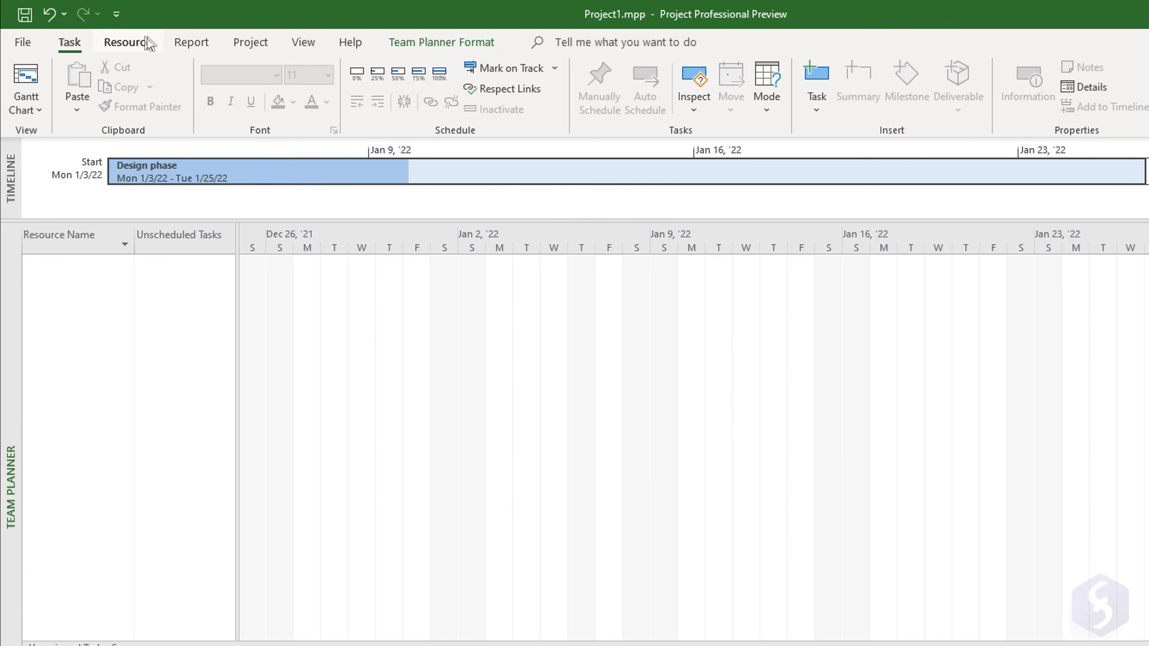
- Add Mark as a work resource and edit his Default work week working-time details
{"action": "left_click", "coordinate": [207, 86]}
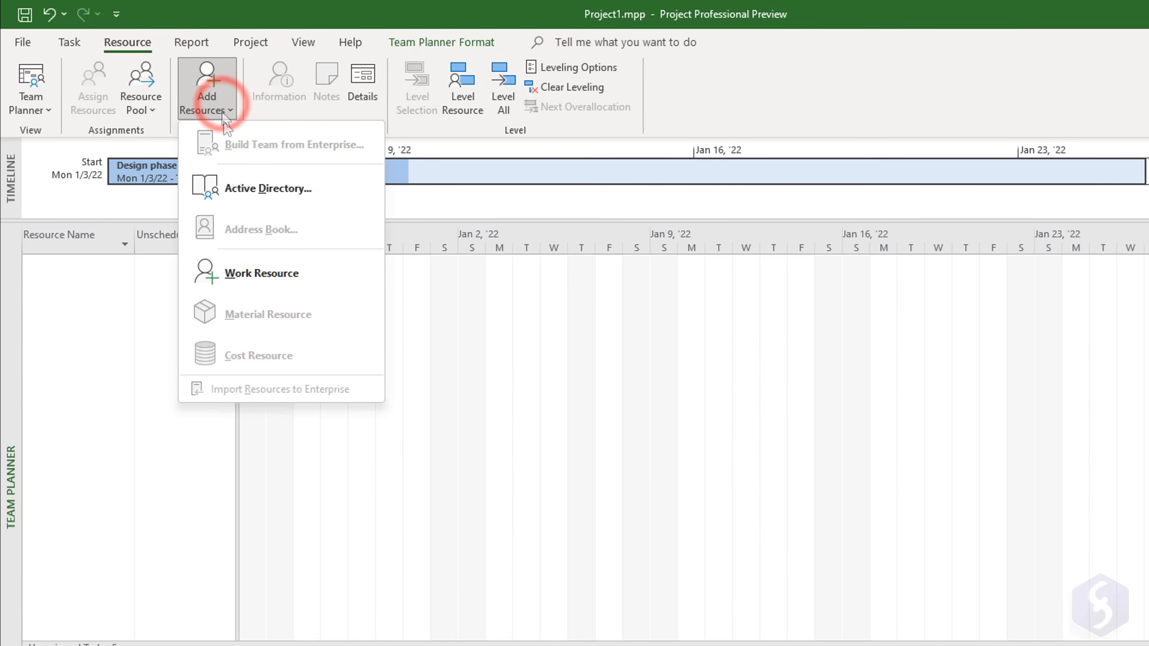
{"action": "left_click", "coordinate": [261, 273]}
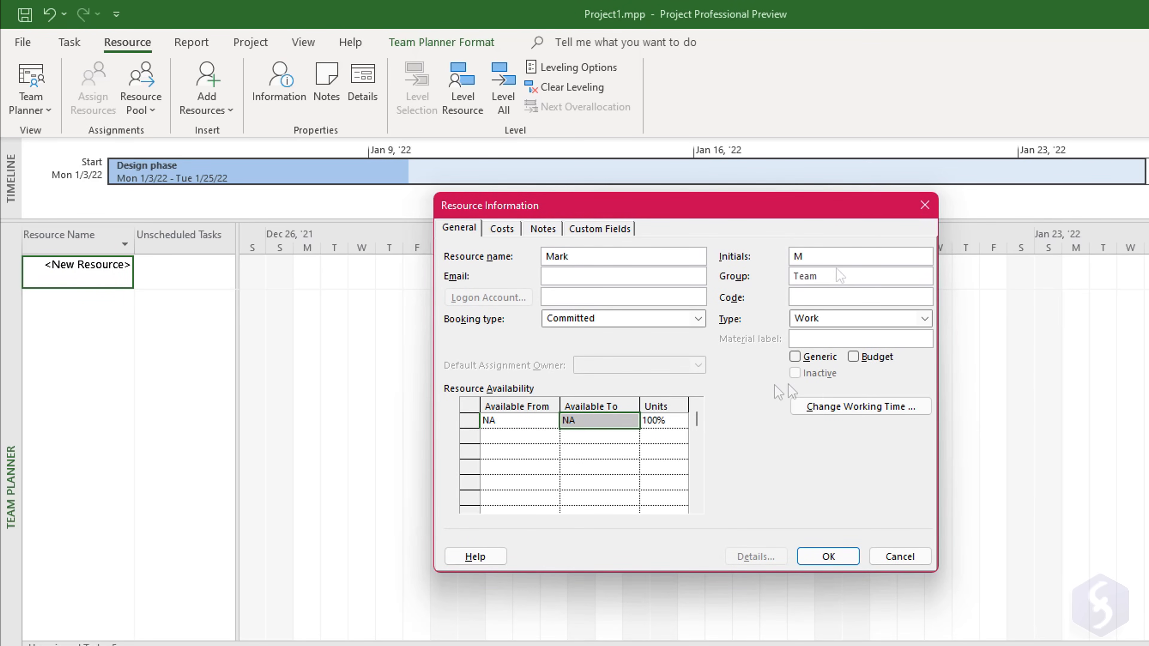
{"action": "left_click", "coordinate": [859, 407]}
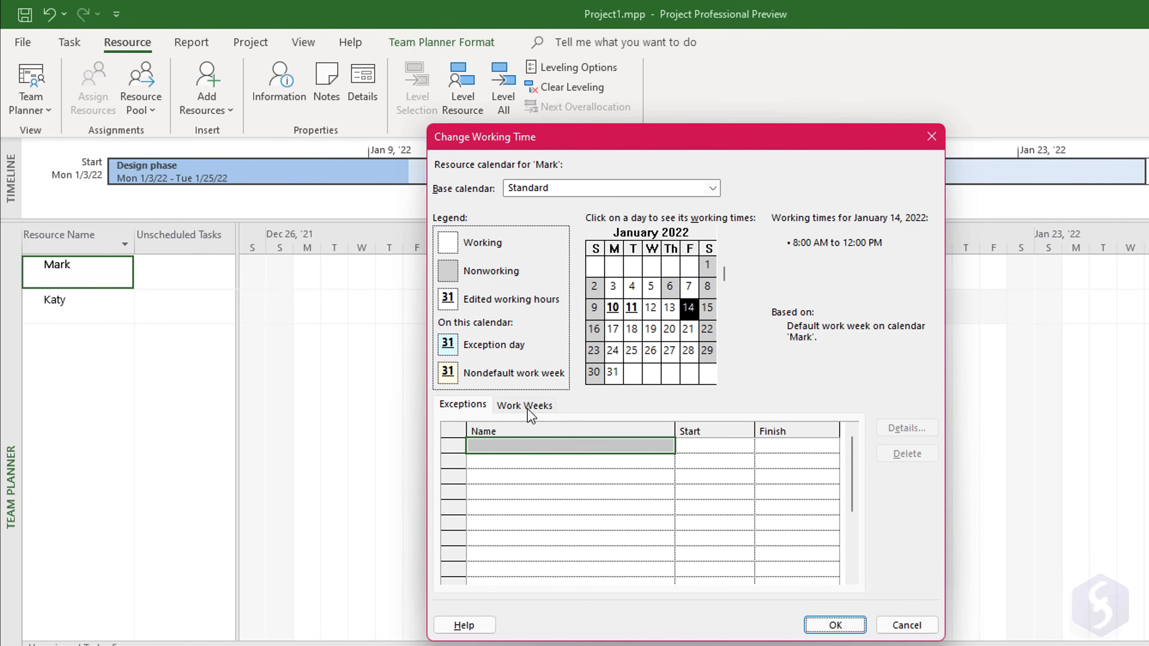
{"action": "left_click", "coordinate": [525, 405]}
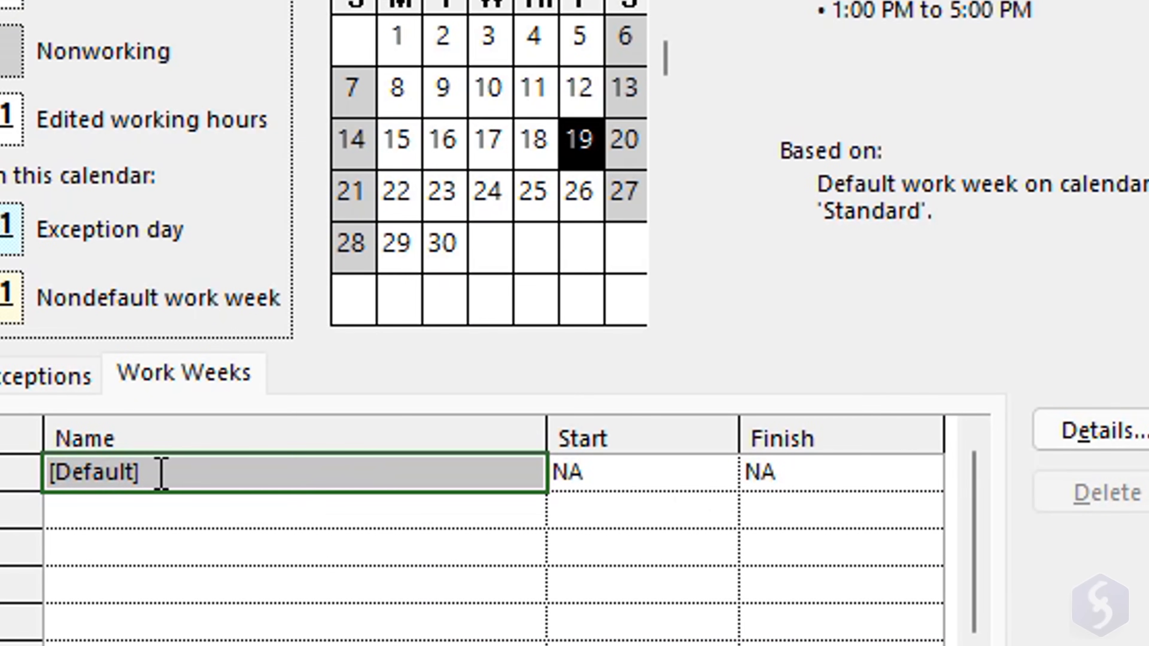
{"action": "left_click", "coordinate": [1099, 429]}
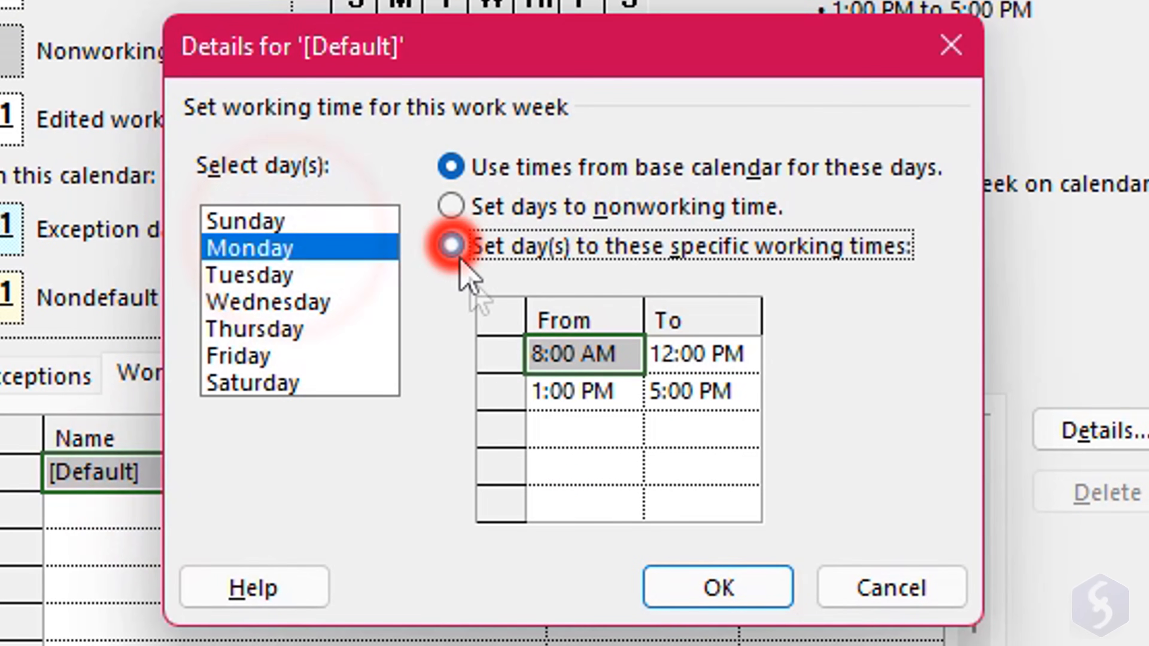
{"action": "left_click", "coordinate": [450, 246]}
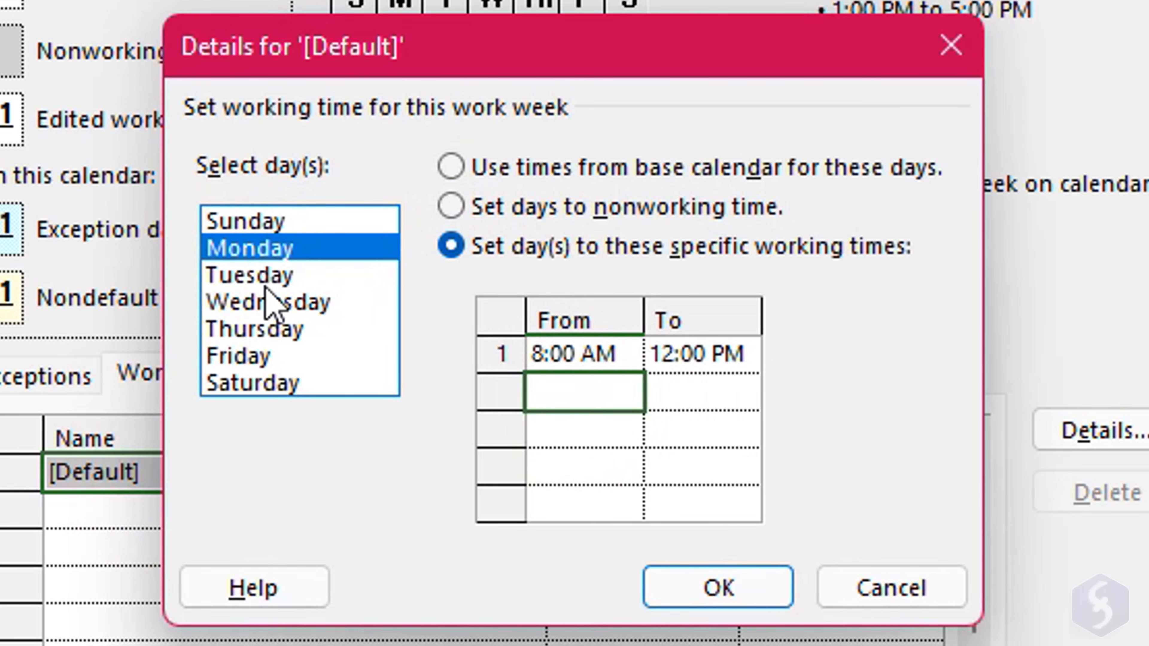
{"action": "left_click", "coordinate": [249, 275]}
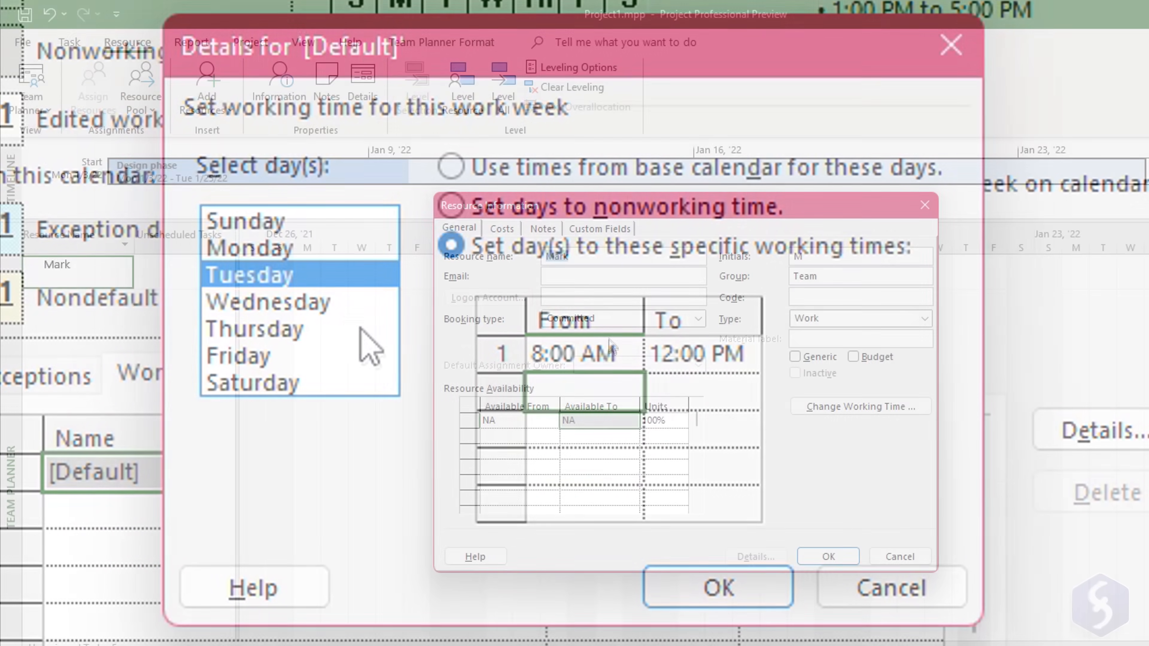
- Enter cost rates: Mark standard $750/w, Katy $700/w standard and overtime rate
{"action": "left_click", "coordinate": [502, 229]}
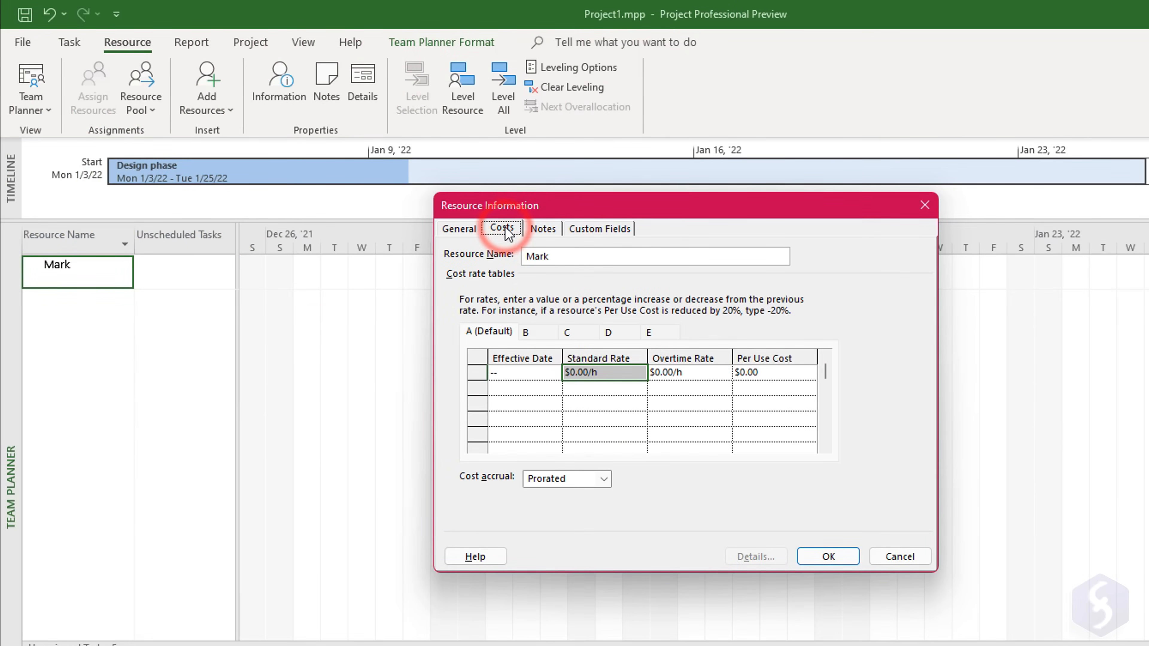
{"action": "left_click", "coordinate": [603, 372]}
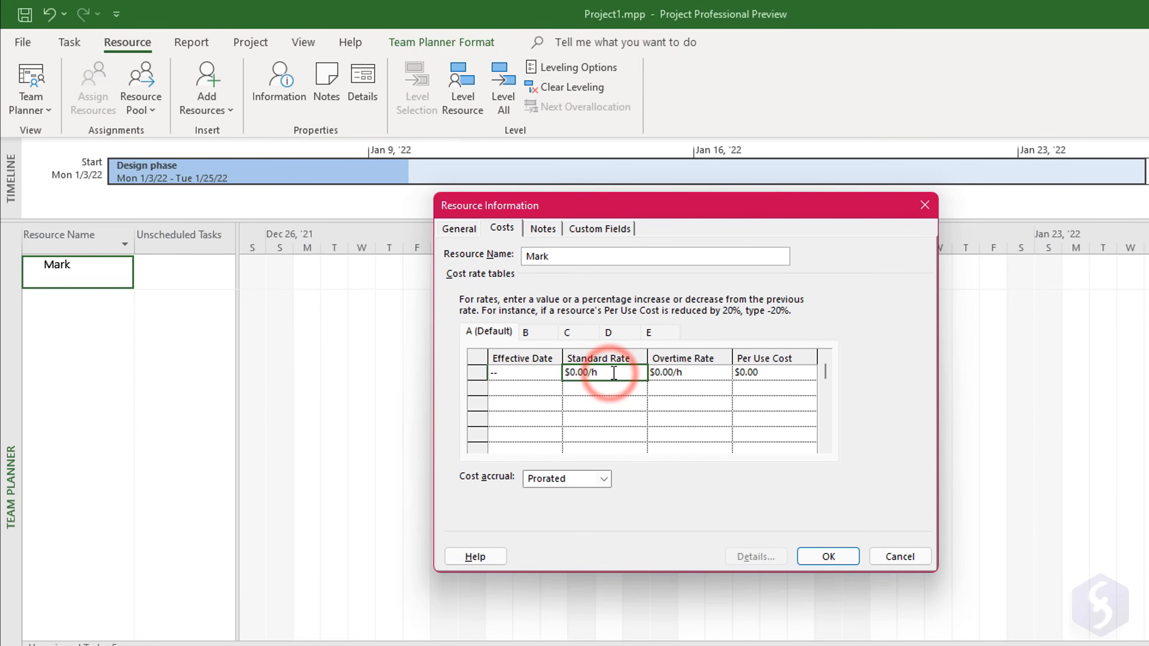
{"action": "type", "text": "750"}
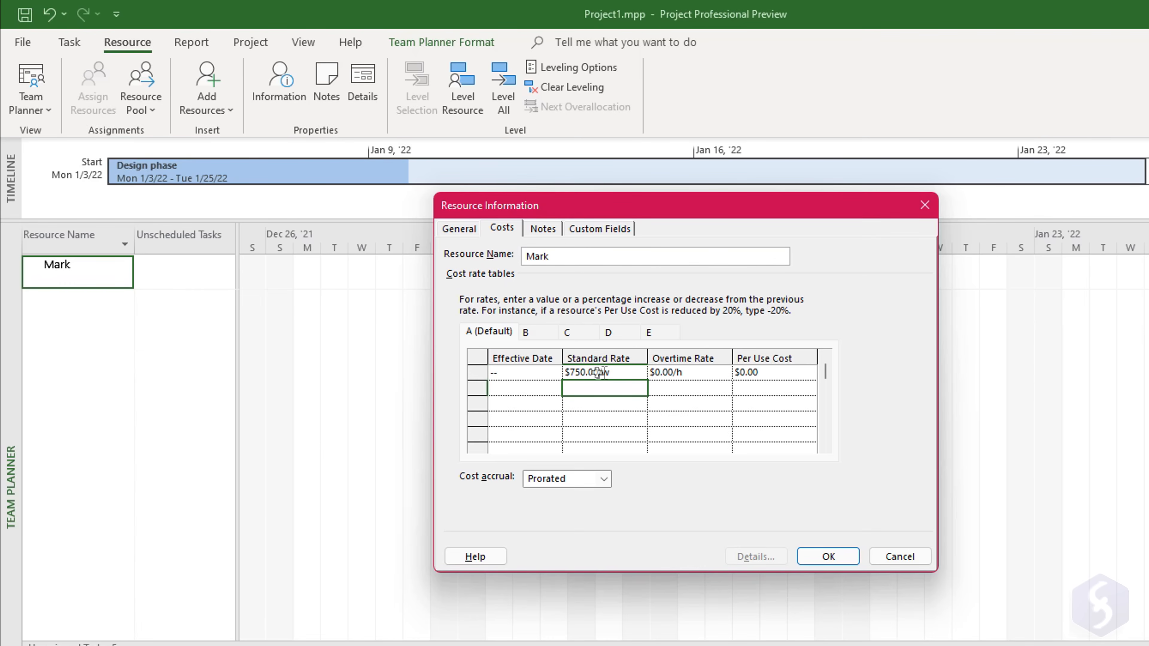
{"action": "type", "text": "4000/"}
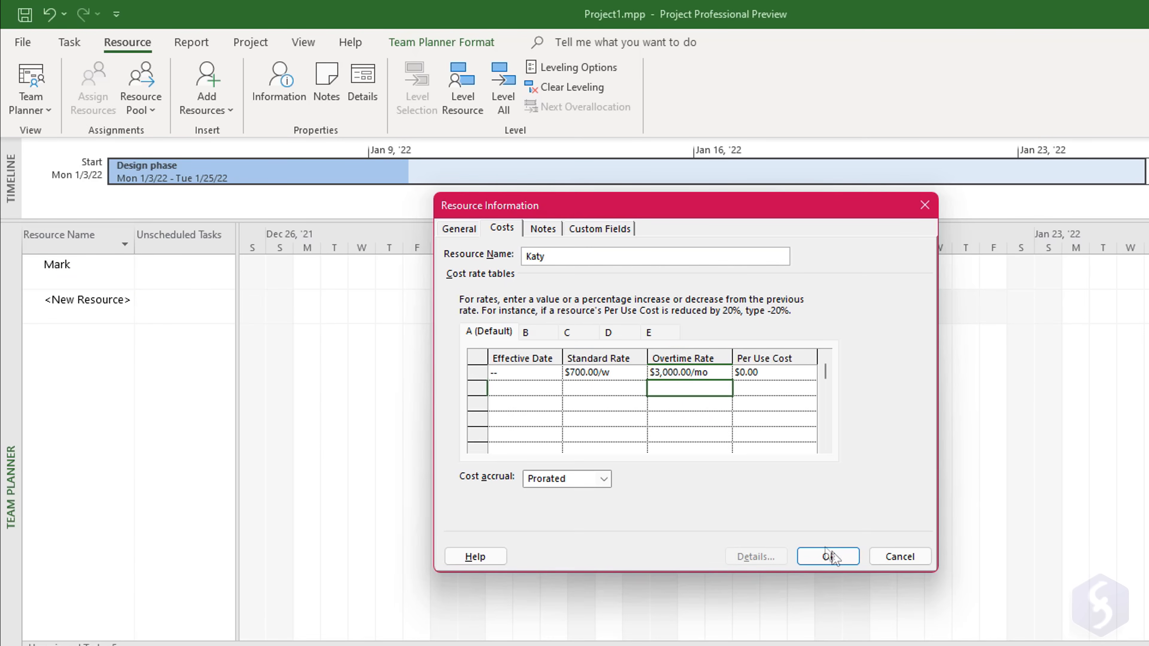
- Confirm Katy's rates, assign Final Release to Katy and Final review to Mark, accepting the link warning
{"action": "left_click", "coordinate": [827, 556]}
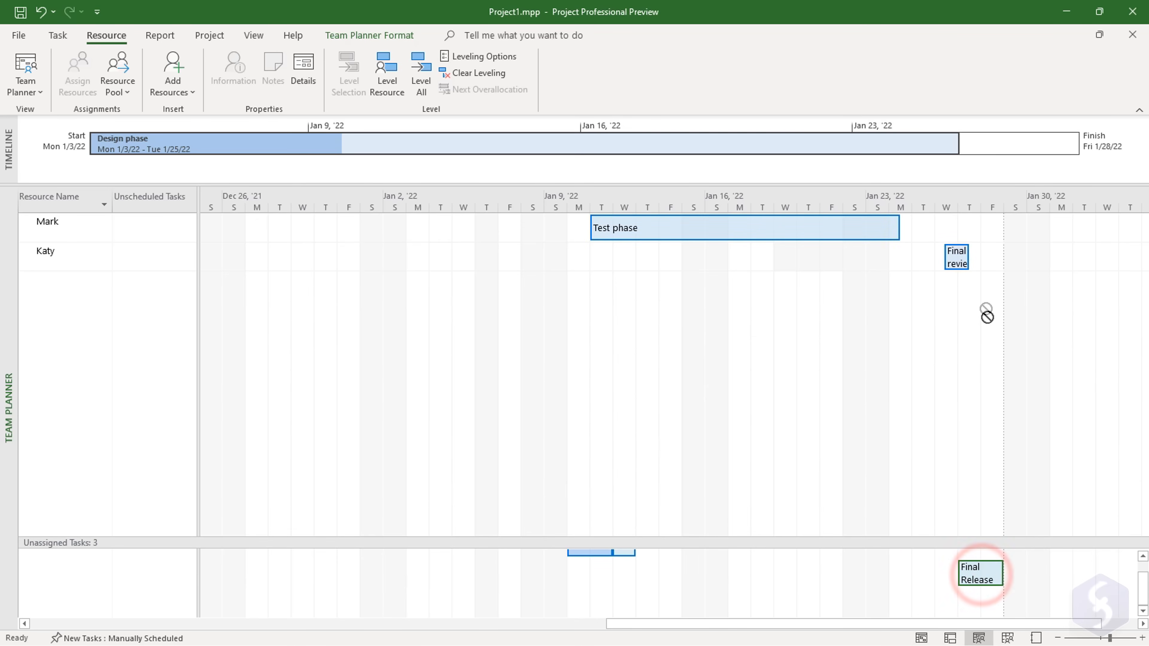
{"action": "left_click_drag", "start_coordinate": [980, 574], "coordinate": [980, 283]}
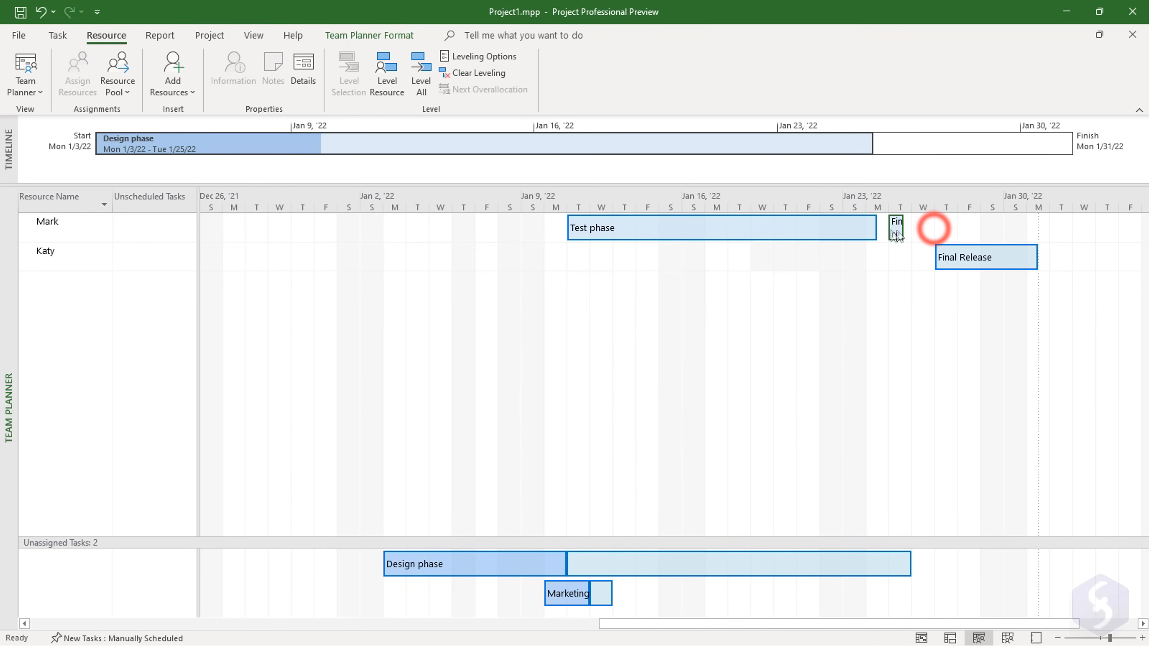
{"action": "left_click_drag", "start_coordinate": [930, 228], "coordinate": [872, 228]}
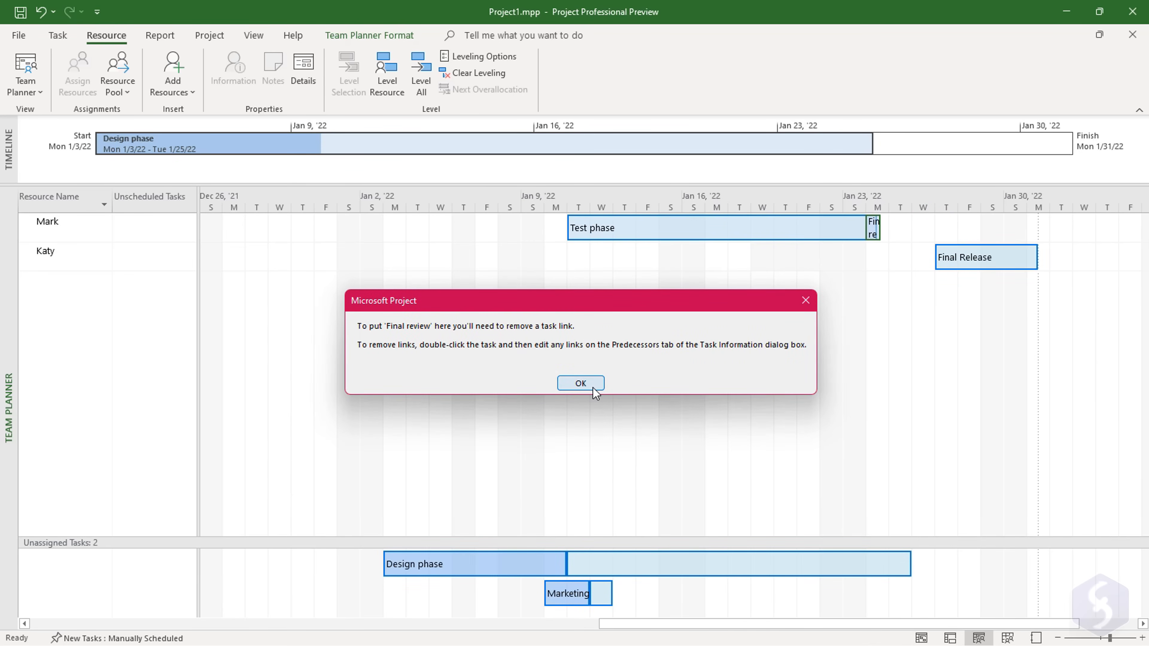
{"action": "left_click", "coordinate": [580, 383]}
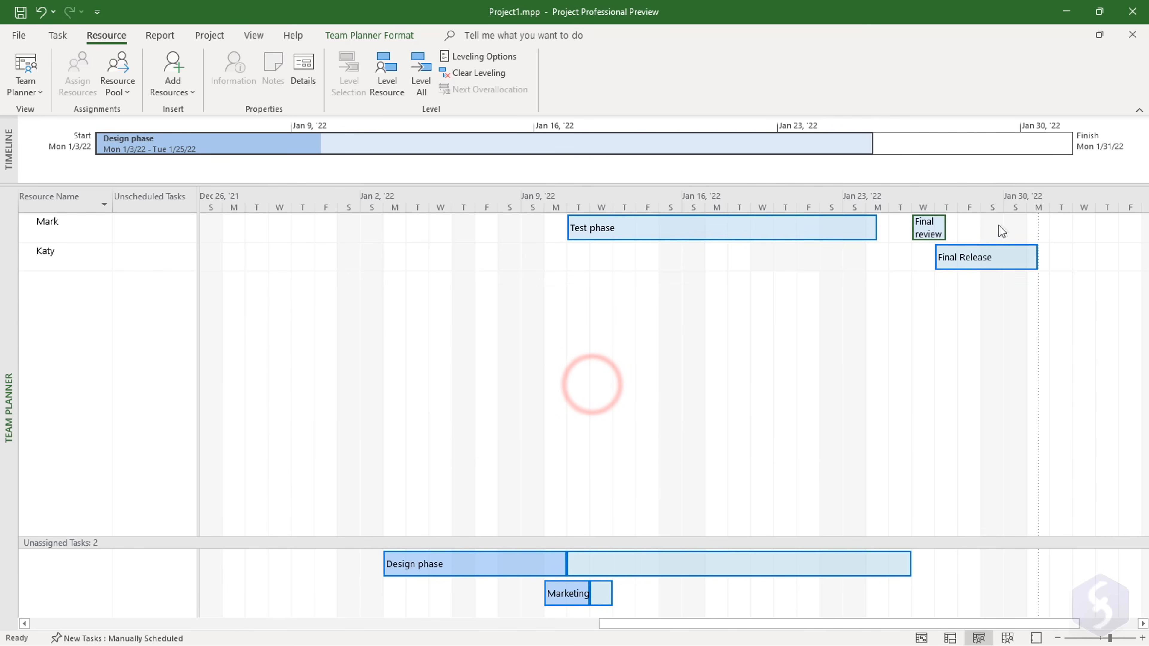
- Move Final Release earlier and use Inspect Task to shift it to Katy's next available time
{"action": "left_click_drag", "start_coordinate": [986, 257], "coordinate": [816, 258]}
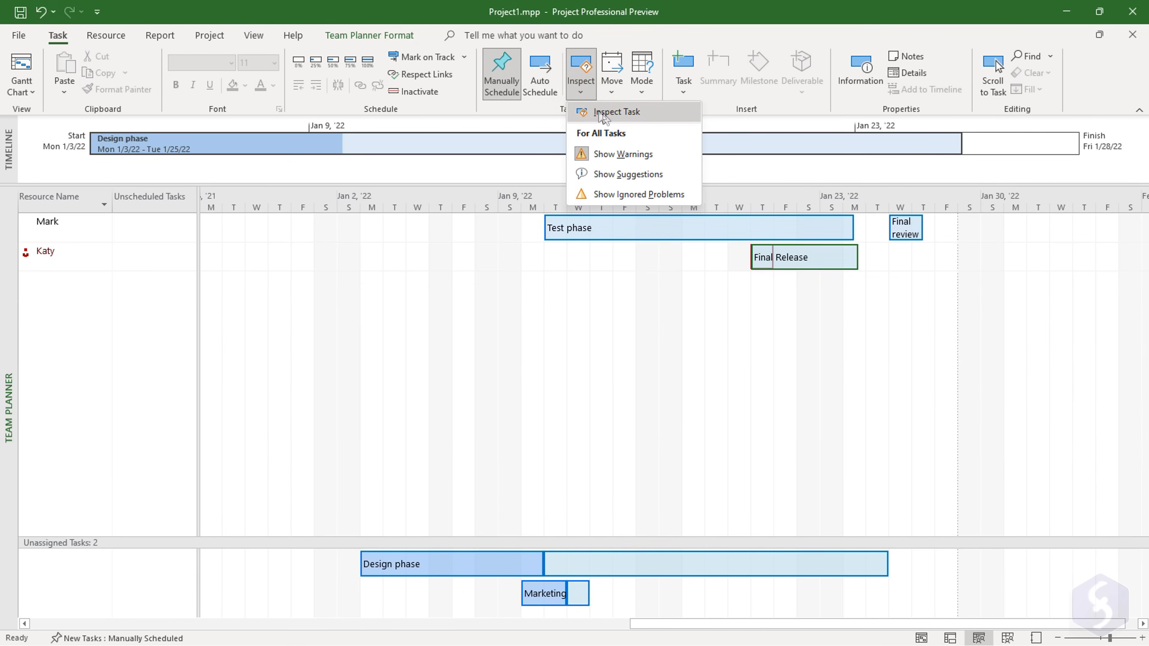
{"action": "left_click", "coordinate": [617, 111]}
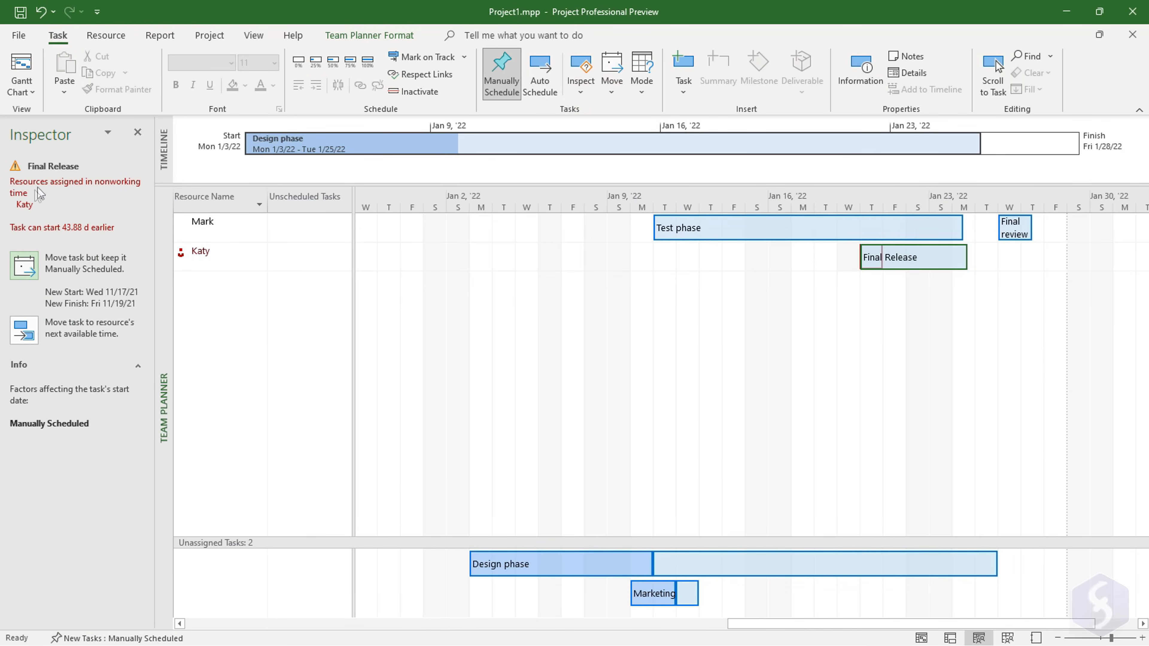
{"action": "left_click", "coordinate": [138, 134]}
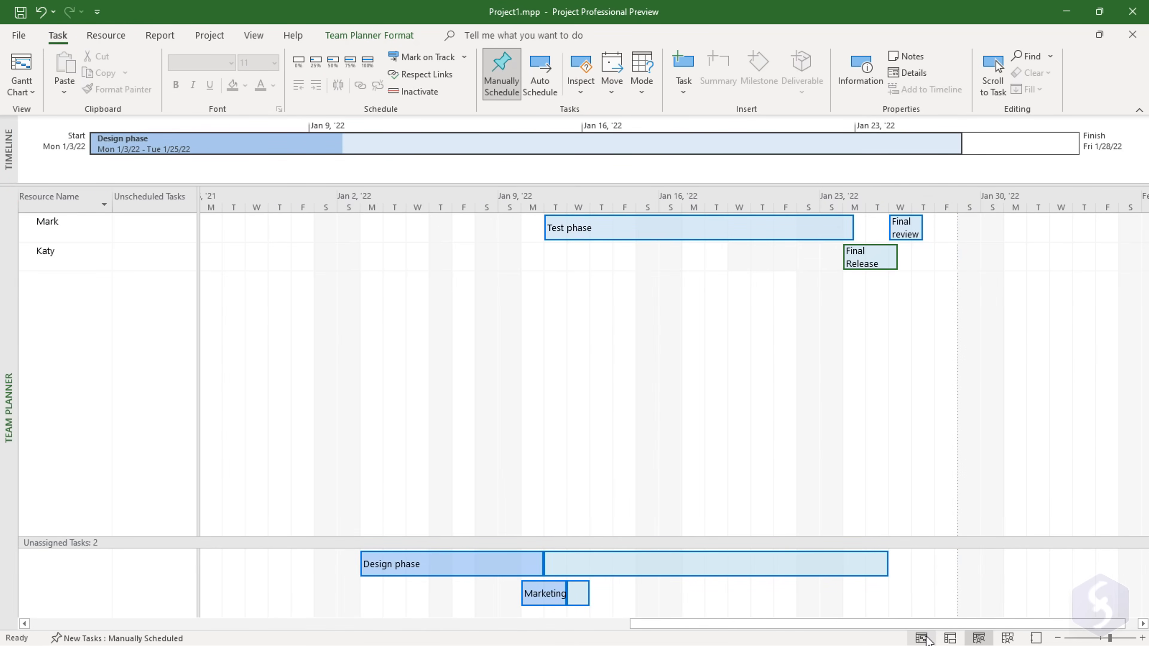
- Return to the Gantt chart and review the Final Release bar's formatting
{"action": "left_click", "coordinate": [949, 638]}
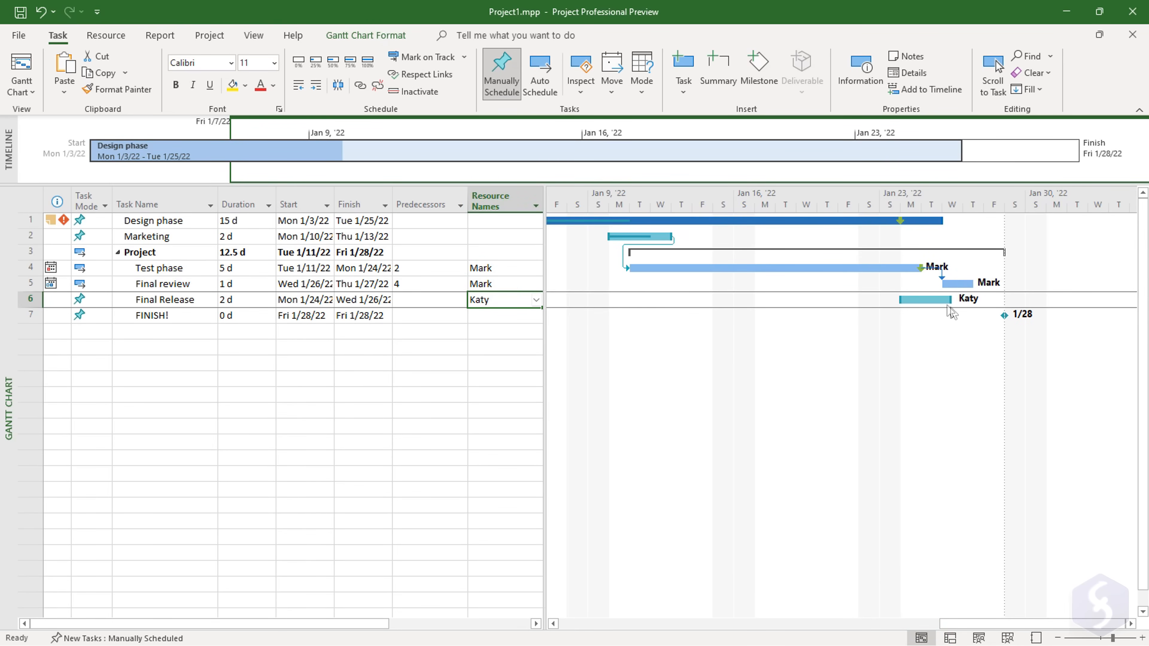
{"action": "mouse_move", "coordinate": [1016, 336]}
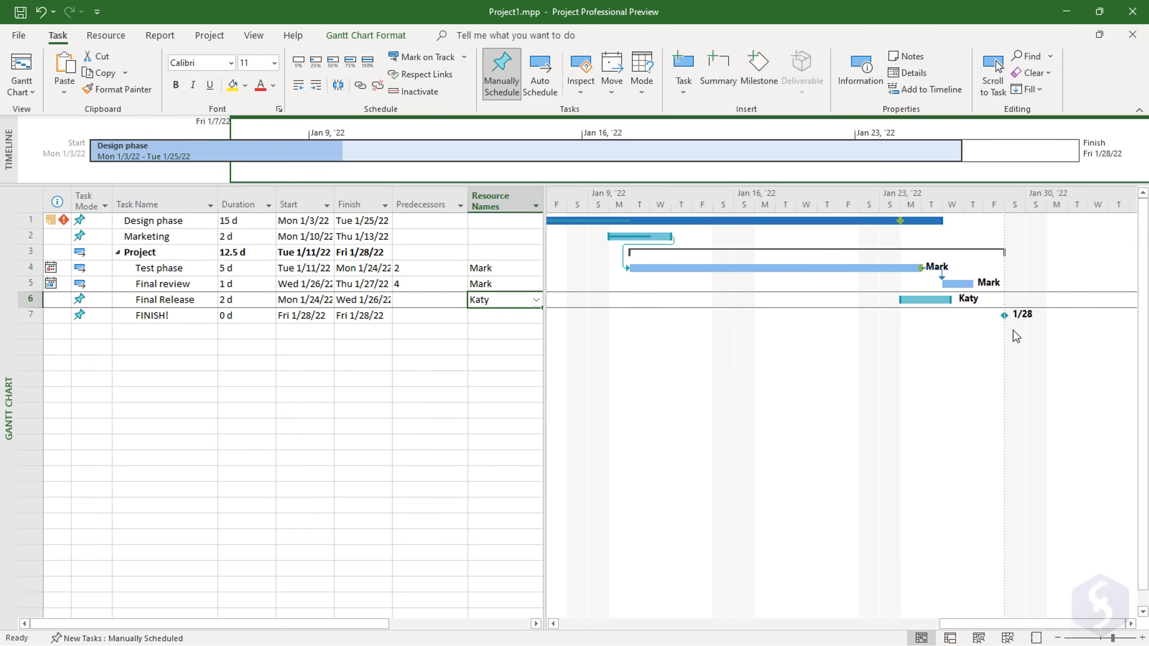
{"action": "left_click", "coordinate": [966, 317]}
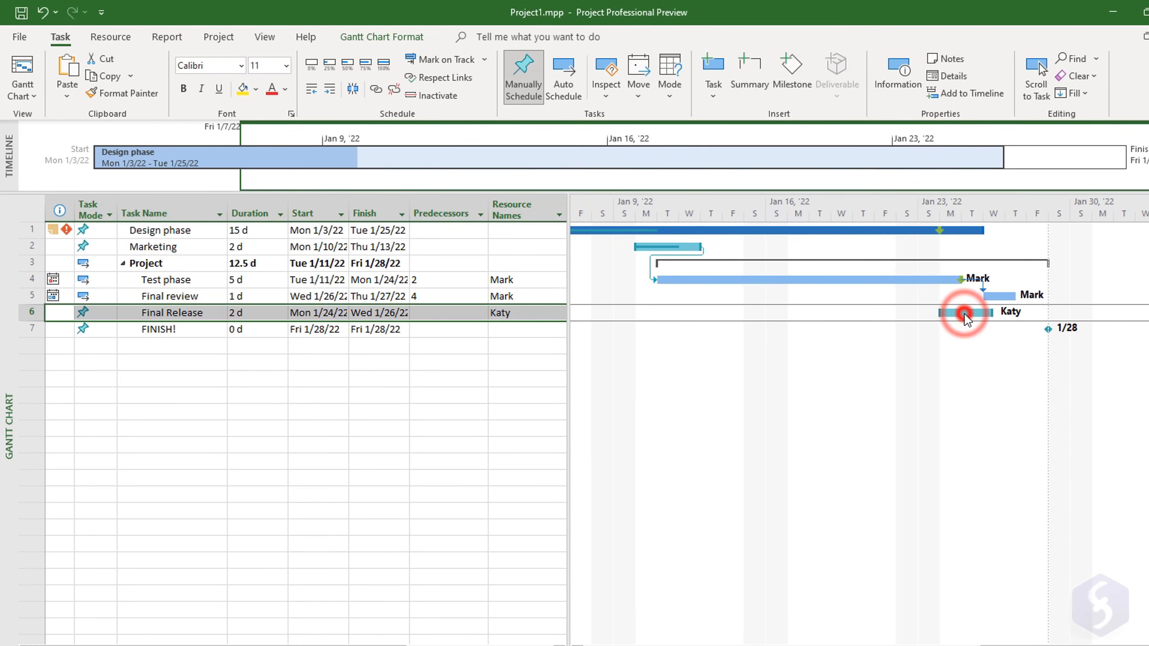
{"action": "double_click", "coordinate": [966, 311]}
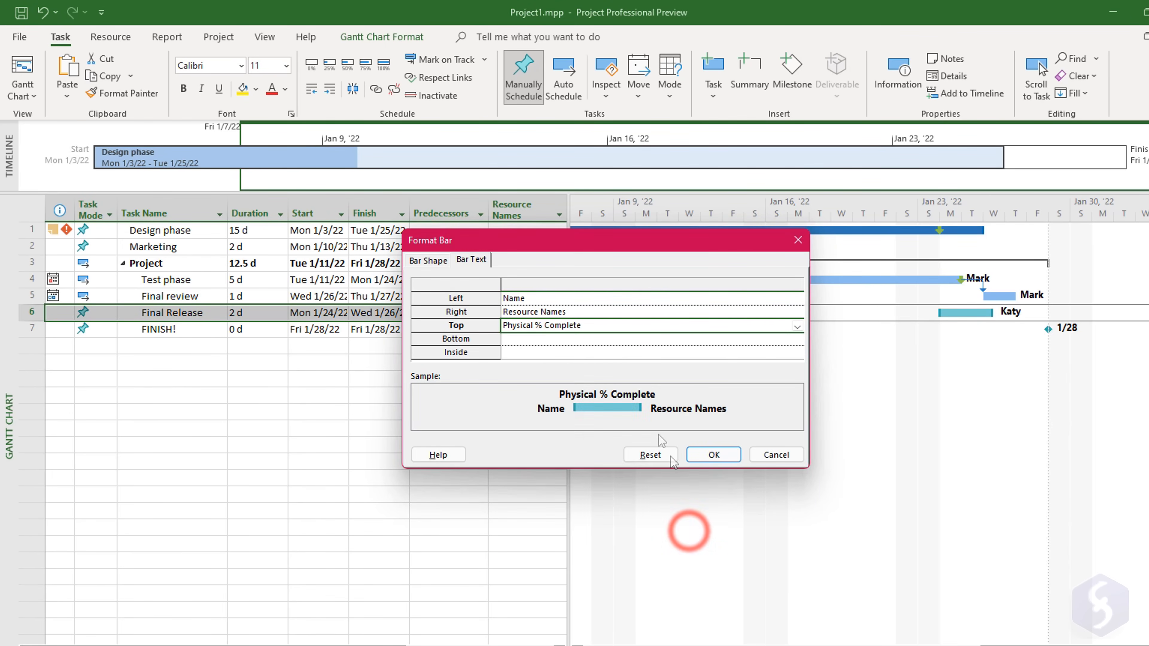
{"action": "left_click", "coordinate": [711, 455]}
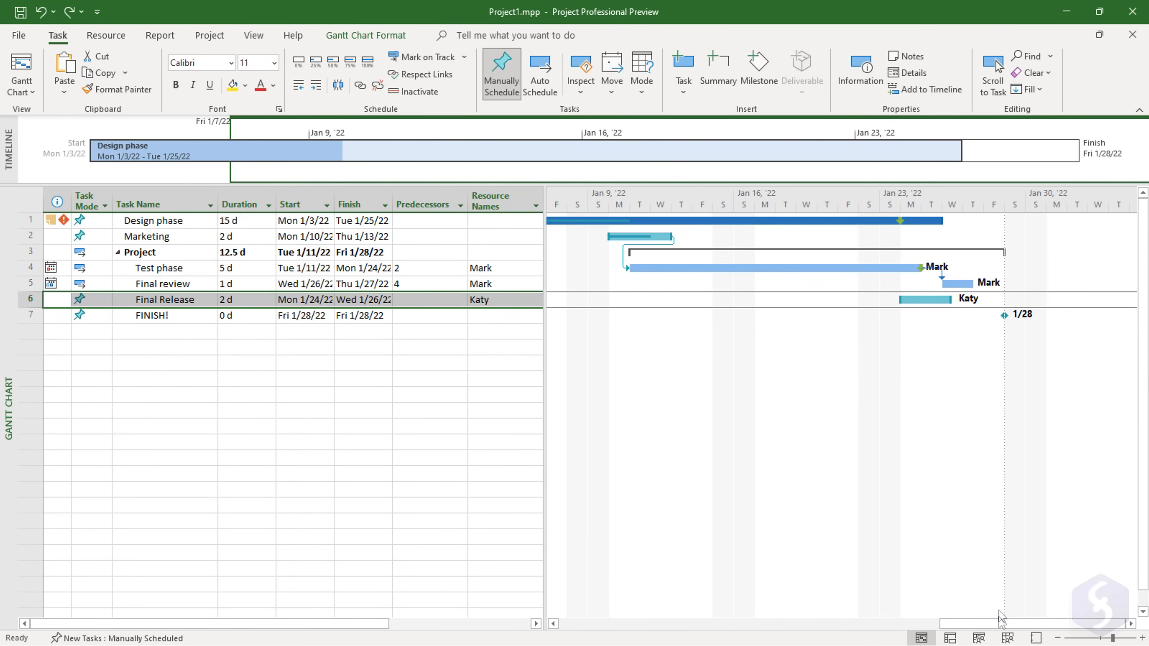
- In the Resource Sheet add Software License as material at $1,000 and set the Fees resource type
{"action": "left_click", "coordinate": [1008, 637]}
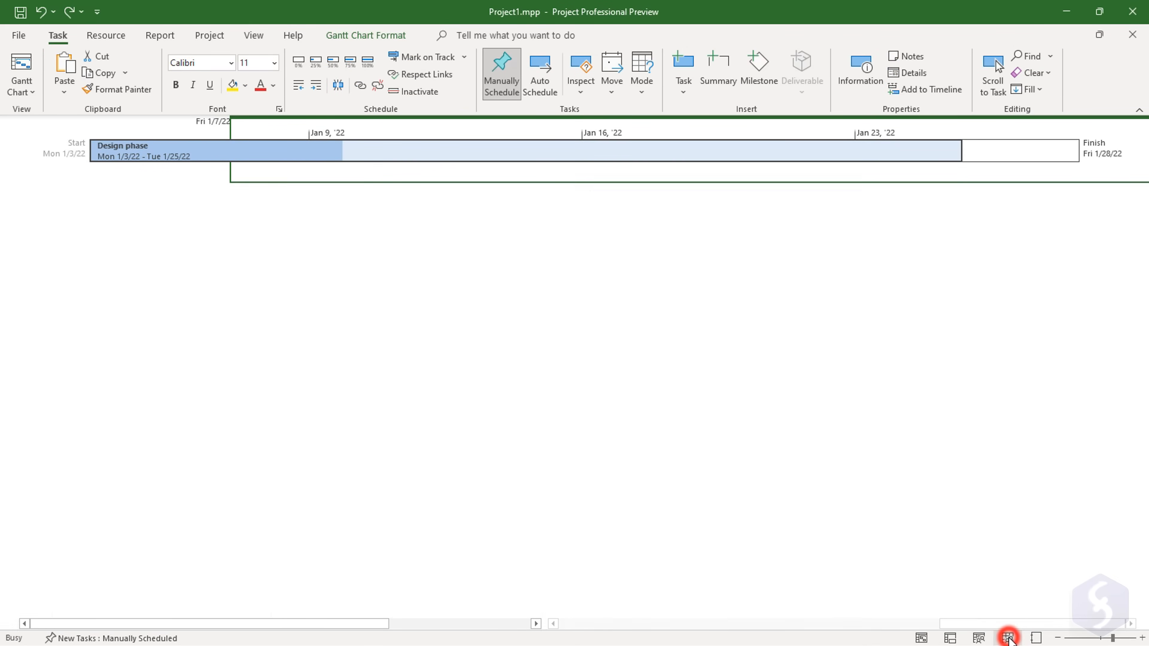
{"action": "left_click", "coordinate": [1008, 637]}
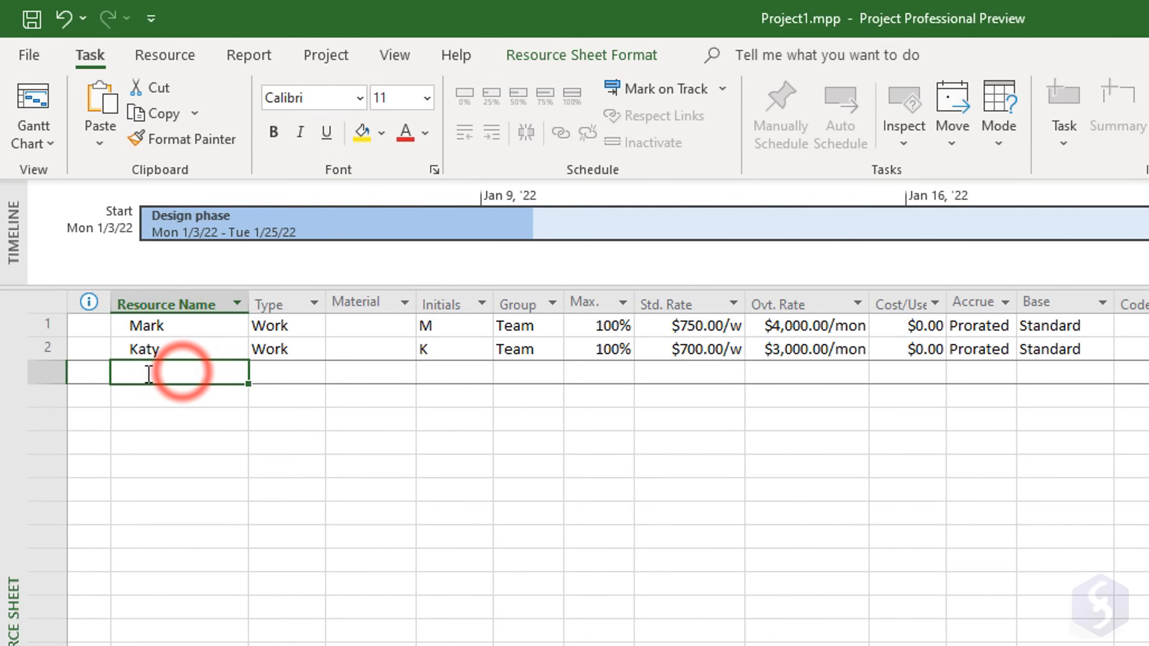
{"action": "type", "text": "Software License"}
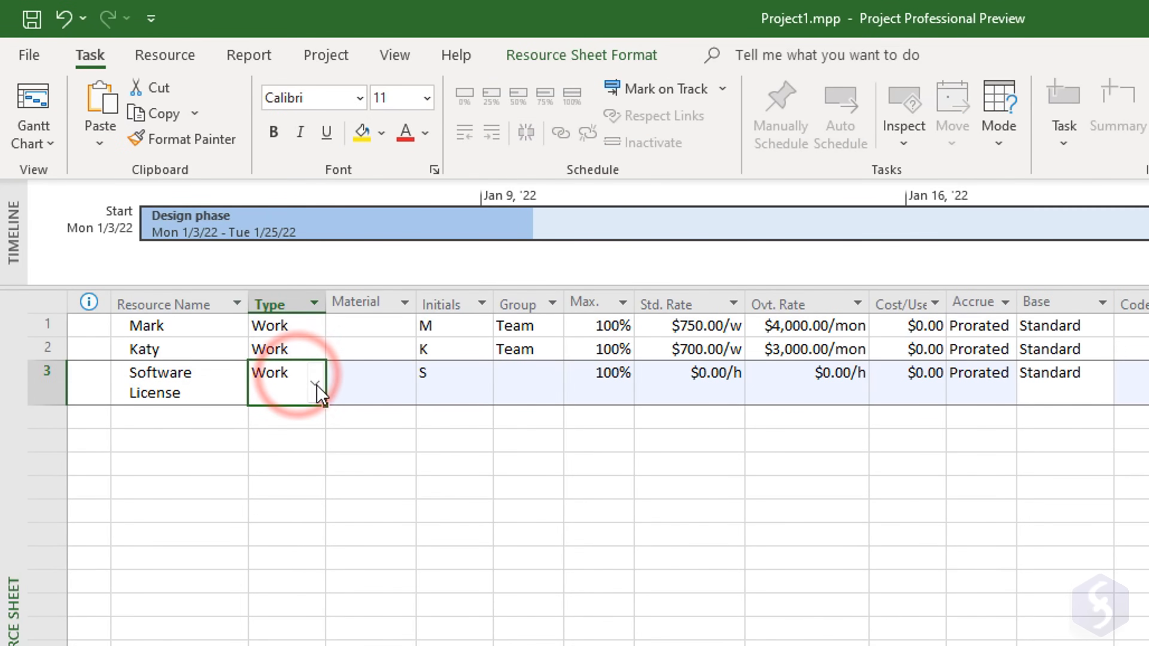
{"action": "type", "text": "1,00"}
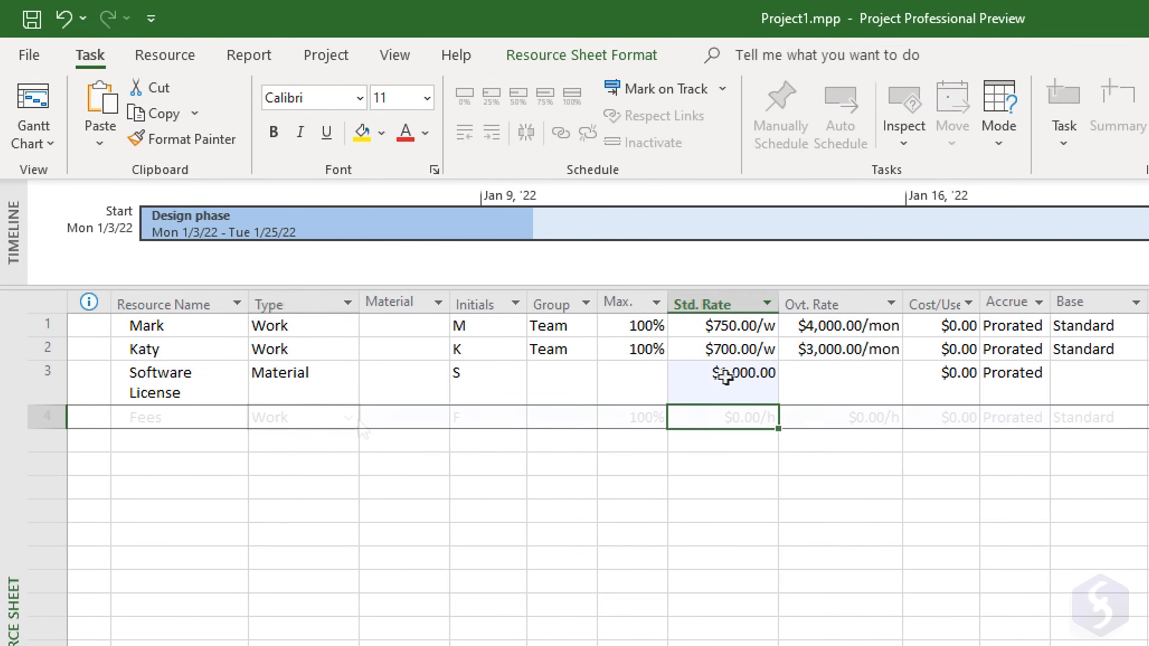
{"action": "left_click", "coordinate": [301, 418]}
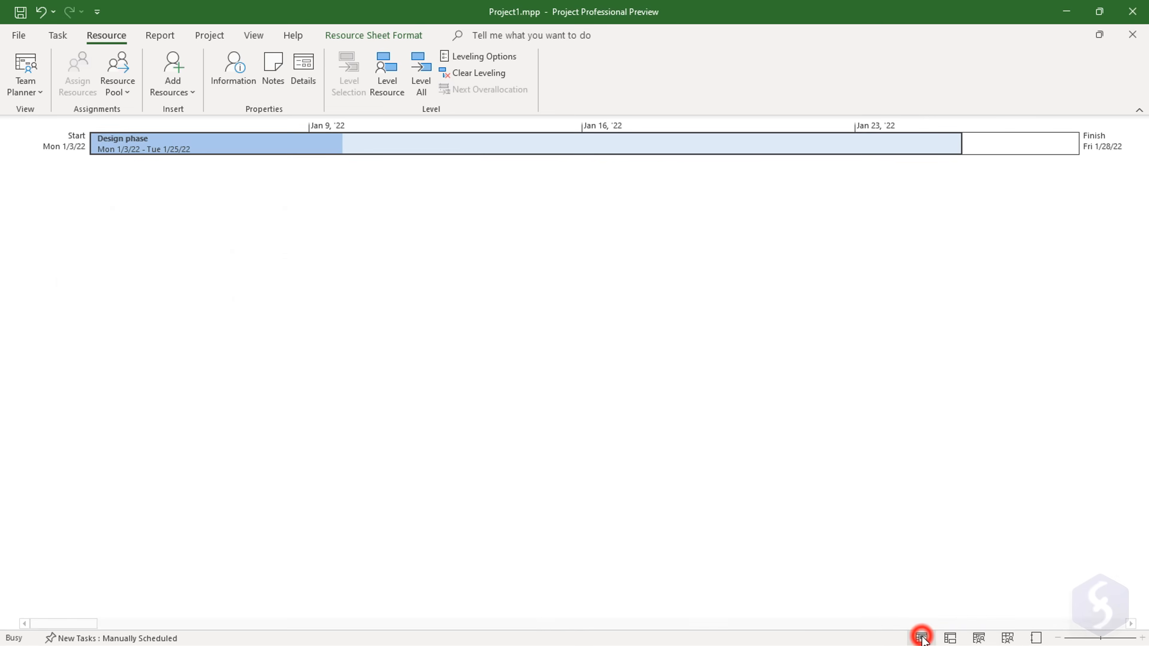
- Assign Fees and Software License to the Design phase task via Assign Resources
{"action": "left_click", "coordinate": [921, 637]}
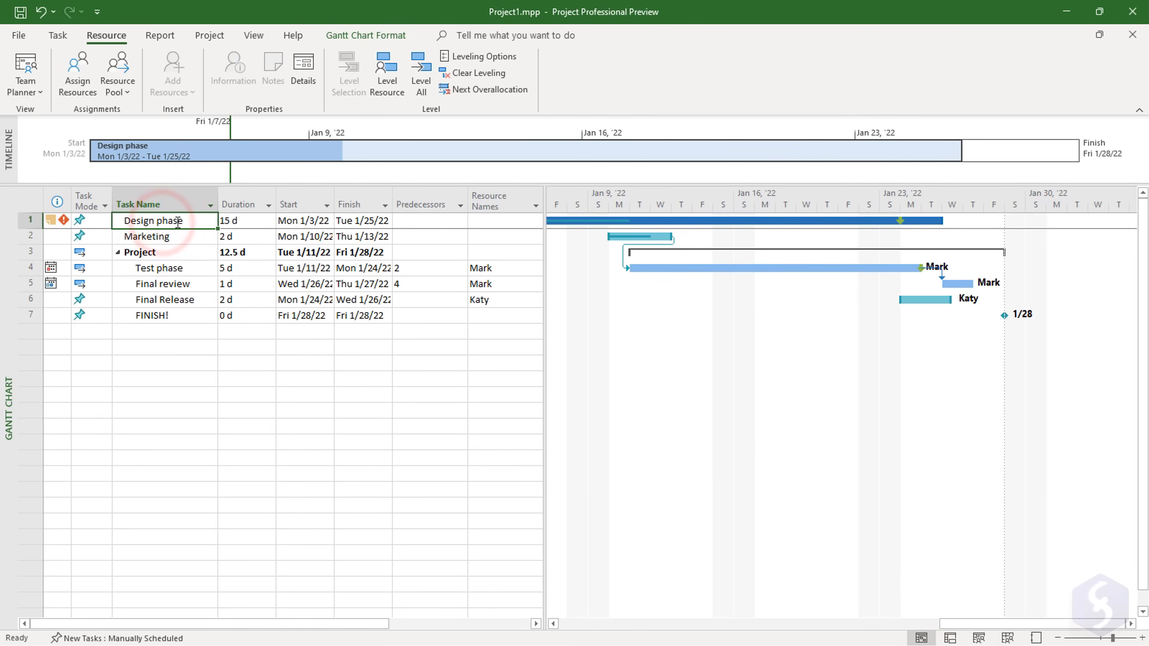
{"action": "right_click", "coordinate": [167, 220]}
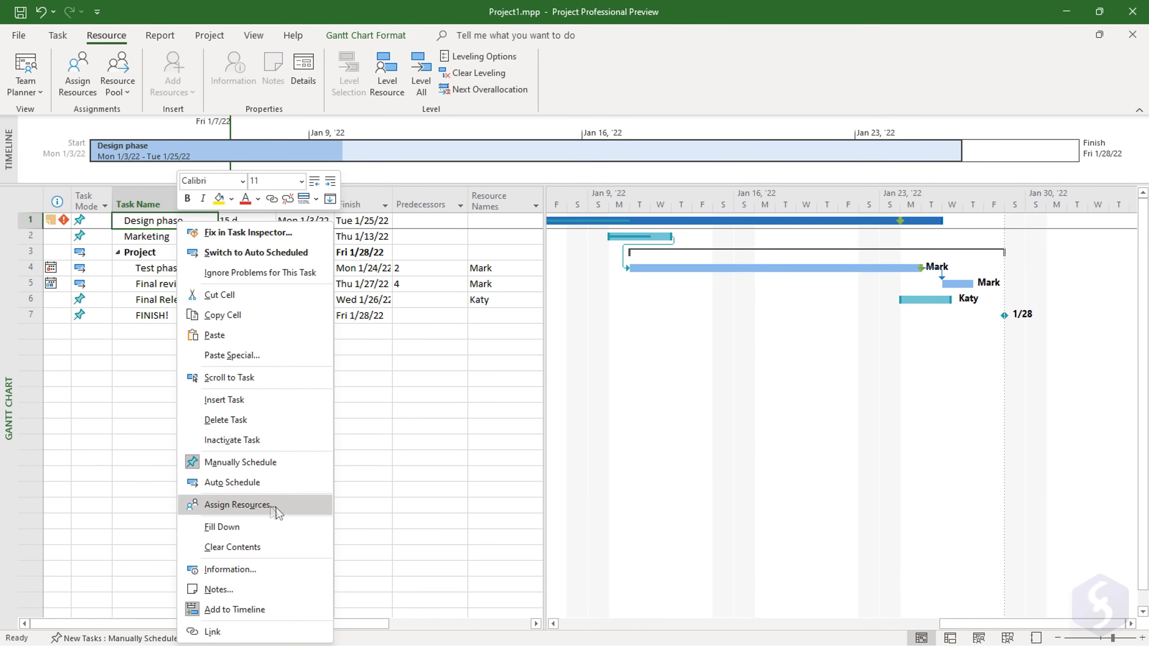
{"action": "left_click", "coordinate": [238, 505]}
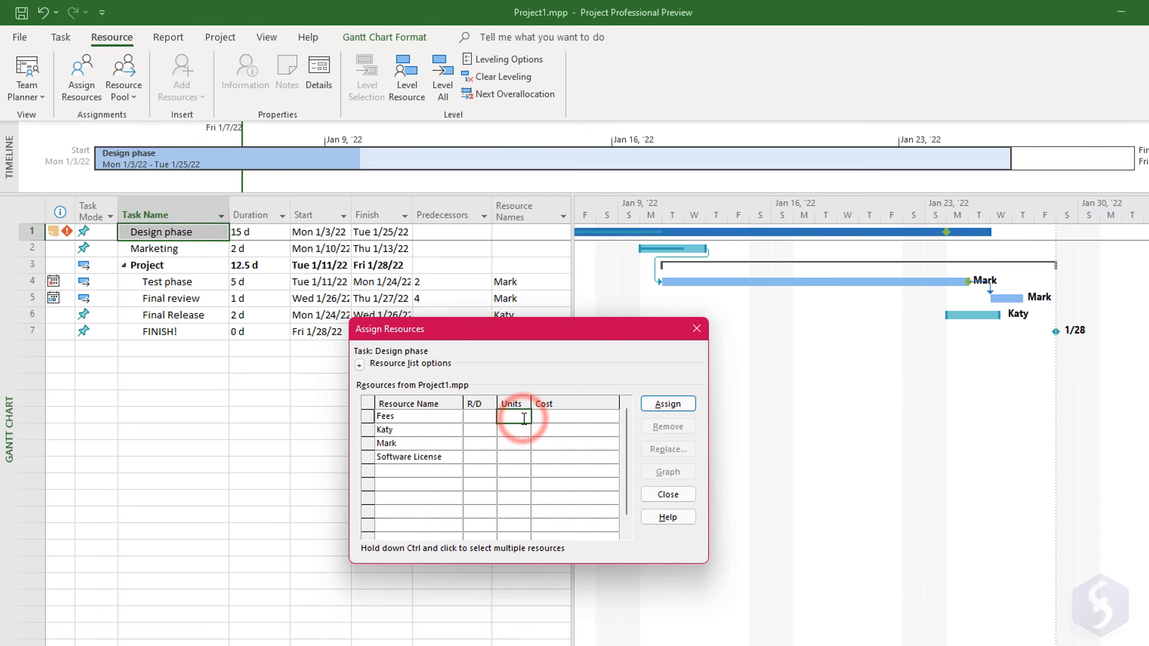
{"action": "left_click", "coordinate": [665, 403]}
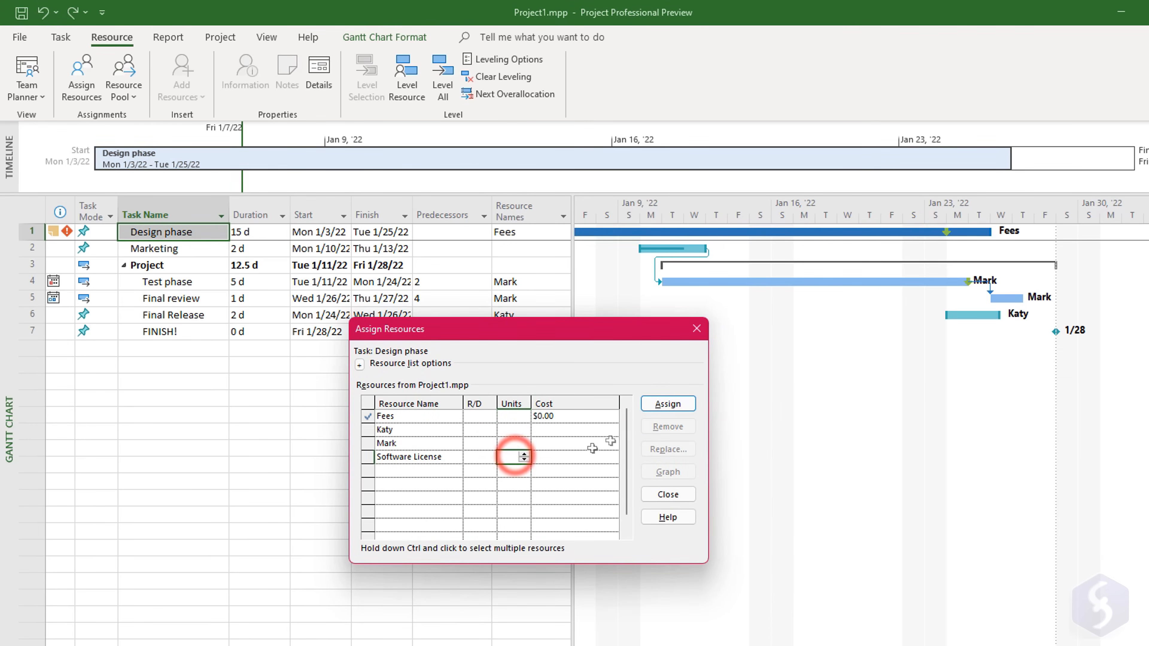
{"action": "left_click", "coordinate": [666, 403]}
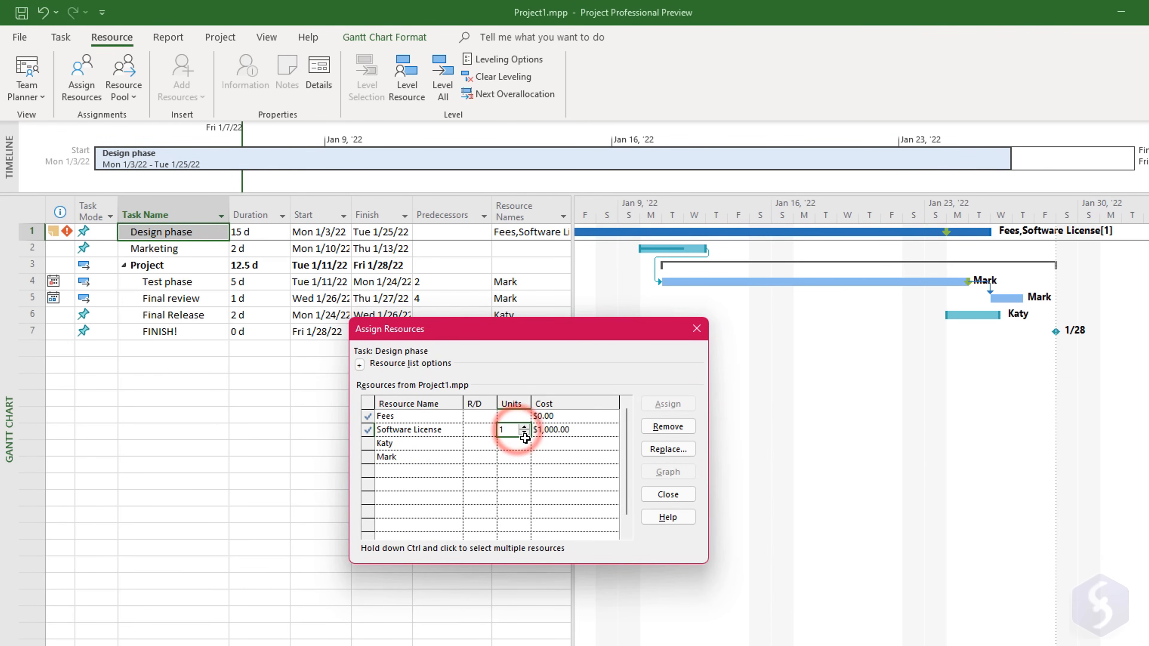
{"action": "left_click", "coordinate": [666, 494]}
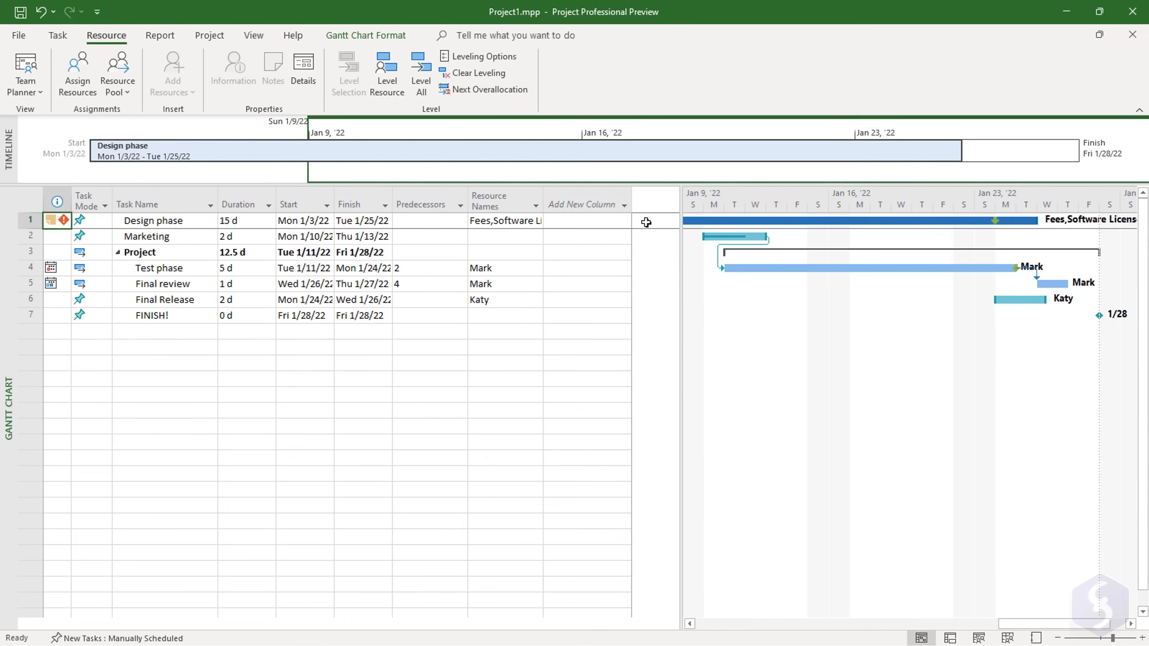
- Add a Cost column to the task table, then switch to the Task Usage view
{"action": "left_click", "coordinate": [582, 205]}
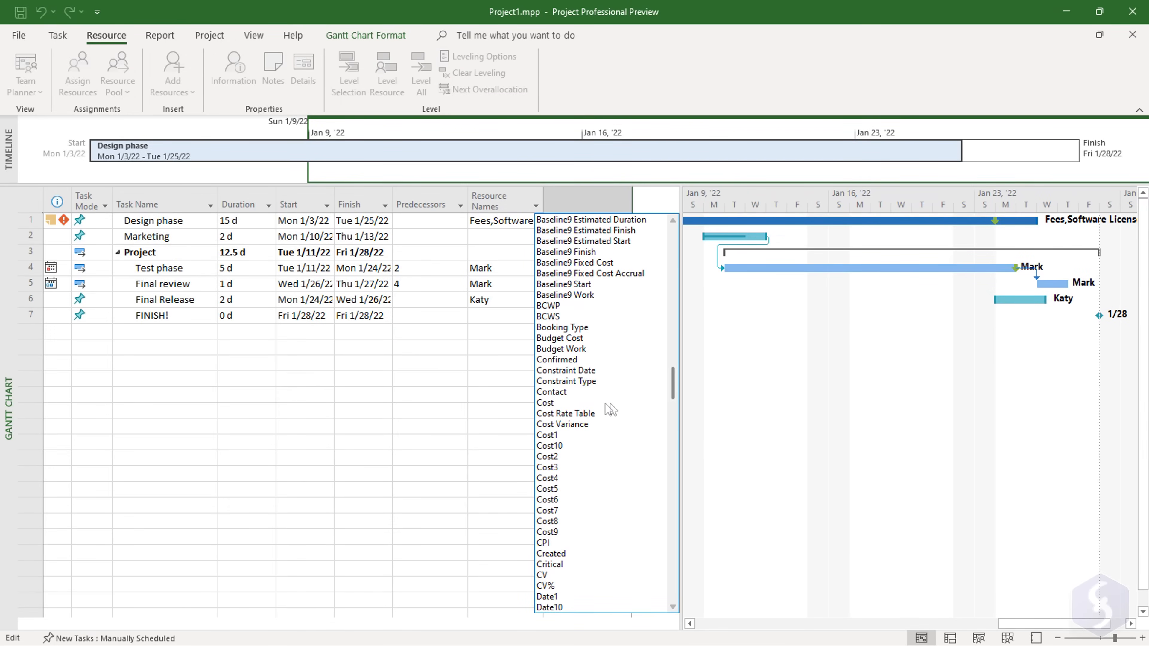
{"action": "left_click", "coordinate": [545, 402]}
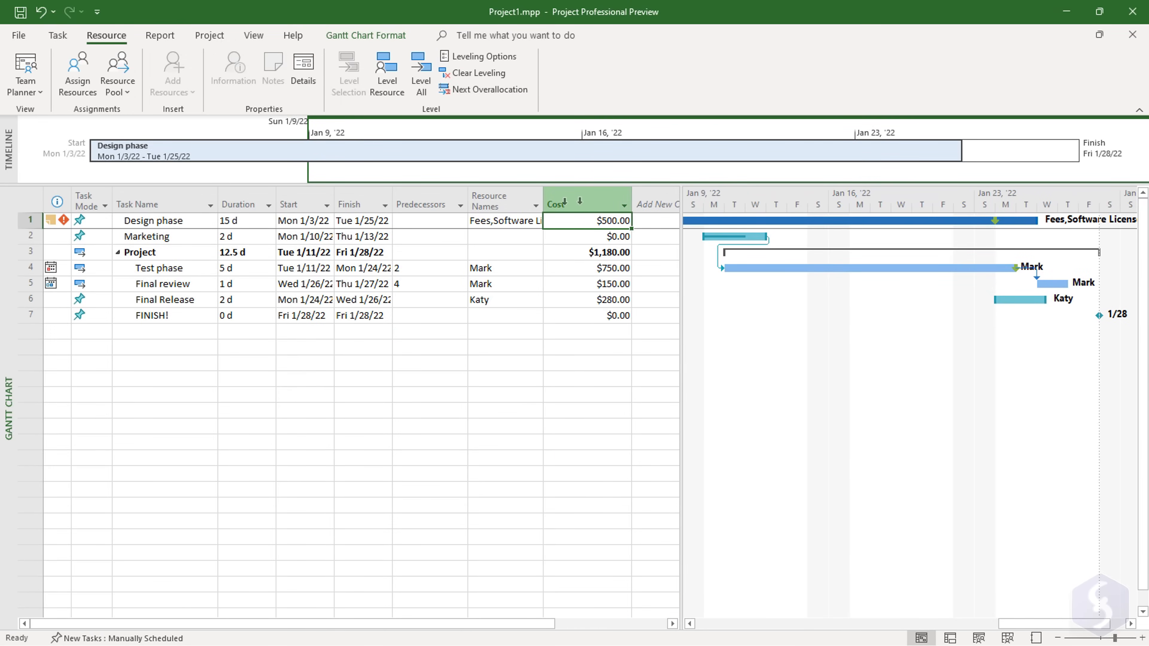
{"action": "left_click", "coordinate": [587, 315]}
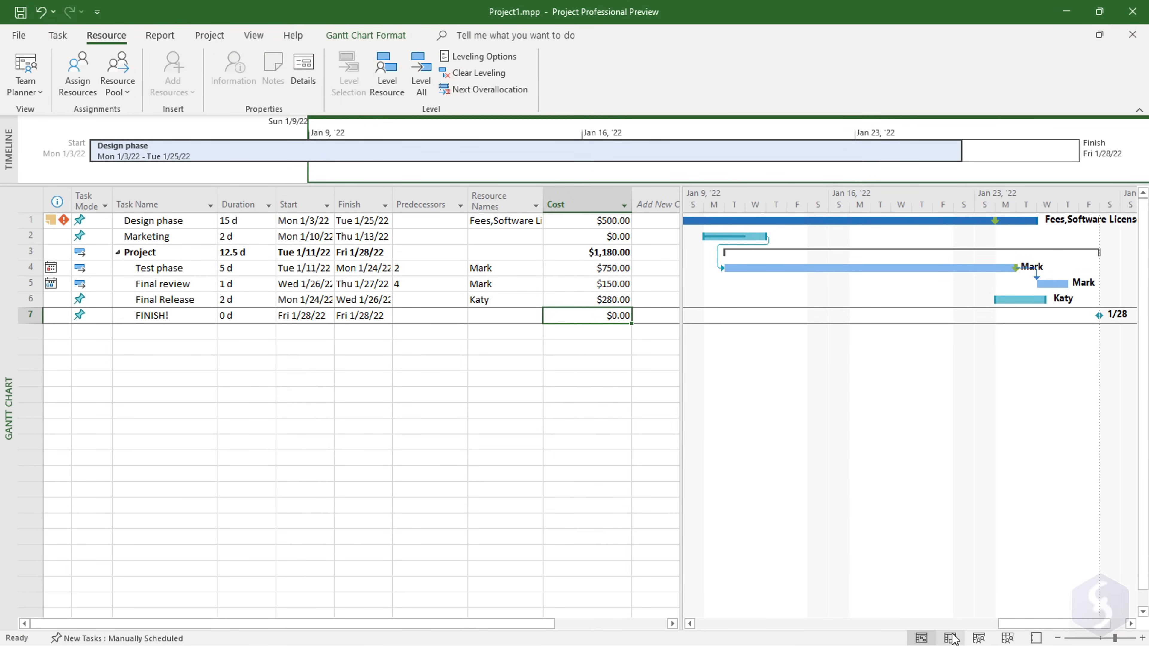
{"action": "left_click", "coordinate": [950, 638]}
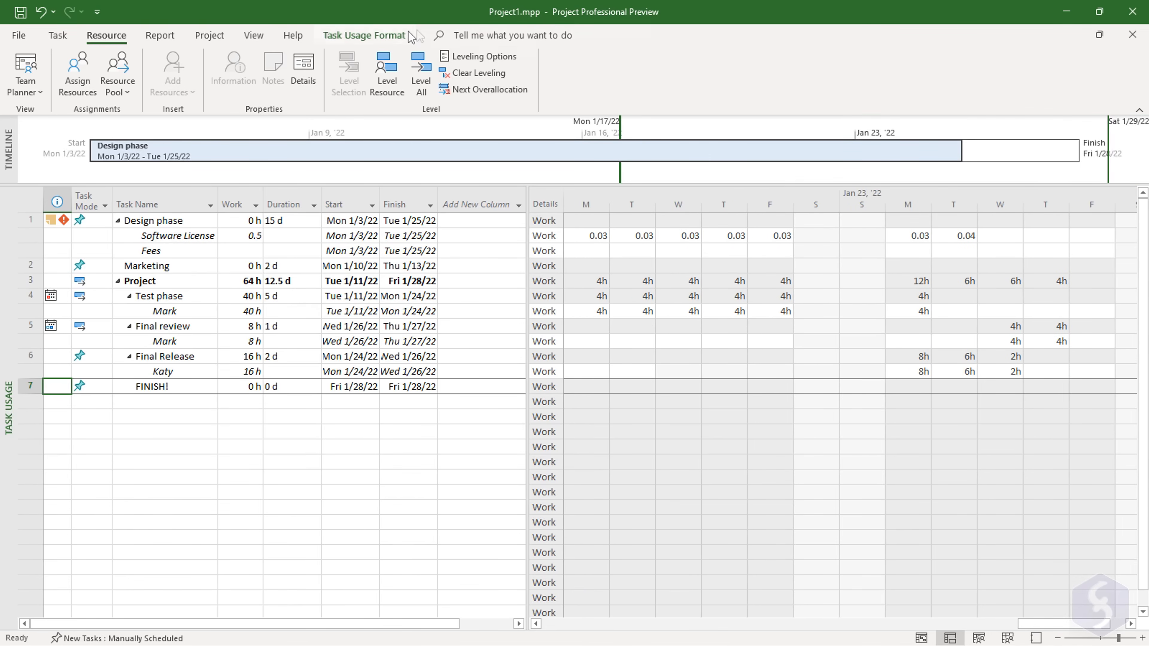
- Tick Cost in the Task Usage Format details so costs show in the timeline
{"action": "left_click", "coordinate": [365, 35]}
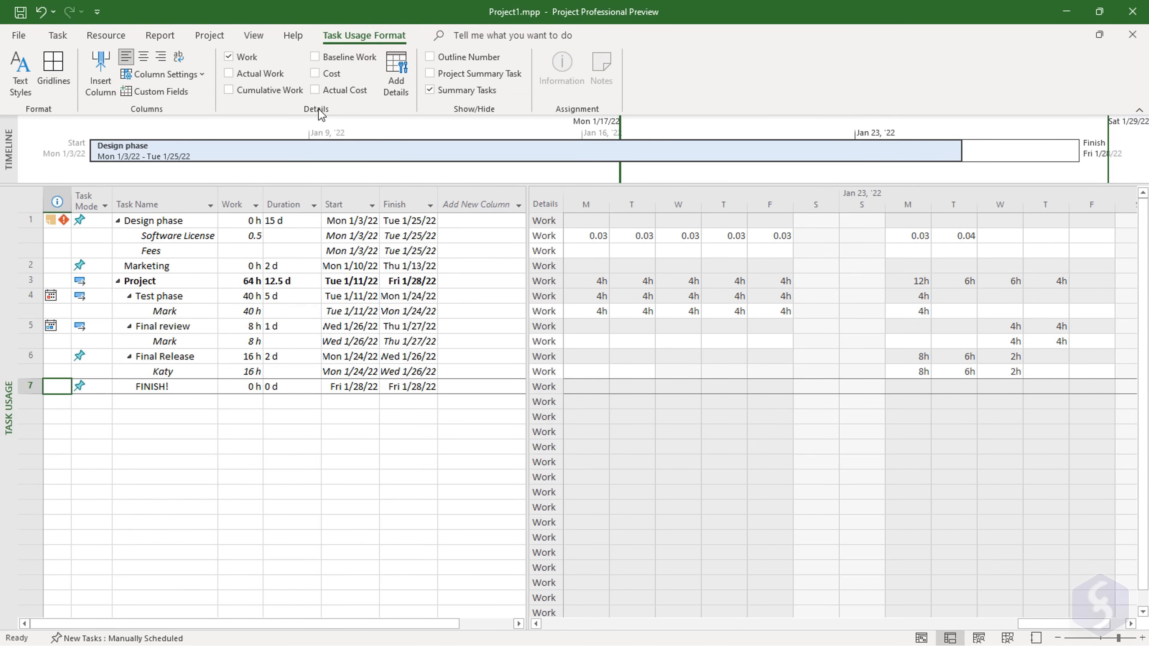
{"action": "mouse_move", "coordinate": [316, 73]}
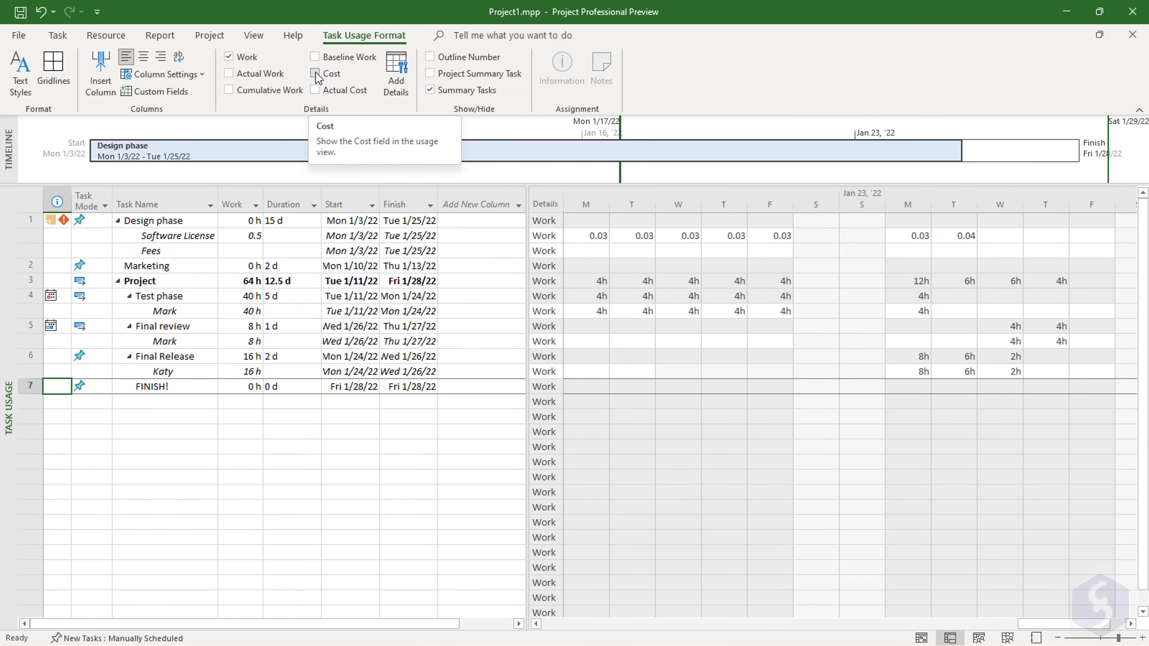
{"action": "left_click", "coordinate": [316, 72]}
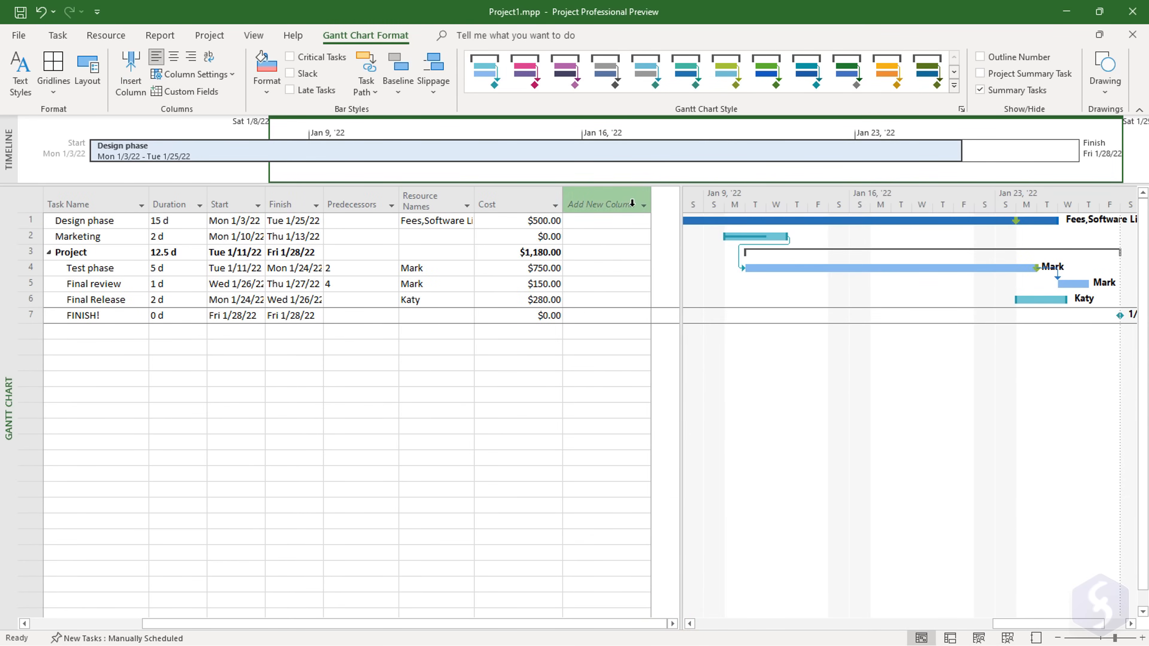
- Sort tasks by start date so Final Release precedes Final review
{"action": "left_click", "coordinate": [601, 204]}
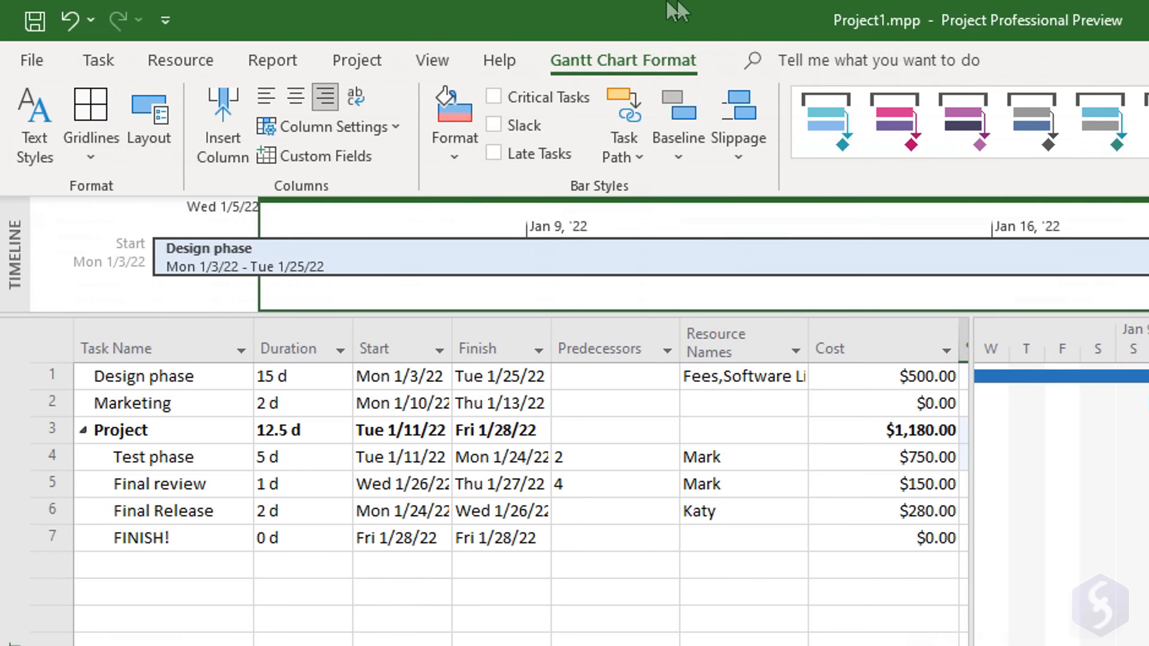
{"action": "left_click", "coordinate": [431, 60]}
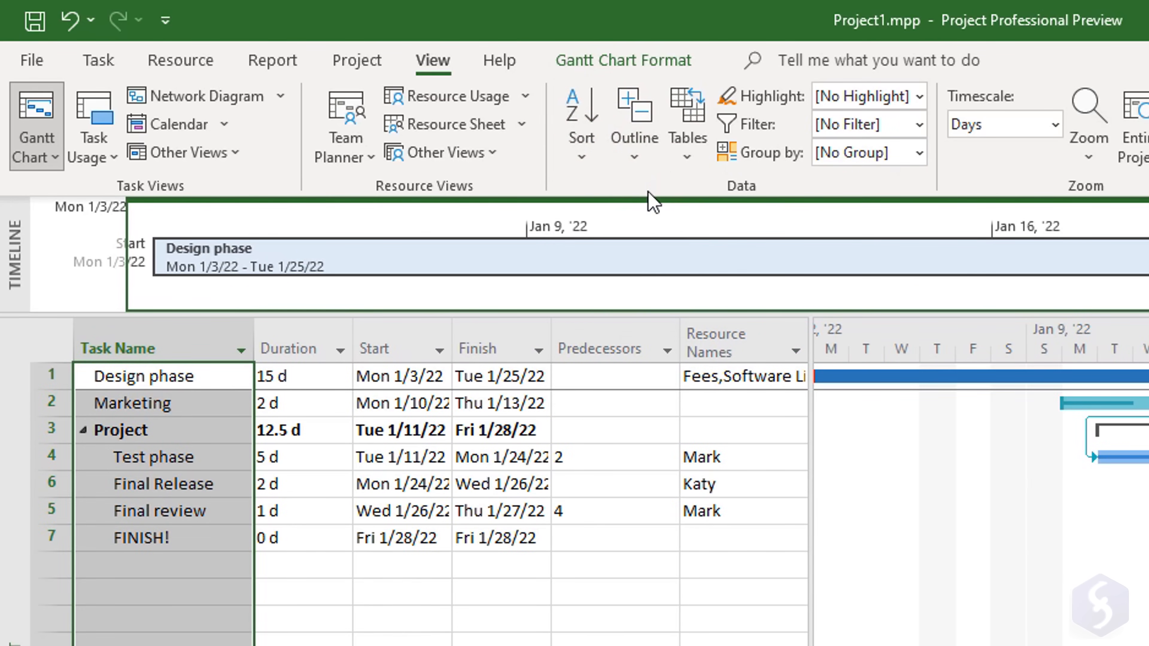
{"action": "left_click", "coordinate": [919, 96]}
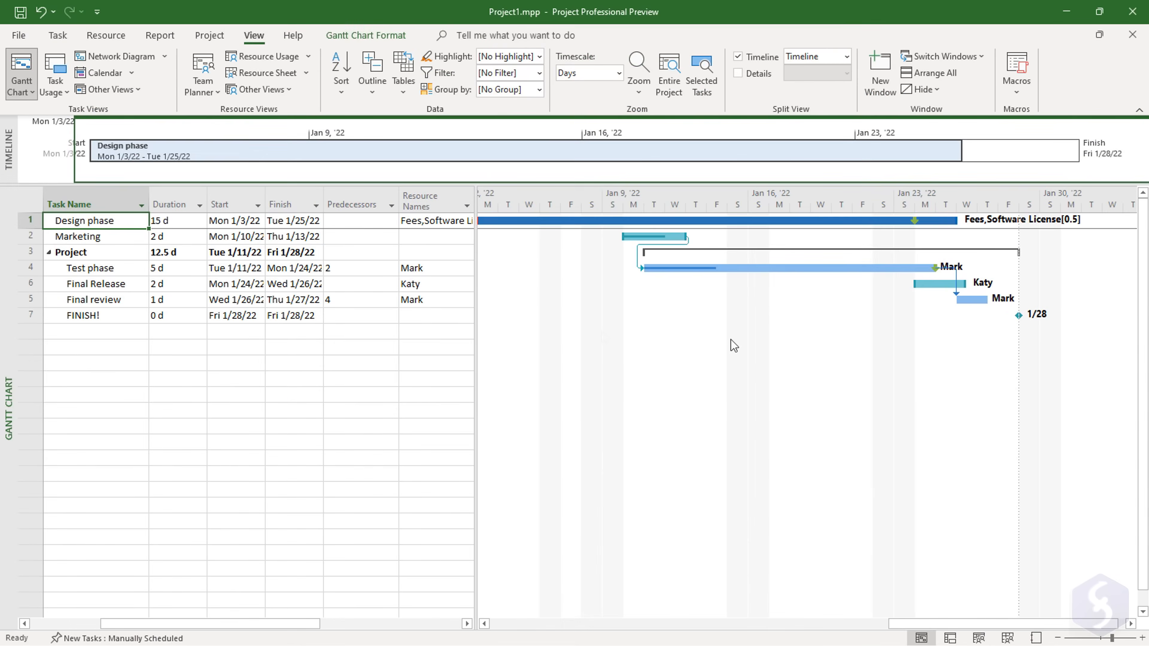
{"action": "left_click", "coordinate": [160, 35]}
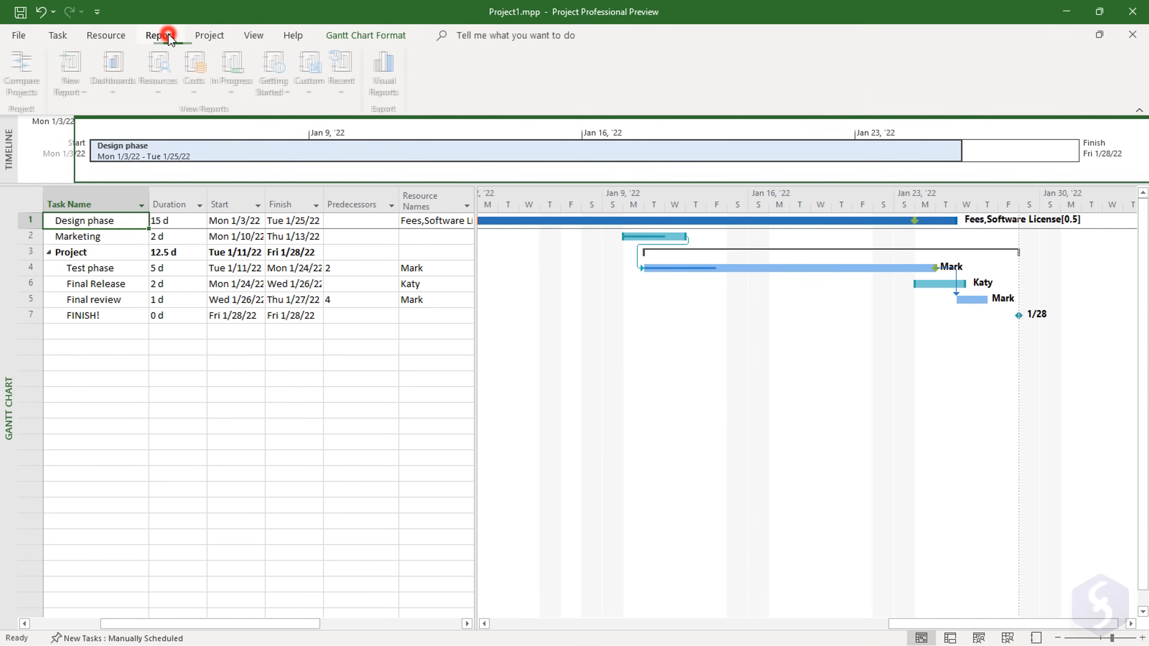
- Create a new Chart report and a new Table report
{"action": "left_click", "coordinate": [160, 35]}
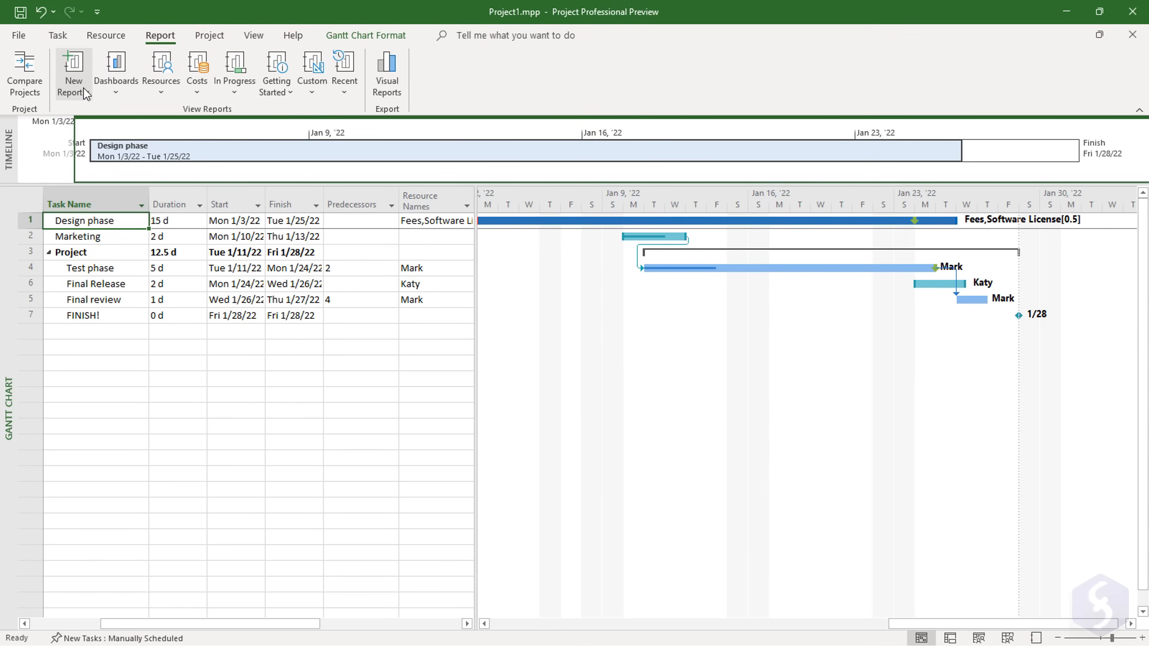
{"action": "left_click", "coordinate": [72, 73]}
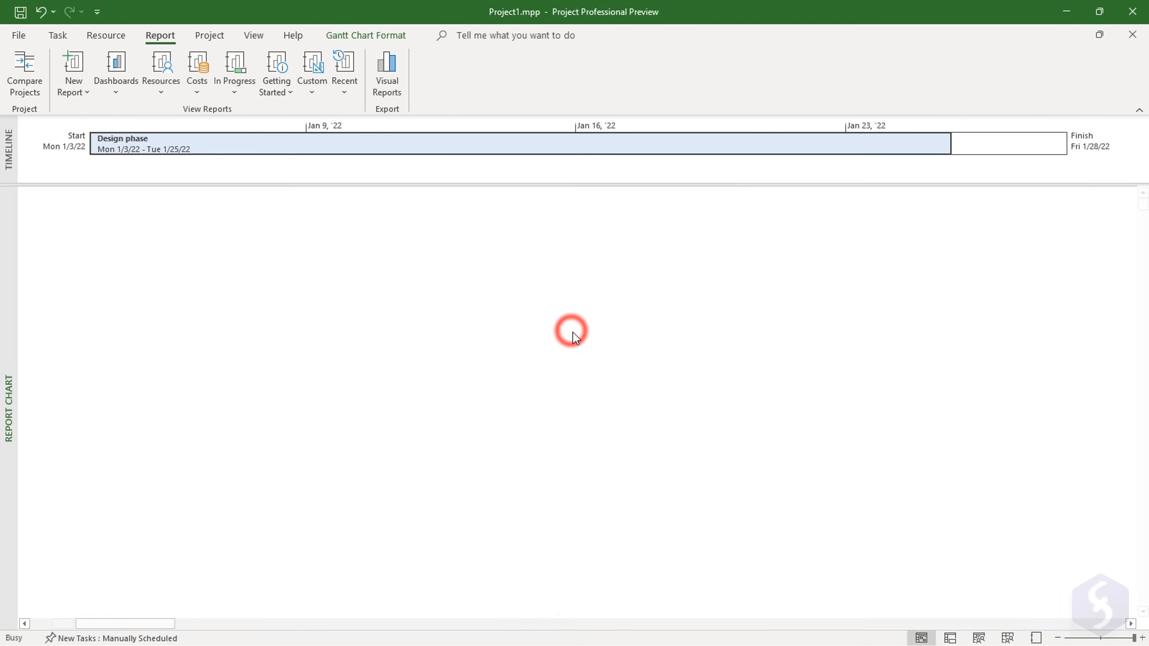
{"action": "left_click", "coordinate": [73, 73]}
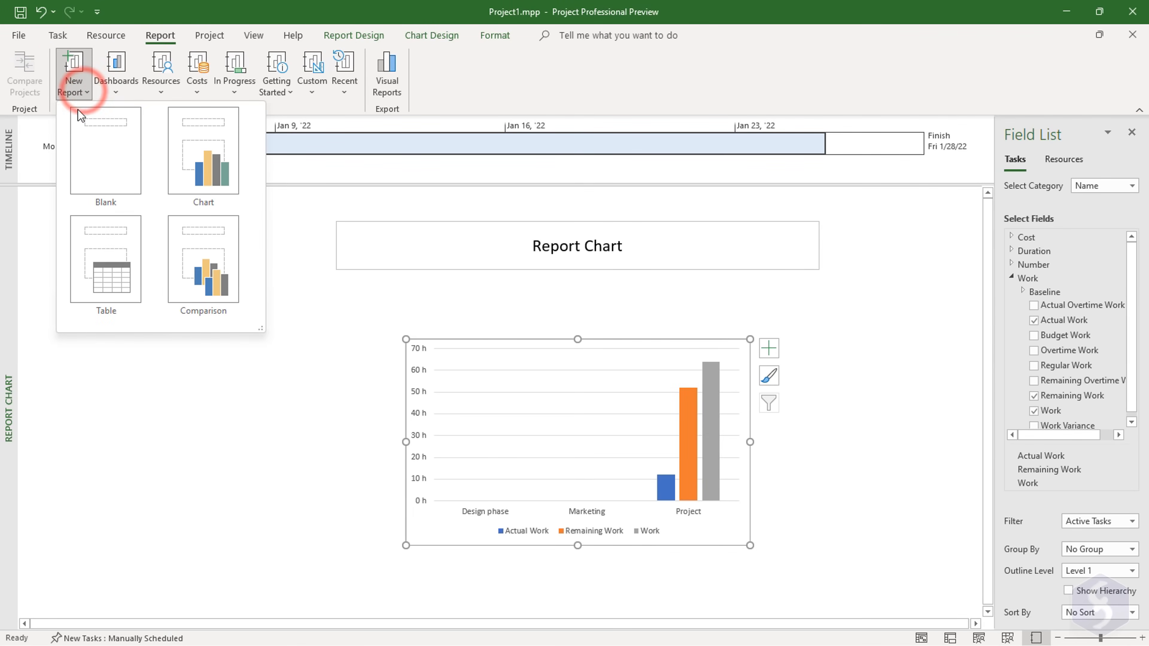
{"action": "left_click", "coordinate": [105, 259]}
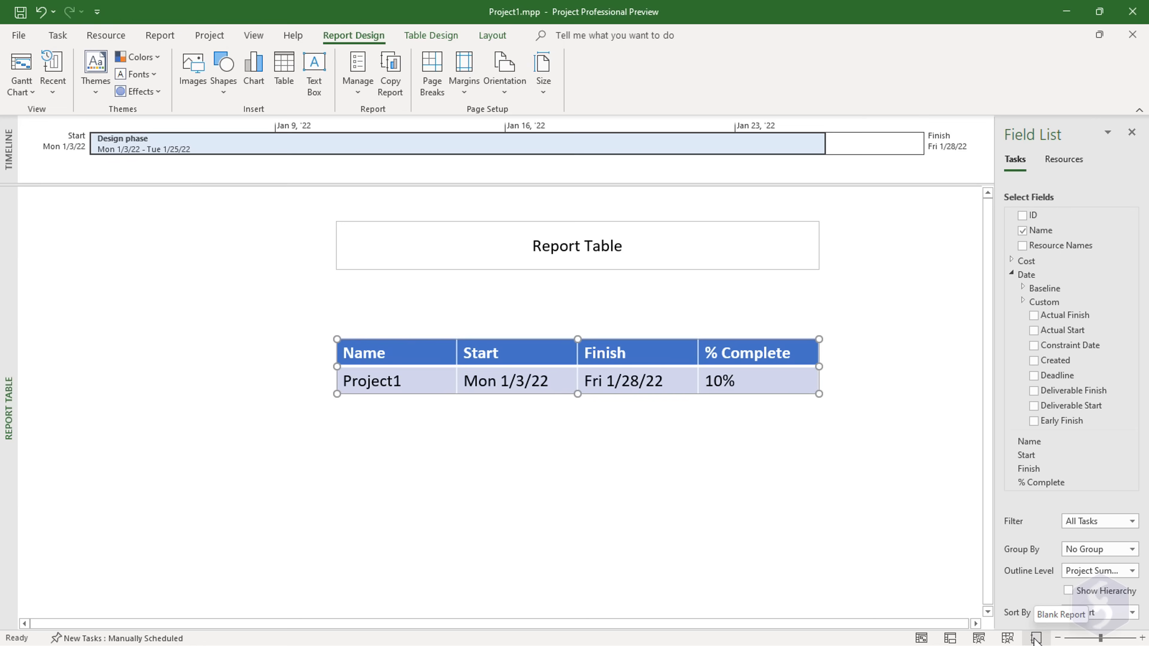
{"action": "mouse_move", "coordinate": [160, 35]}
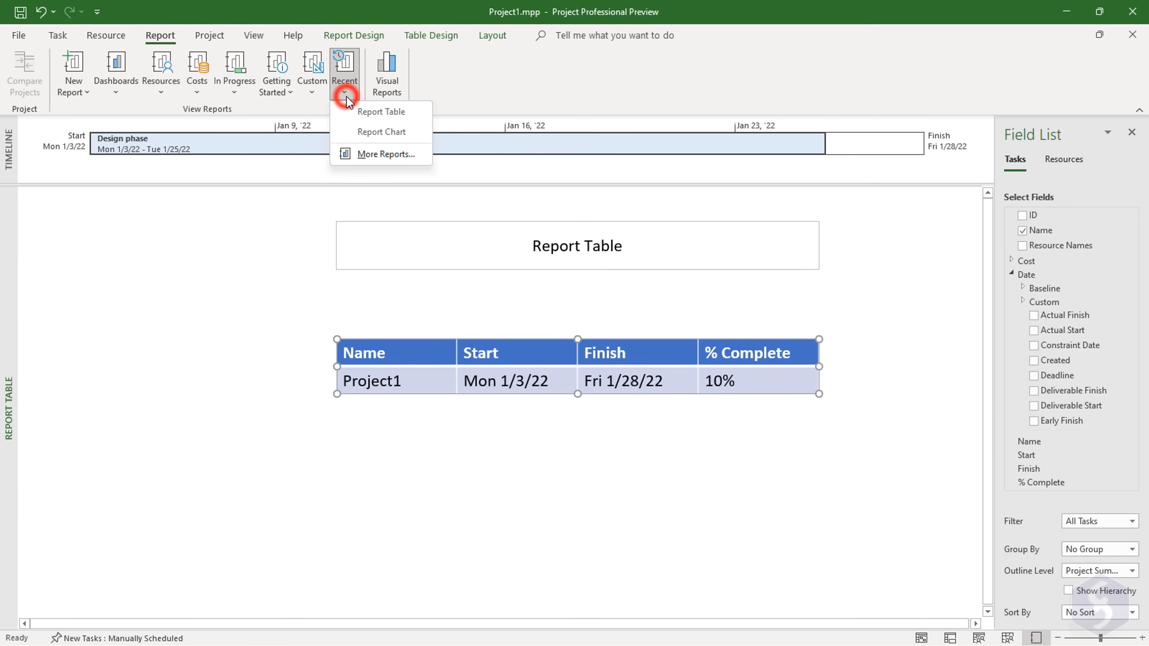
{"action": "mouse_move", "coordinate": [396, 136]}
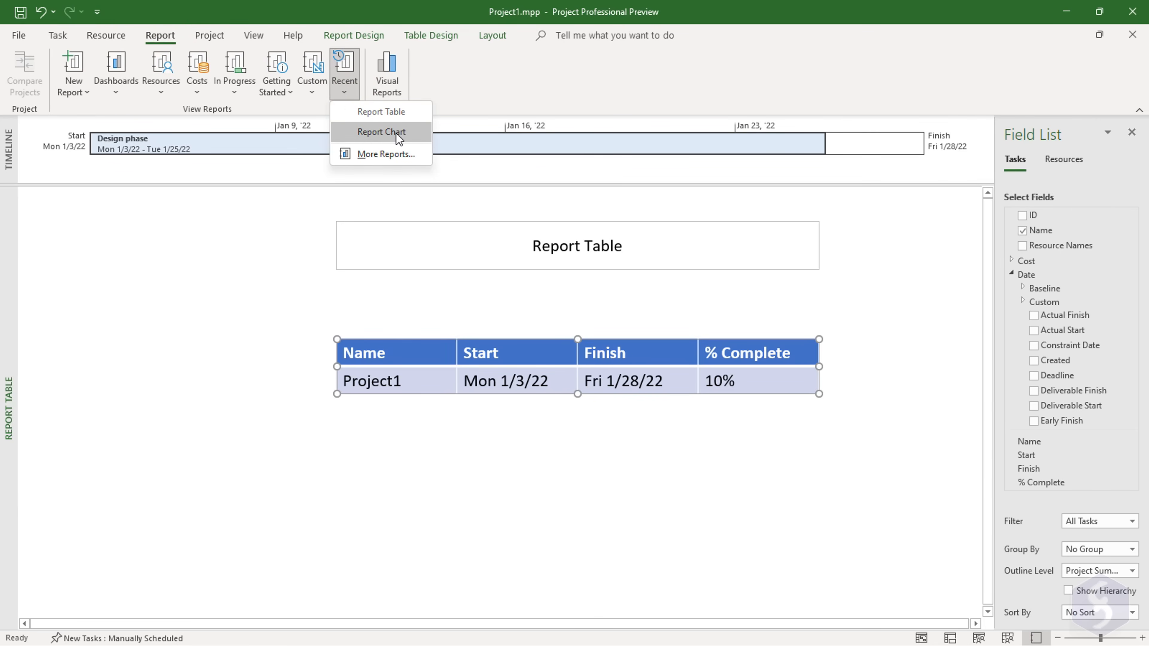
- Restyle the report chart to show work per resource with a different chart style
{"action": "left_click", "coordinate": [381, 132]}
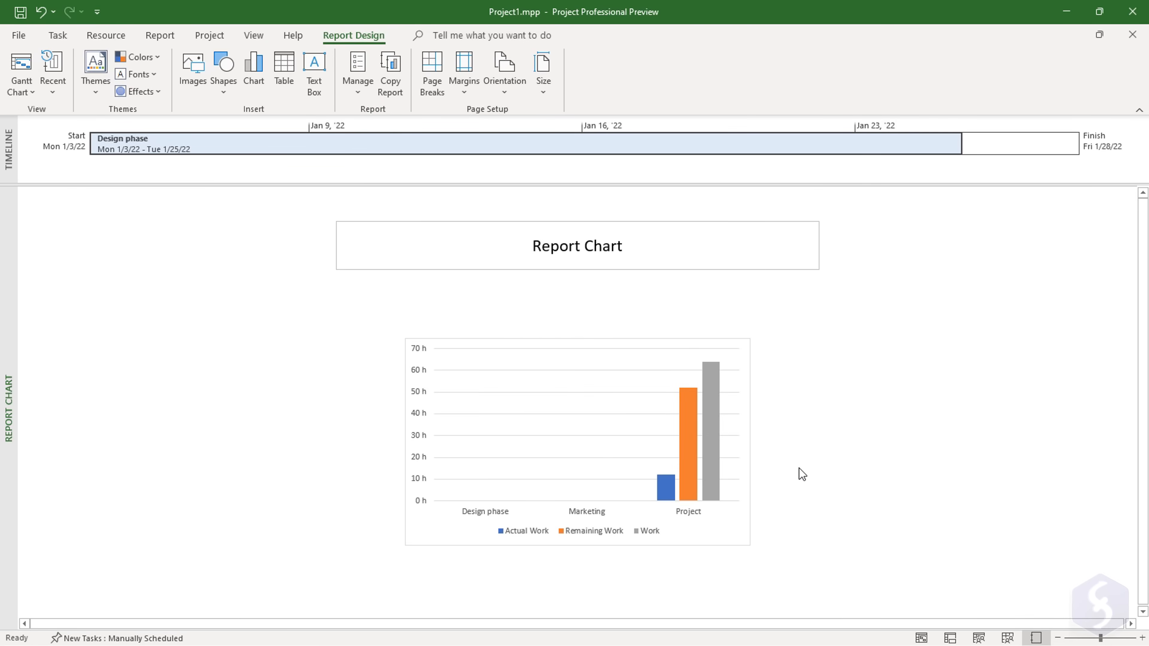
{"action": "left_click", "coordinate": [577, 440]}
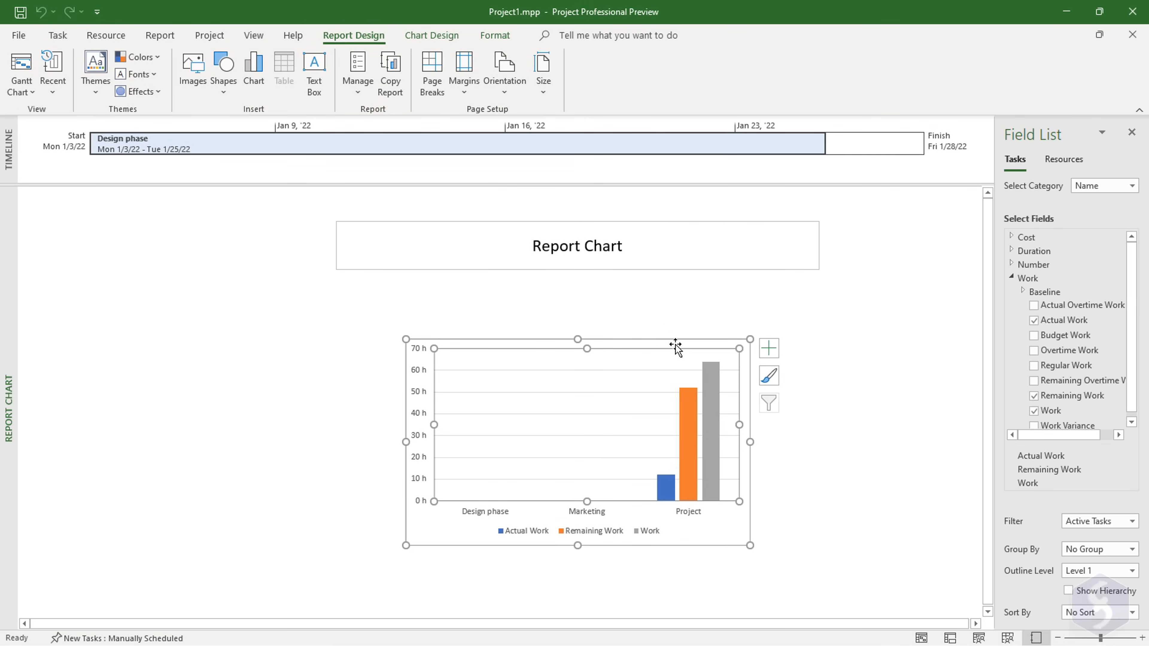
{"action": "left_click", "coordinate": [1034, 304]}
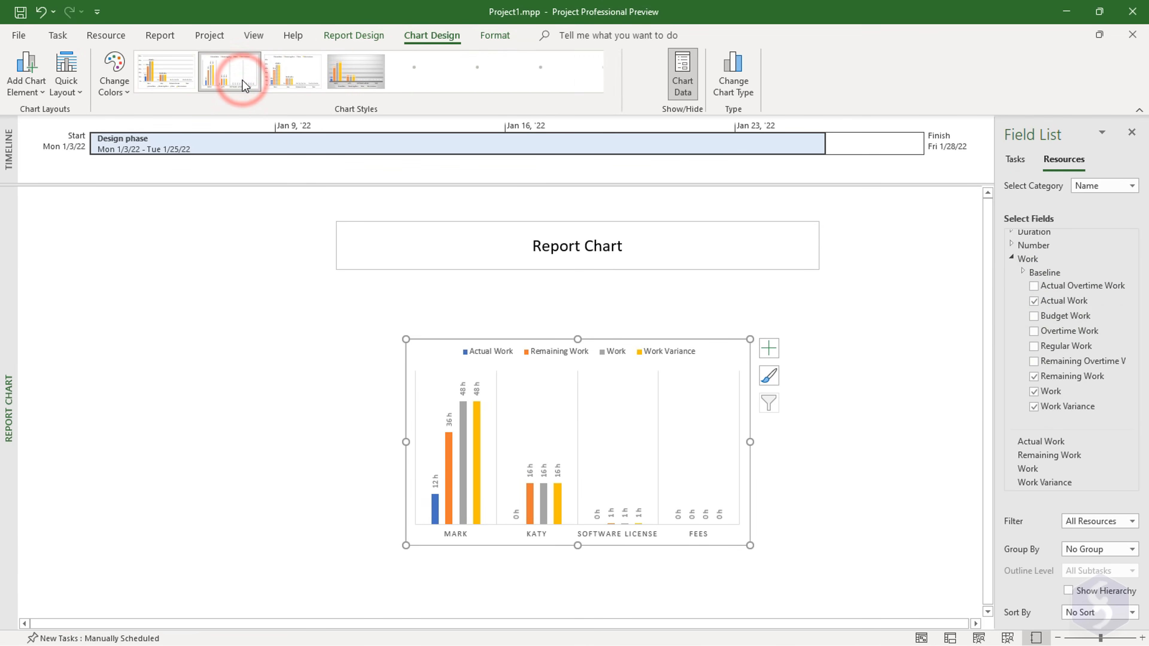
{"action": "left_click", "coordinate": [420, 72]}
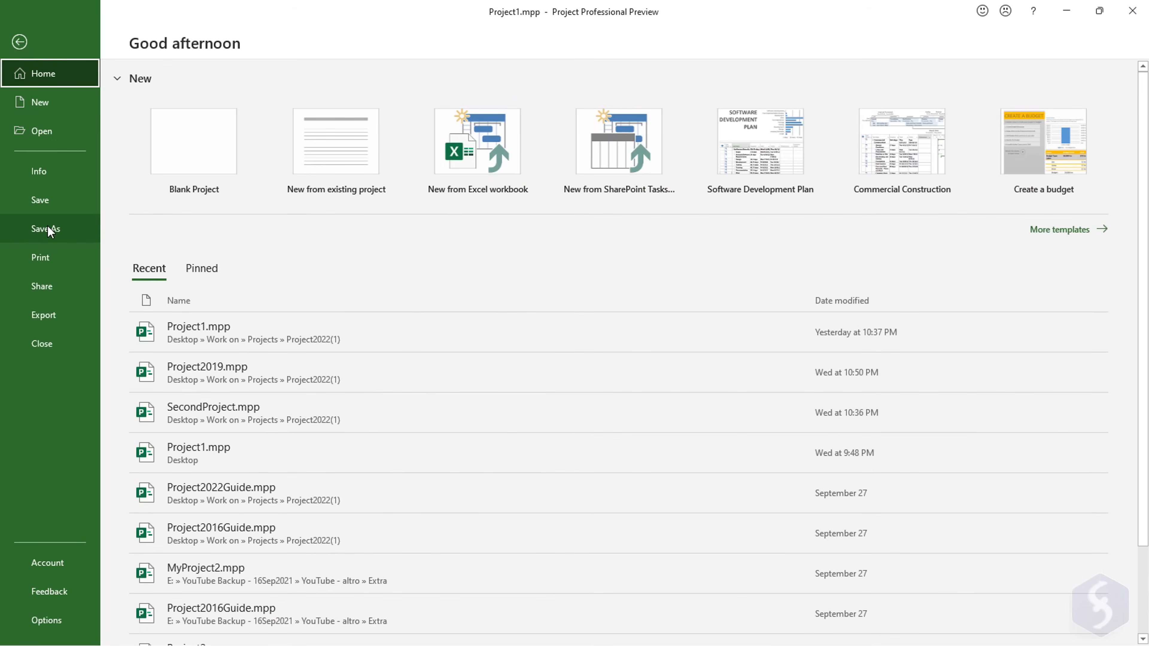
- Bring up Save As to store the plan as Project1.mpp in Project format
{"action": "left_click", "coordinate": [46, 229]}
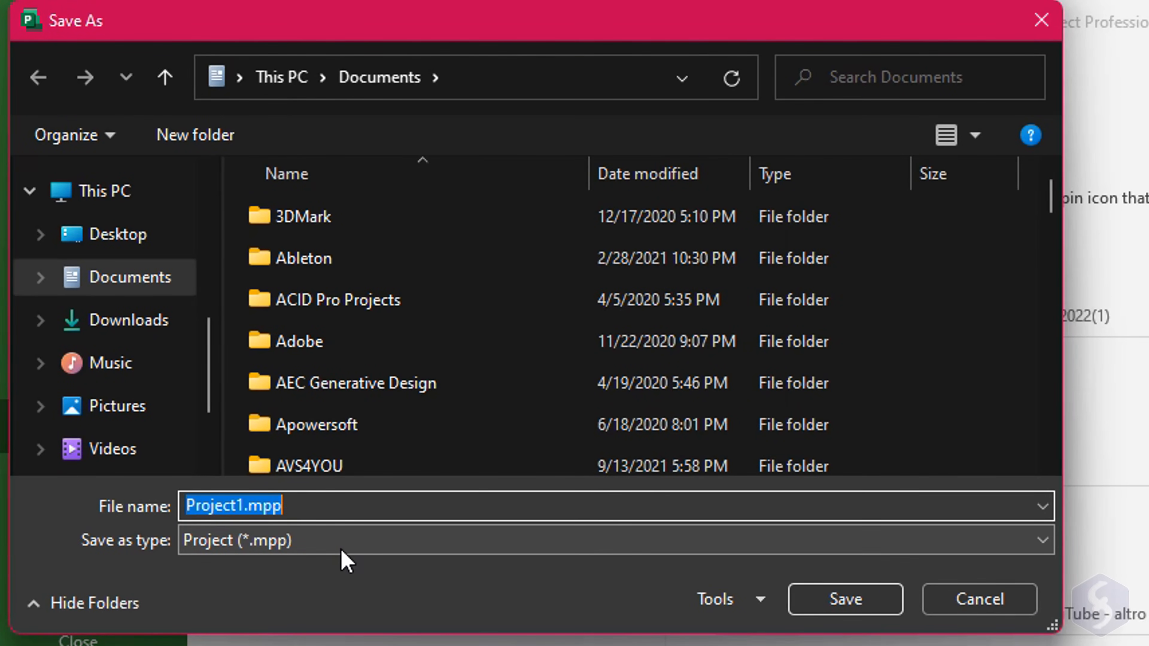
{"action": "mouse_move", "coordinate": [302, 559]}
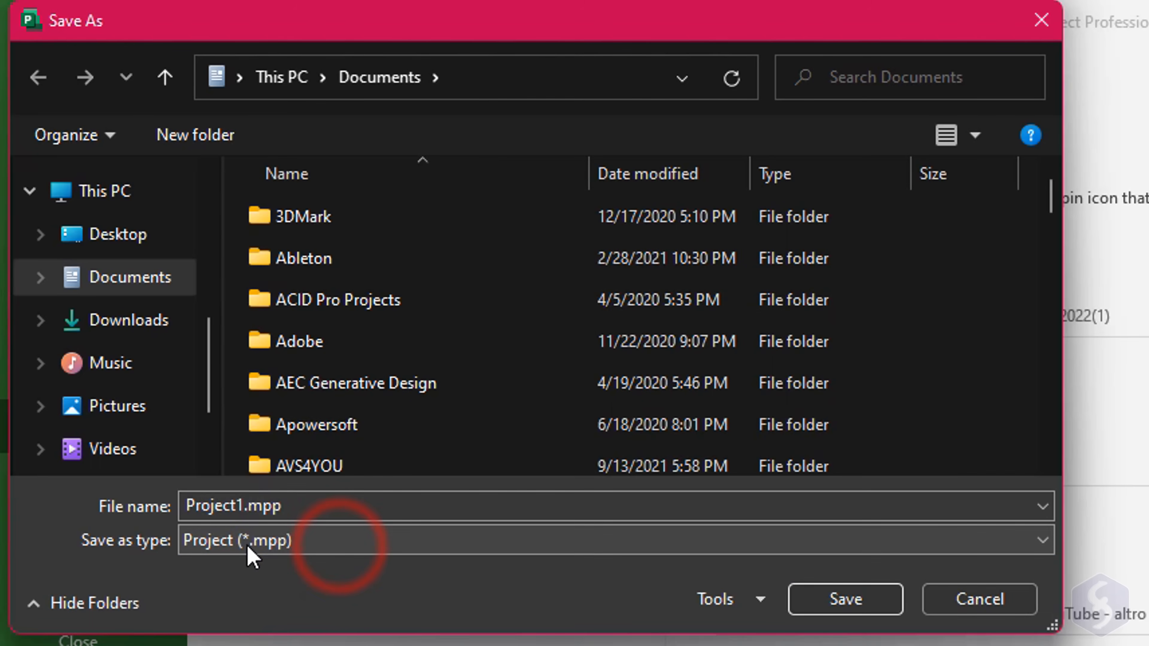
{"action": "mouse_move", "coordinate": [409, 568]}
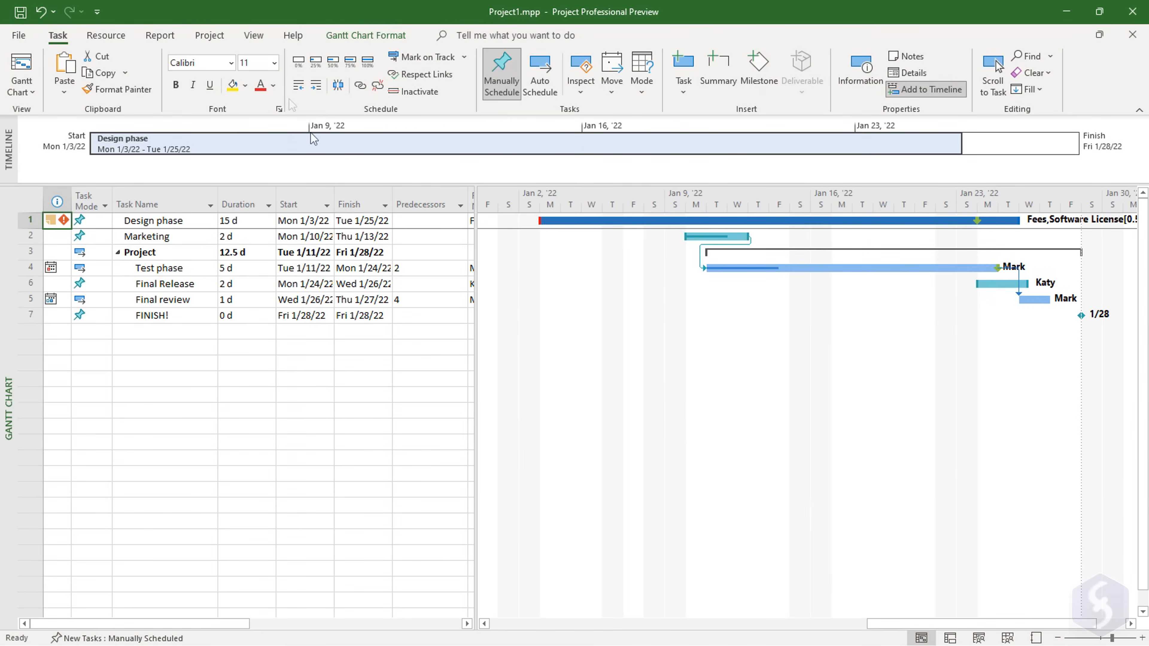
- Insert SecondProject.mpp as a subproject via Project > Subproject
{"action": "left_click", "coordinate": [209, 35]}
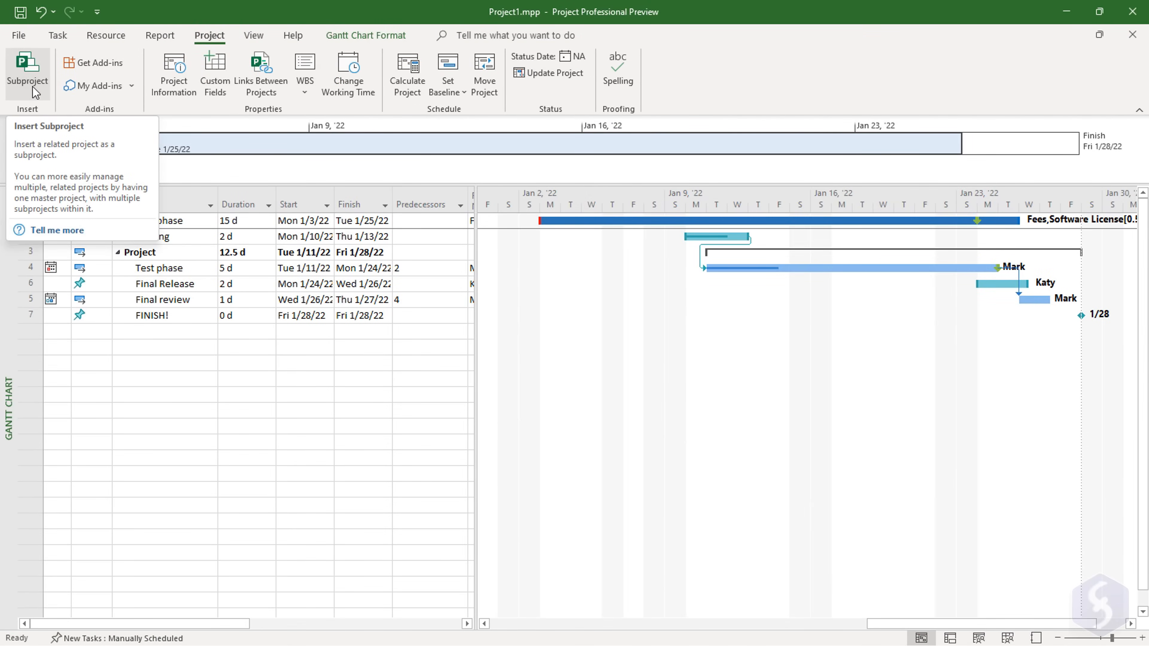
{"action": "left_click", "coordinate": [29, 73]}
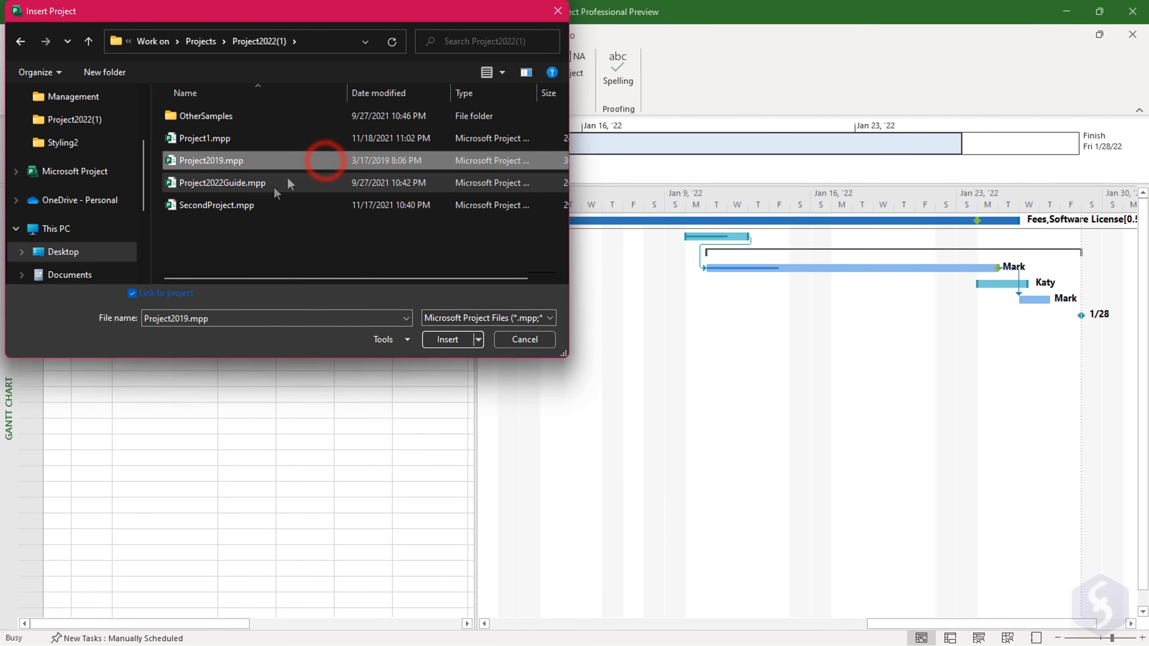
{"action": "left_click", "coordinate": [447, 339]}
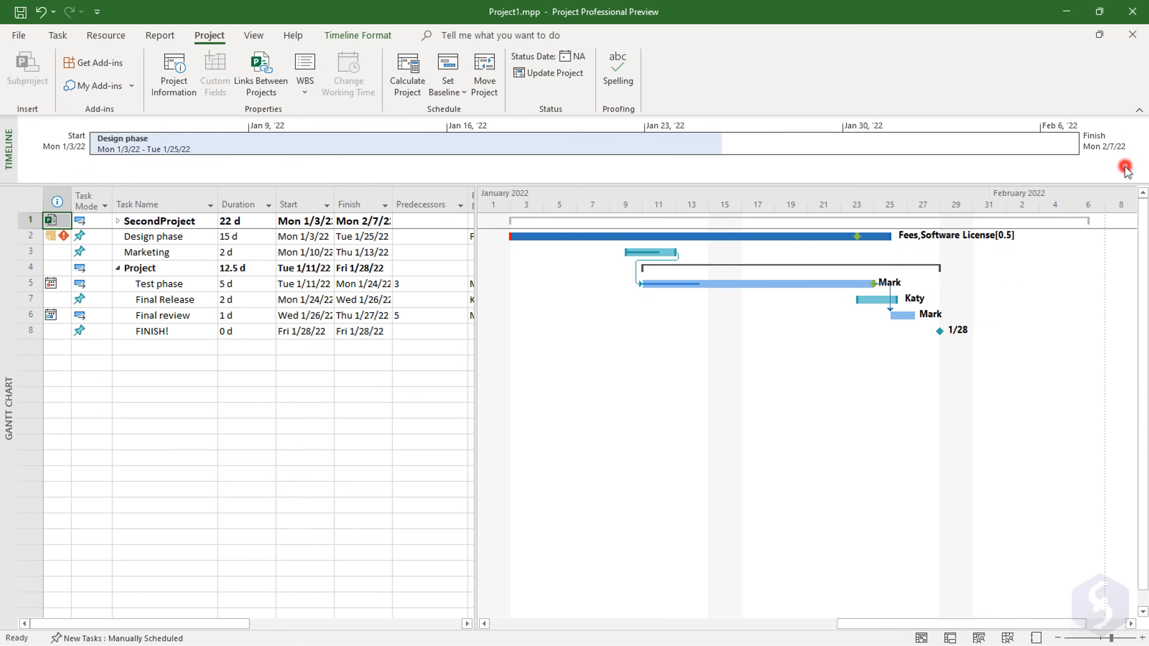
- Expand SecondProject's Video creation tasks and show them in Task Usage with daily work and cost
{"action": "left_click", "coordinate": [116, 221]}
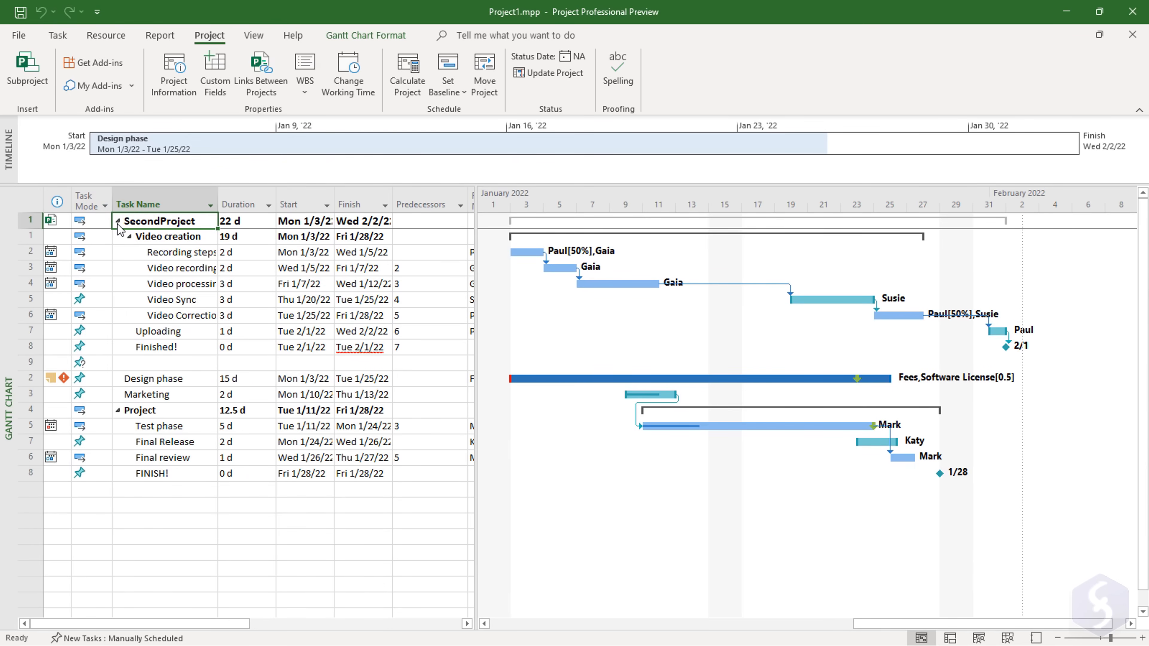
{"action": "mouse_move", "coordinate": [868, 475]}
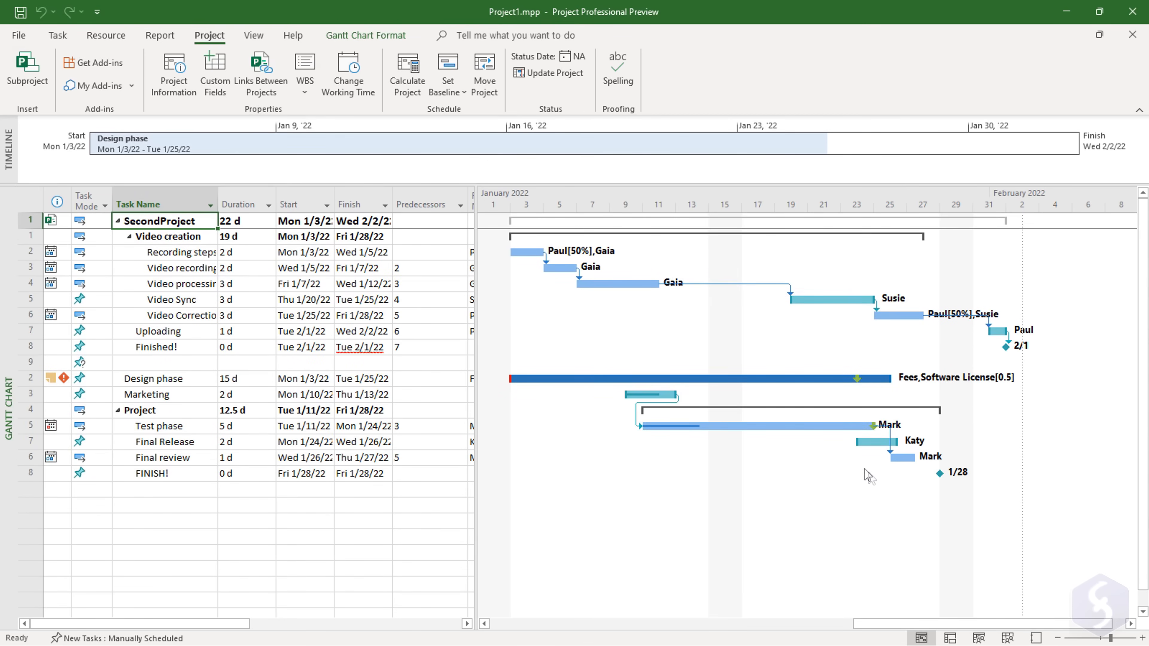
{"action": "left_click", "coordinate": [950, 638]}
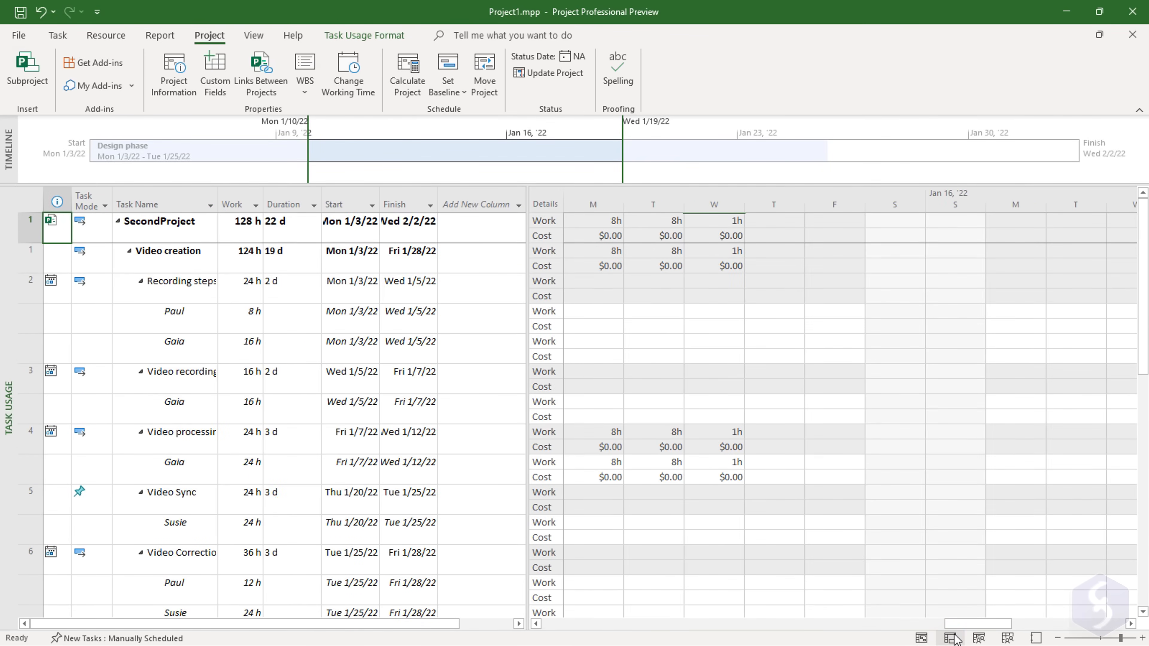
- Show the Team Planner with video tasks scheduled for Paul, Gaia, Susie, Mark and Katy
{"action": "left_click", "coordinate": [978, 638]}
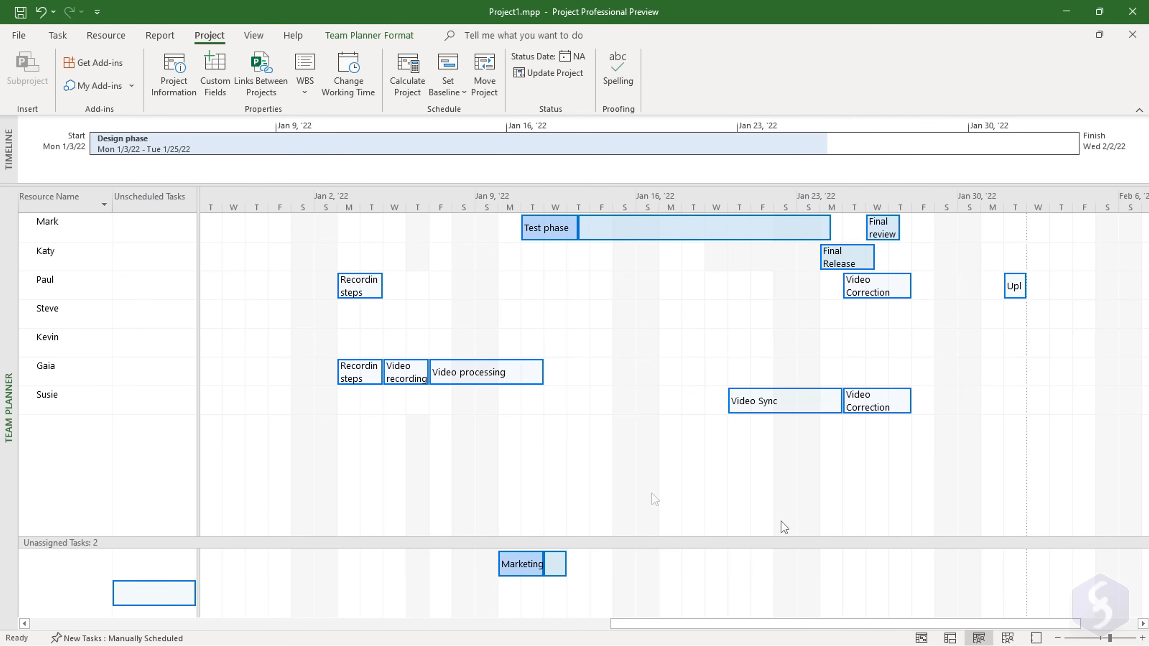
{"action": "mouse_move", "coordinate": [583, 488]}
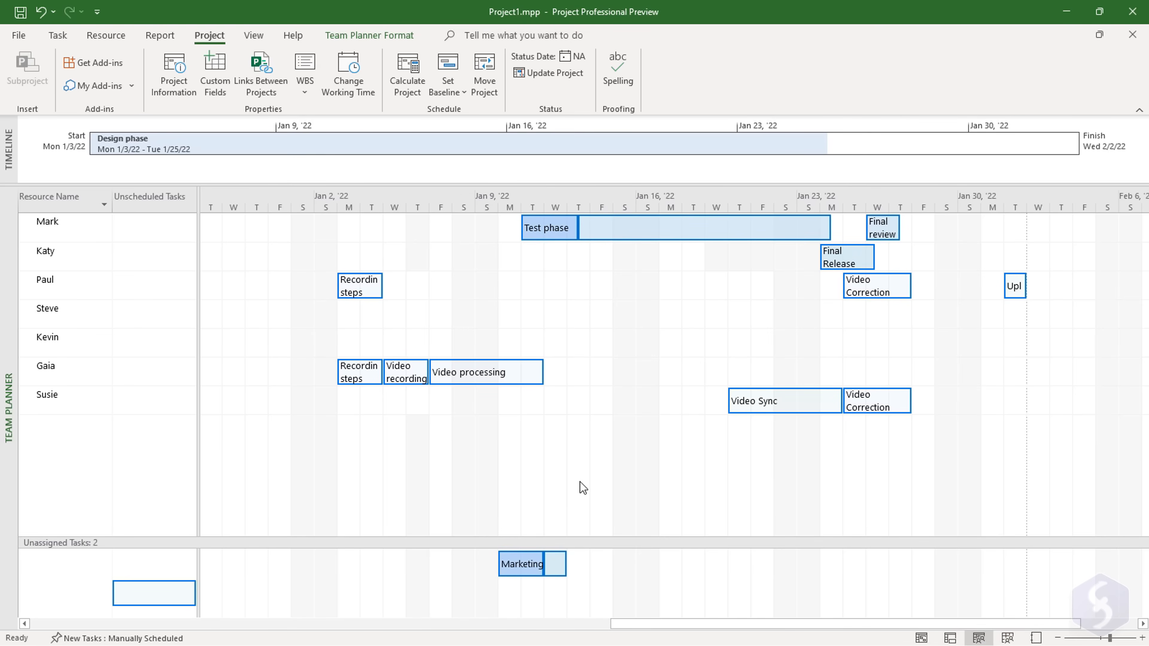
{"action": "mouse_move", "coordinate": [900, 460]}
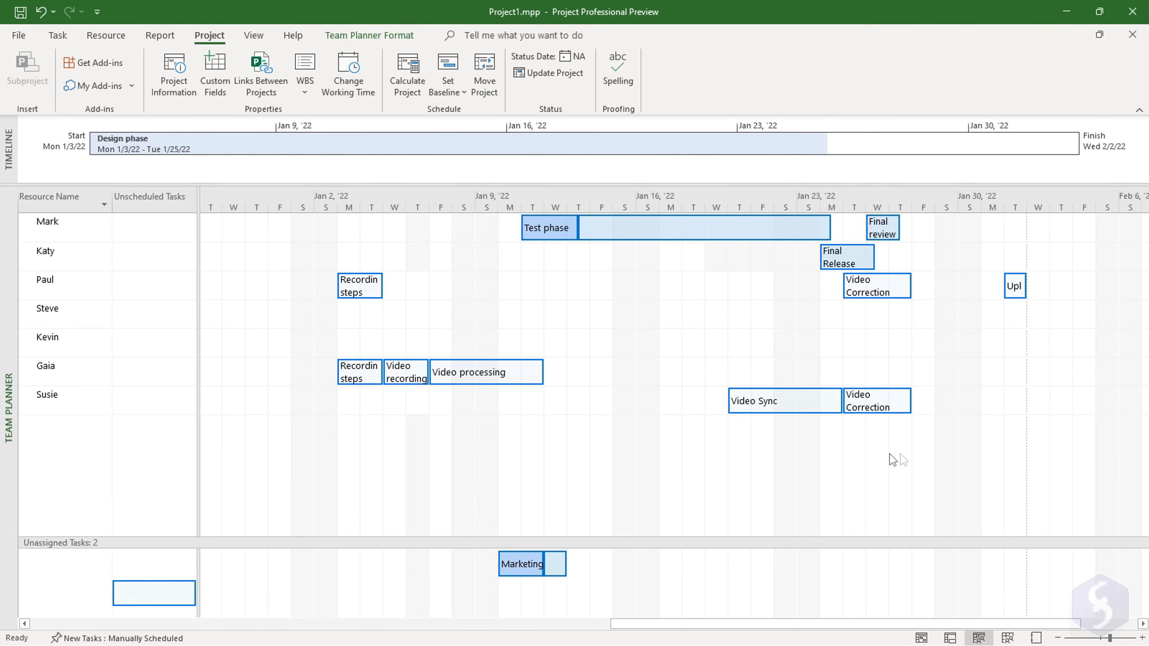